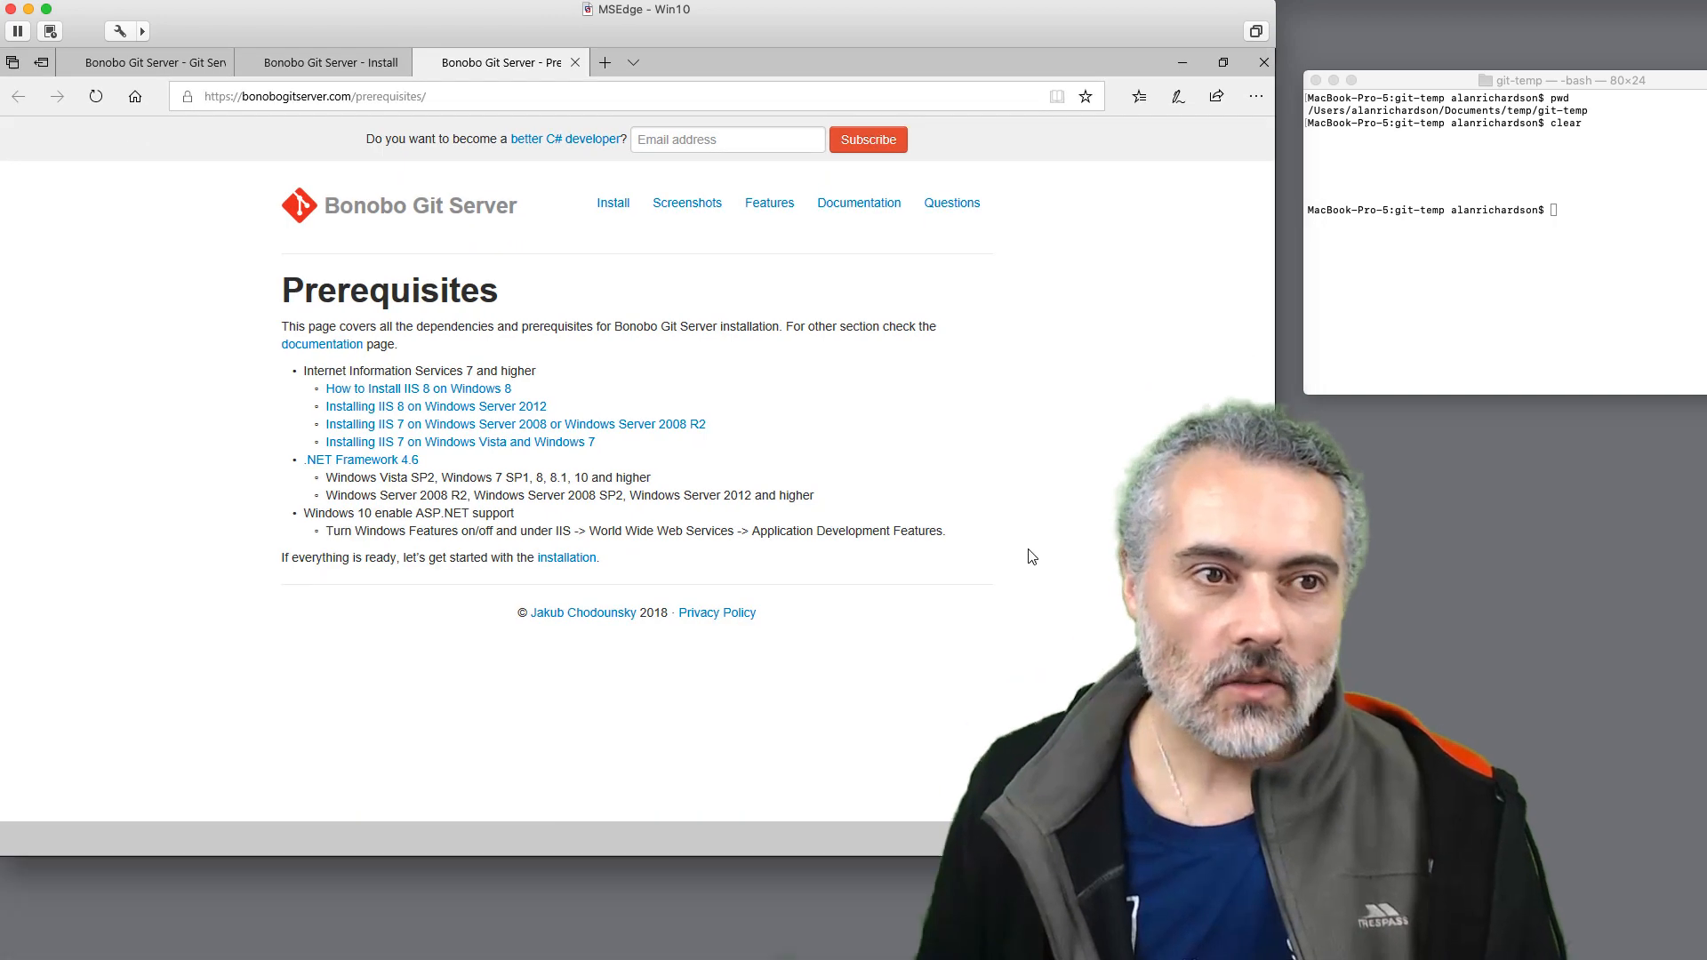
Show the Bonobo Git Server home page offering the Download 6.3.0 package.
{"action": "left_click", "coordinate": [142, 62]}
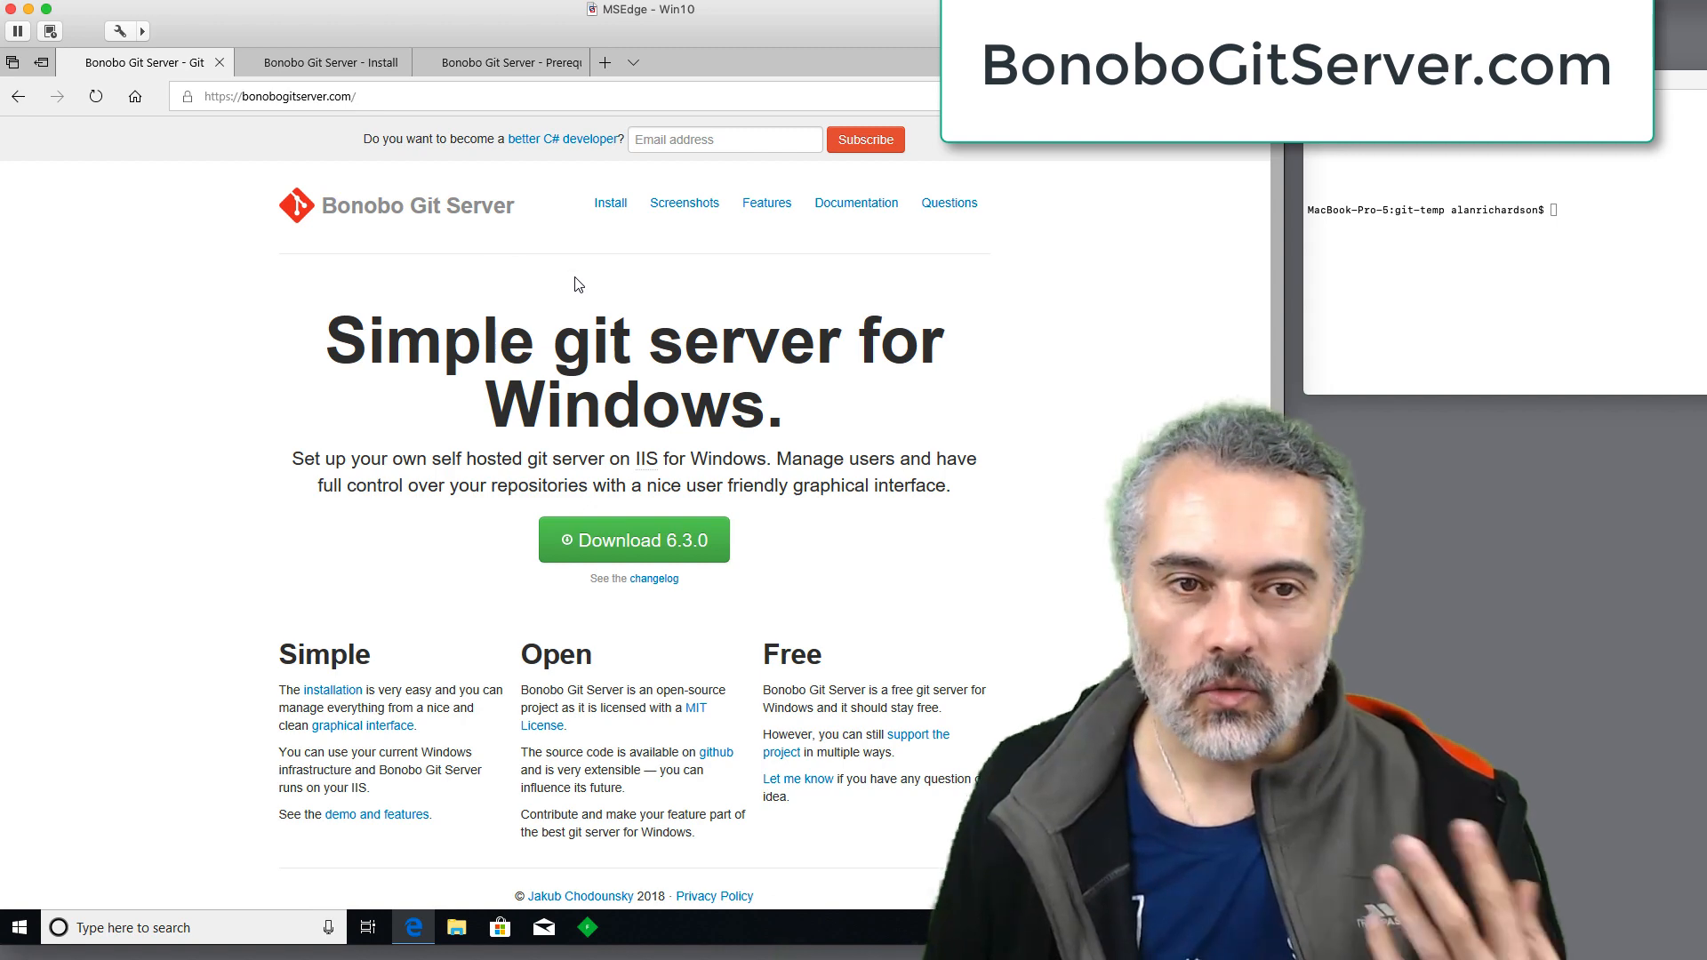
{"action": "mouse_move", "coordinate": [594, 276]}
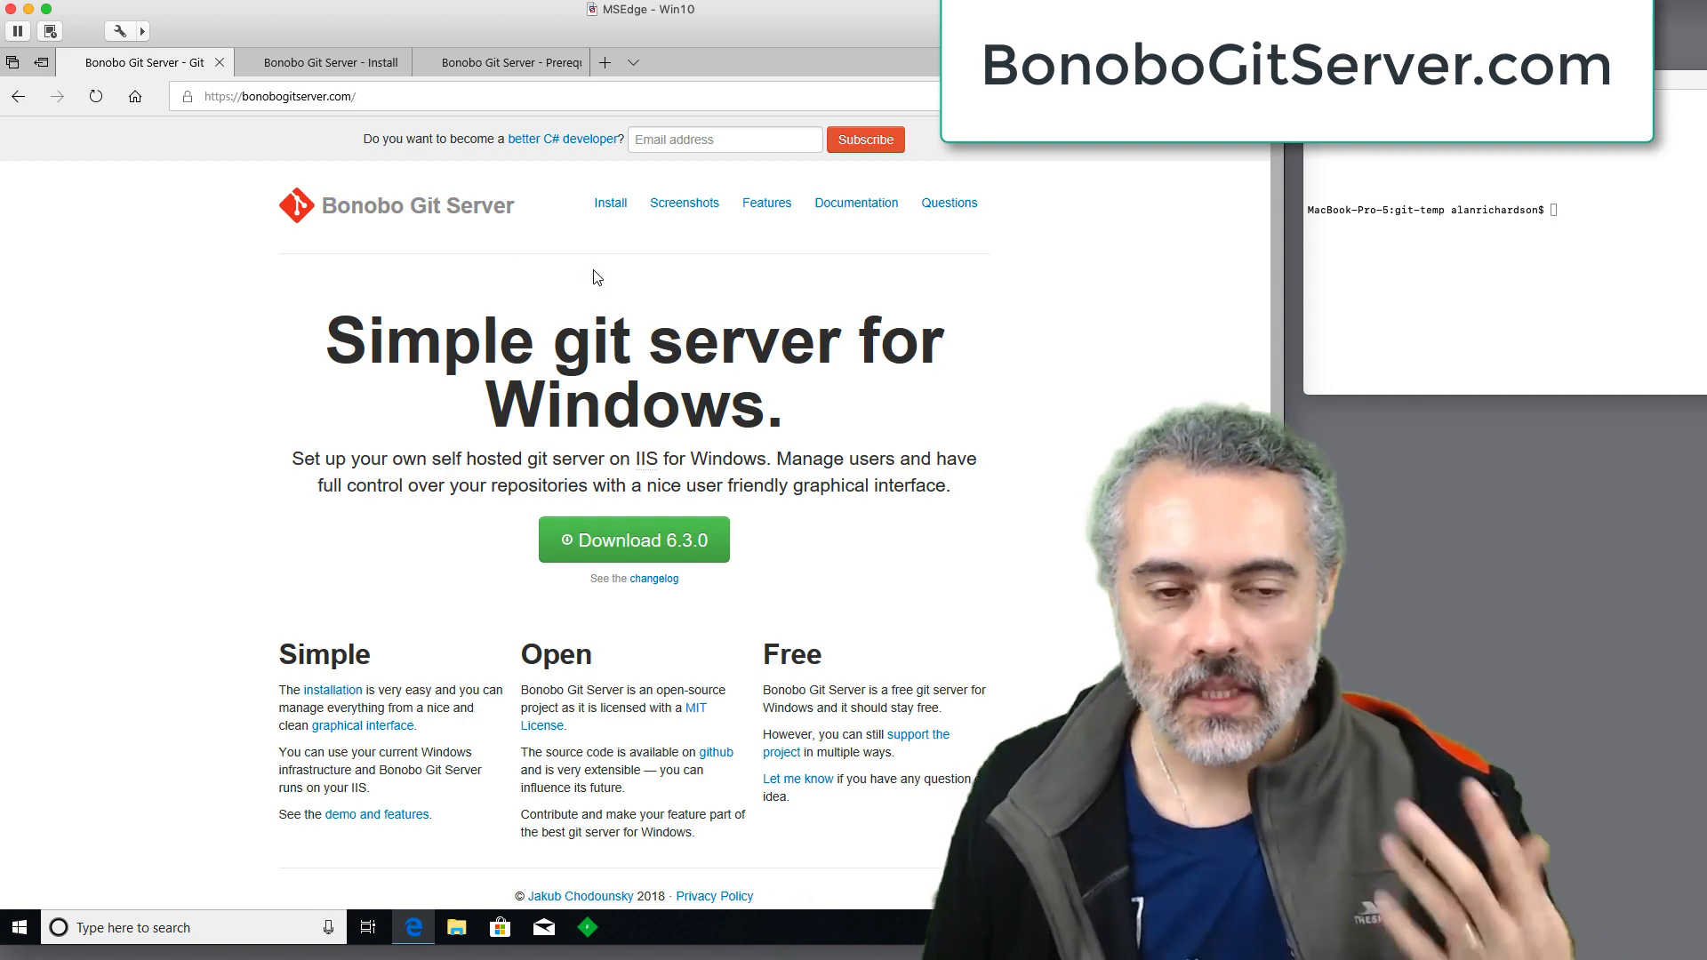
{"action": "mouse_move", "coordinate": [501, 270]}
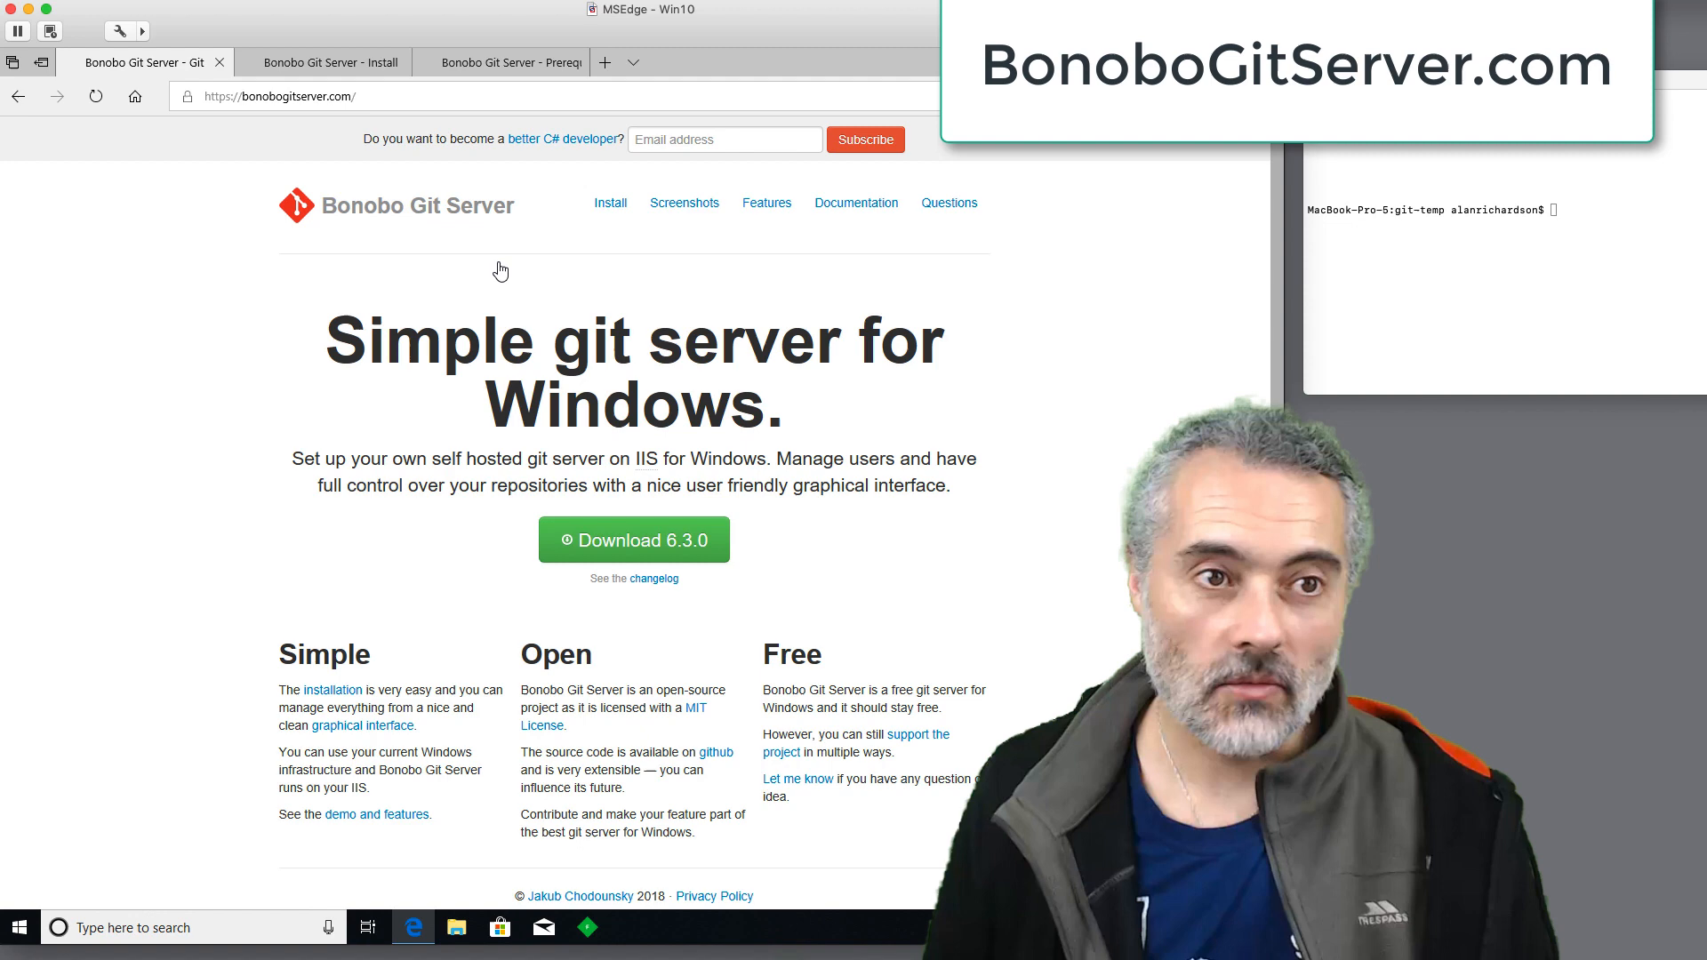
{"action": "mouse_move", "coordinate": [366, 191]}
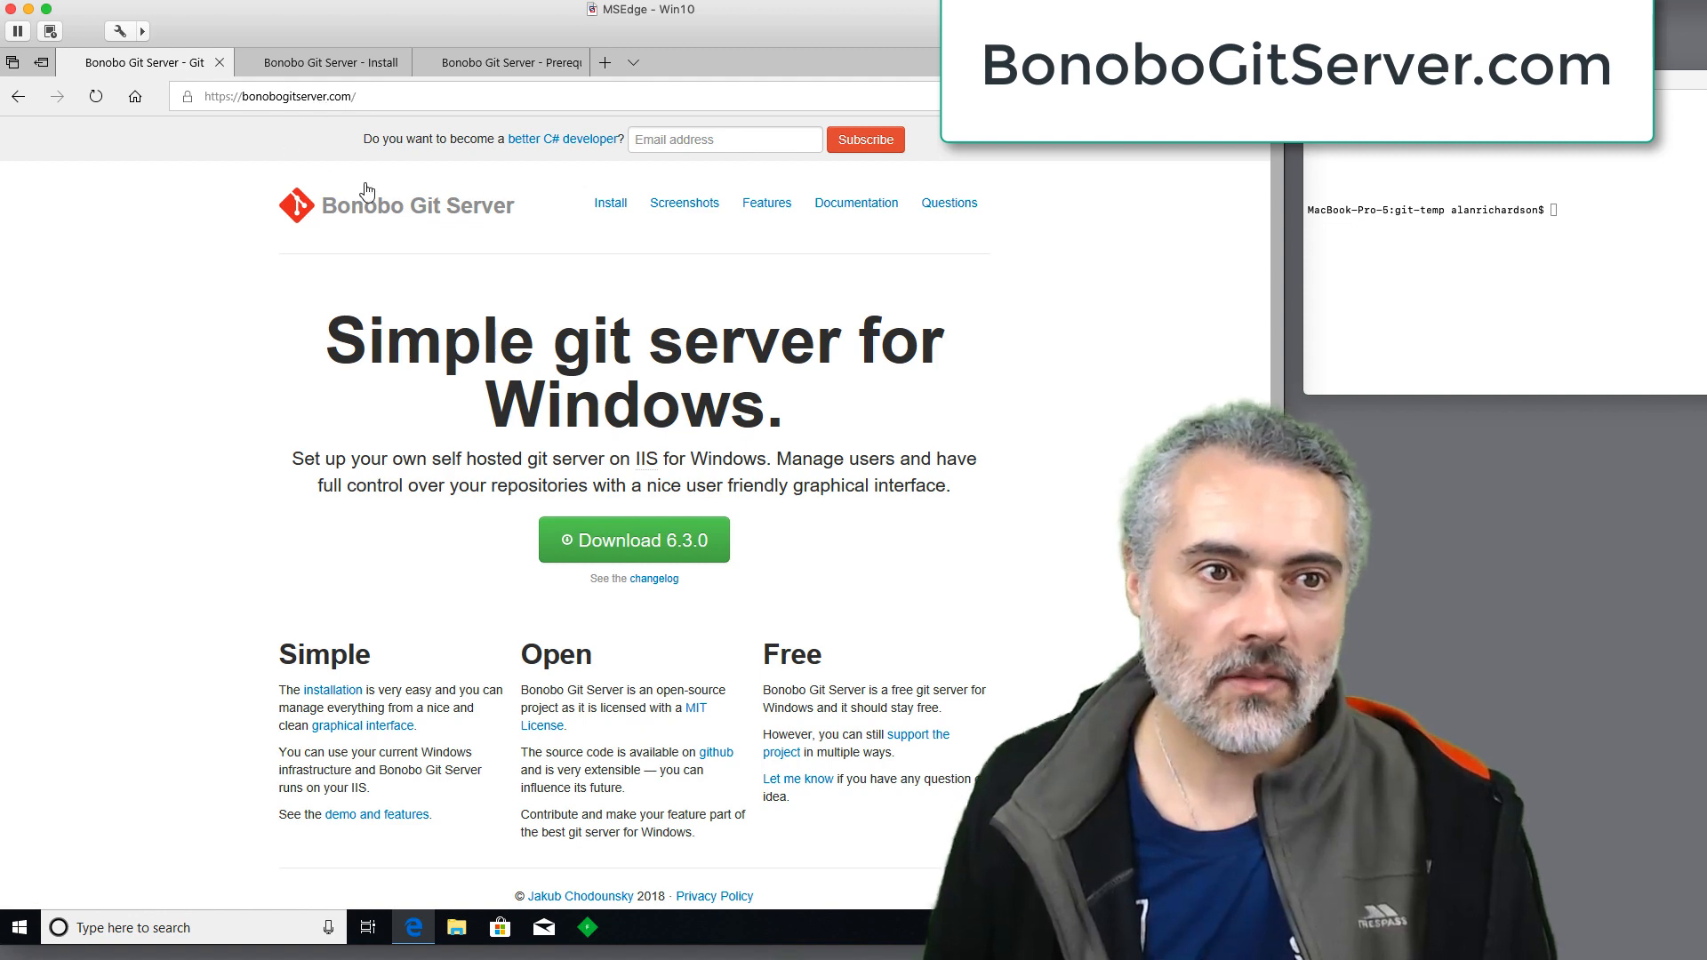
{"action": "mouse_move", "coordinate": [656, 521]}
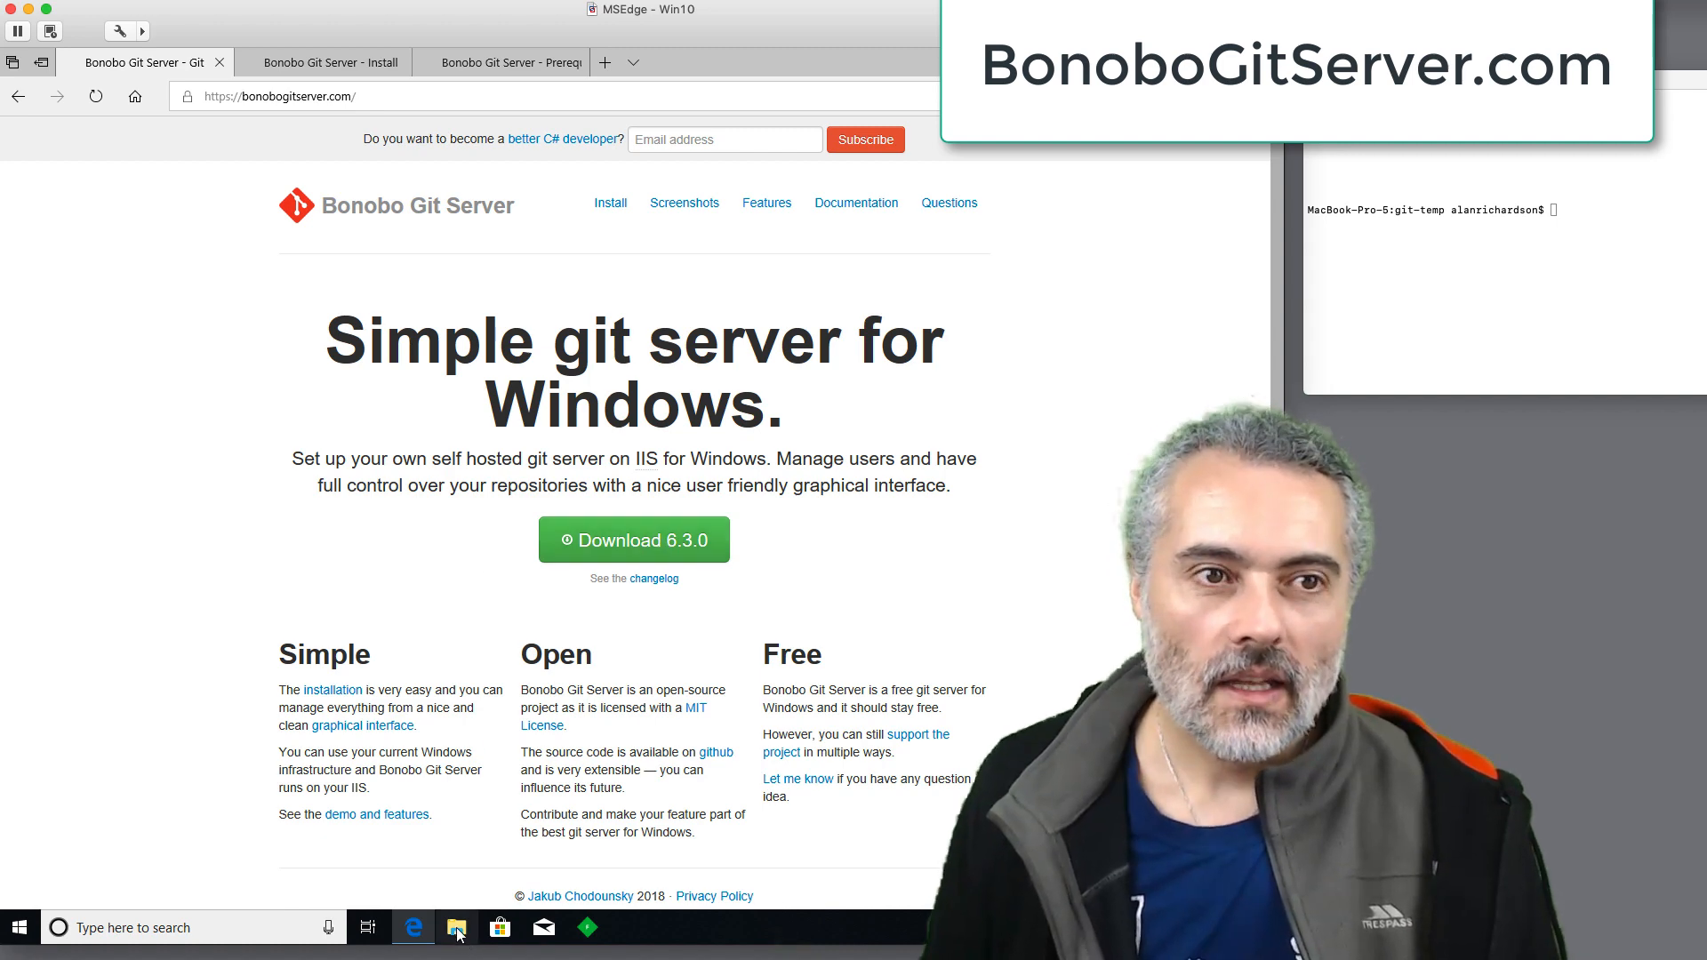
Browse to Downloads in File Explorer and enter the extracted 6_3_0 folder.
{"action": "left_click", "coordinate": [457, 929]}
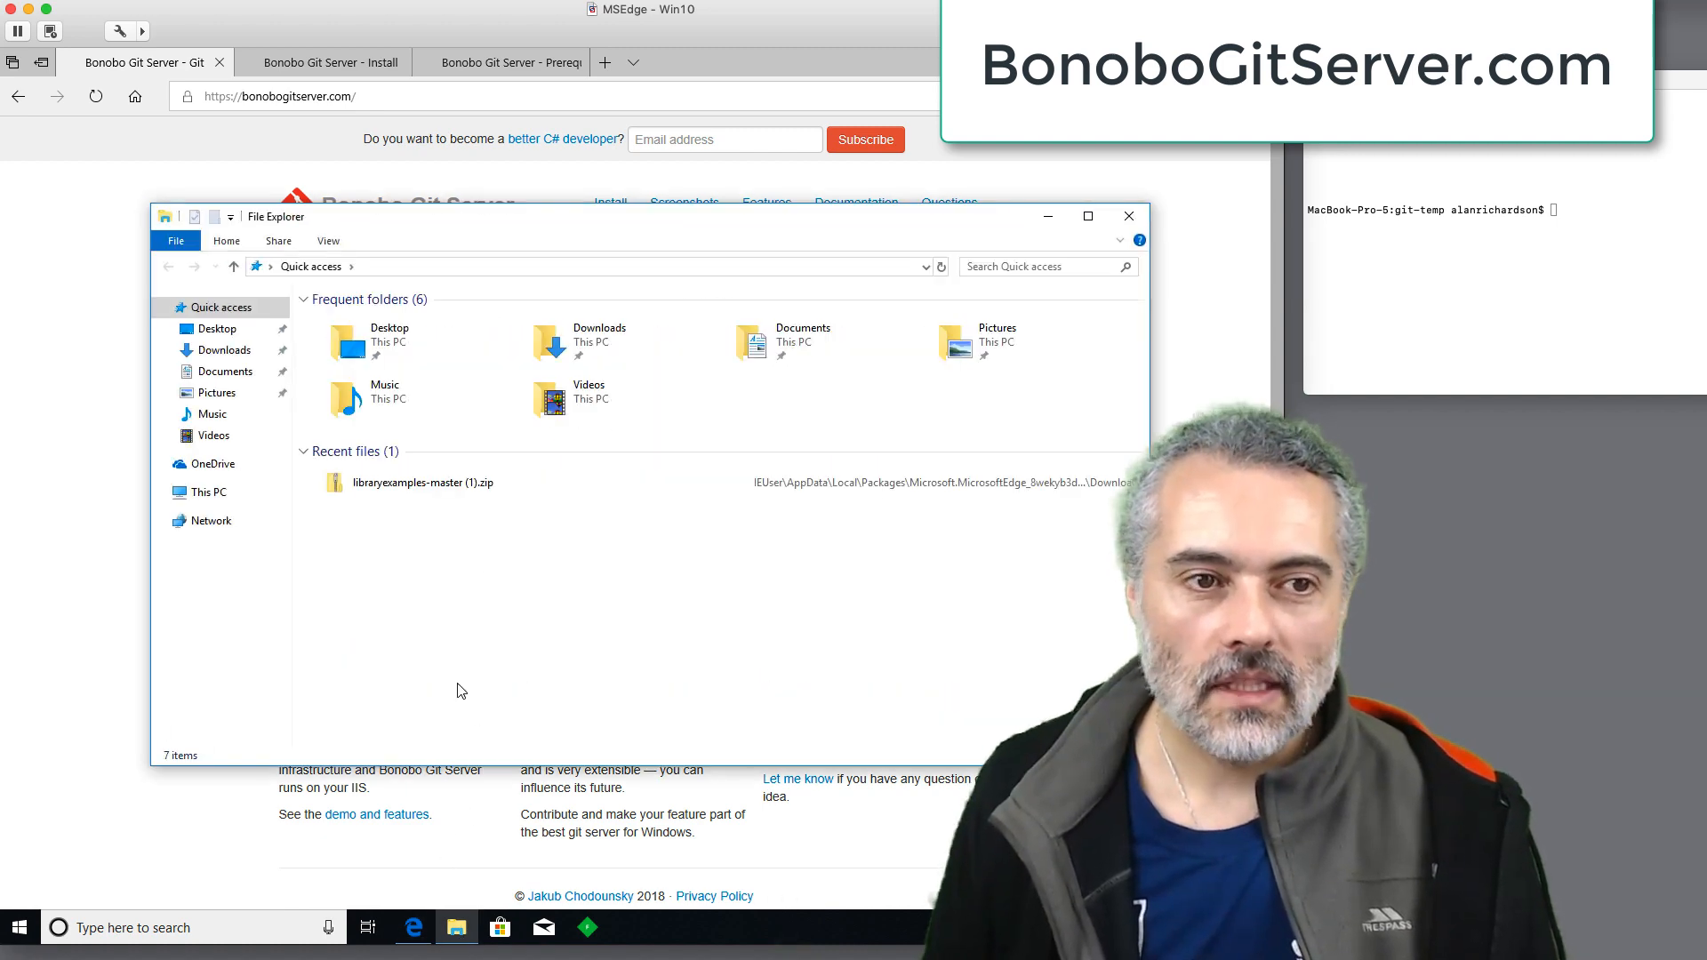
{"action": "left_click", "coordinate": [227, 351]}
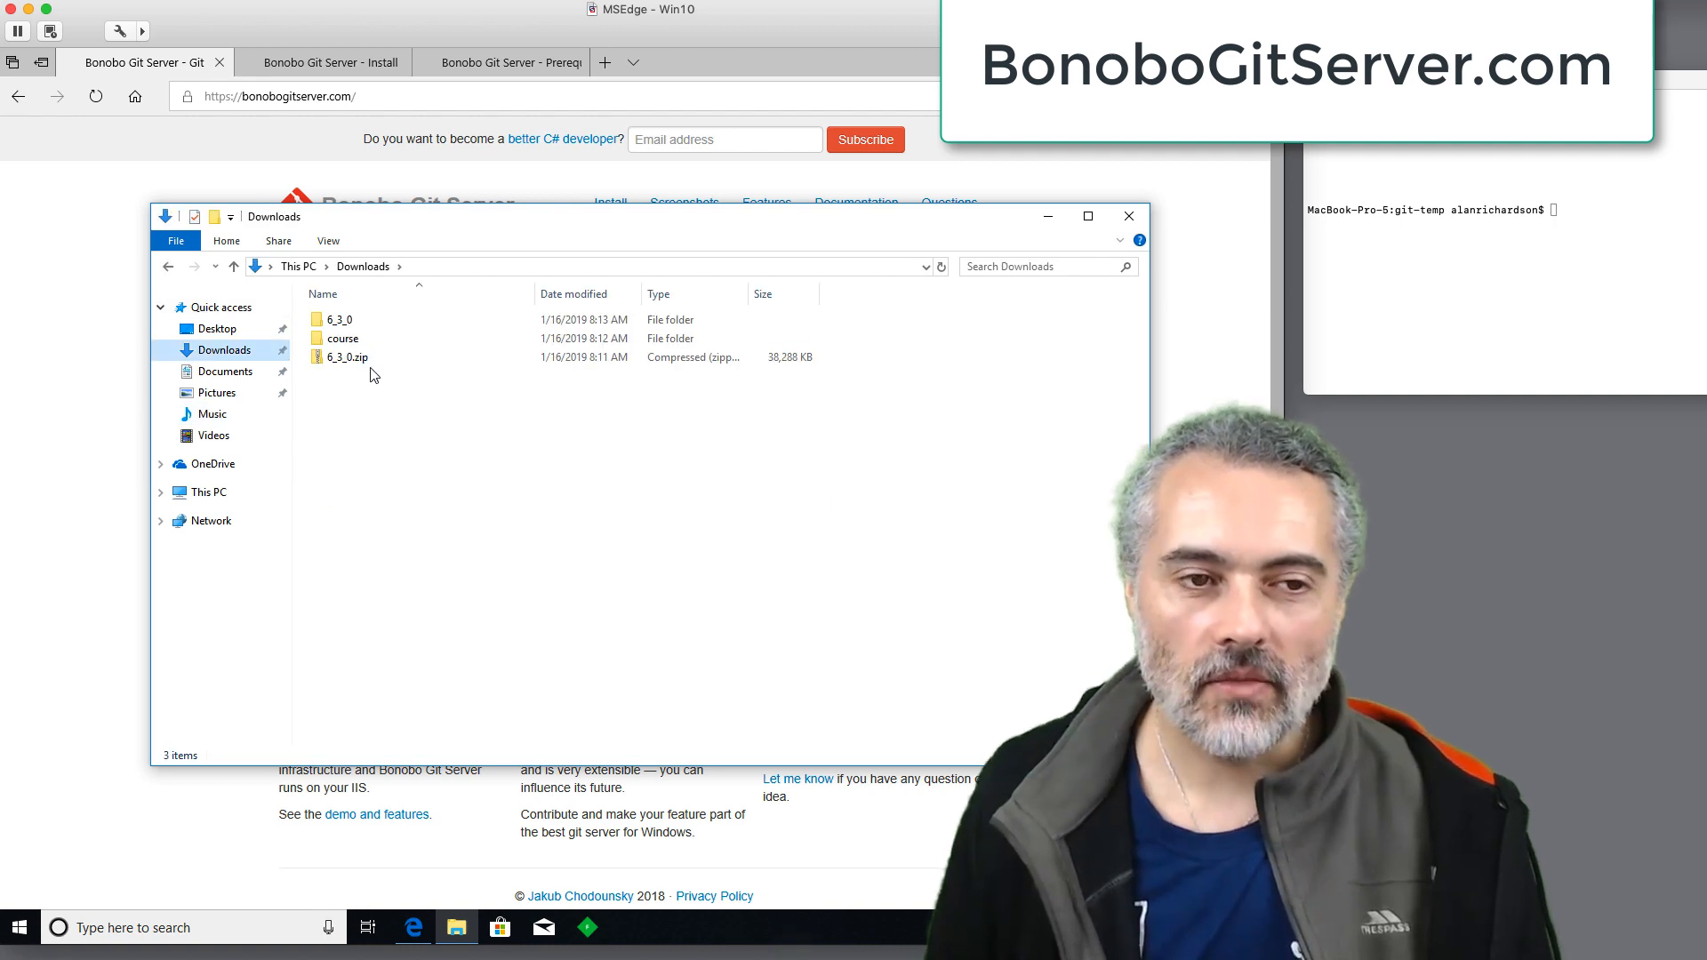
{"action": "left_click", "coordinate": [340, 319]}
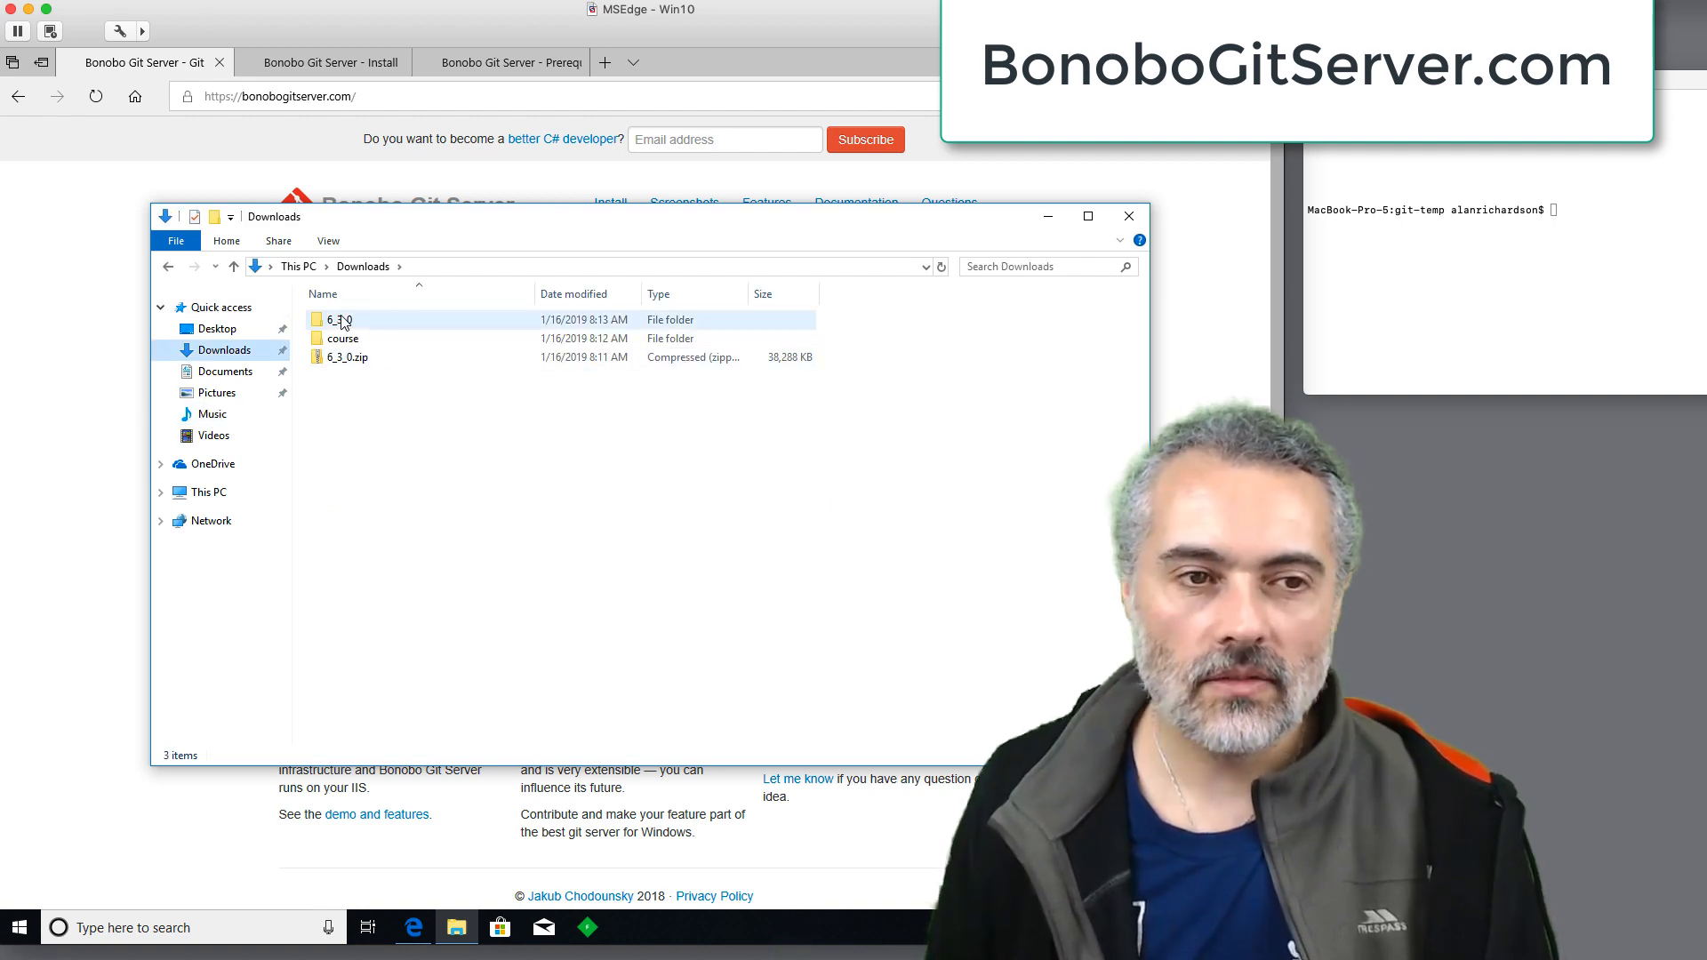
{"action": "double_click", "coordinate": [338, 318]}
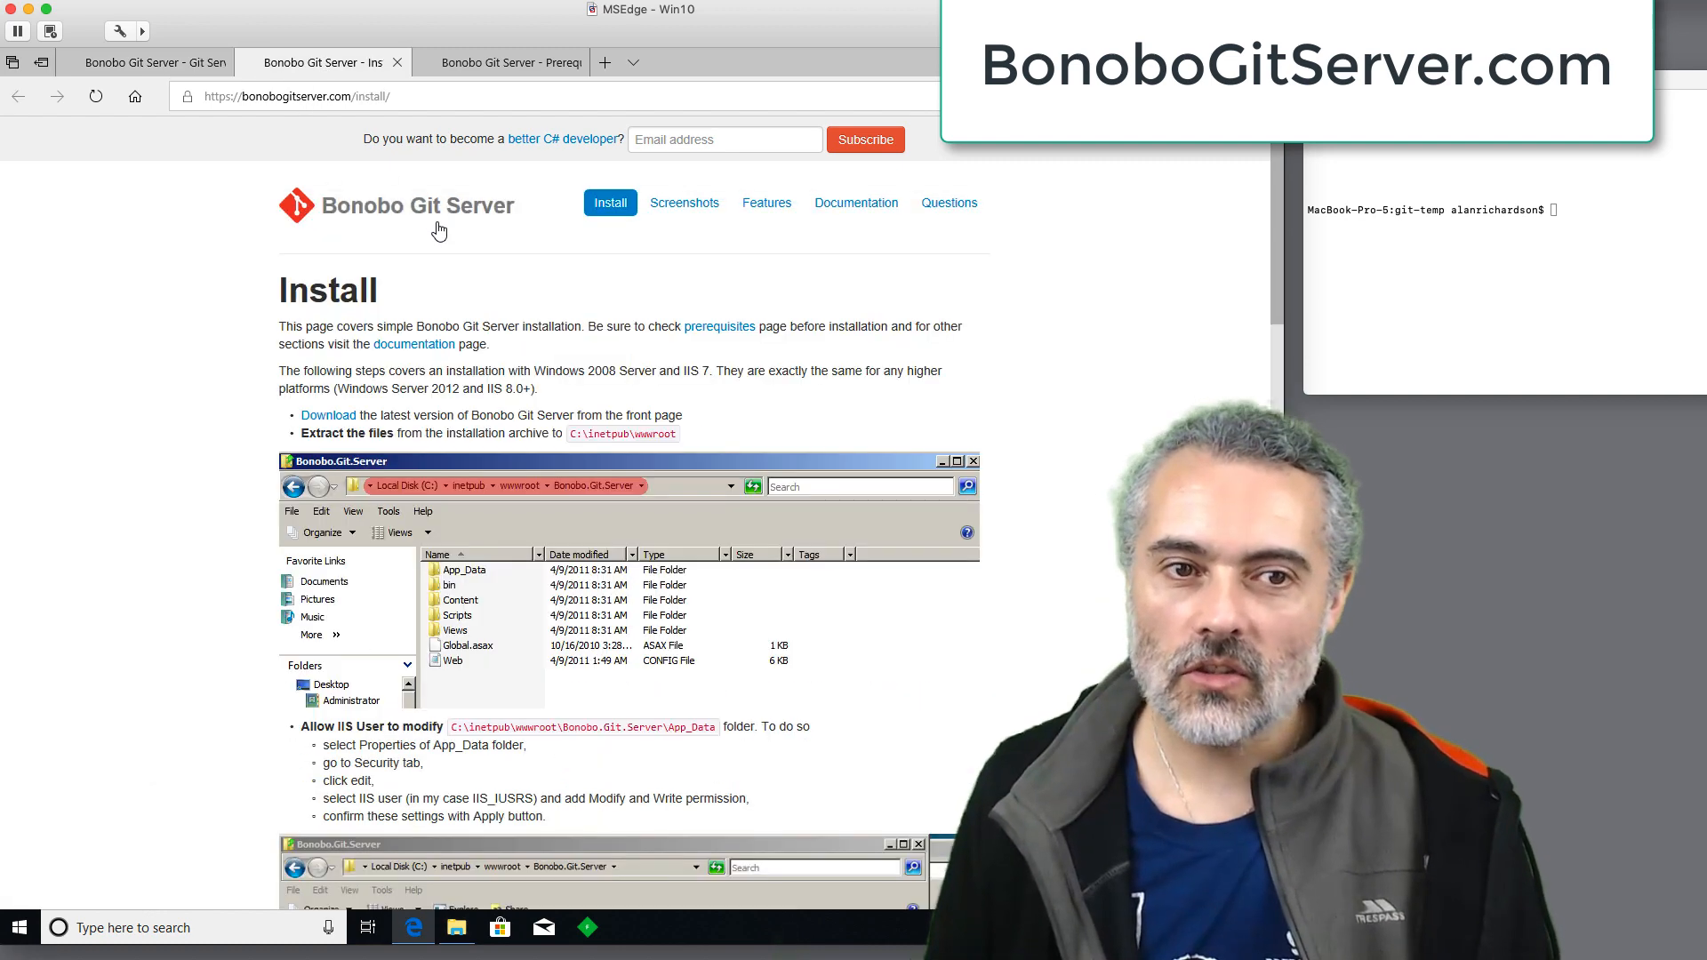
{"action": "mouse_move", "coordinate": [541, 204]}
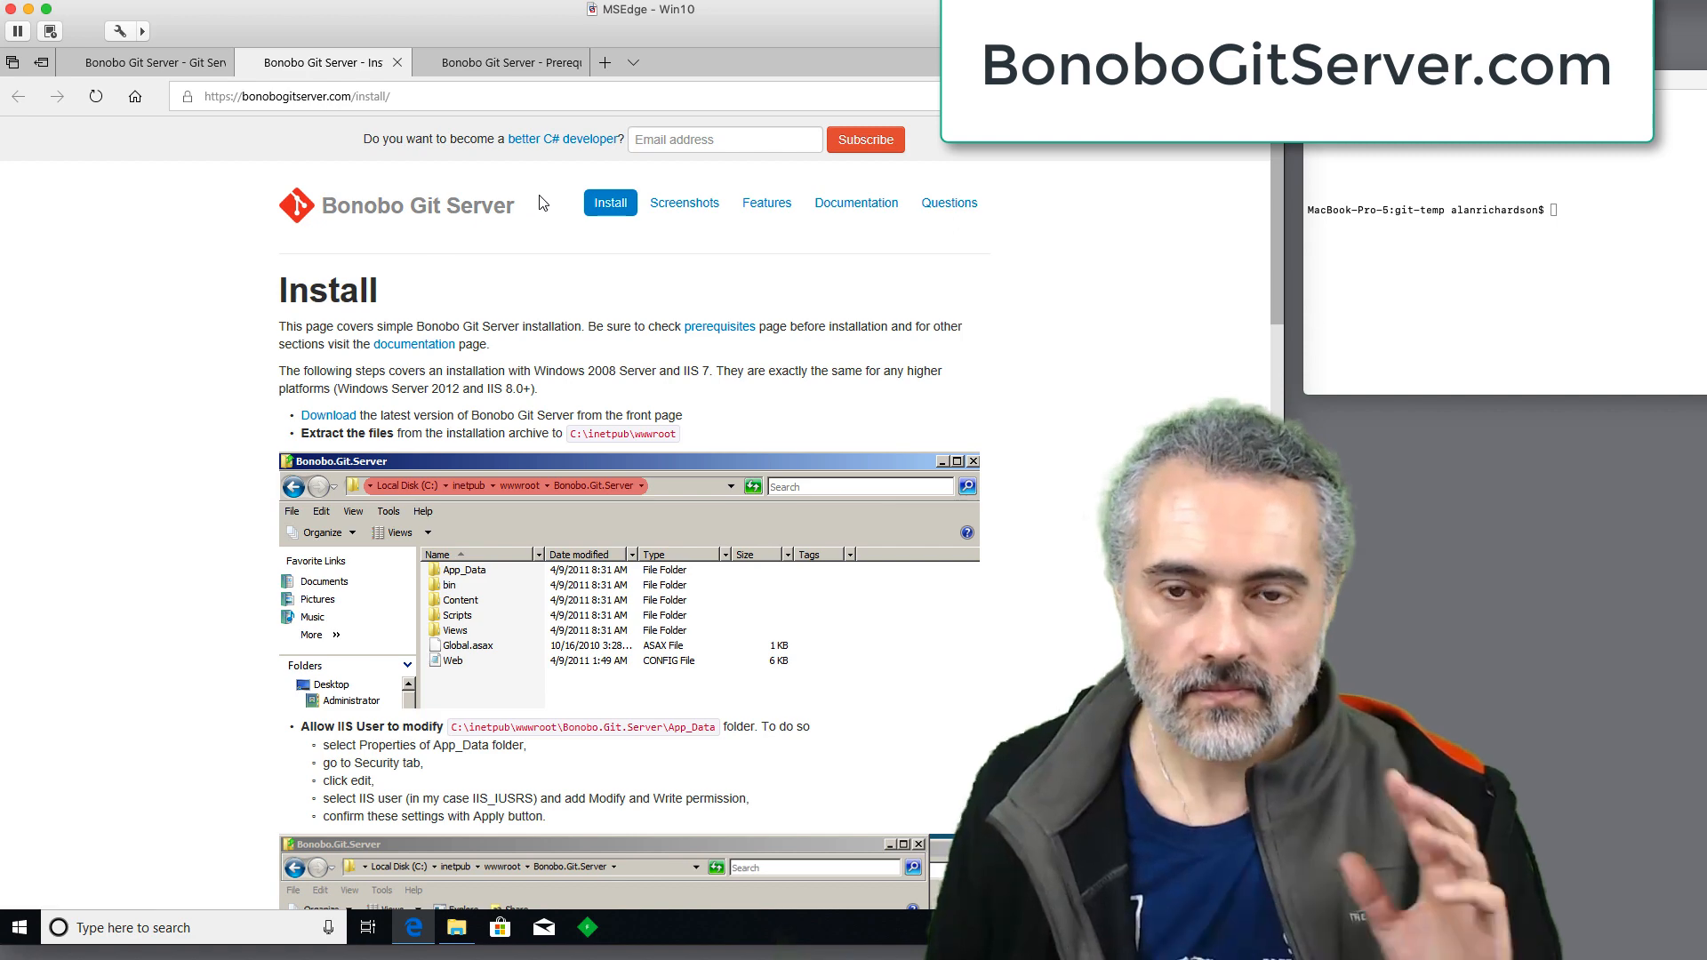
{"action": "mouse_move", "coordinate": [530, 231]}
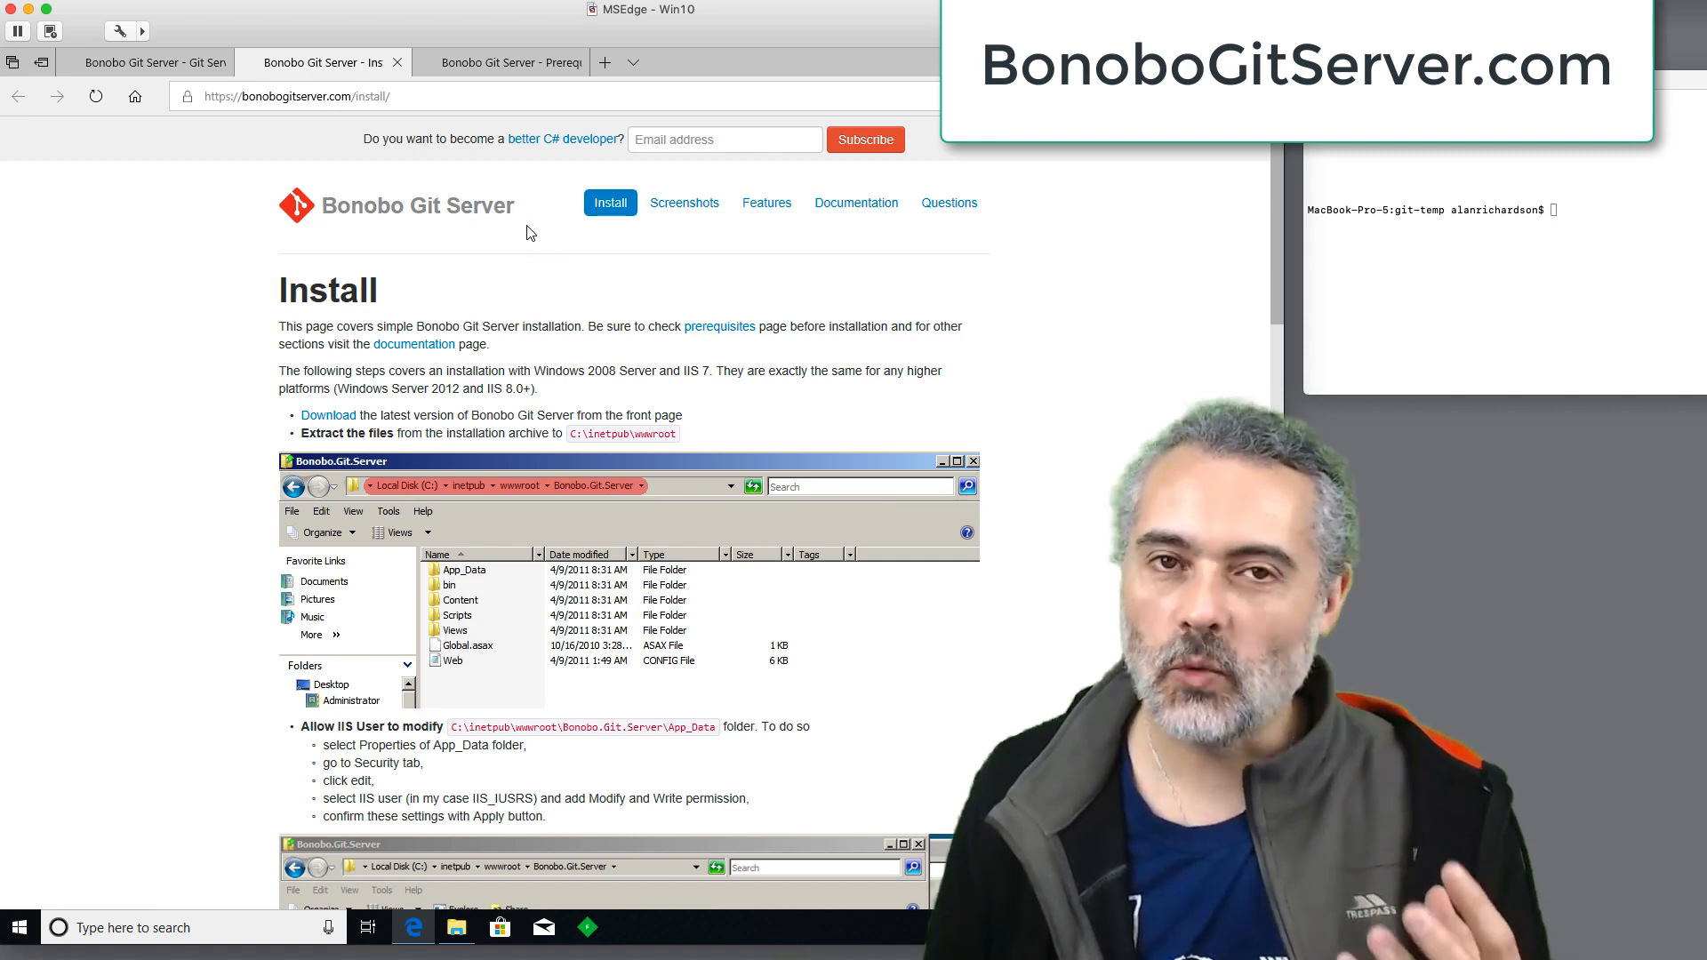
{"action": "mouse_move", "coordinate": [540, 242]}
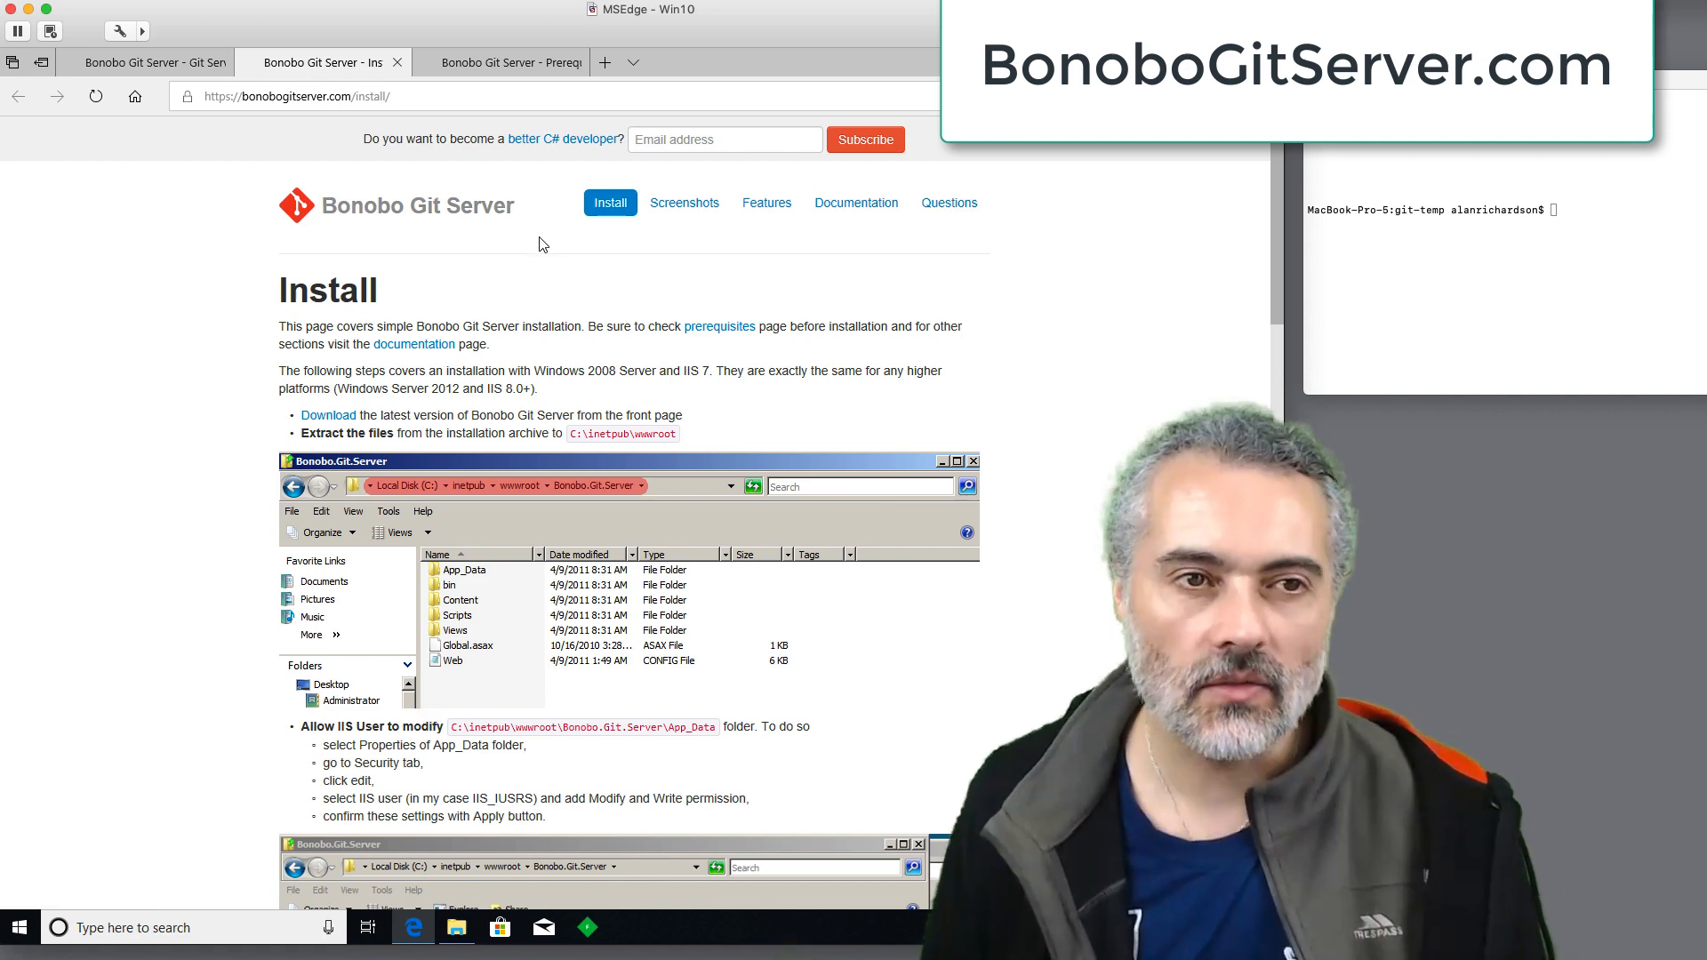
{"action": "mouse_move", "coordinate": [640, 322]}
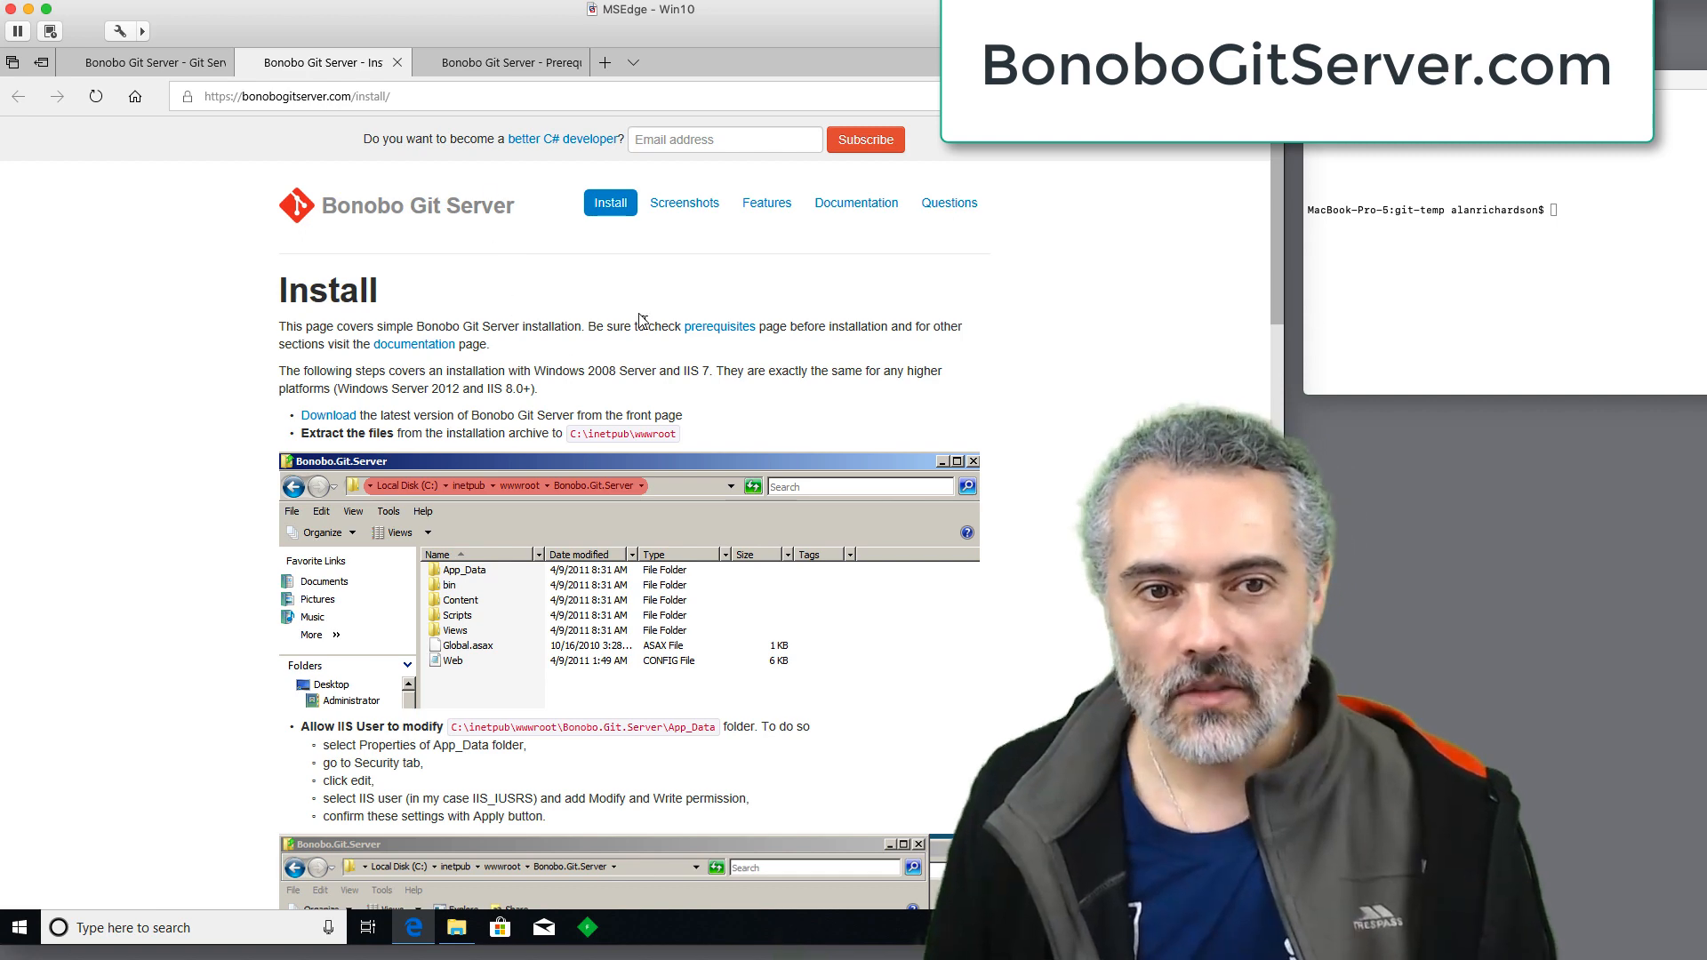
Show the Prerequisites page listing IIS, .NET Framework 4.6 and ASP.NET requirements.
{"action": "left_click", "coordinate": [501, 62]}
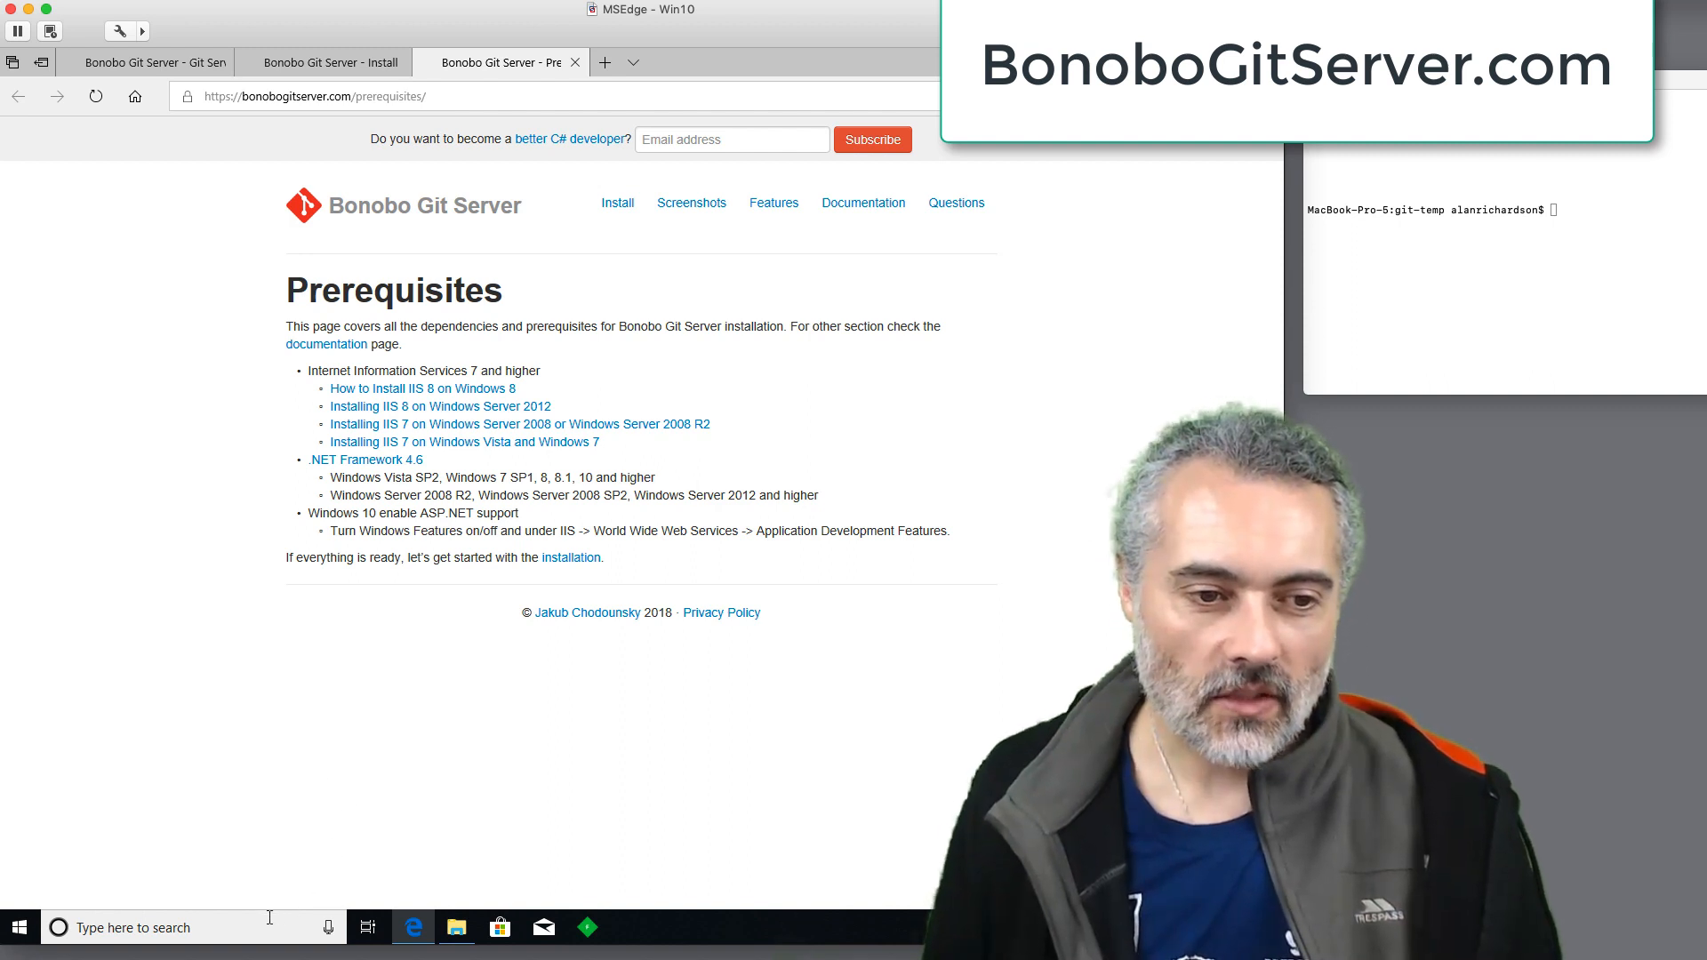
Launch Control Panel, search 'features' and reach 'Turn Windows features on or off'.
{"action": "type", "text": "con"}
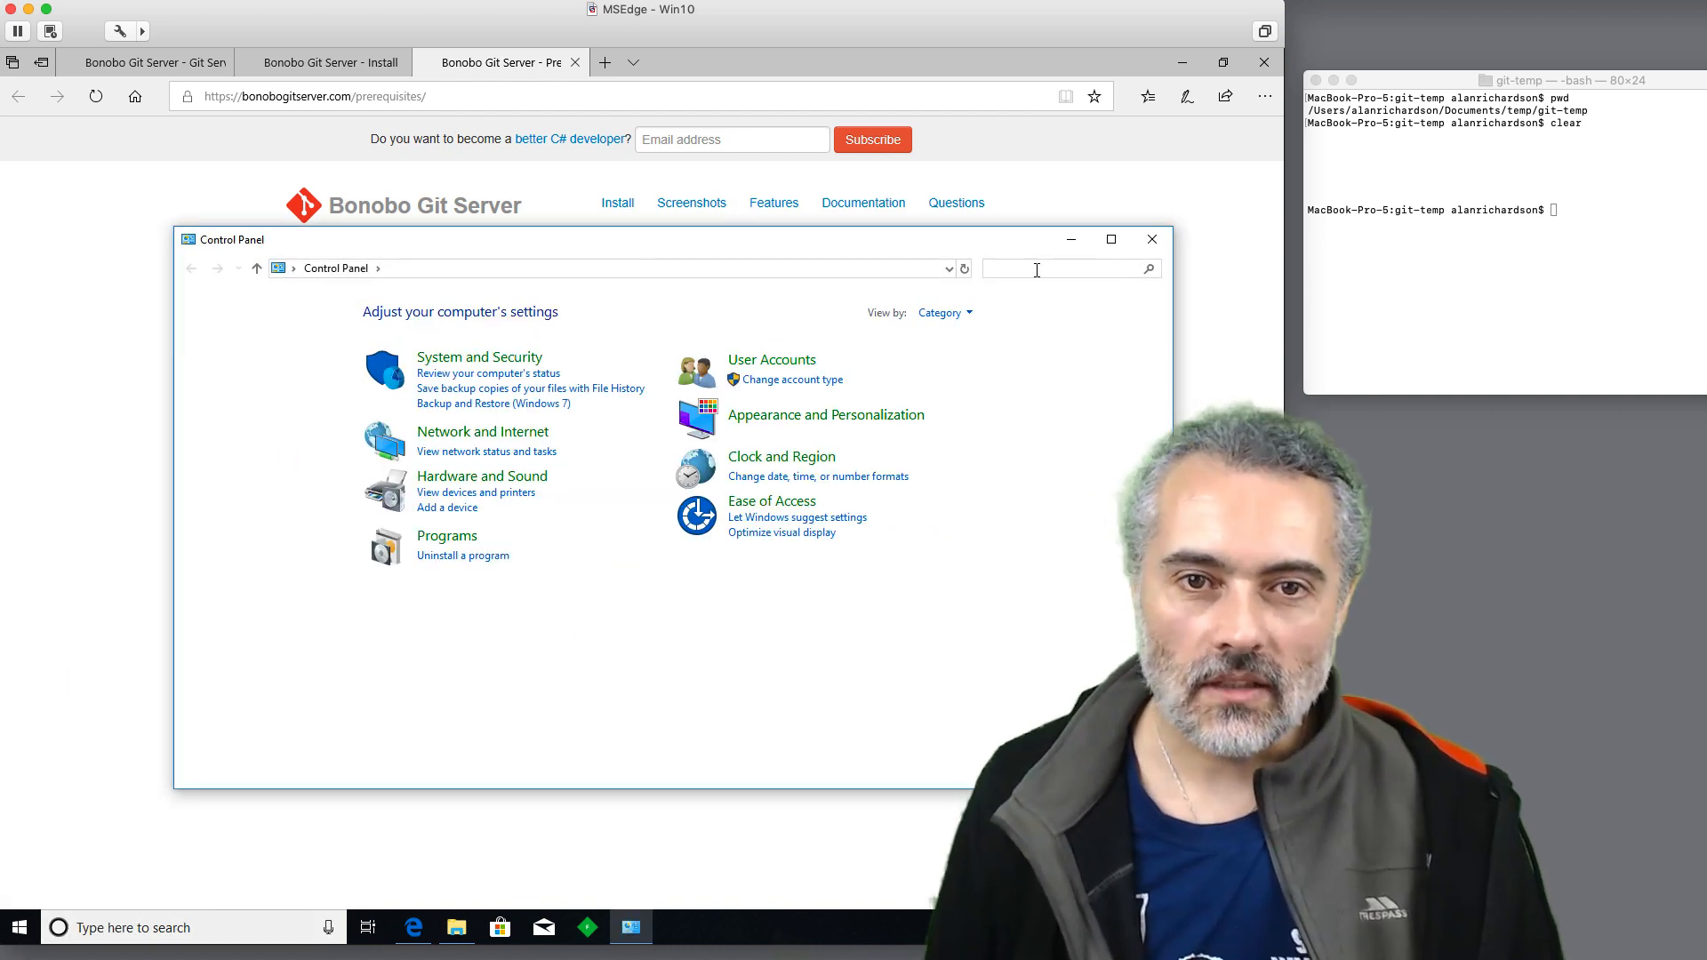
{"action": "type", "text": "features"}
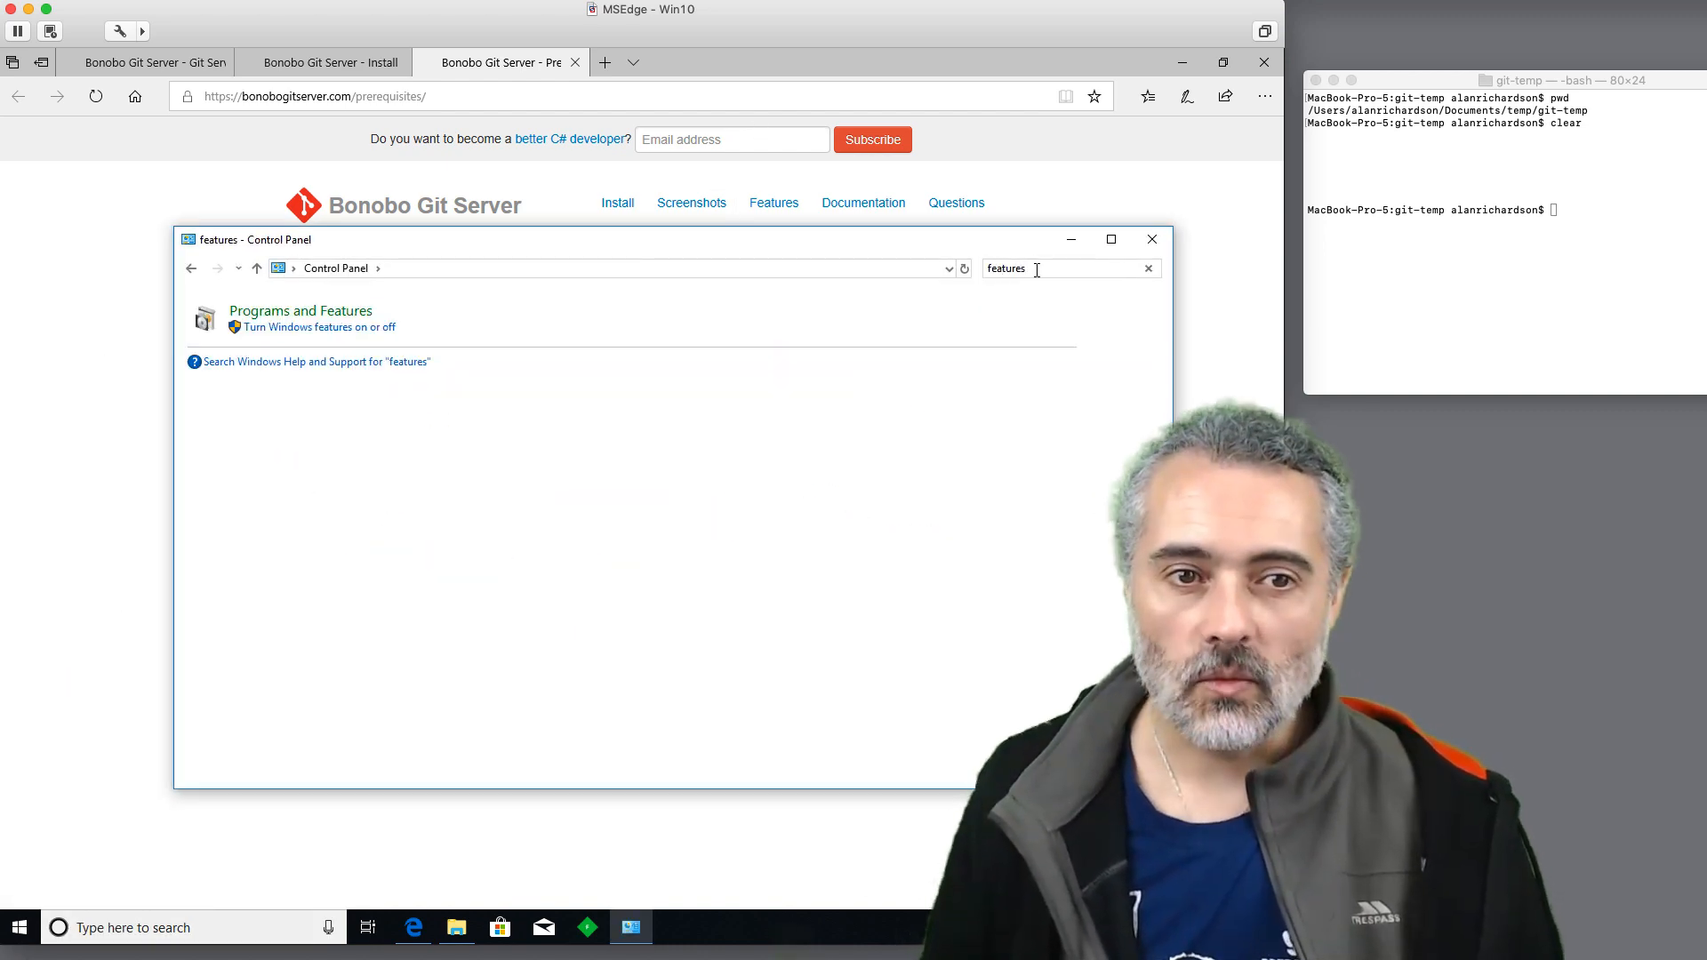
{"action": "left_click", "coordinate": [318, 327]}
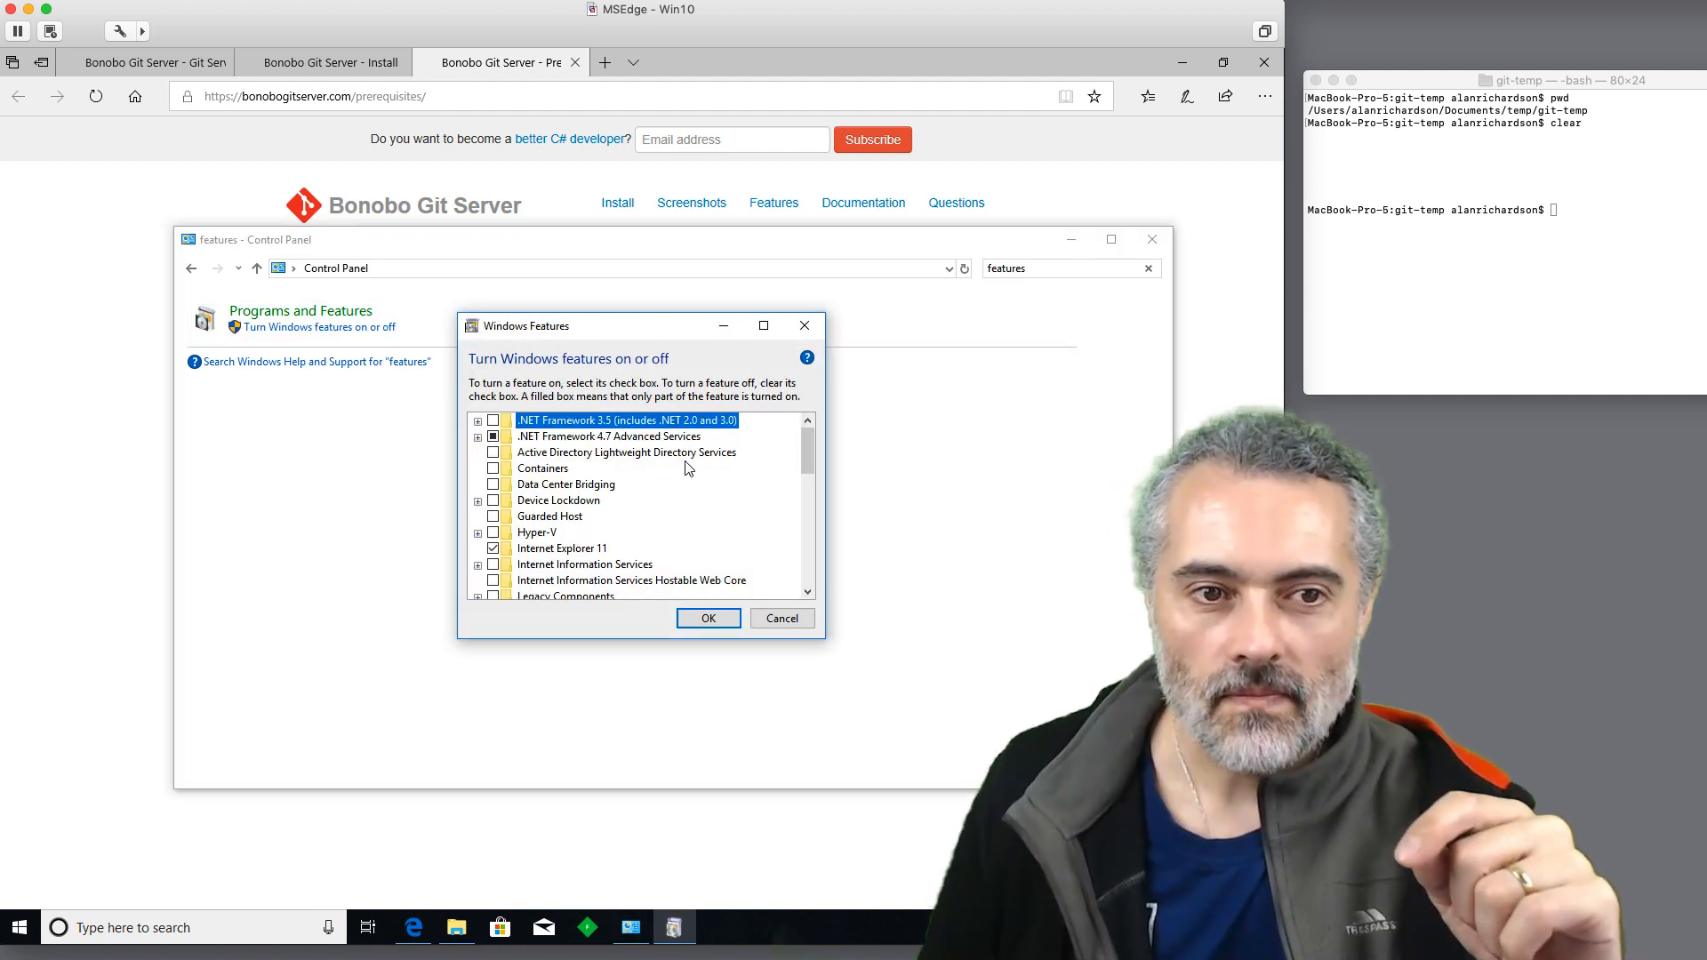
{"action": "mouse_move", "coordinate": [496, 580]}
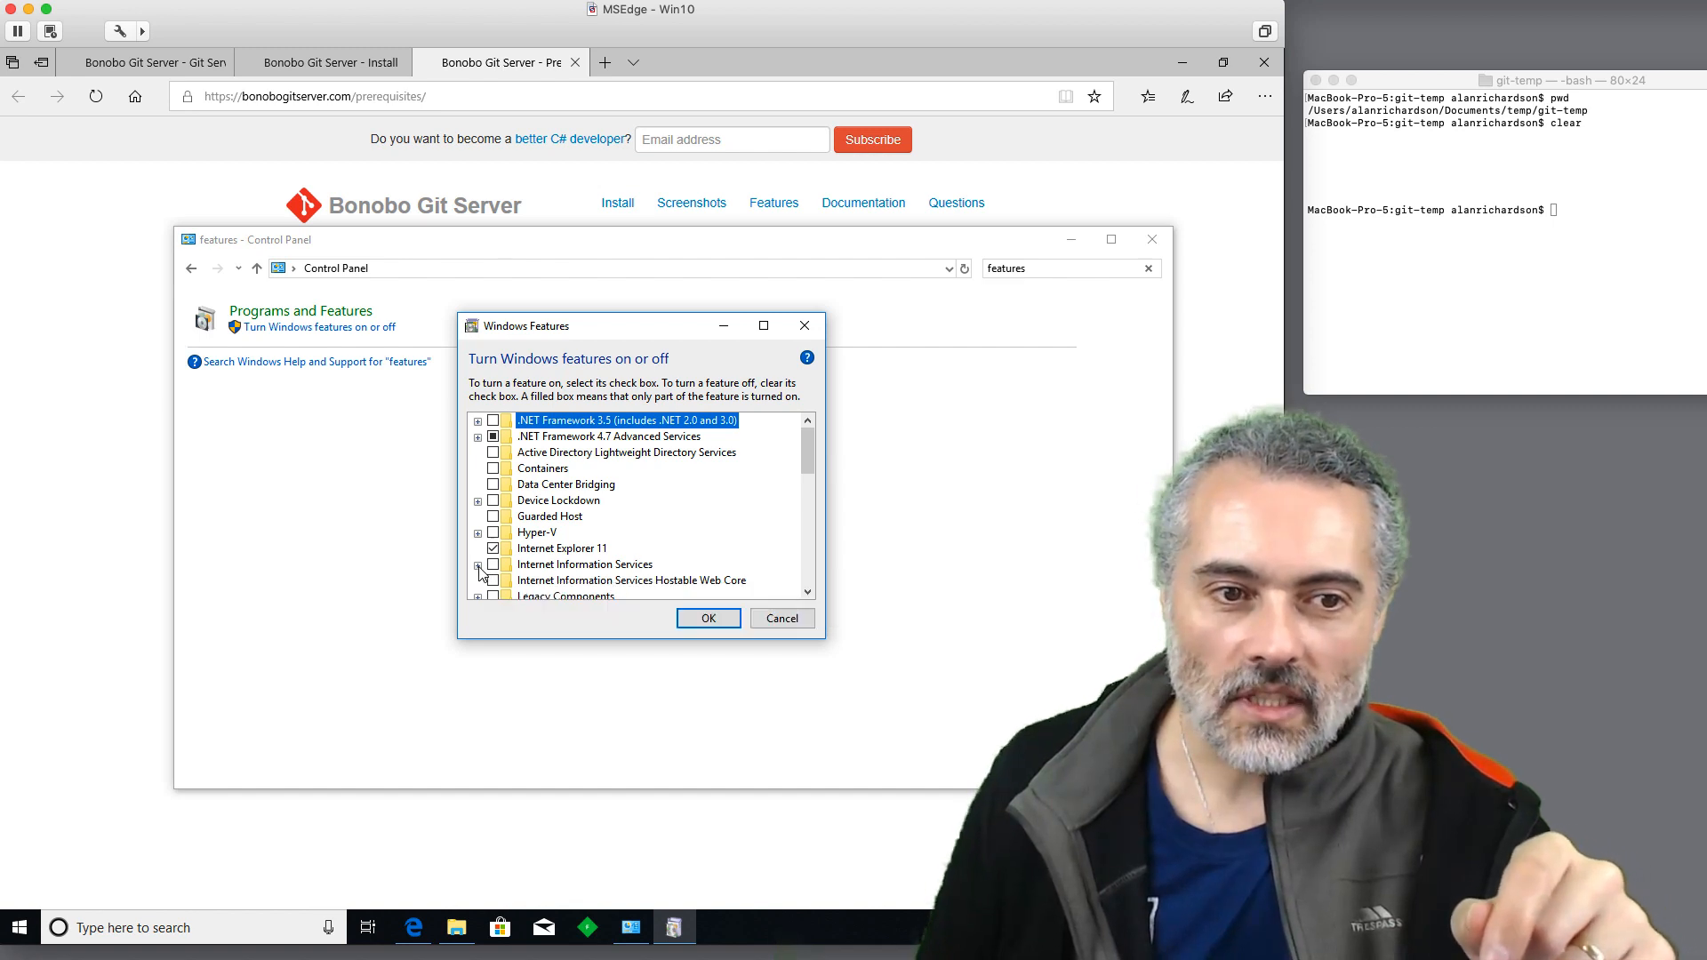
Enable IIS Management Console under Web Management Tools and ASP.NET 4.7 under Application Development Features.
{"action": "left_click", "coordinate": [477, 564]}
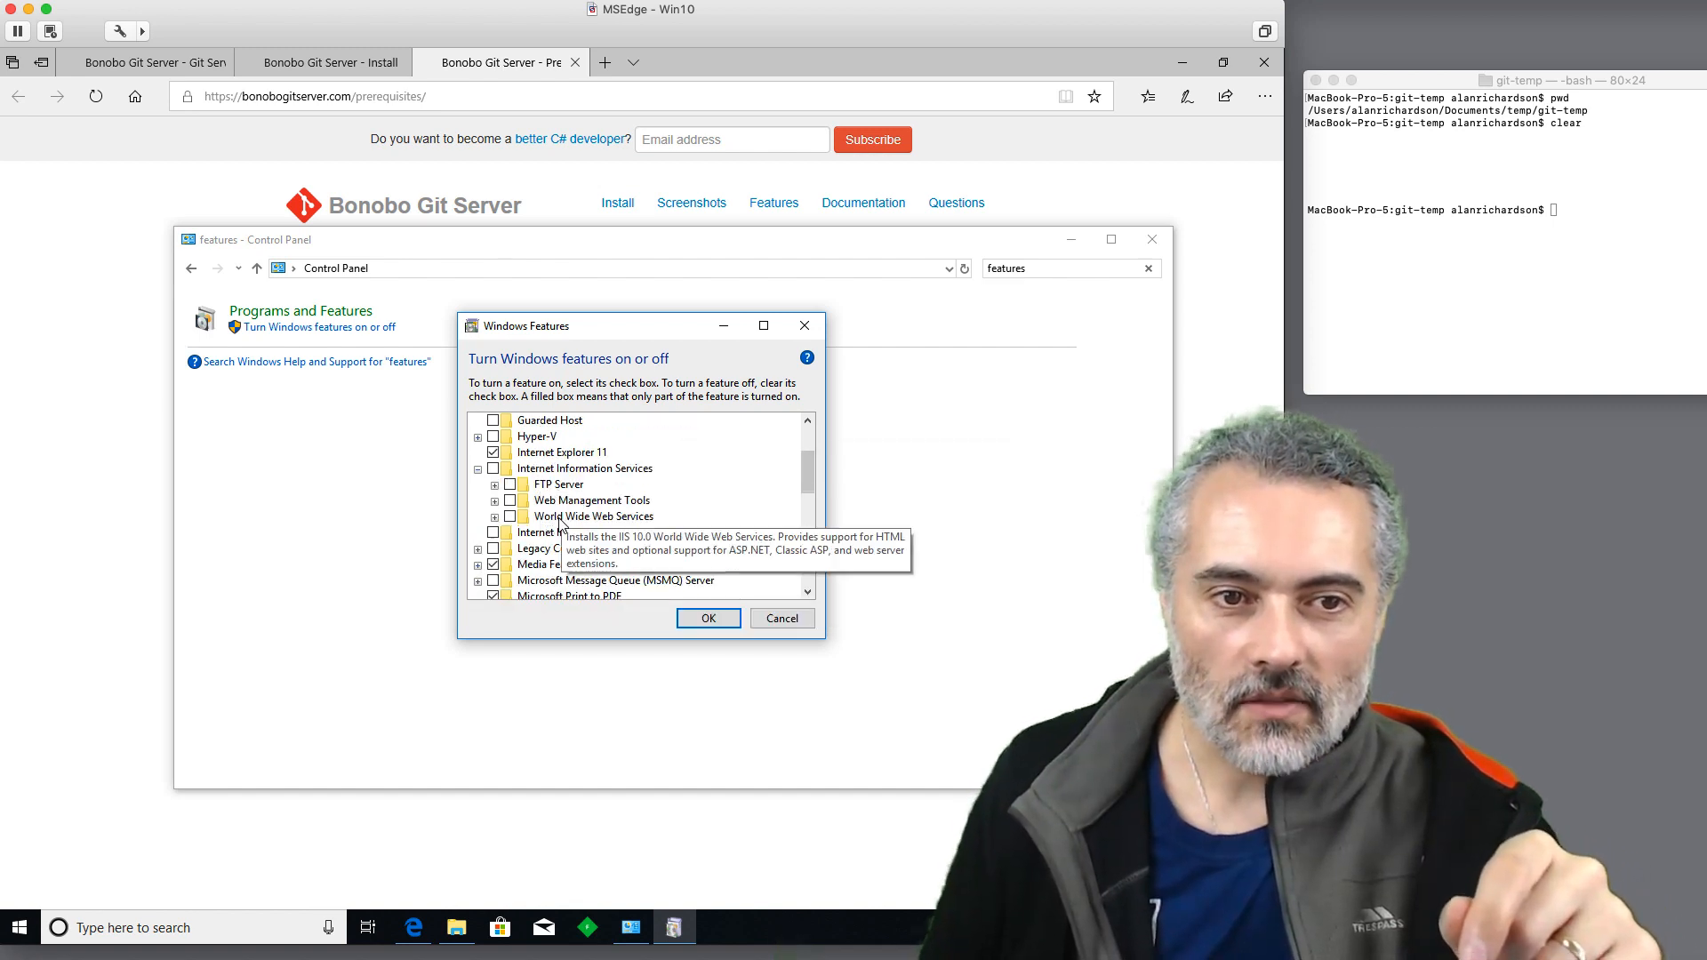
{"action": "left_click", "coordinate": [494, 500]}
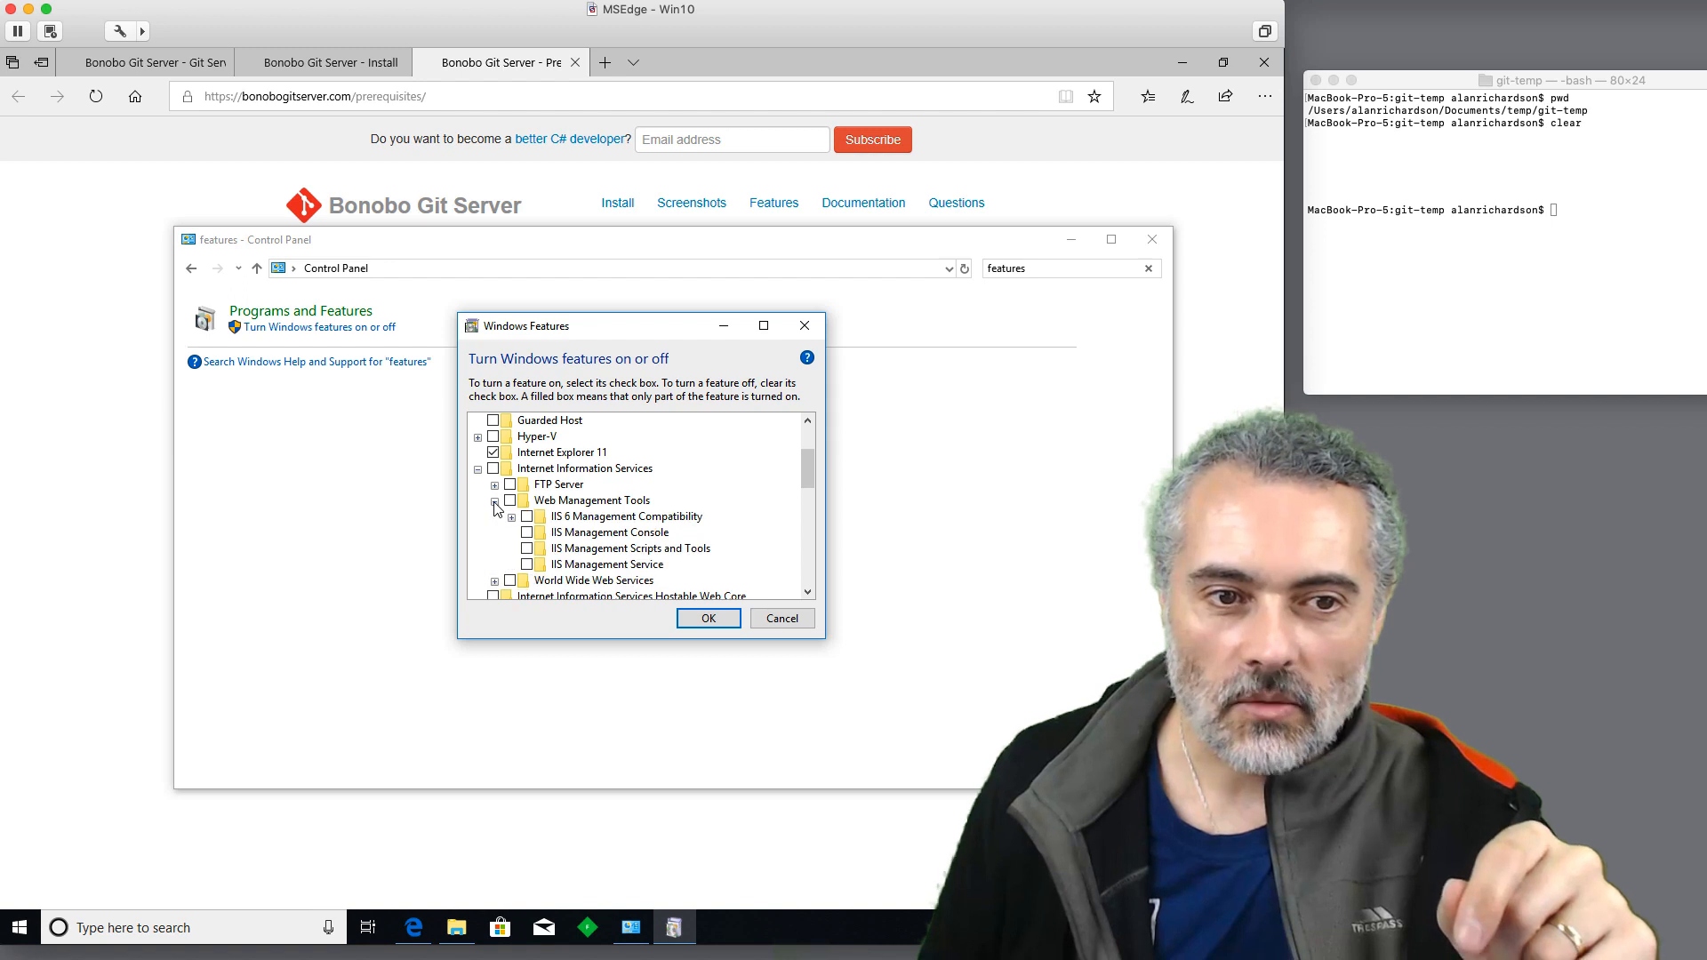
{"action": "left_click", "coordinate": [526, 531]}
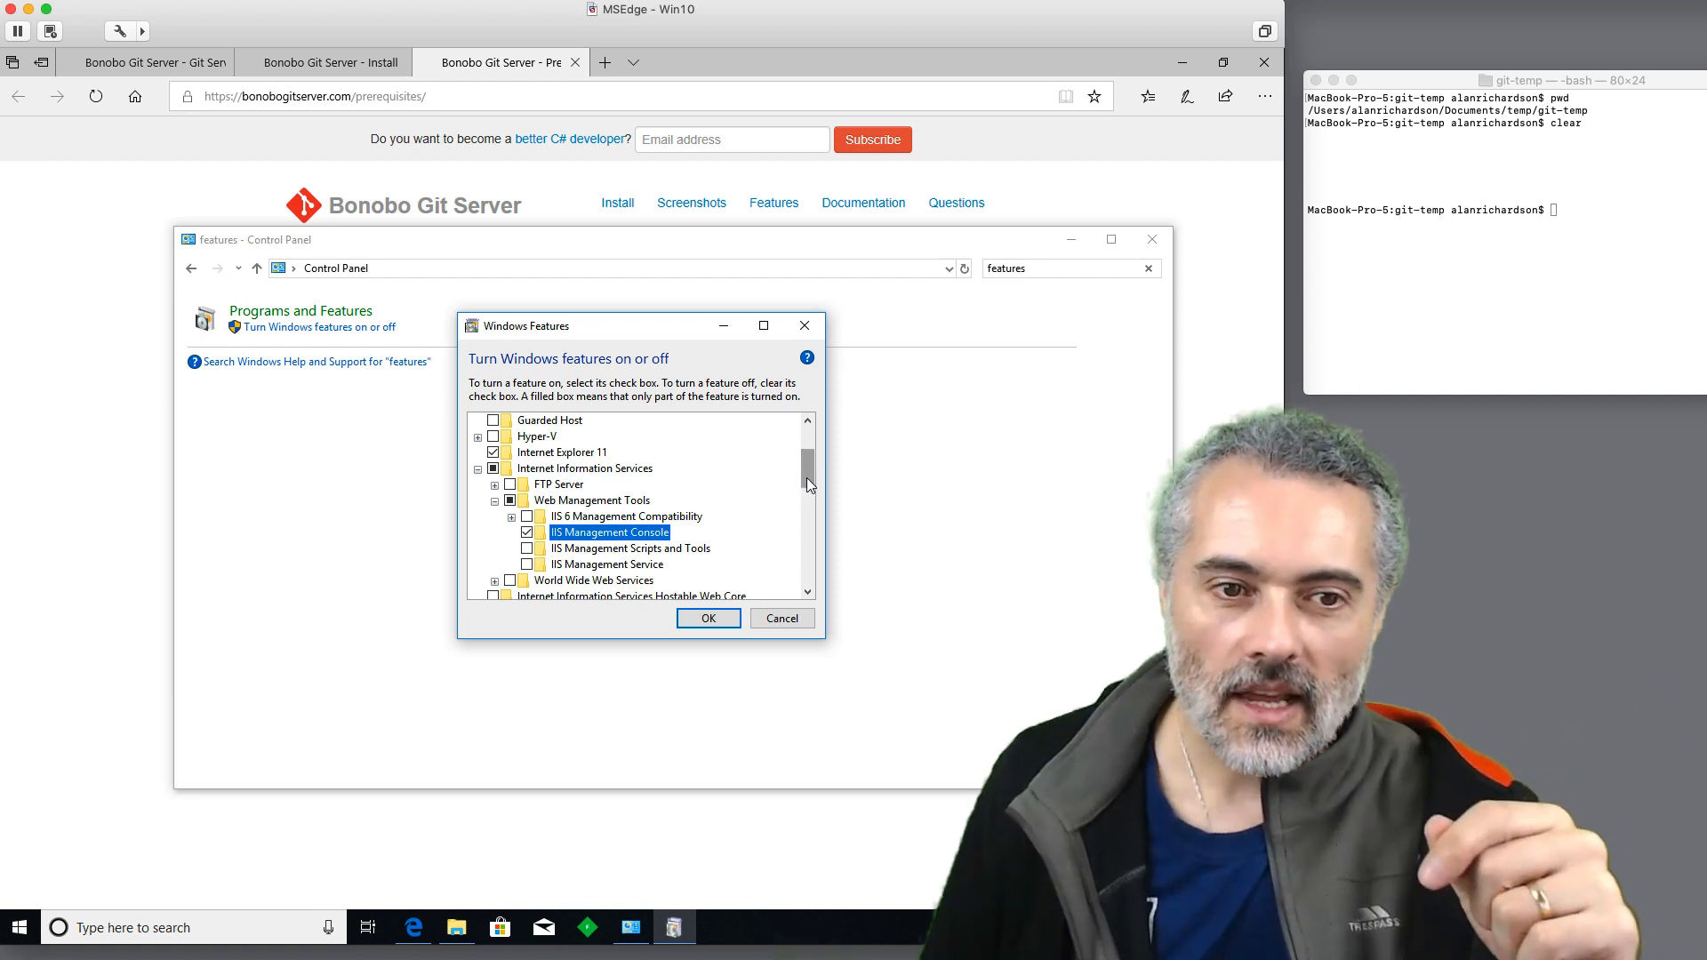
{"action": "scroll", "scroll_direction": "down", "scroll_amount": 3}
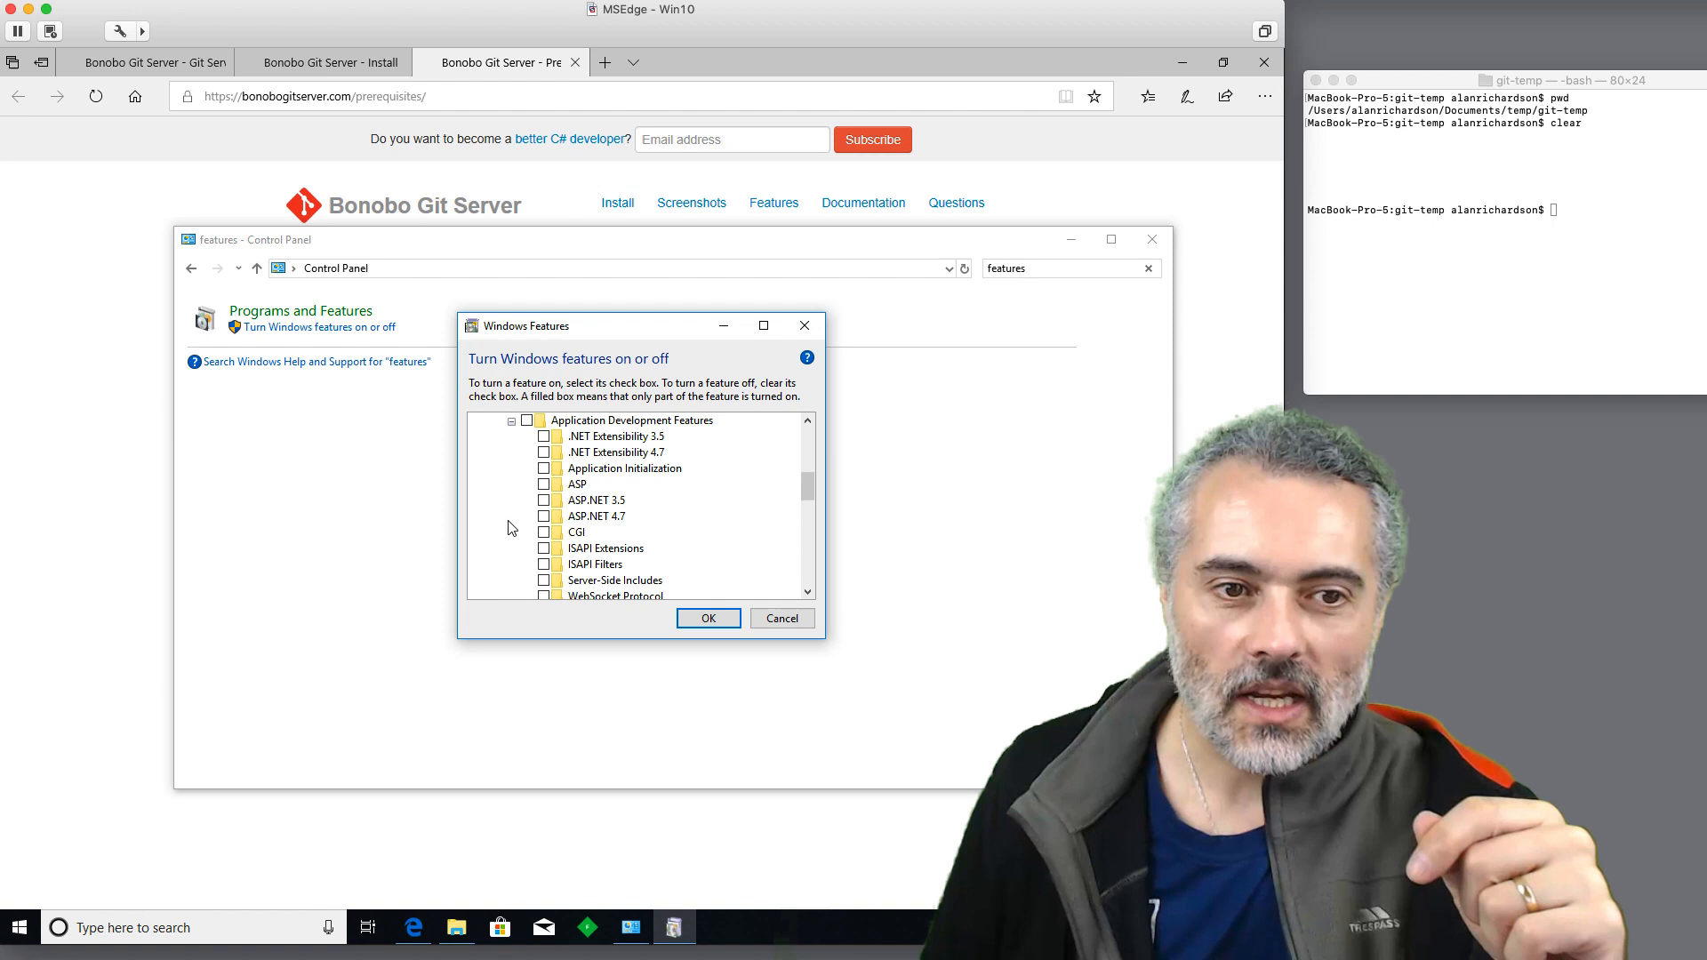
{"action": "left_click", "coordinate": [545, 516]}
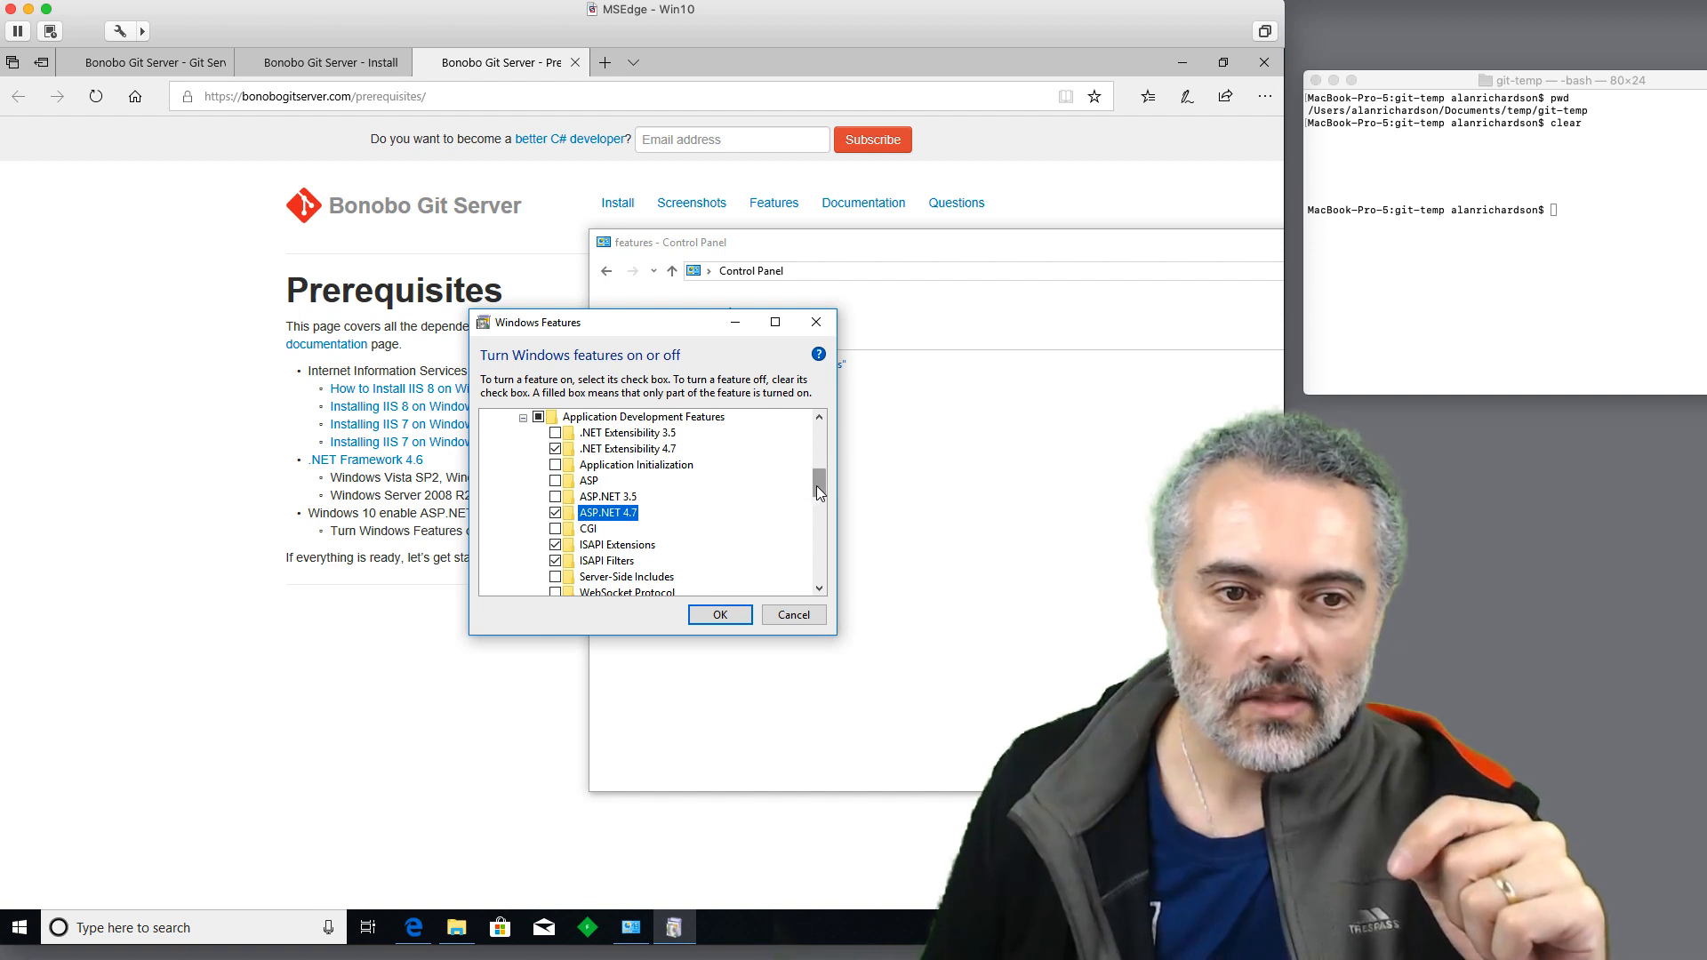
Review the remaining IIS feature list and apply the selected changes.
{"action": "scroll", "scroll_direction": "down", "scroll_amount": 3}
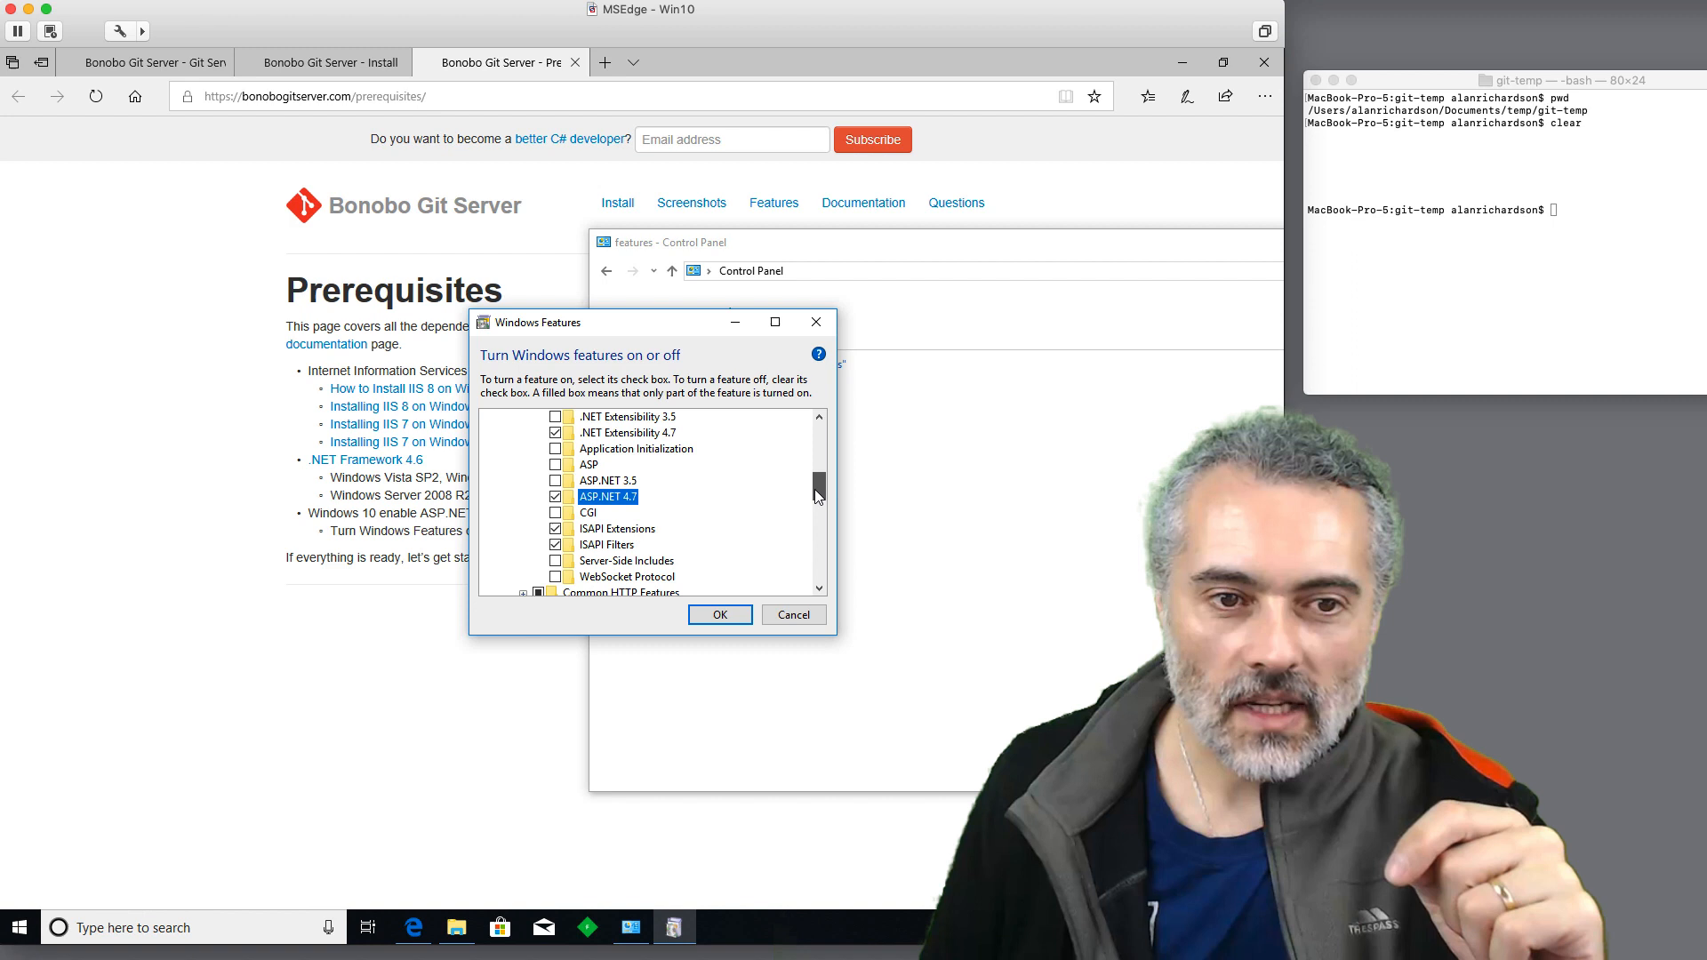
{"action": "scroll", "scroll_direction": "up", "scroll_amount": 3}
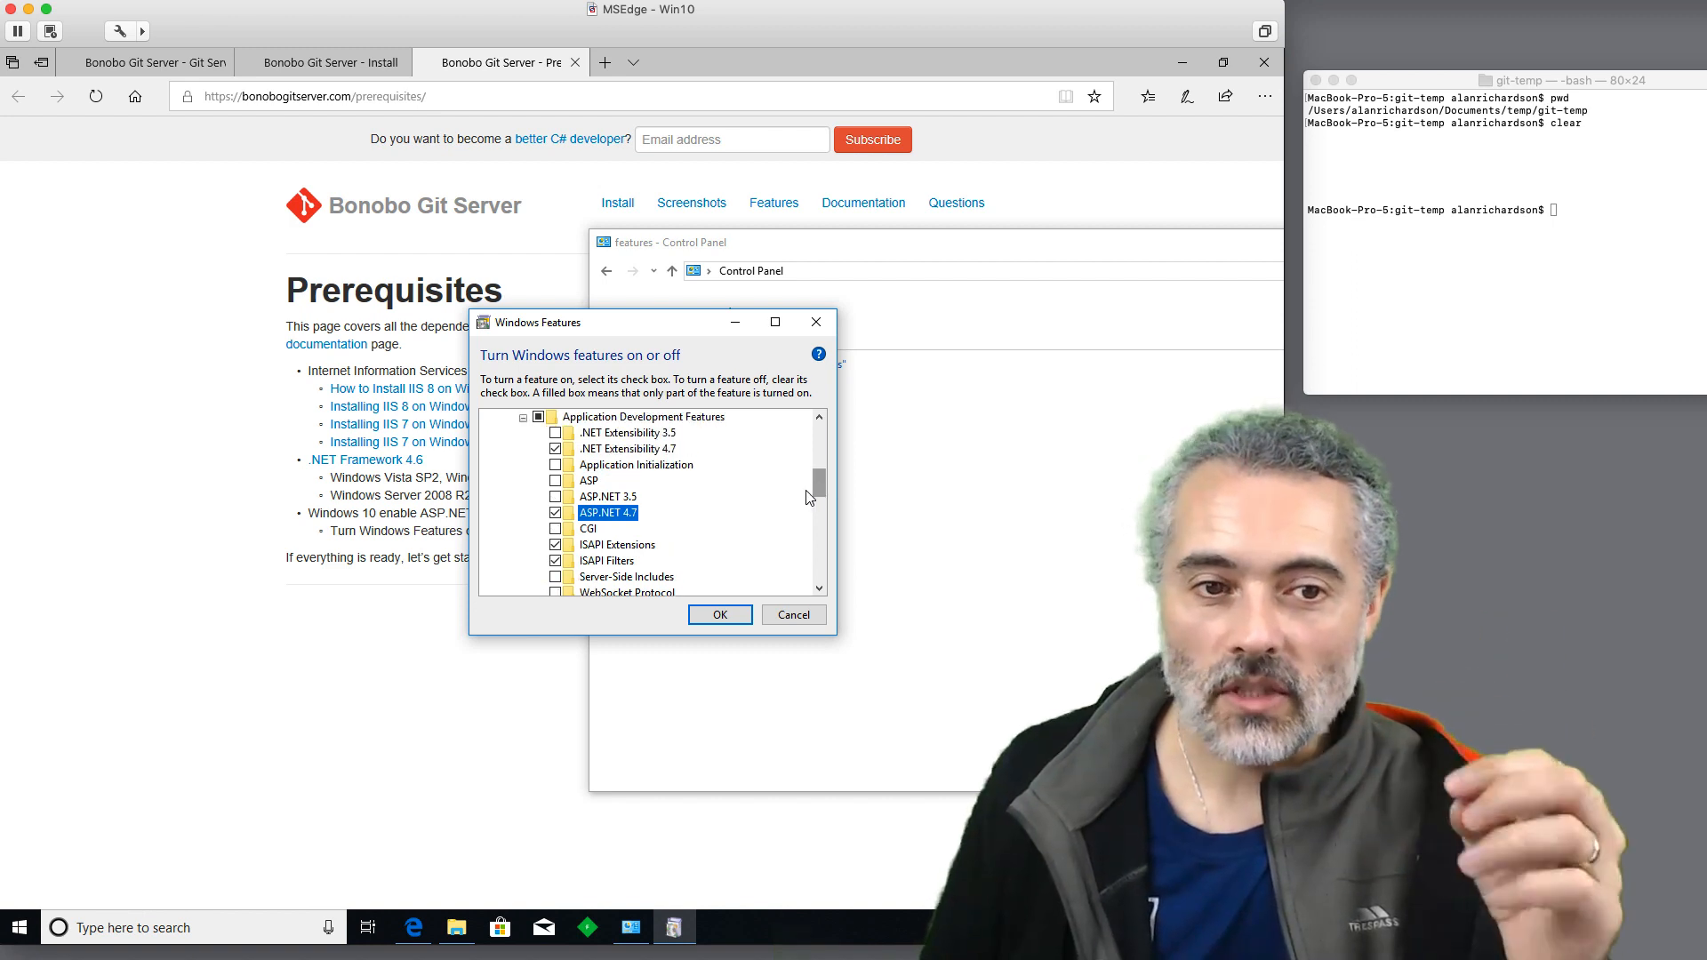
{"action": "scroll", "scroll_direction": "down", "scroll_amount": 3}
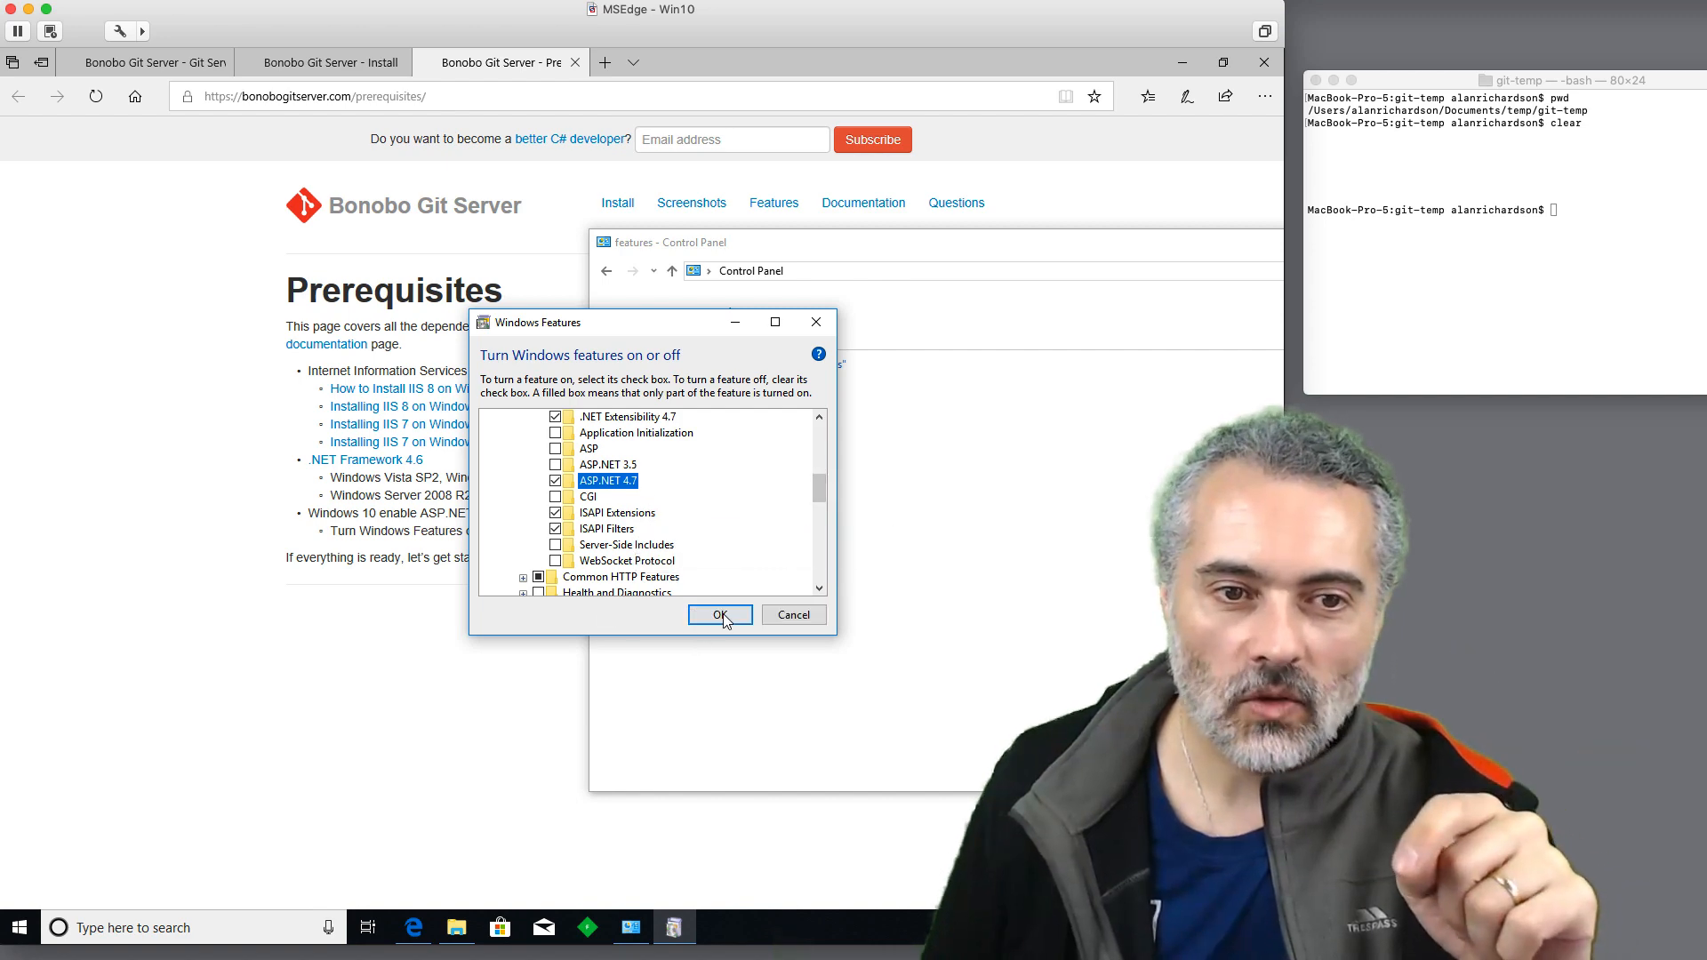
{"action": "left_click", "coordinate": [718, 616]}
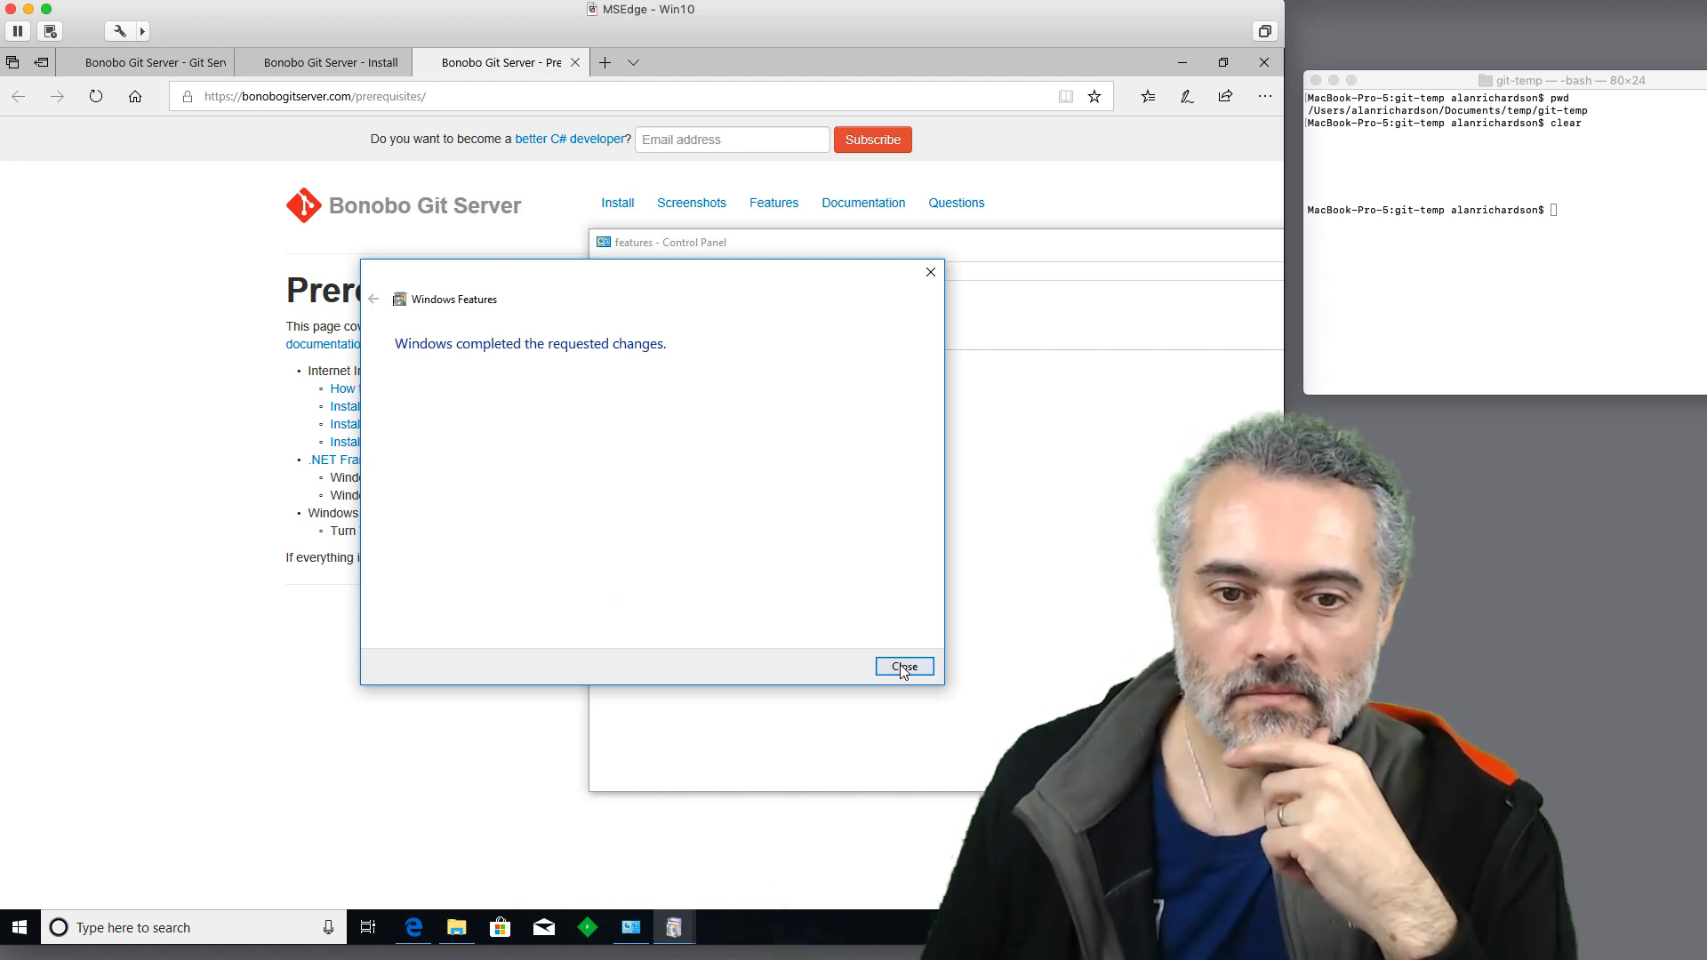
Dismiss the 'Windows completed the requested changes' confirmation.
{"action": "left_click", "coordinate": [903, 666]}
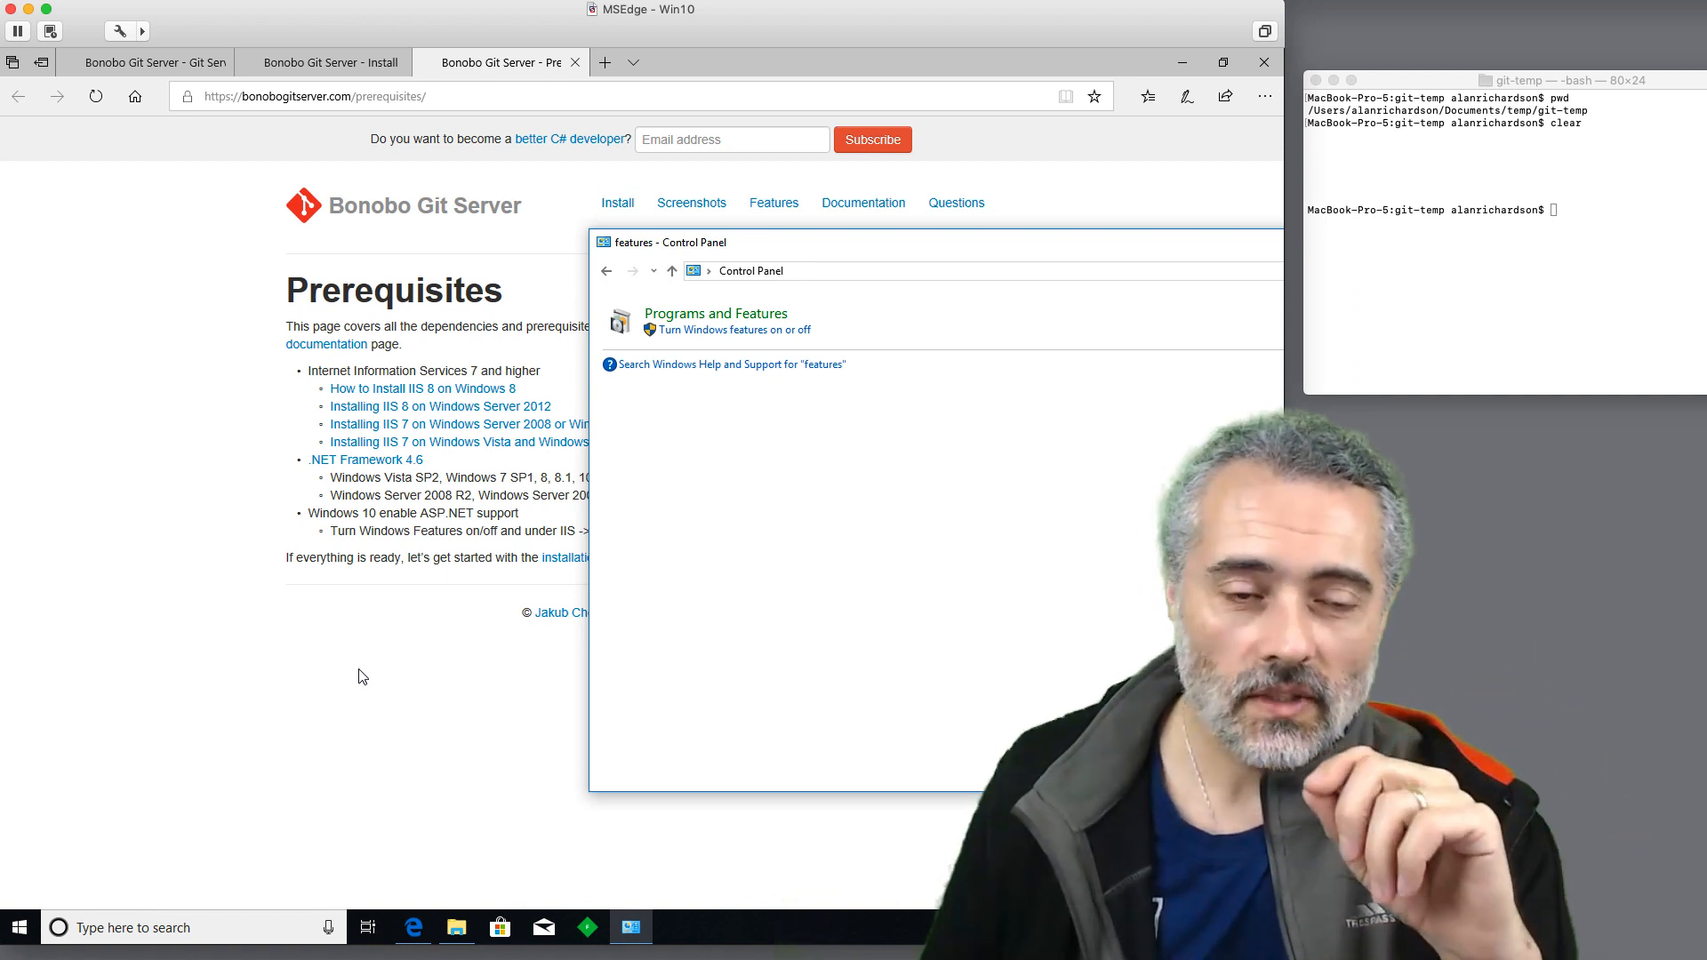
{"action": "mouse_move", "coordinate": [349, 259]}
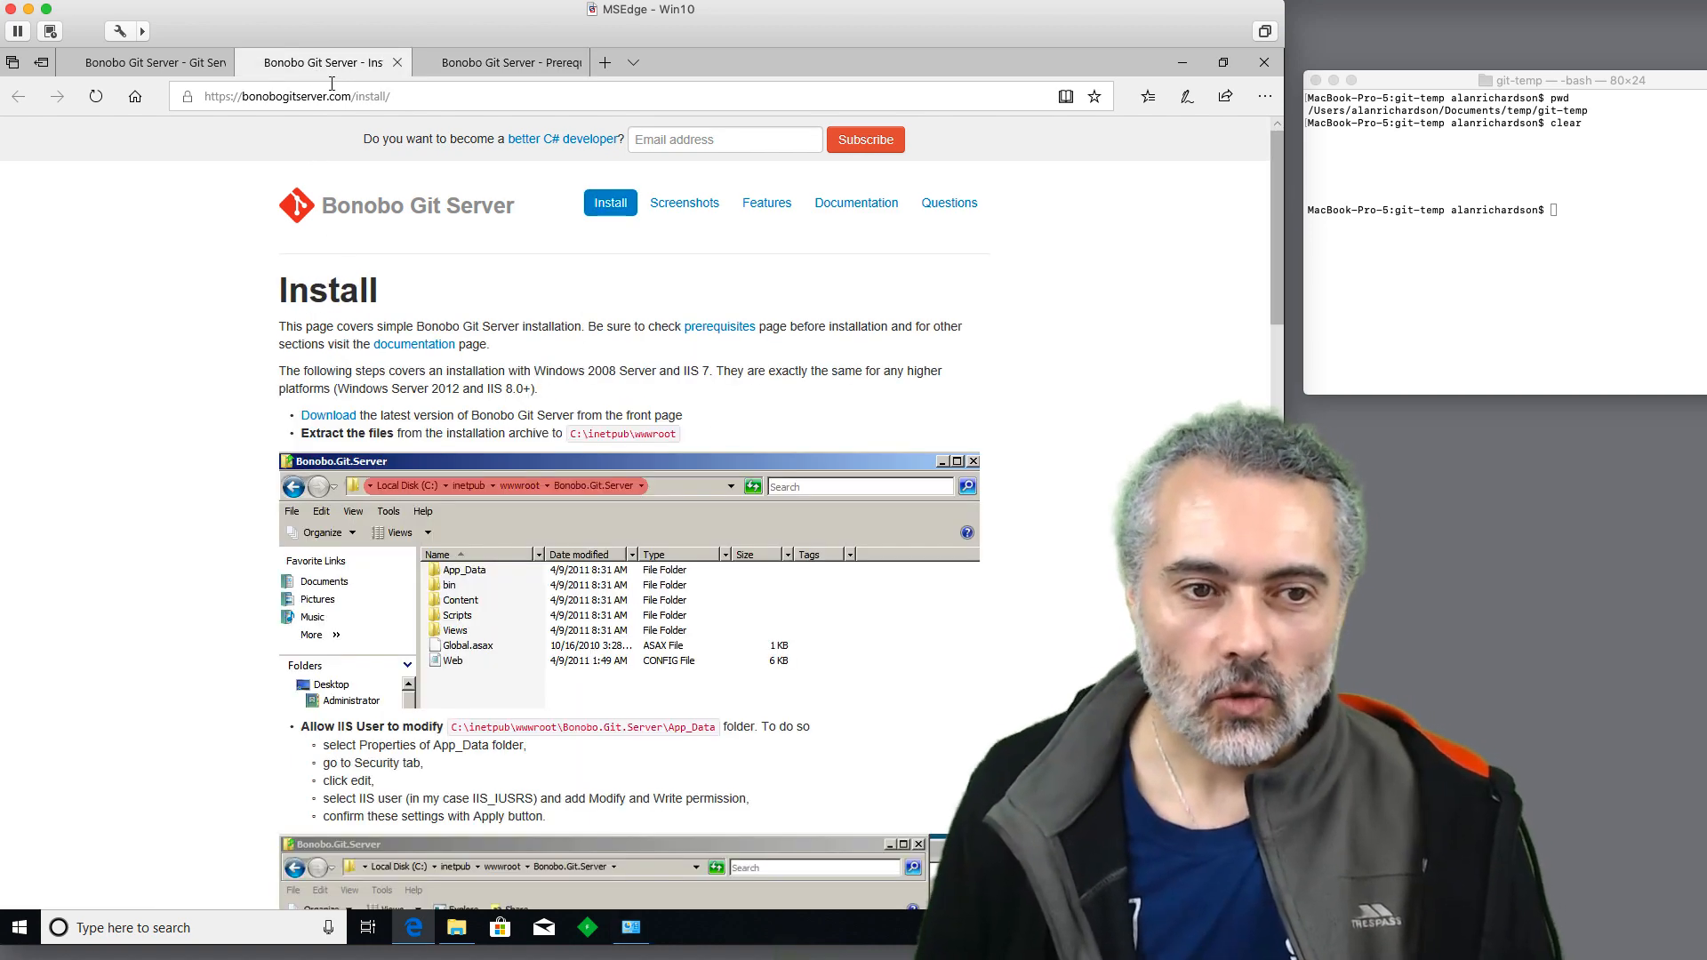
{"action": "scroll", "scroll_direction": "down", "scroll_amount": 3}
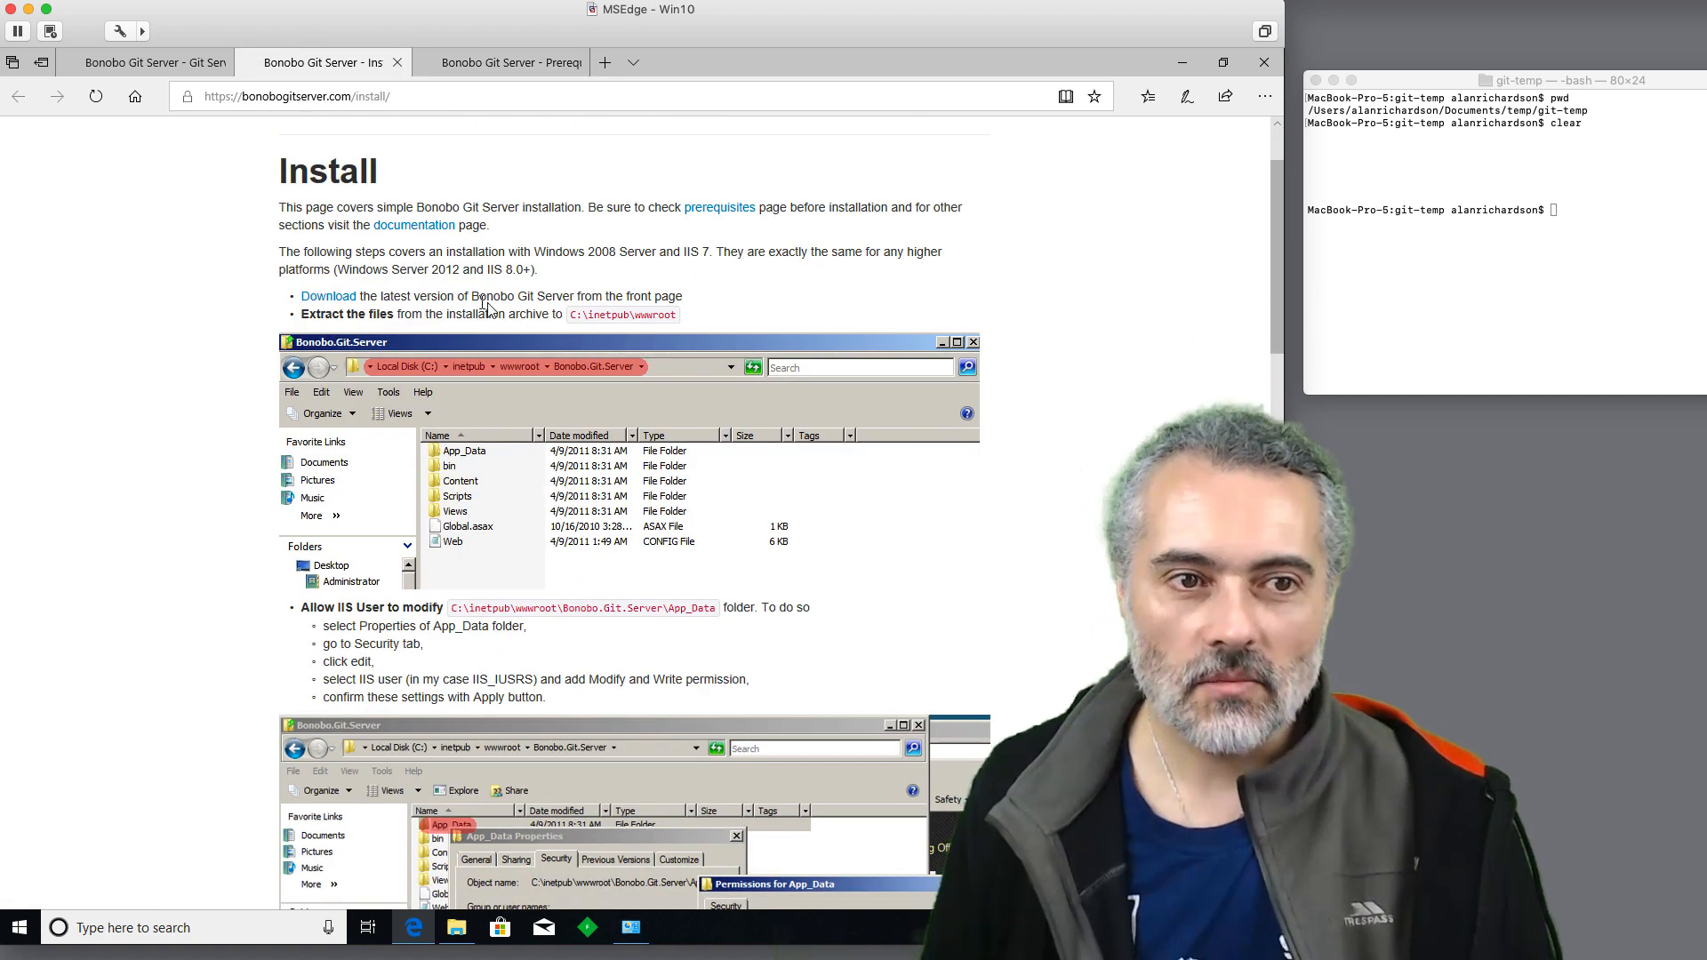
{"action": "double_click", "coordinate": [624, 314]}
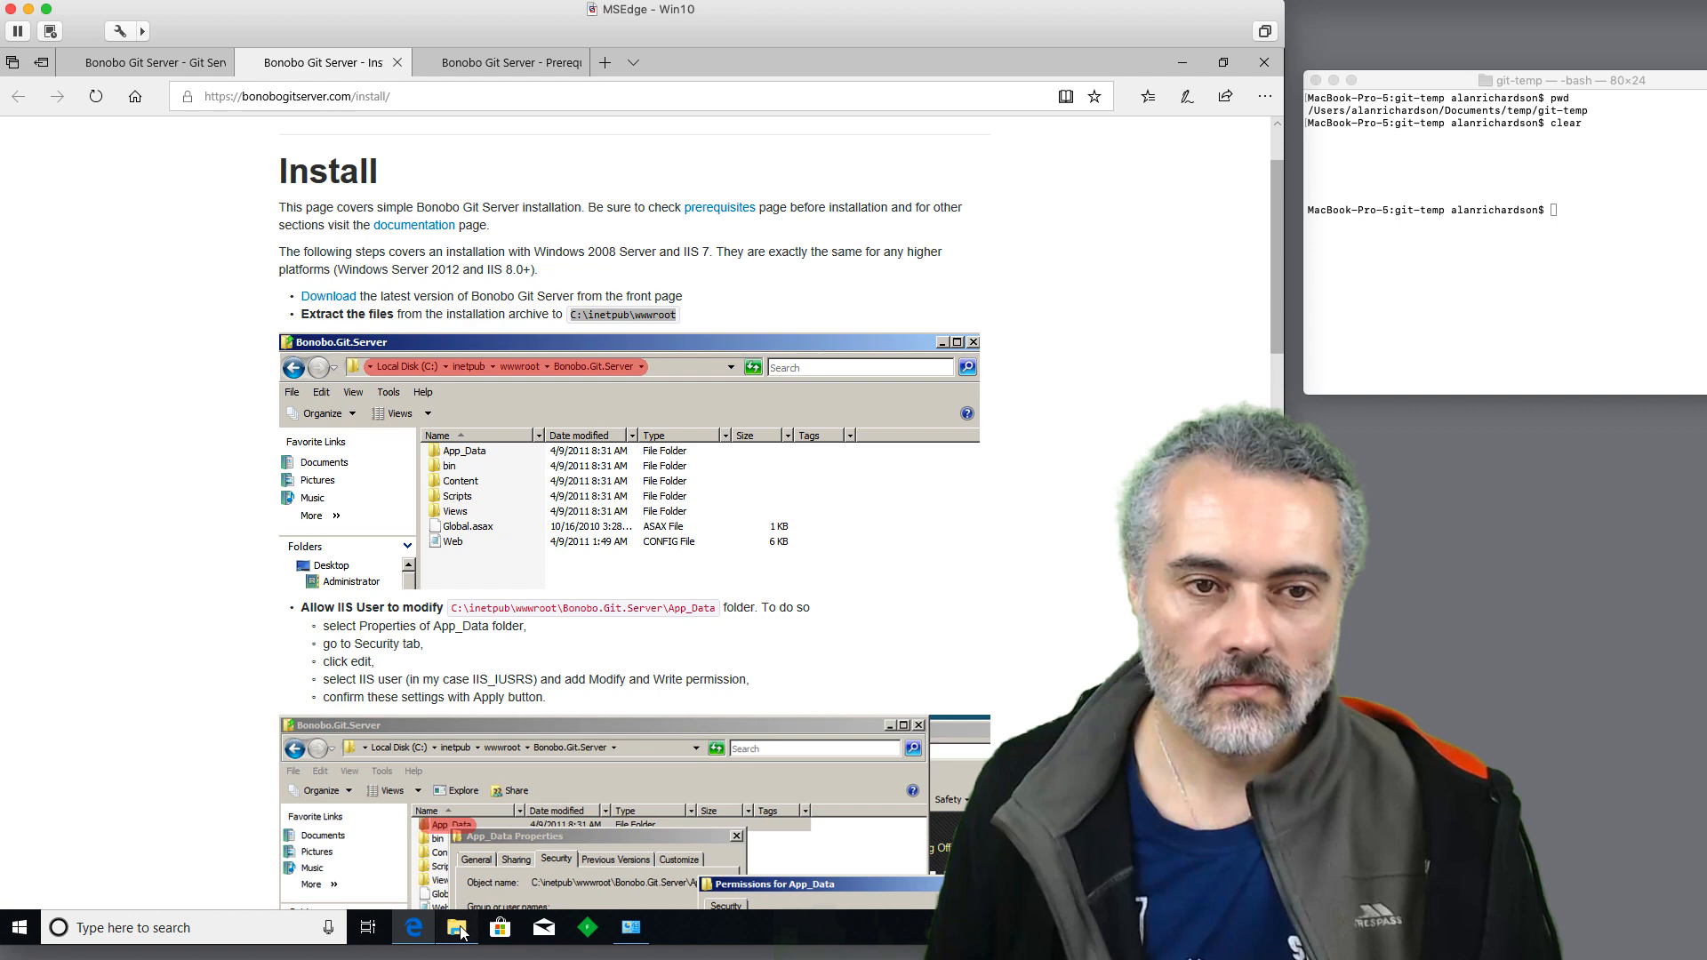
Move Bonobo.Git.Server from Downloads\6_3_0 into C:\inetpub\wwwroot, granting administrator permission.
{"action": "left_click", "coordinate": [457, 928]}
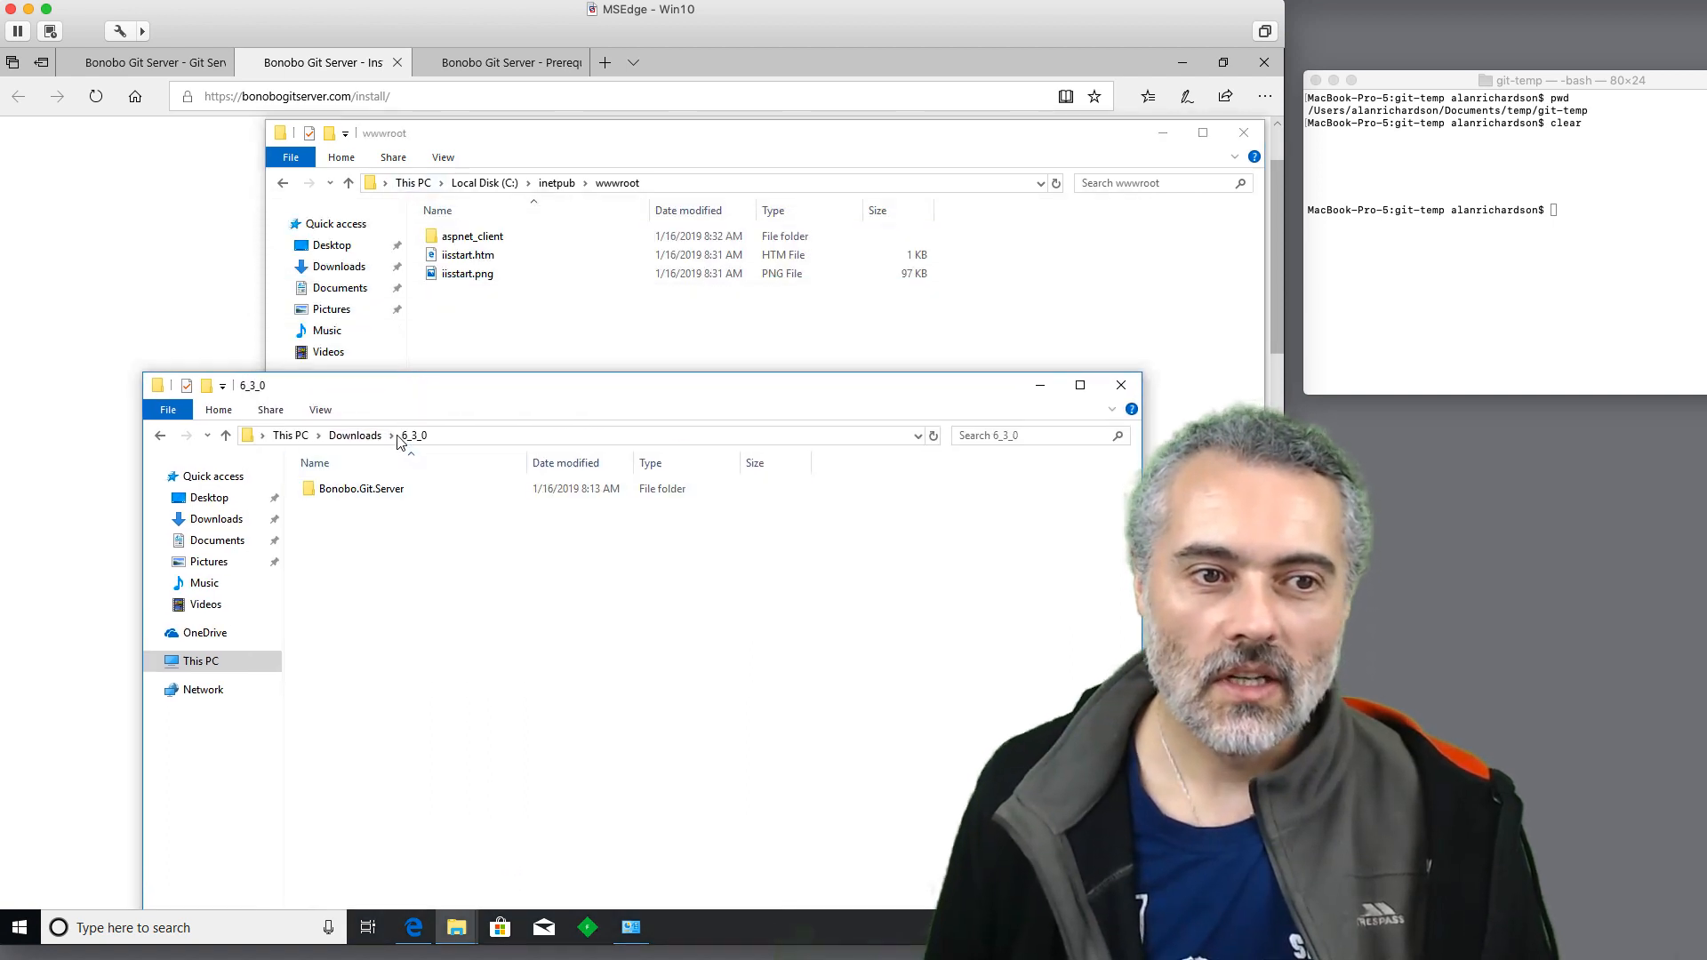
{"action": "left_click", "coordinate": [361, 487]}
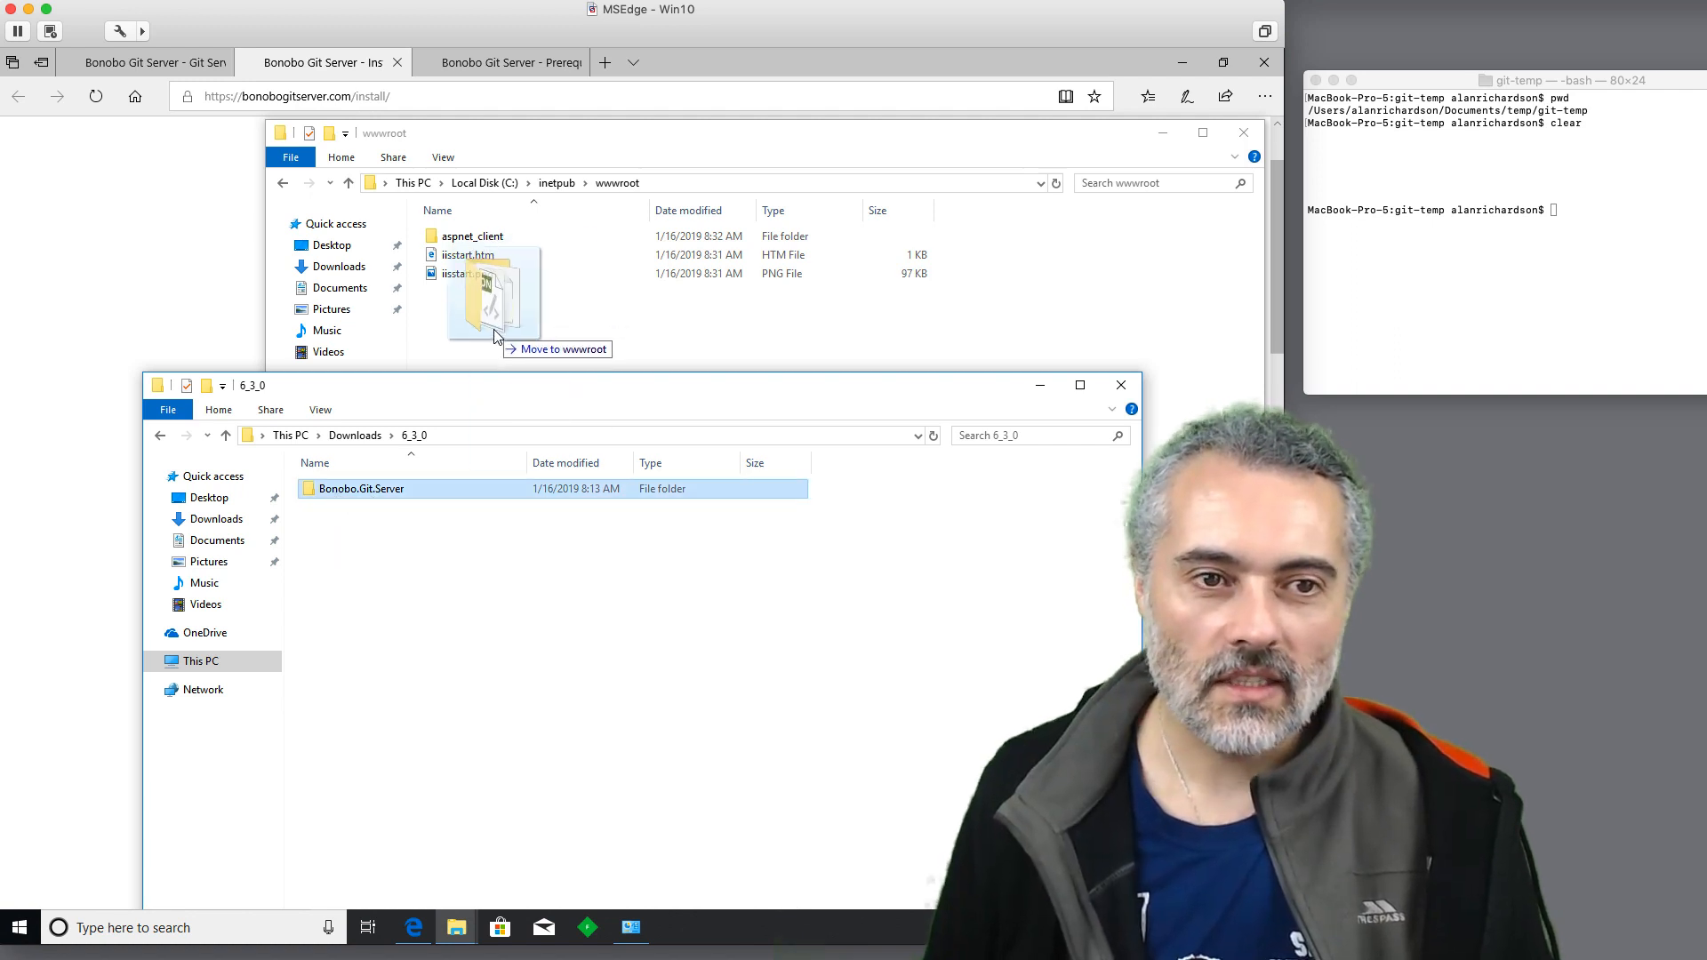
{"action": "left_click_drag", "start_coordinate": [492, 294], "coordinate": [491, 304]}
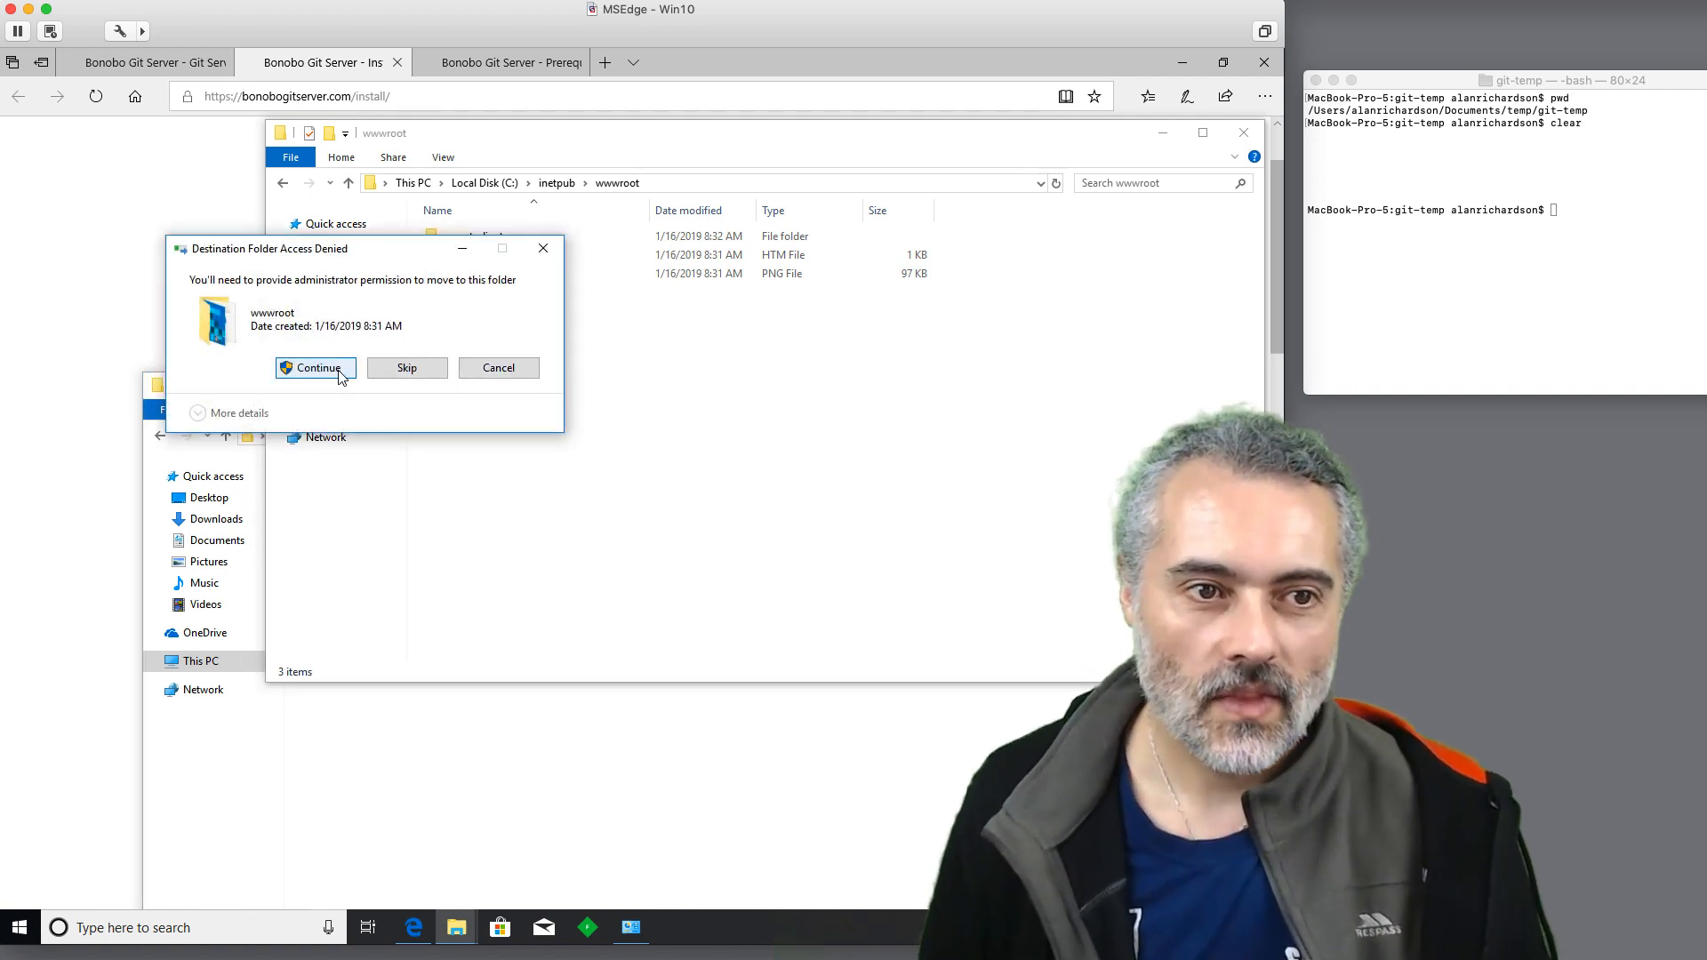
{"action": "left_click", "coordinate": [317, 367]}
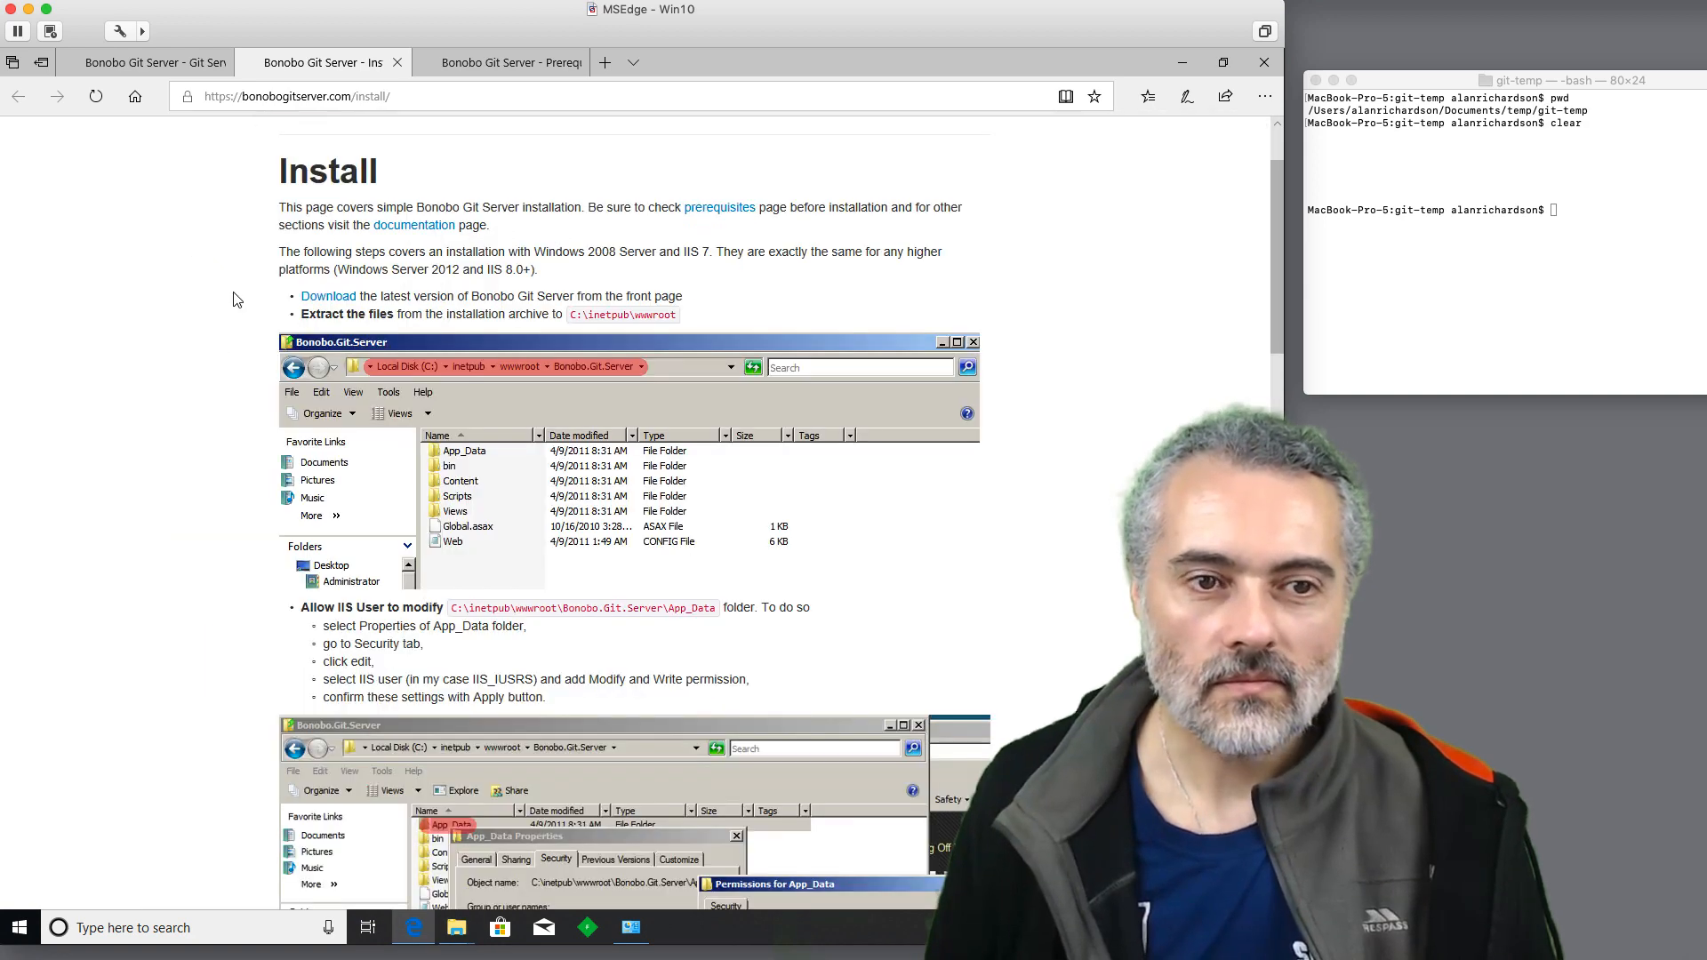
Locate App_Data inside wwwroot\Bonobo.Git.Server and bring up its context menu.
{"action": "scroll", "scroll_direction": "down", "scroll_amount": 3}
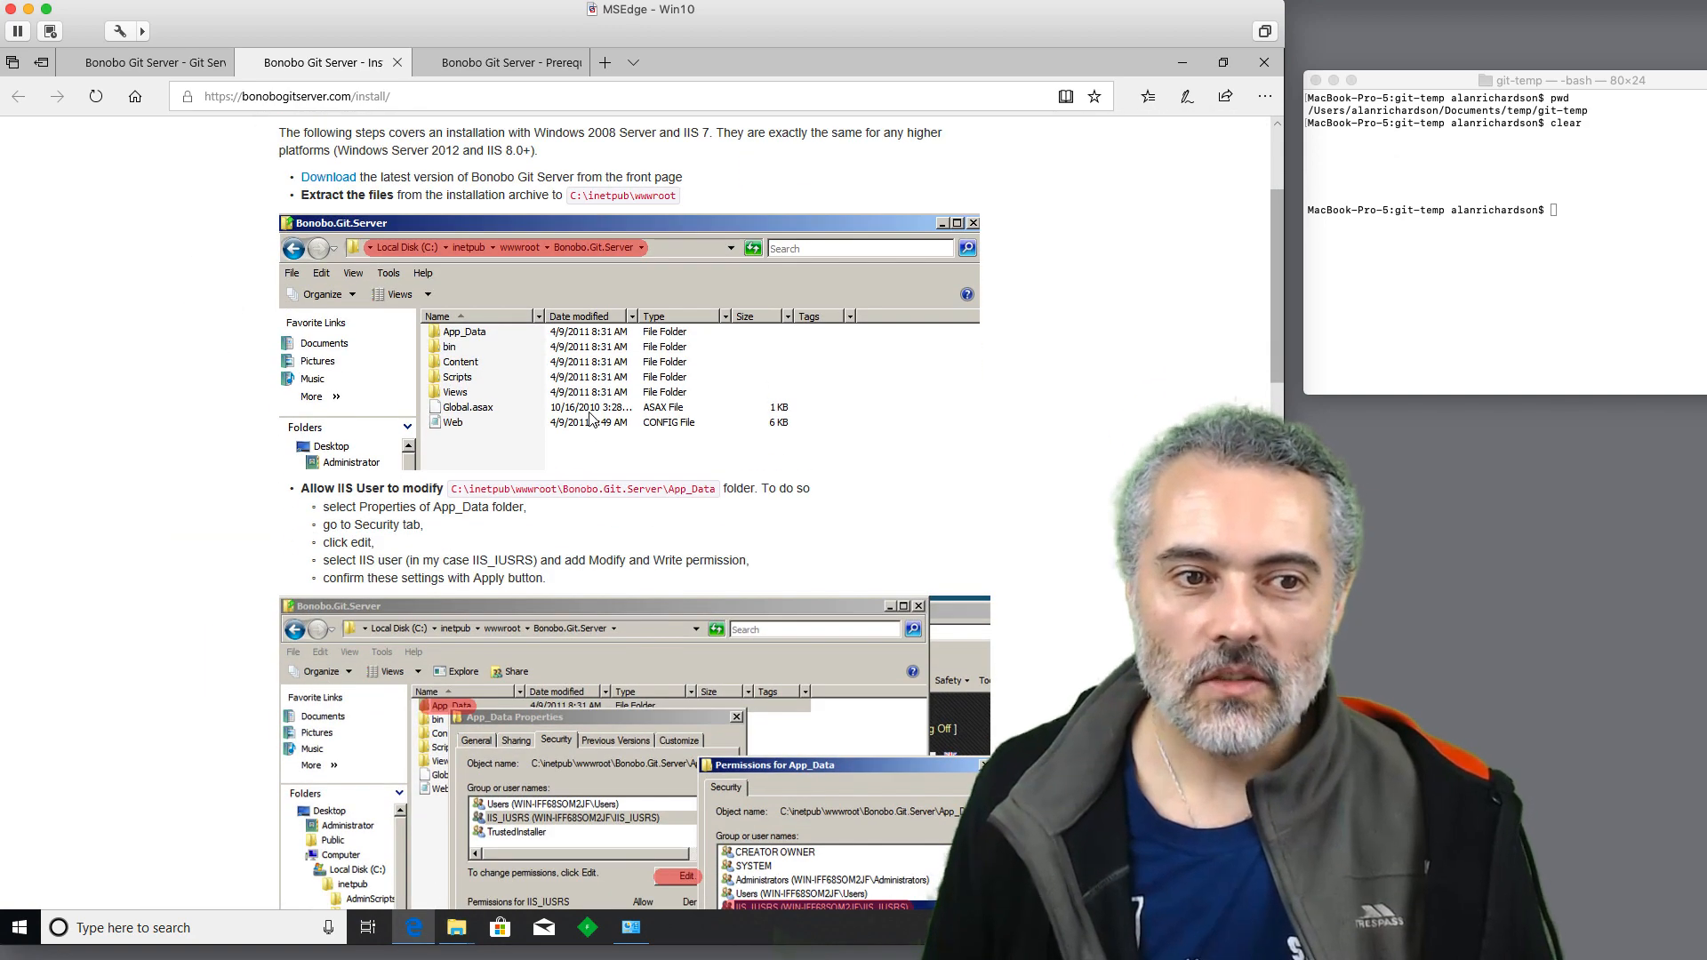
{"action": "scroll", "scroll_direction": "down", "scroll_amount": 3}
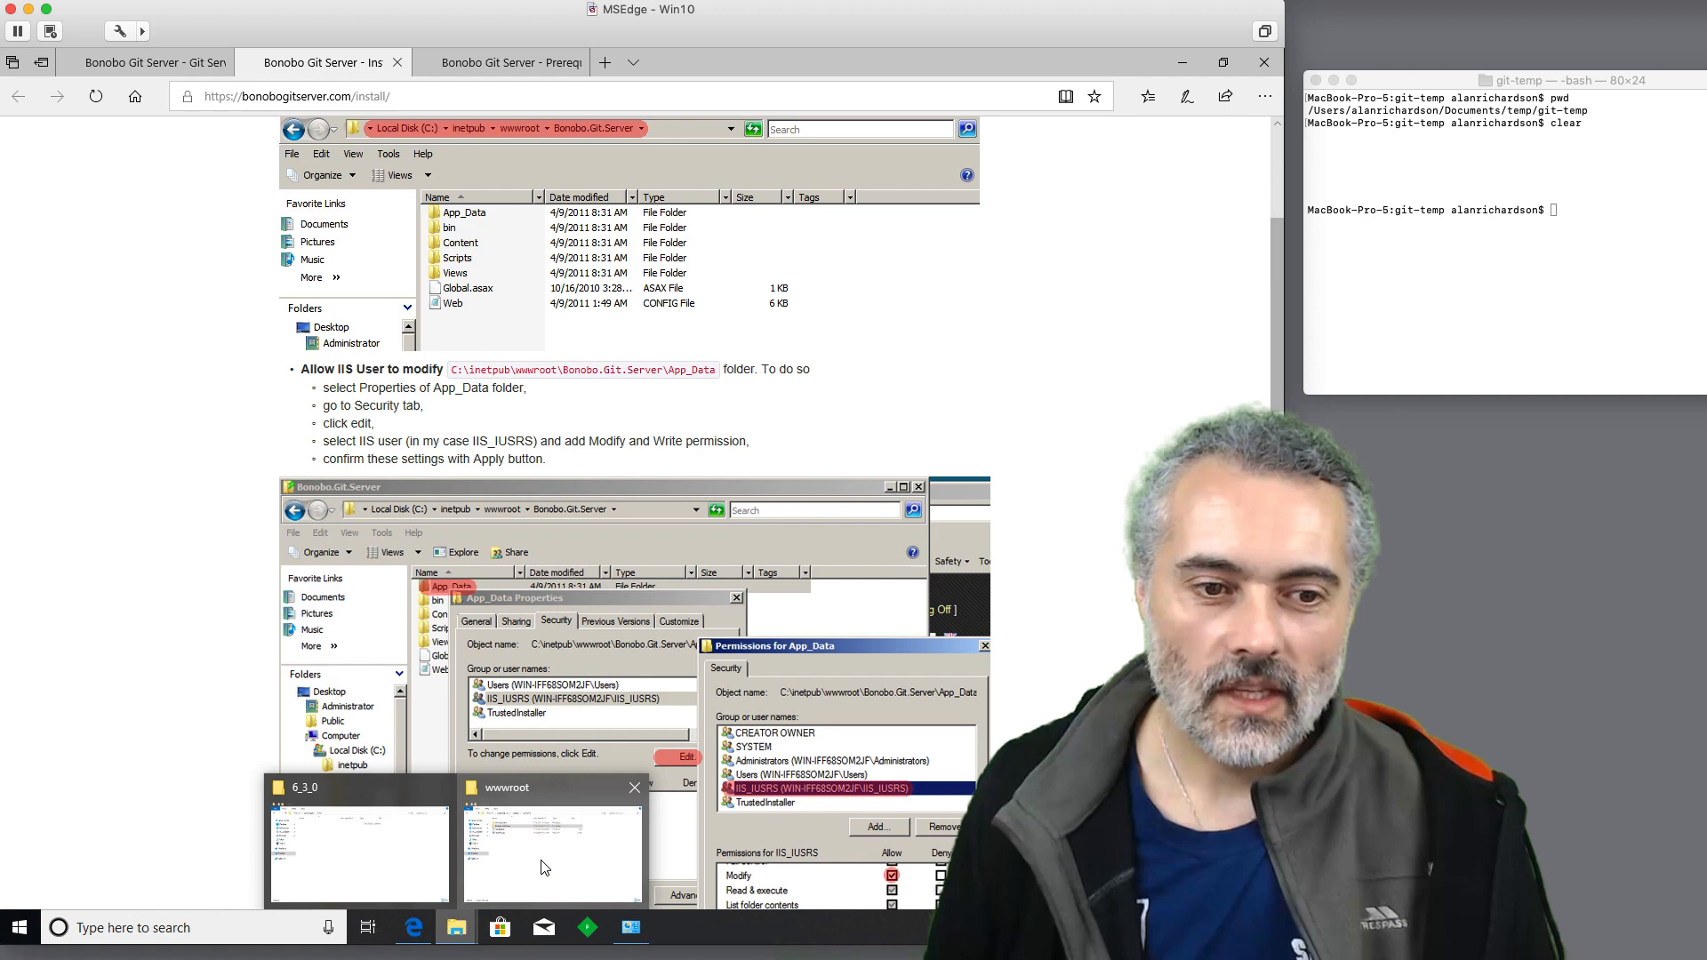
{"action": "left_click", "coordinate": [551, 842]}
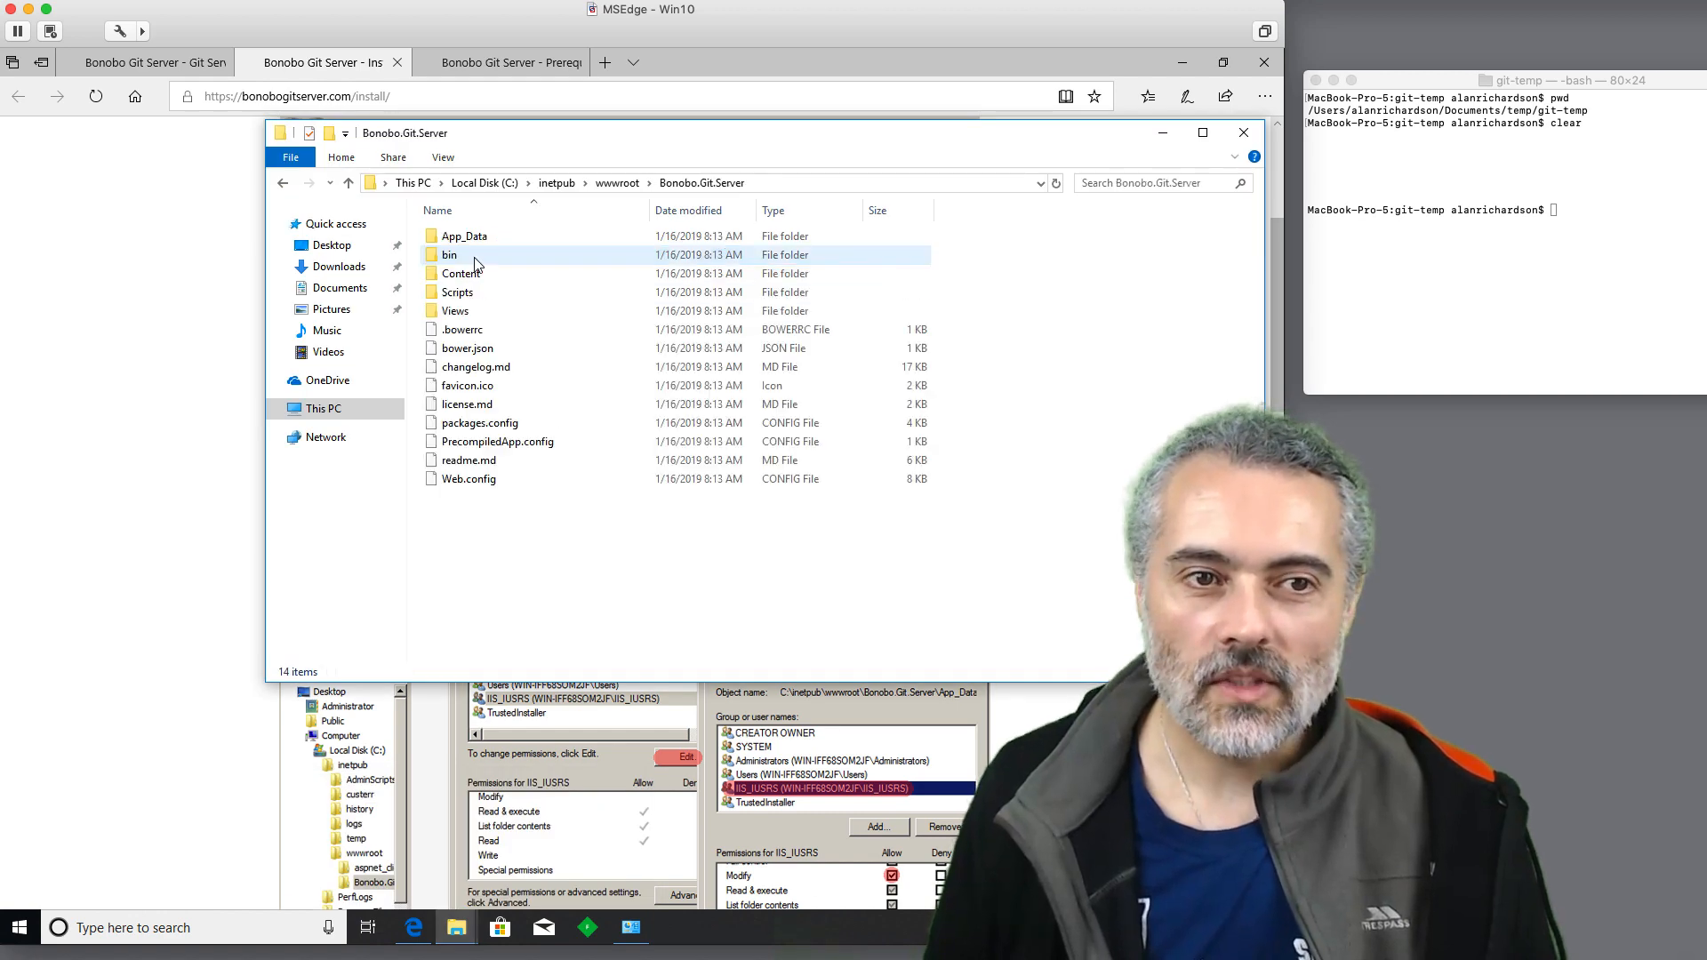
{"action": "left_click", "coordinate": [464, 237]}
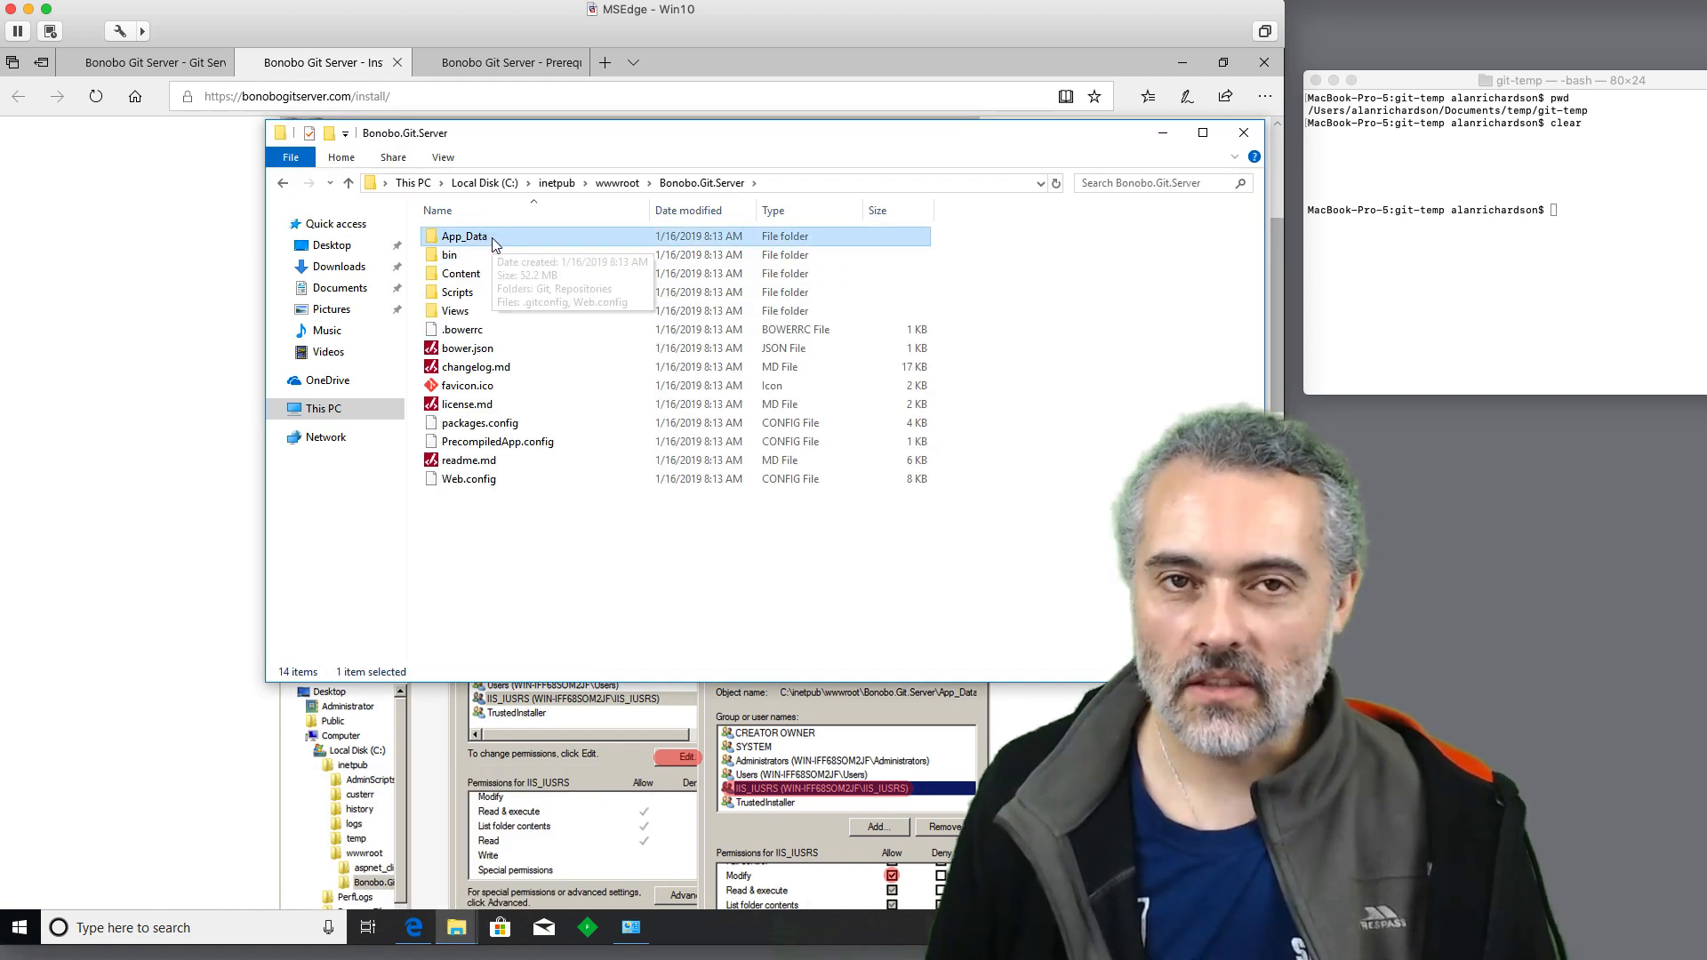
{"action": "right_click", "coordinate": [464, 236]}
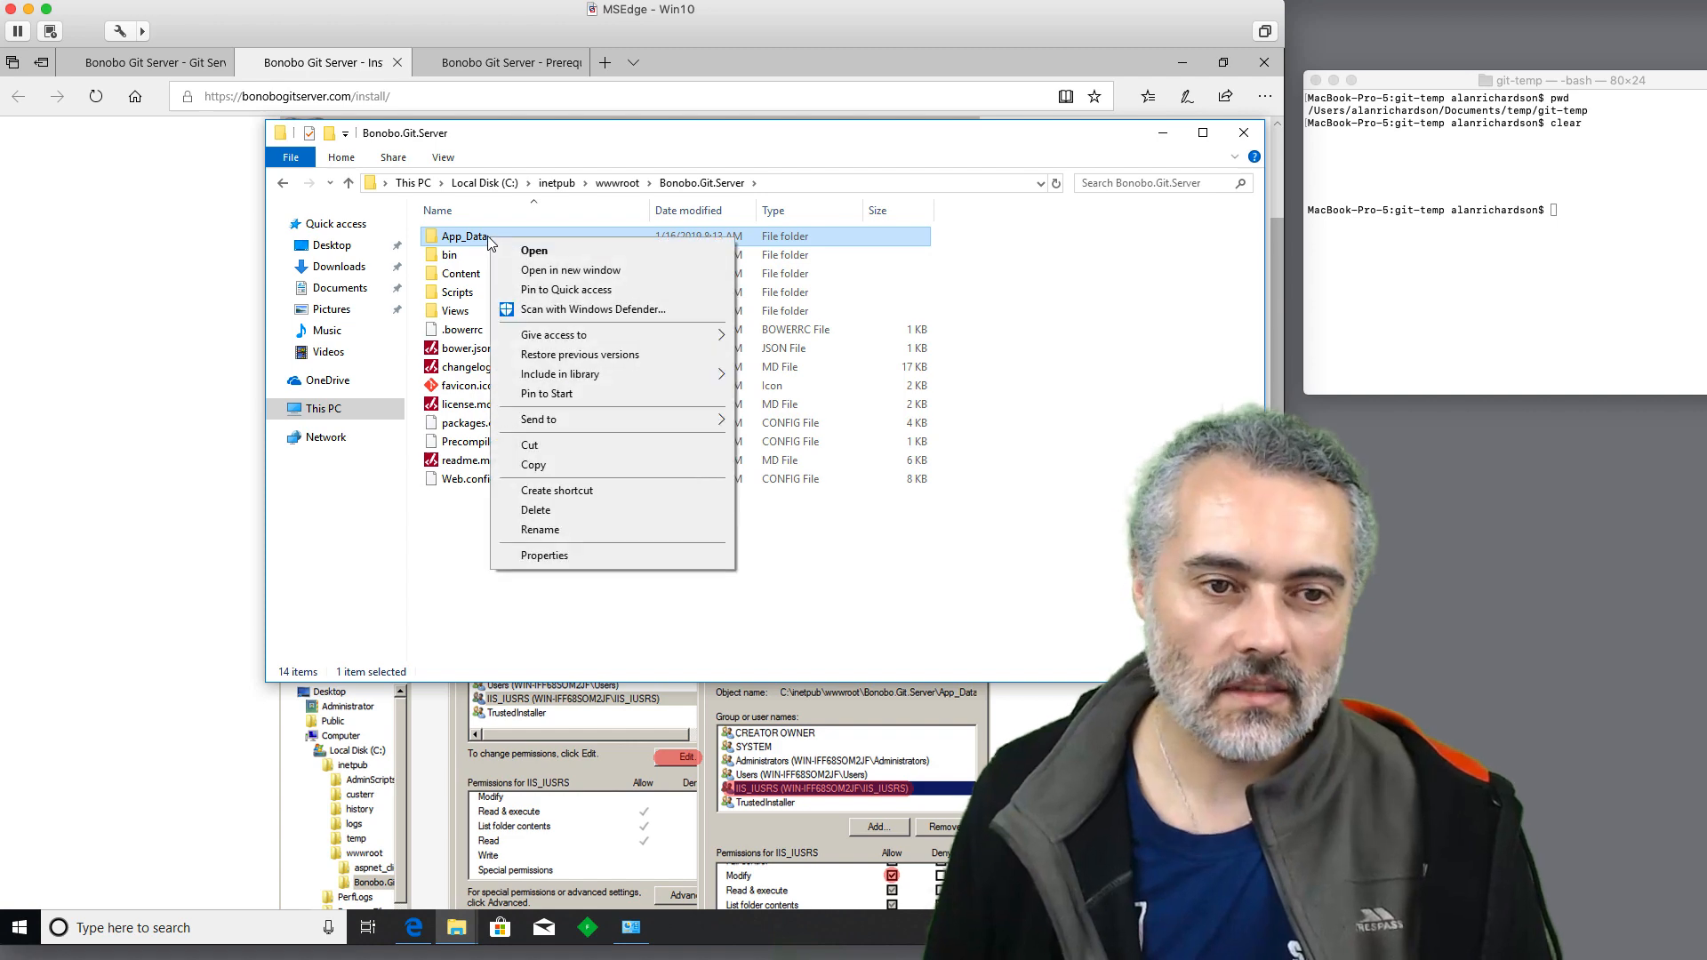
Allow IIS_IUSRS Modify and Write permissions on App_Data via its Security properties.
{"action": "left_click", "coordinate": [544, 555]}
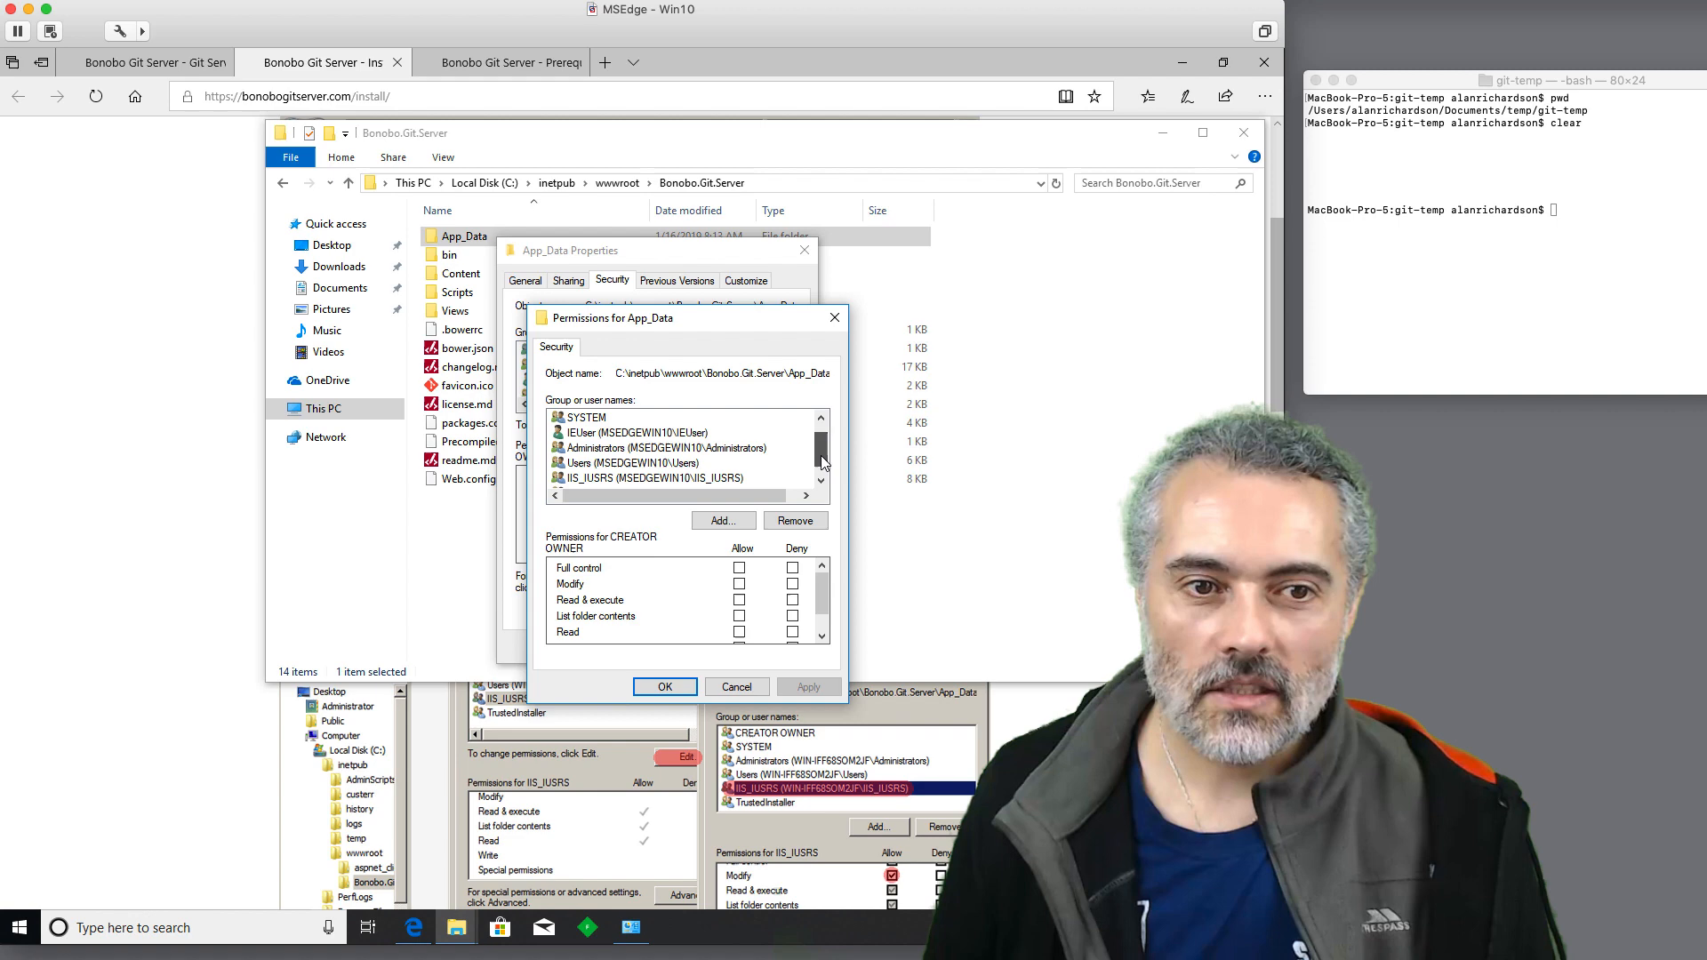
{"action": "left_click", "coordinate": [637, 478]}
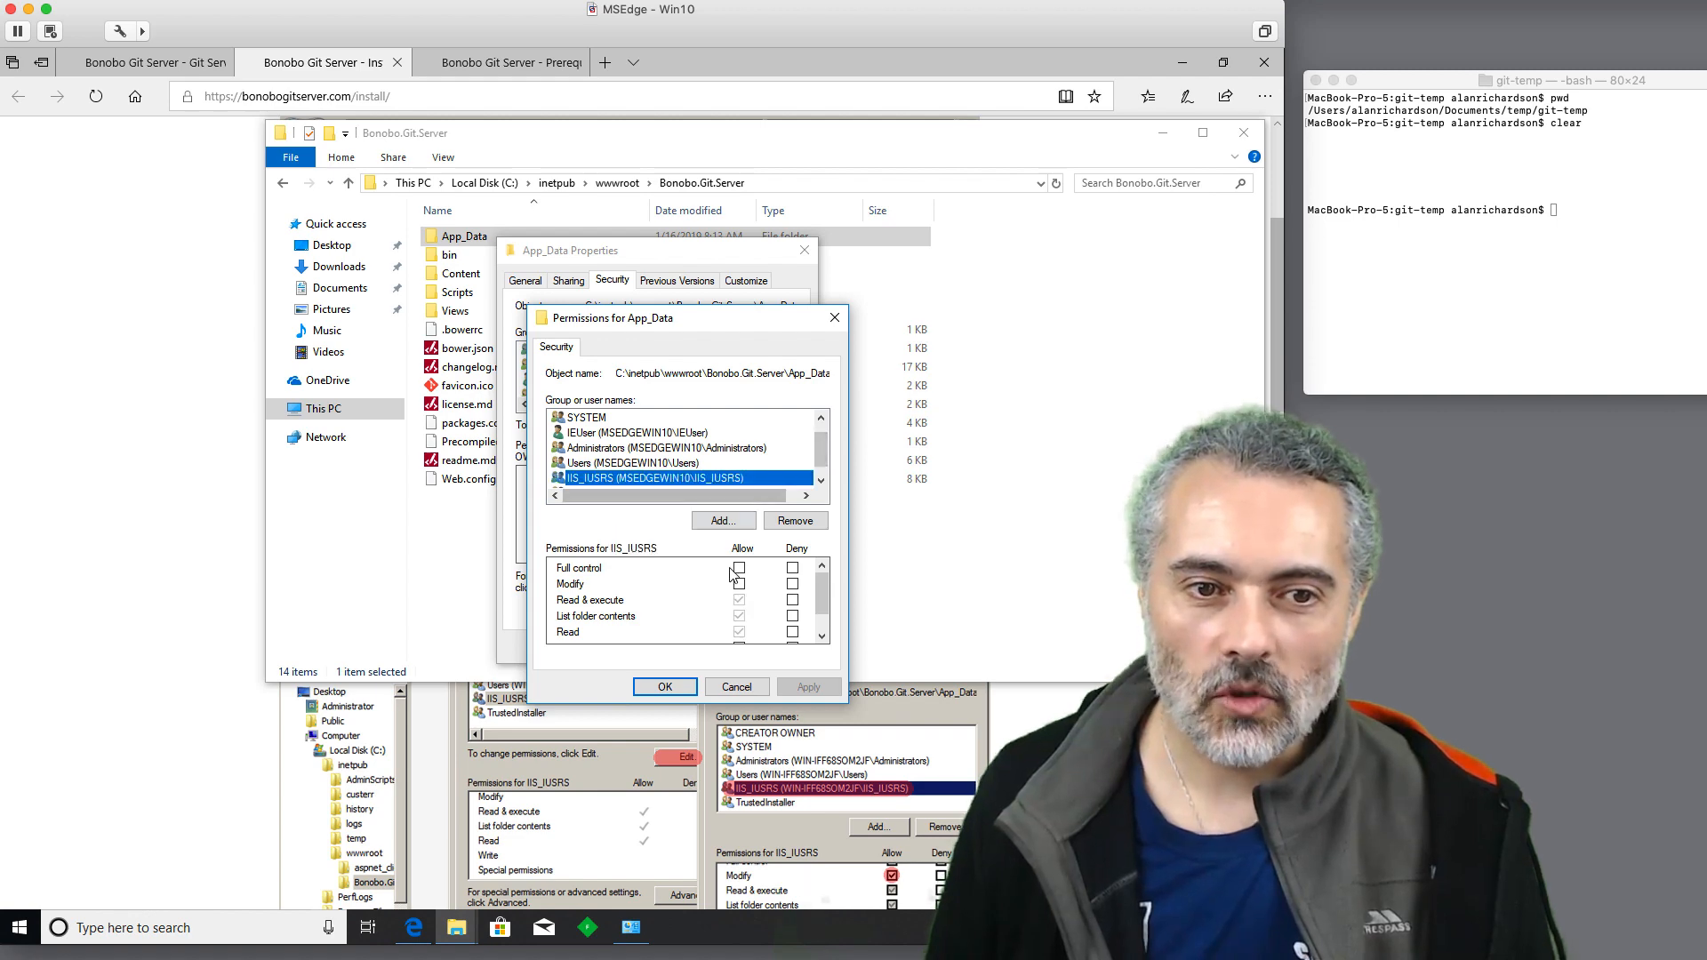
{"action": "scroll", "scroll_direction": "down", "scroll_amount": 3}
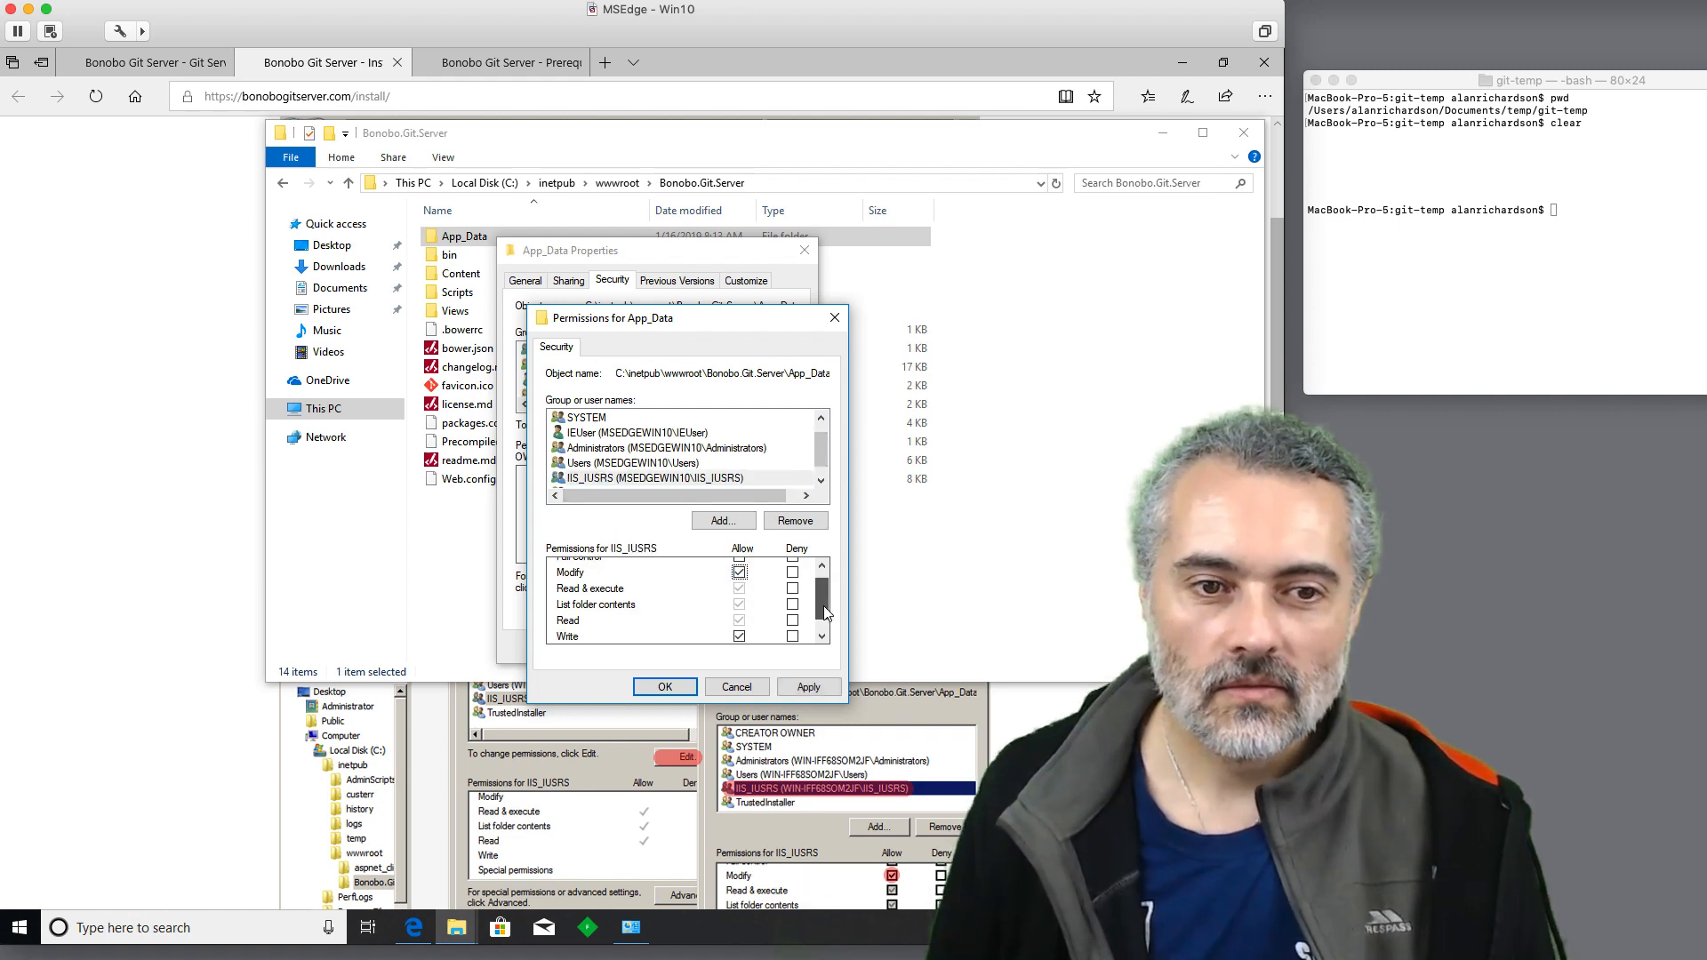
{"action": "scroll", "scroll_direction": "down", "scroll_amount": 3}
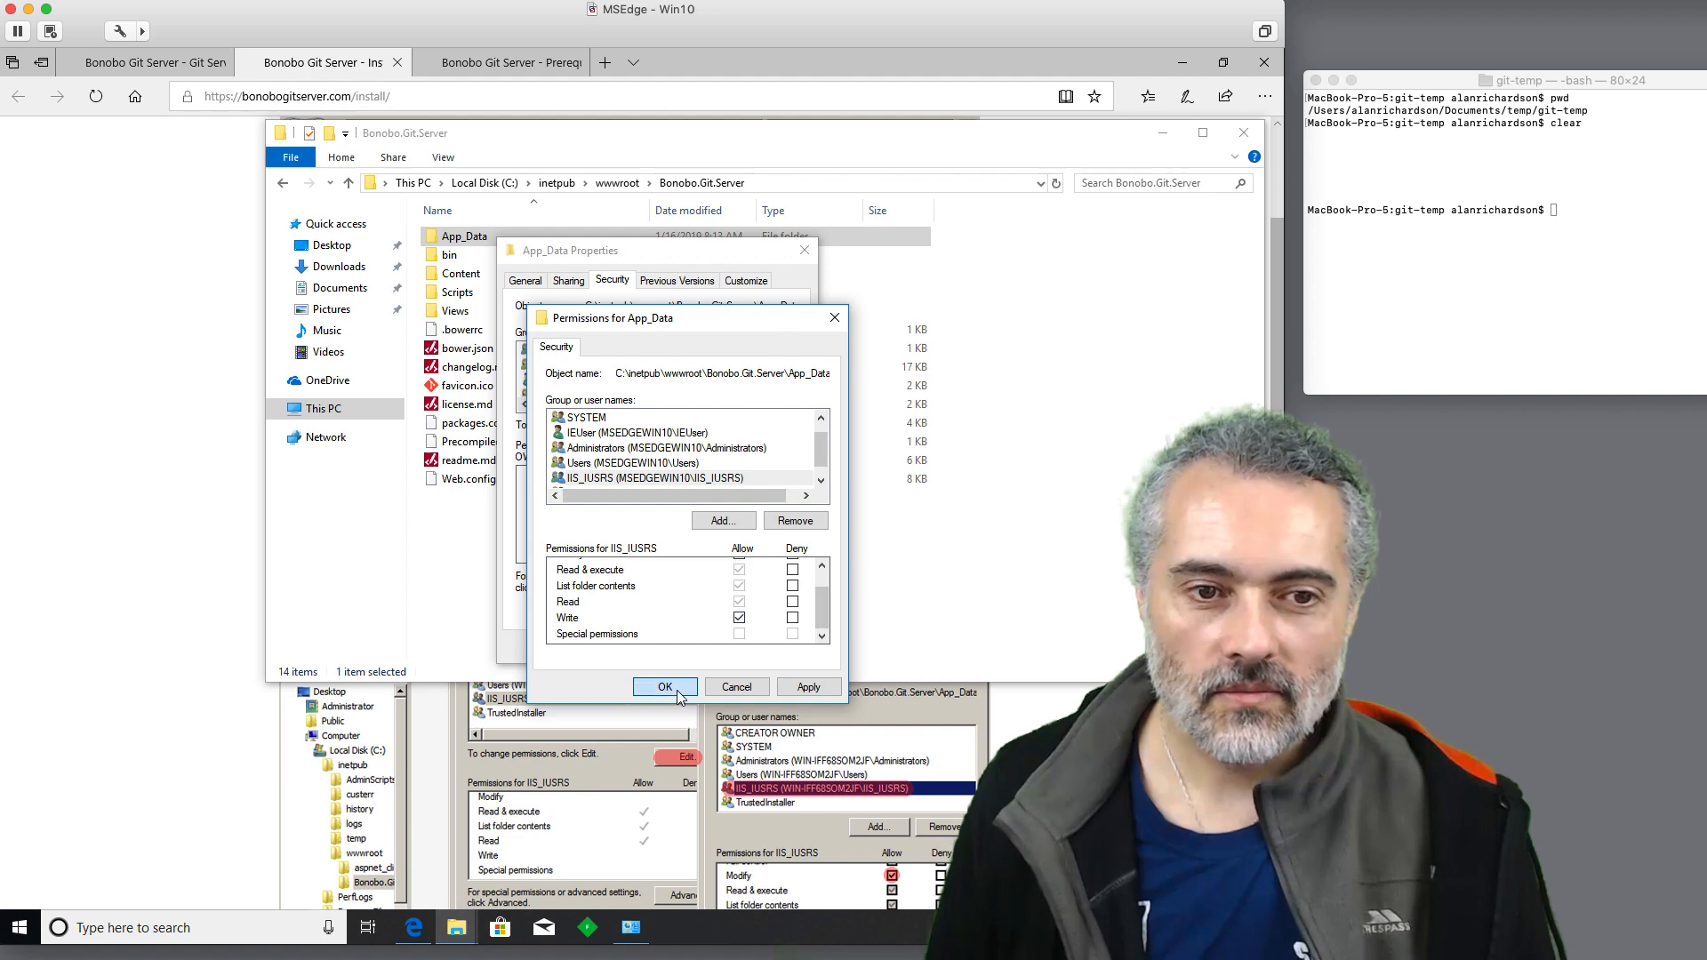
{"action": "left_click", "coordinate": [665, 687]}
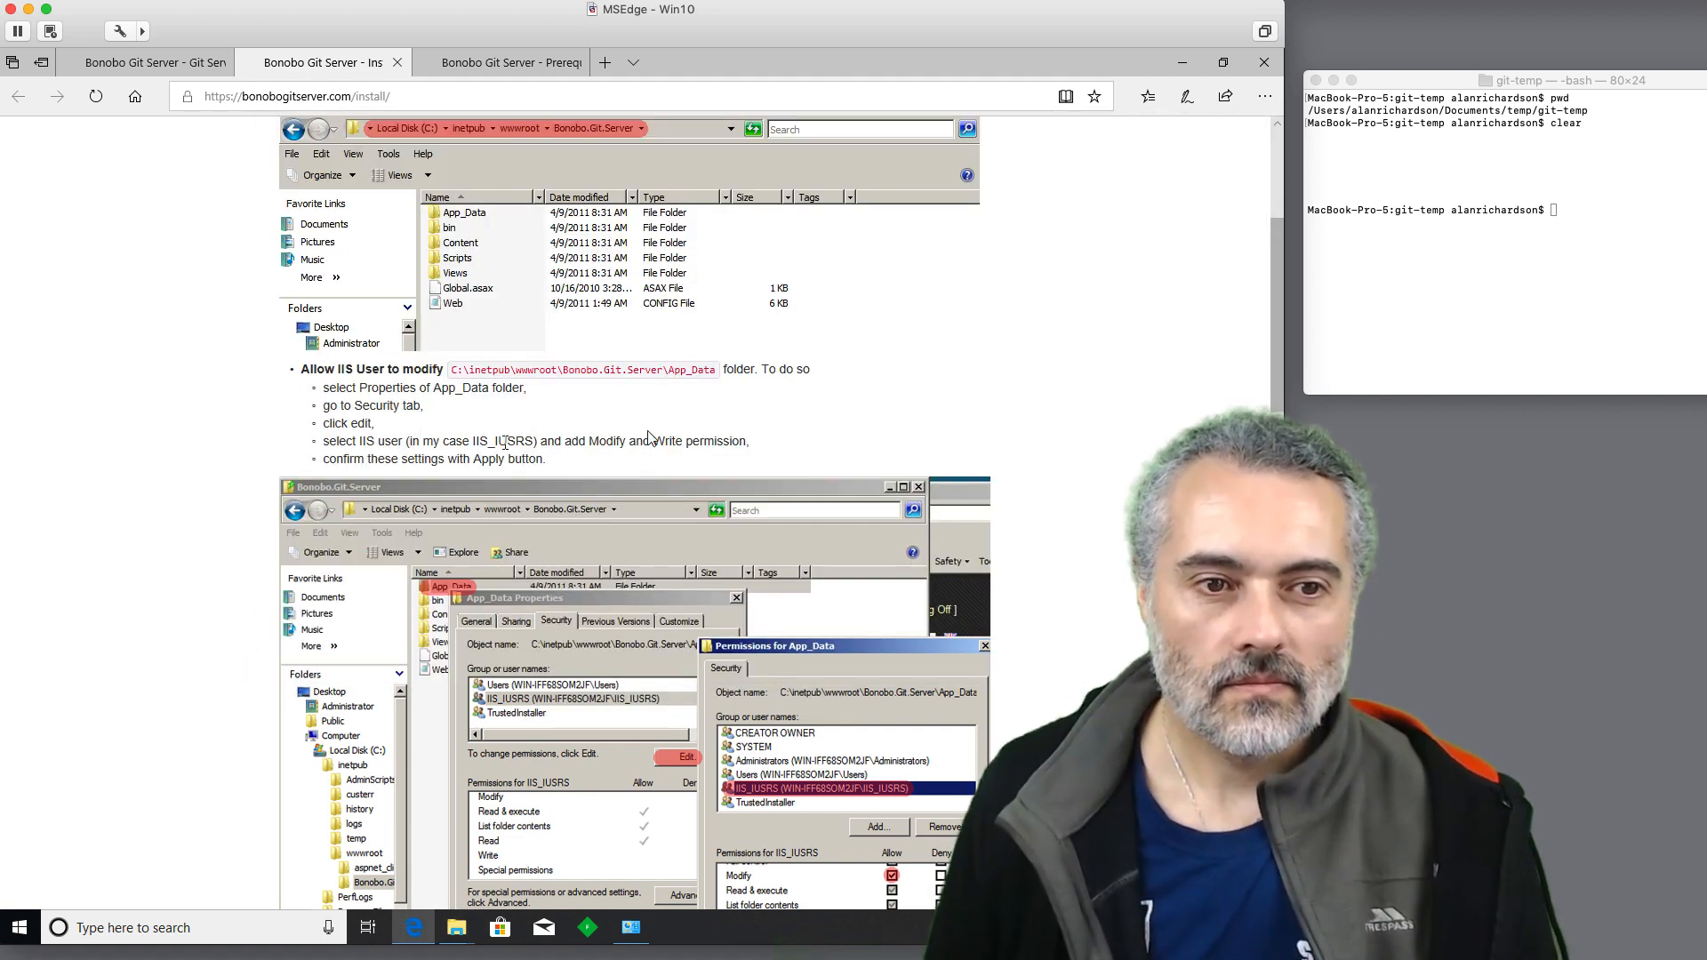
{"action": "scroll", "scroll_direction": "down", "scroll_amount": 3}
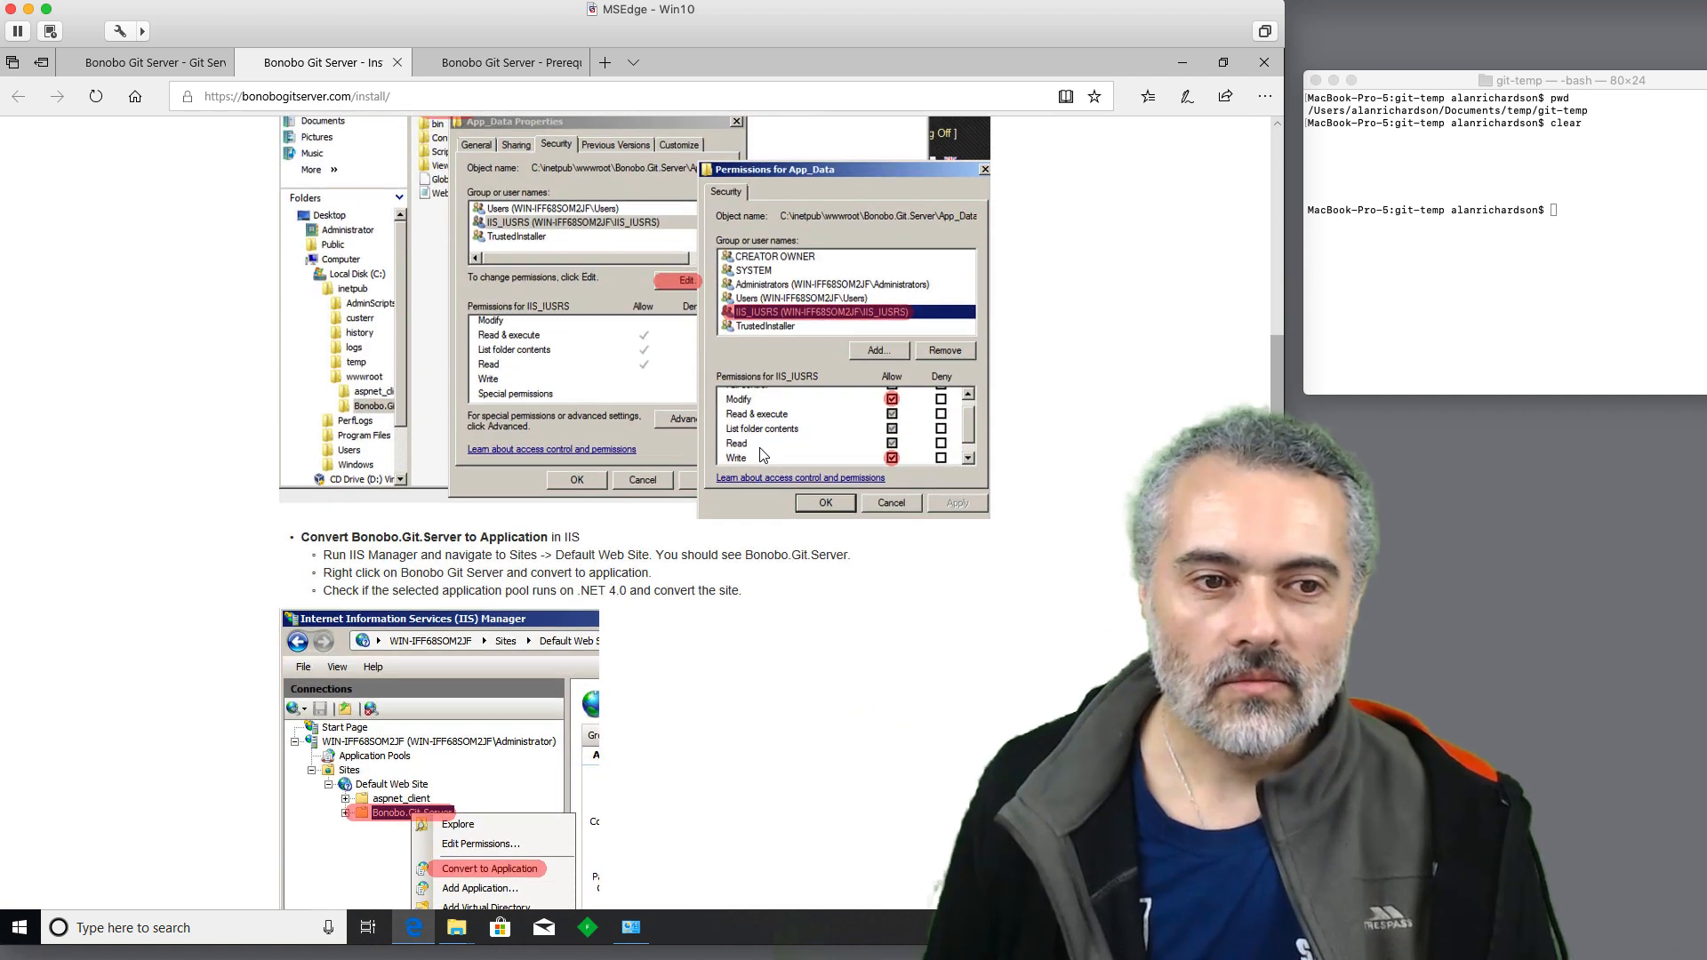
{"action": "scroll", "scroll_direction": "down", "scroll_amount": 3}
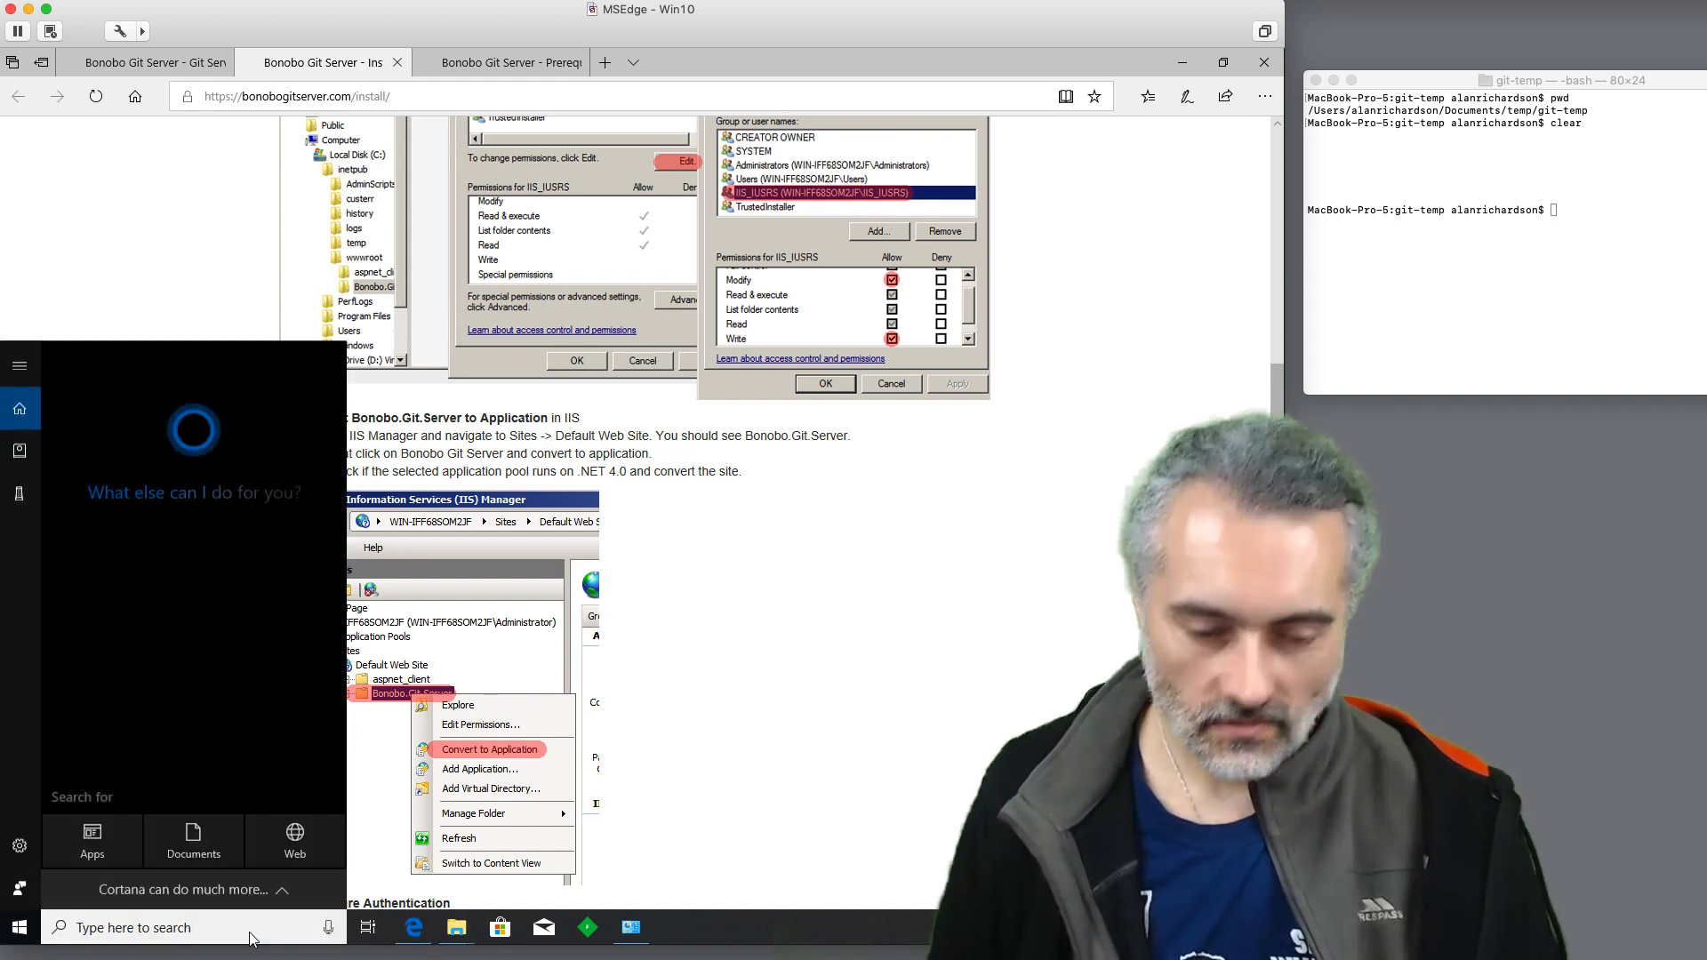
Search Start for 'iis' and launch Internet Information Services (IIS) Manager.
{"action": "type", "text": "iis"}
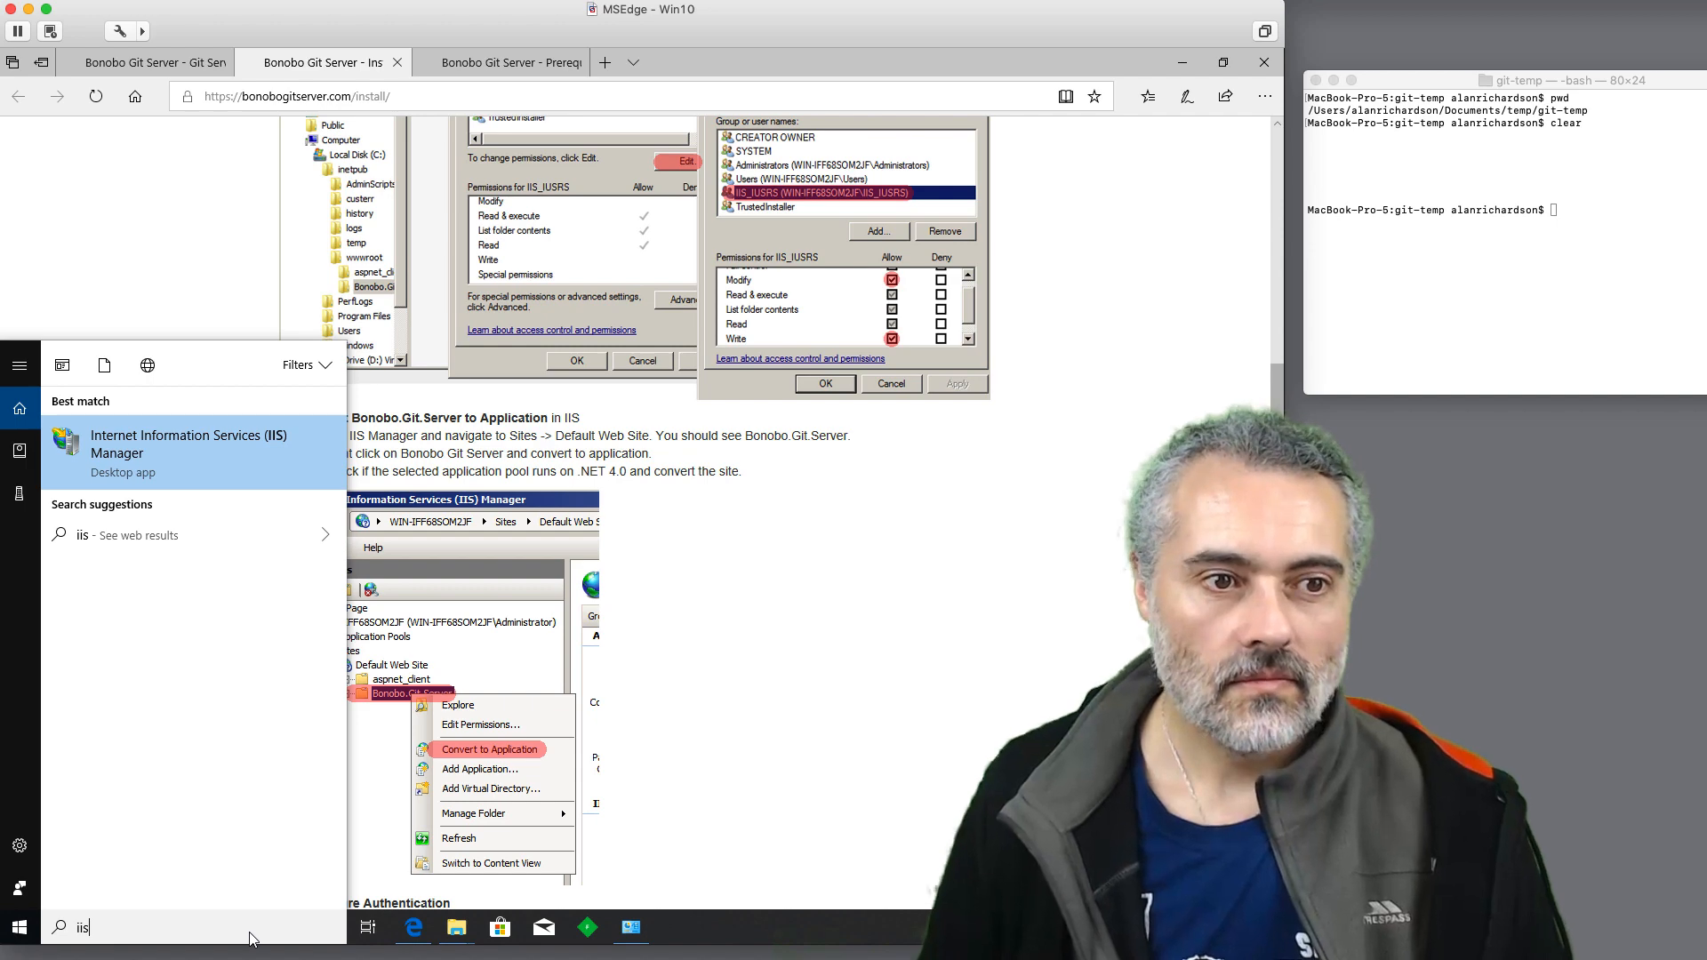
{"action": "mouse_move", "coordinate": [185, 804]}
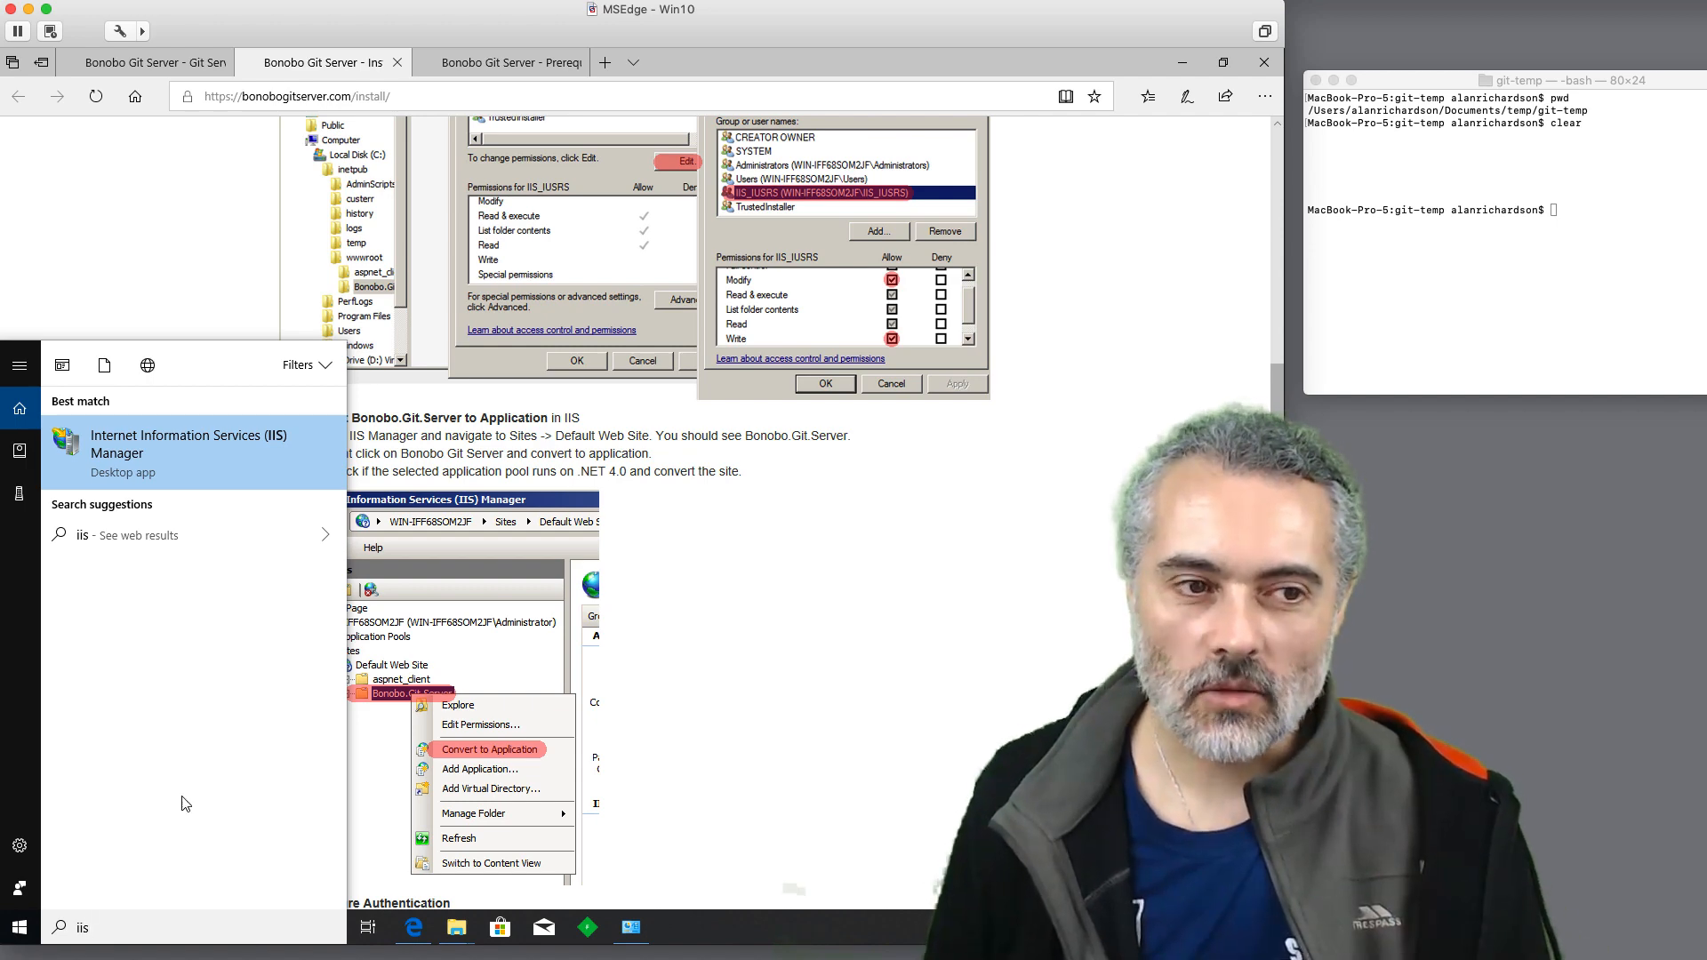
{"action": "mouse_move", "coordinate": [200, 481]}
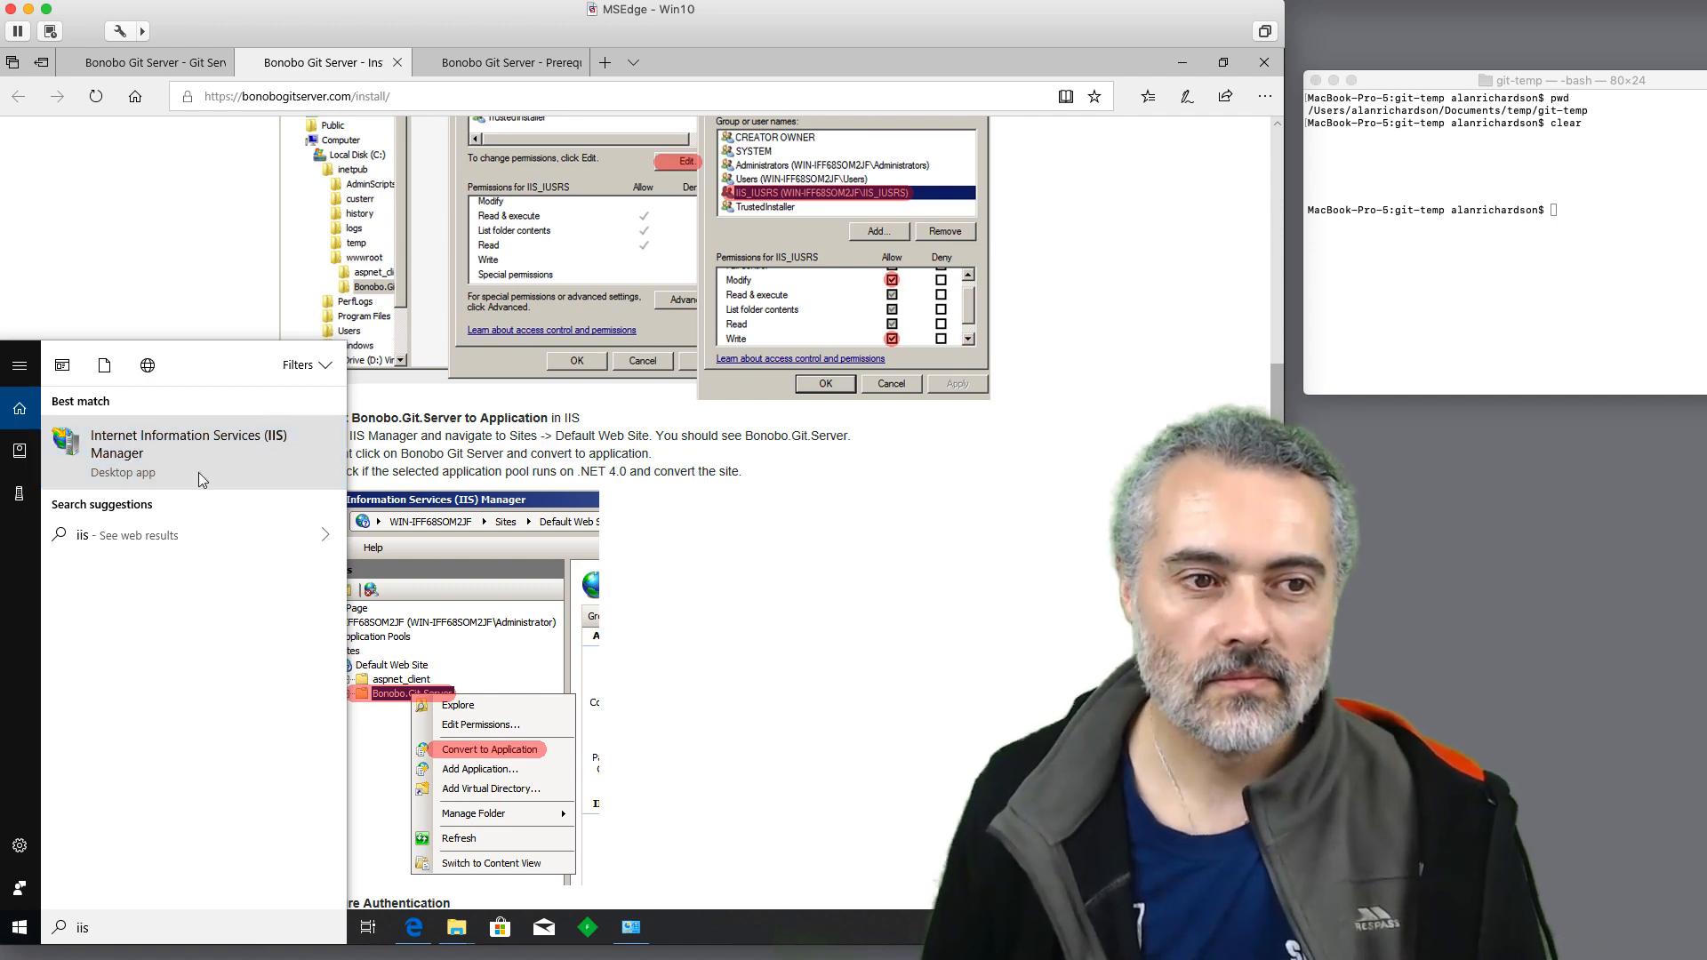
{"action": "left_click", "coordinate": [188, 442]}
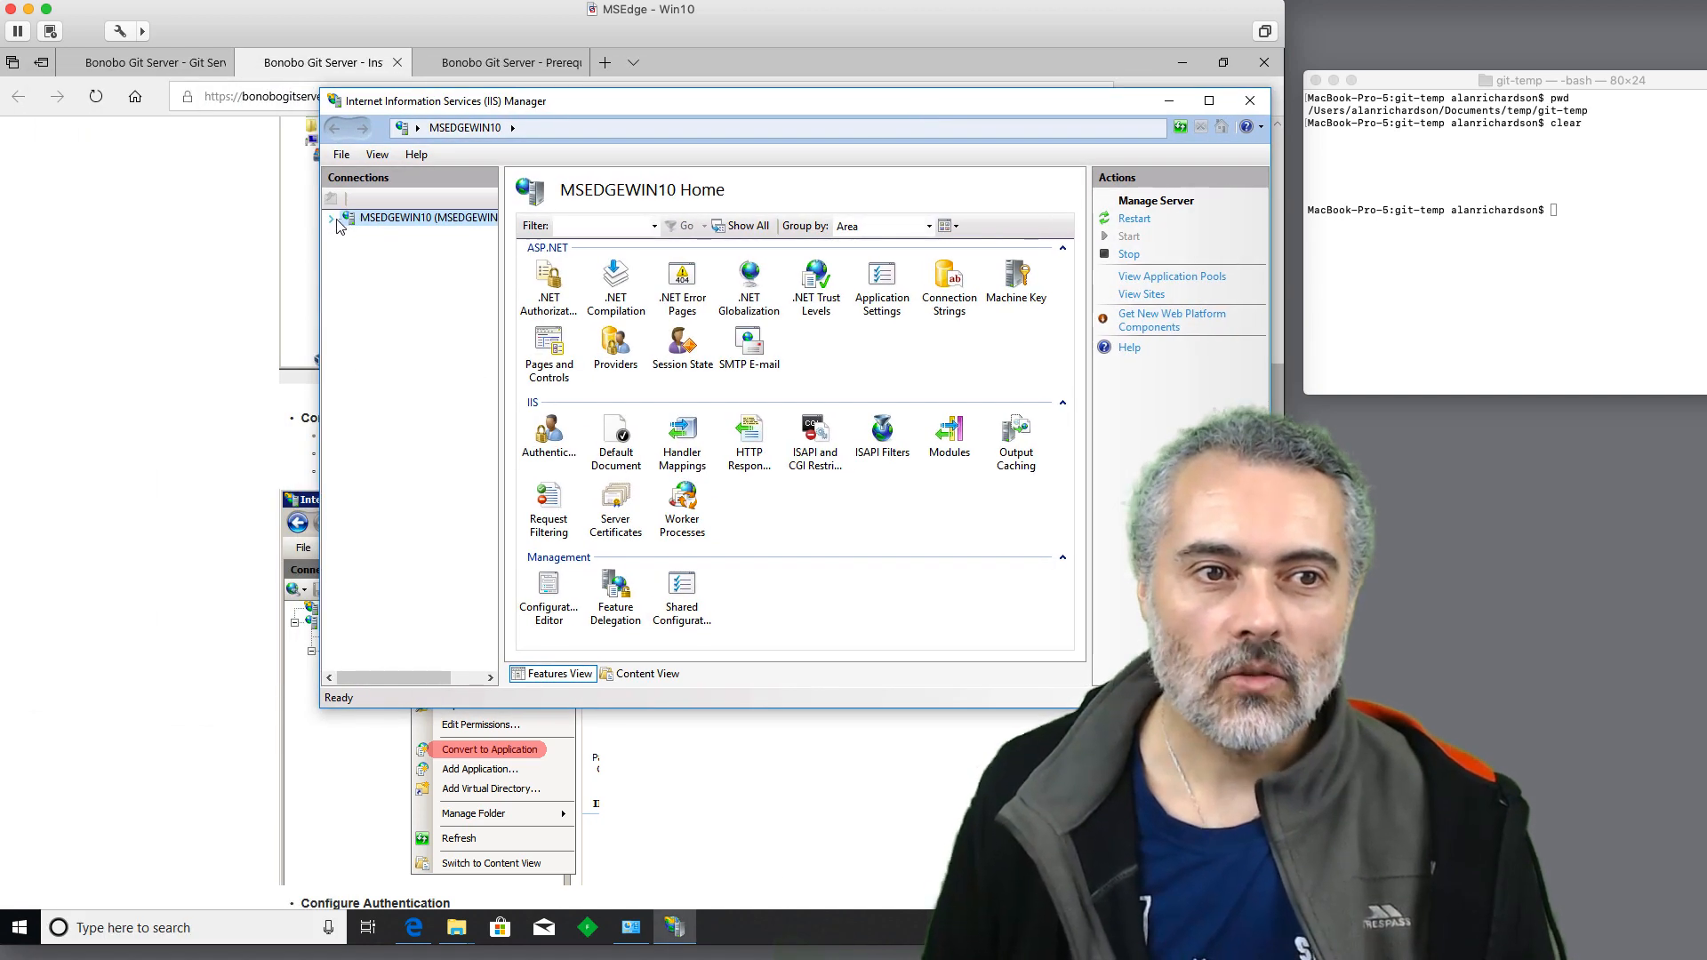
Convert Bonobo.Git.Server under Default Web Site to an IIS application using DefaultAppPool.
{"action": "left_click", "coordinate": [332, 217]}
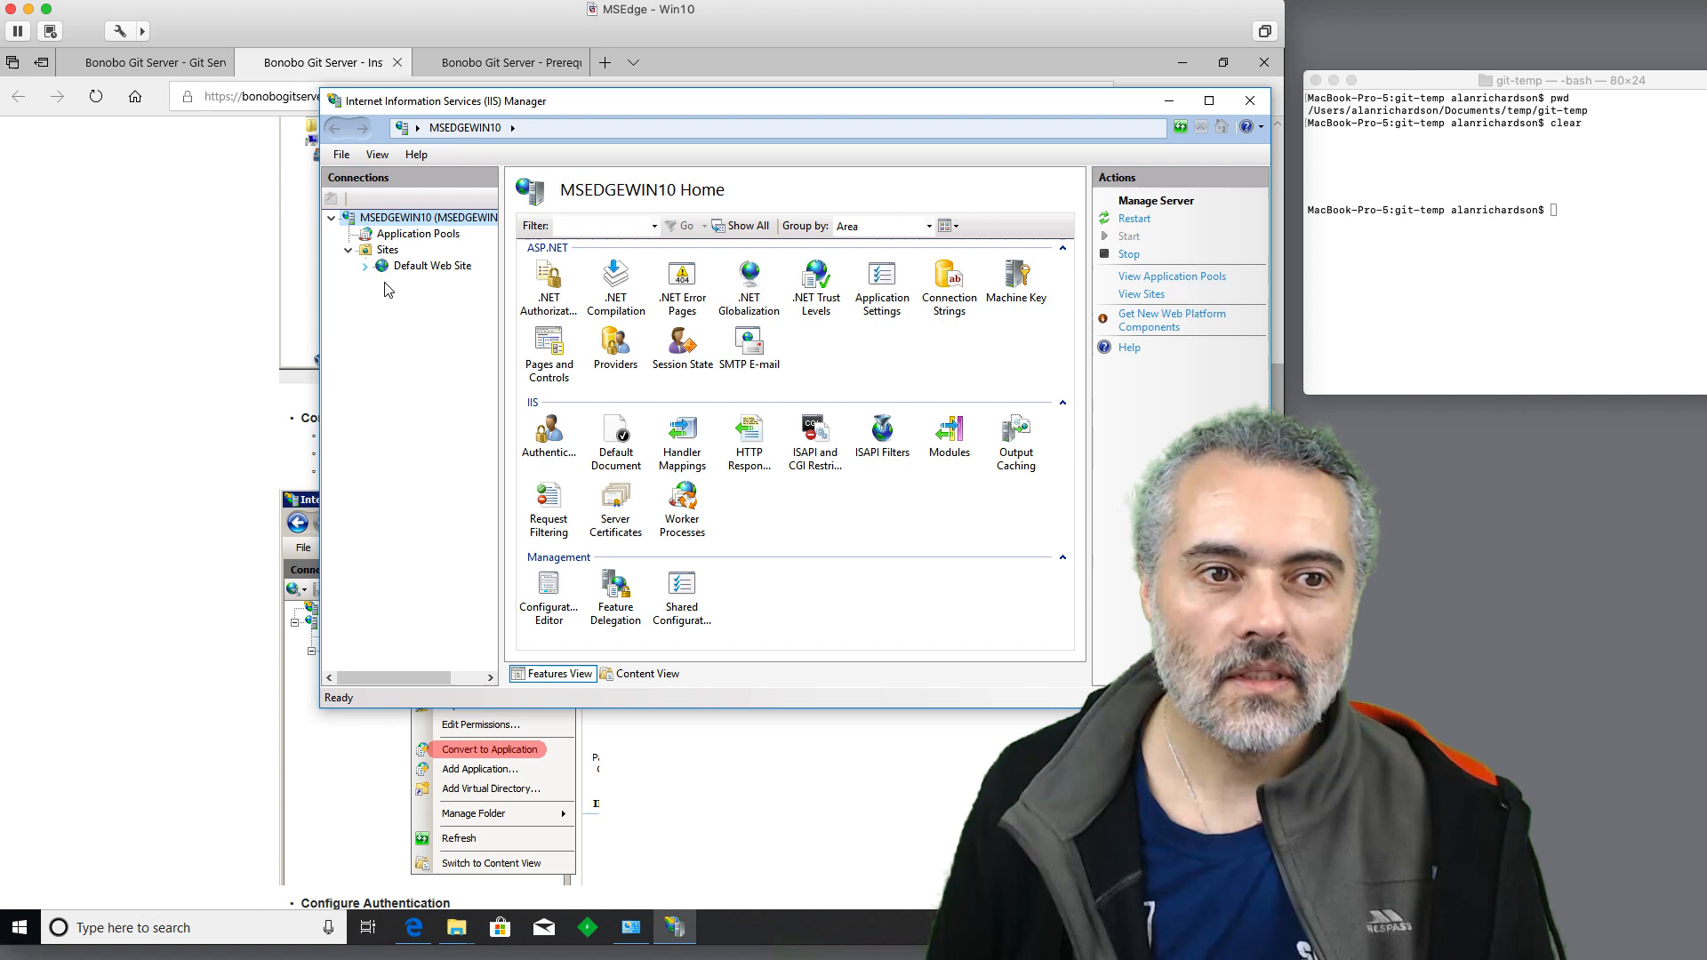
{"action": "left_click", "coordinate": [364, 265]}
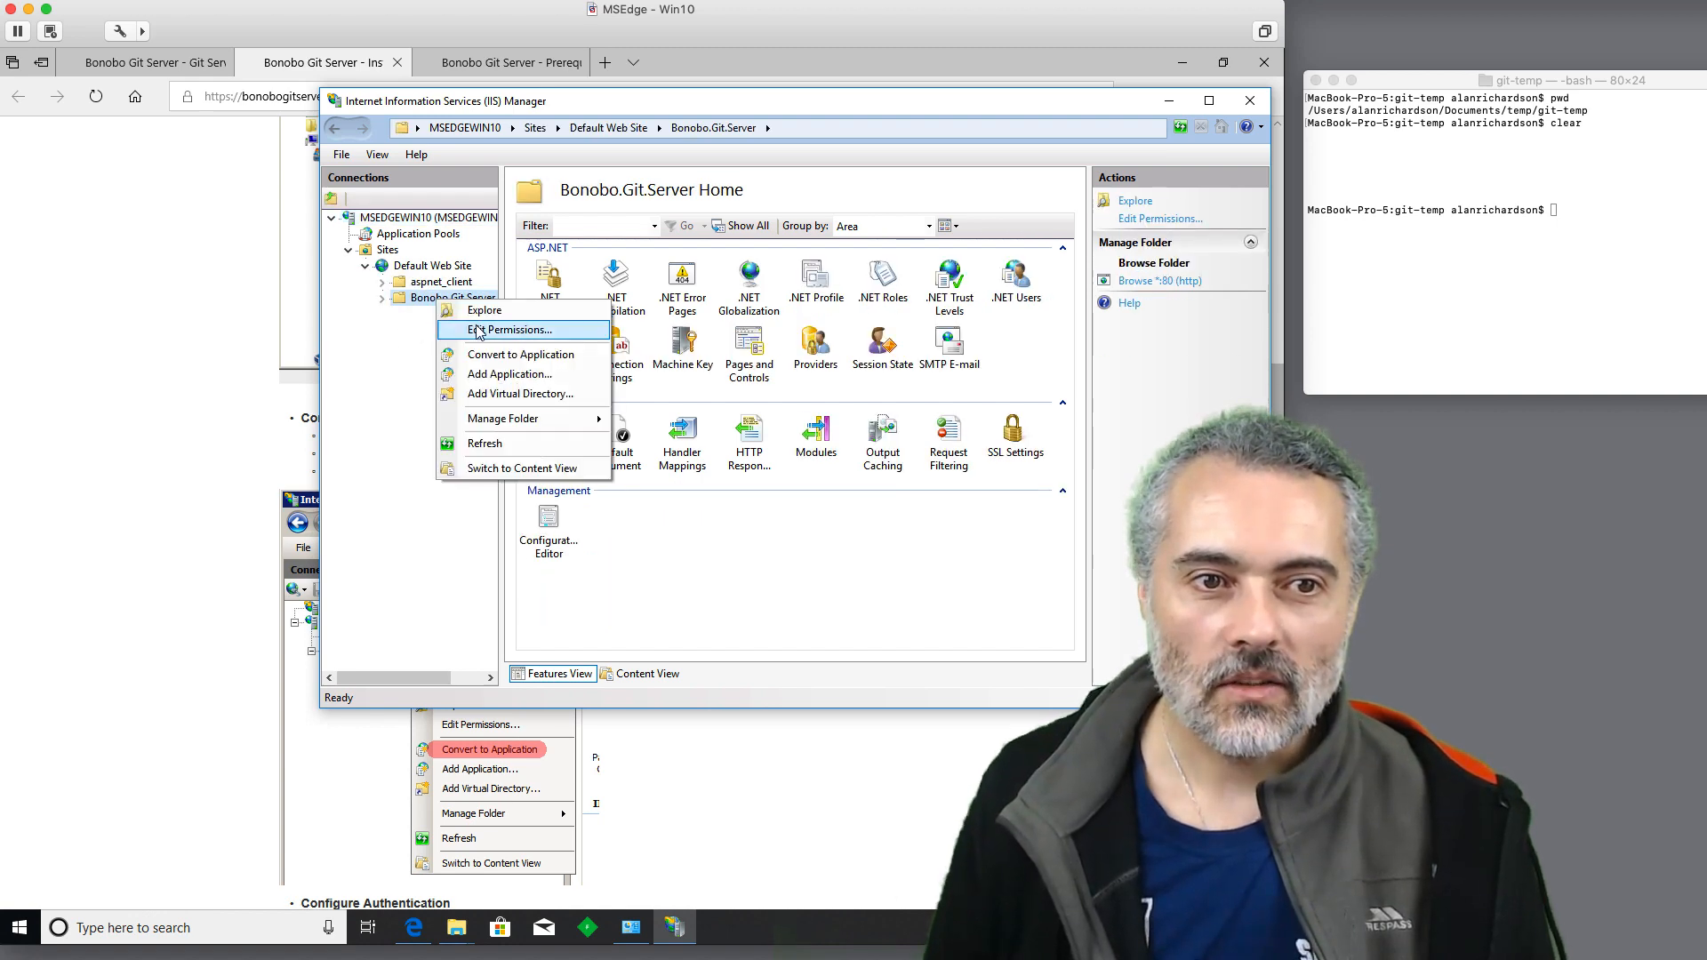
{"action": "left_click", "coordinate": [509, 373]}
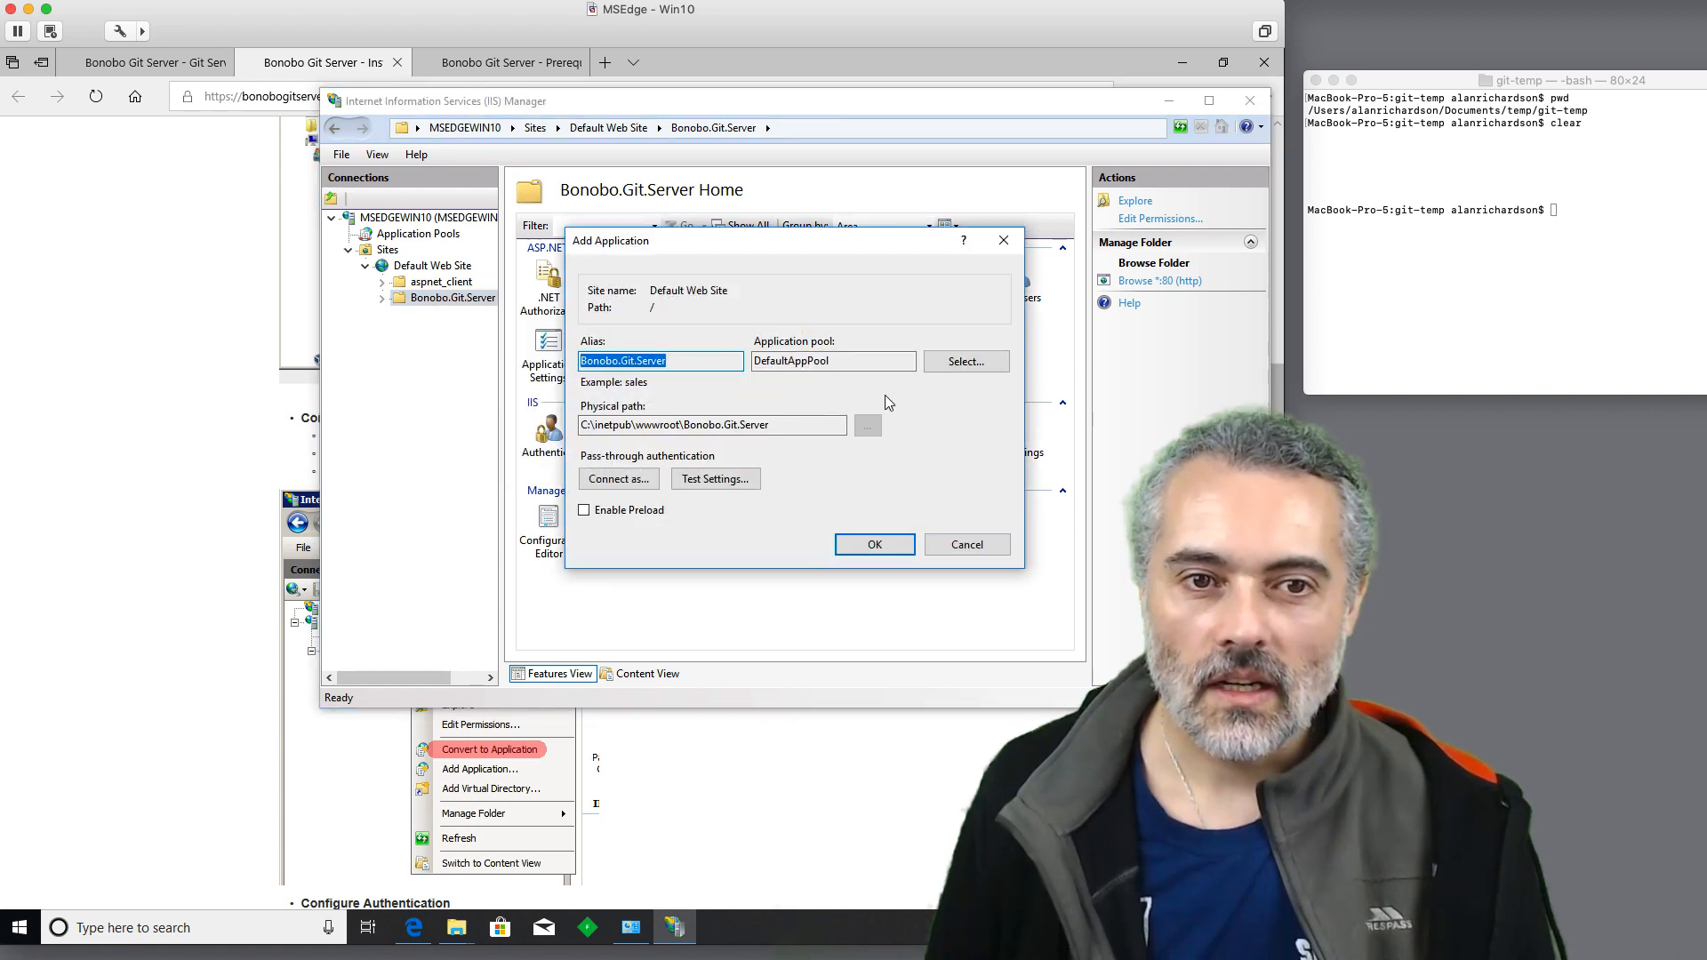
{"action": "mouse_move", "coordinate": [875, 544]}
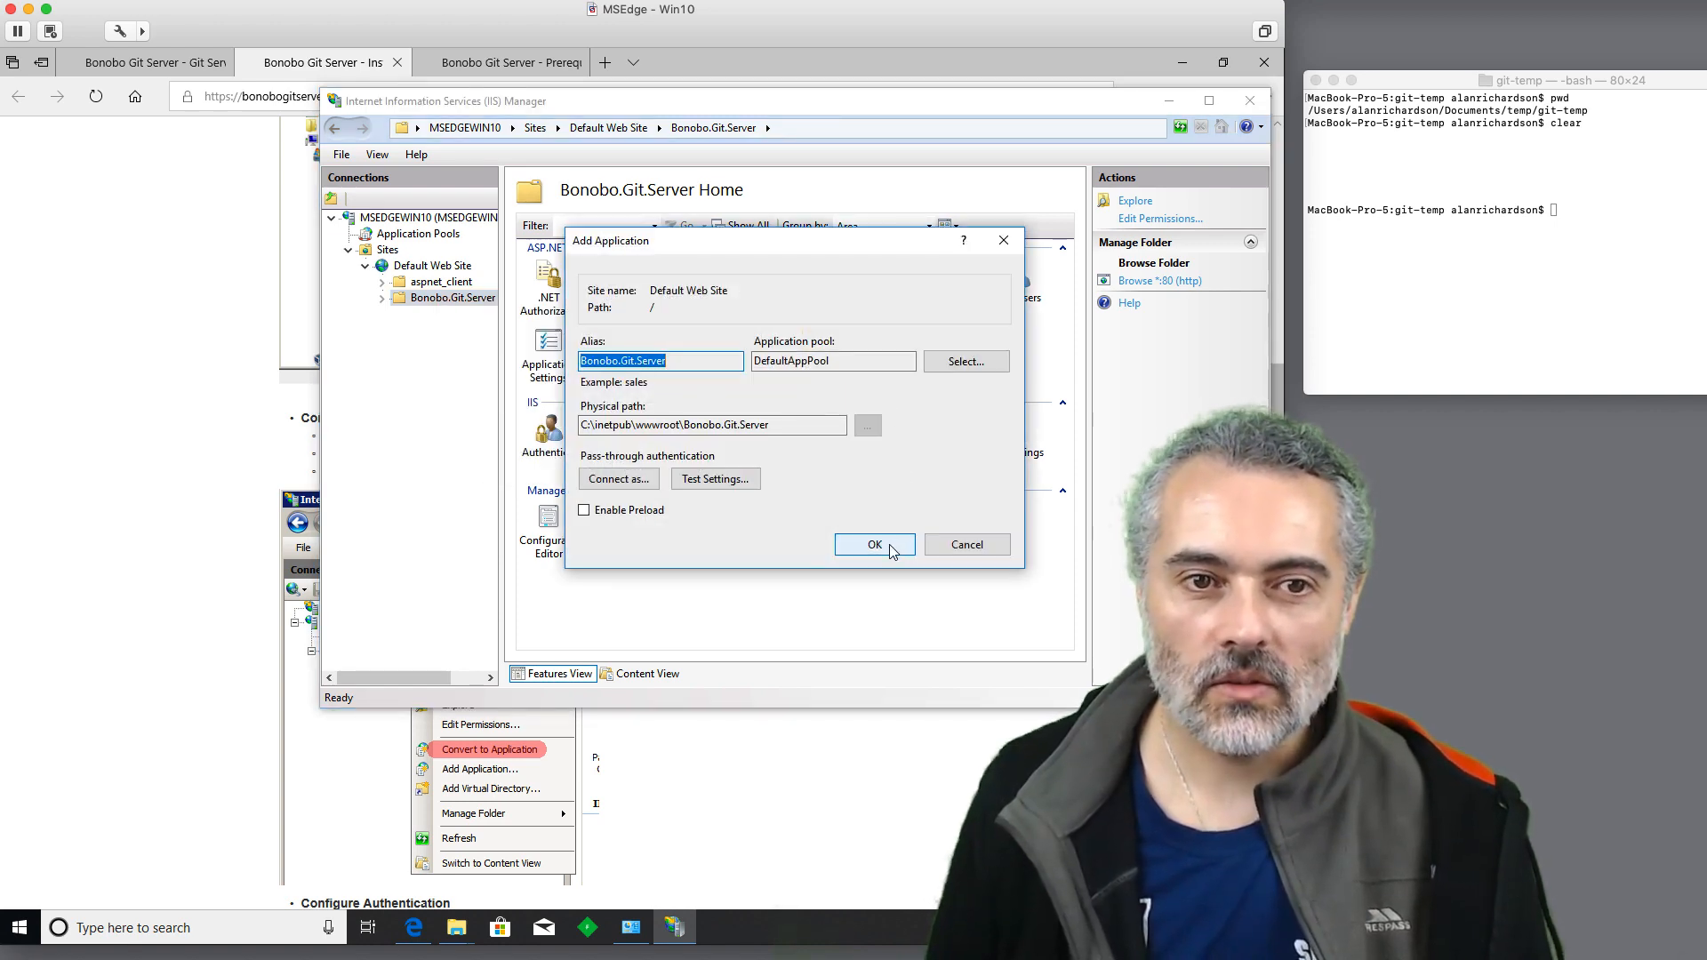
{"action": "left_click", "coordinate": [875, 545]}
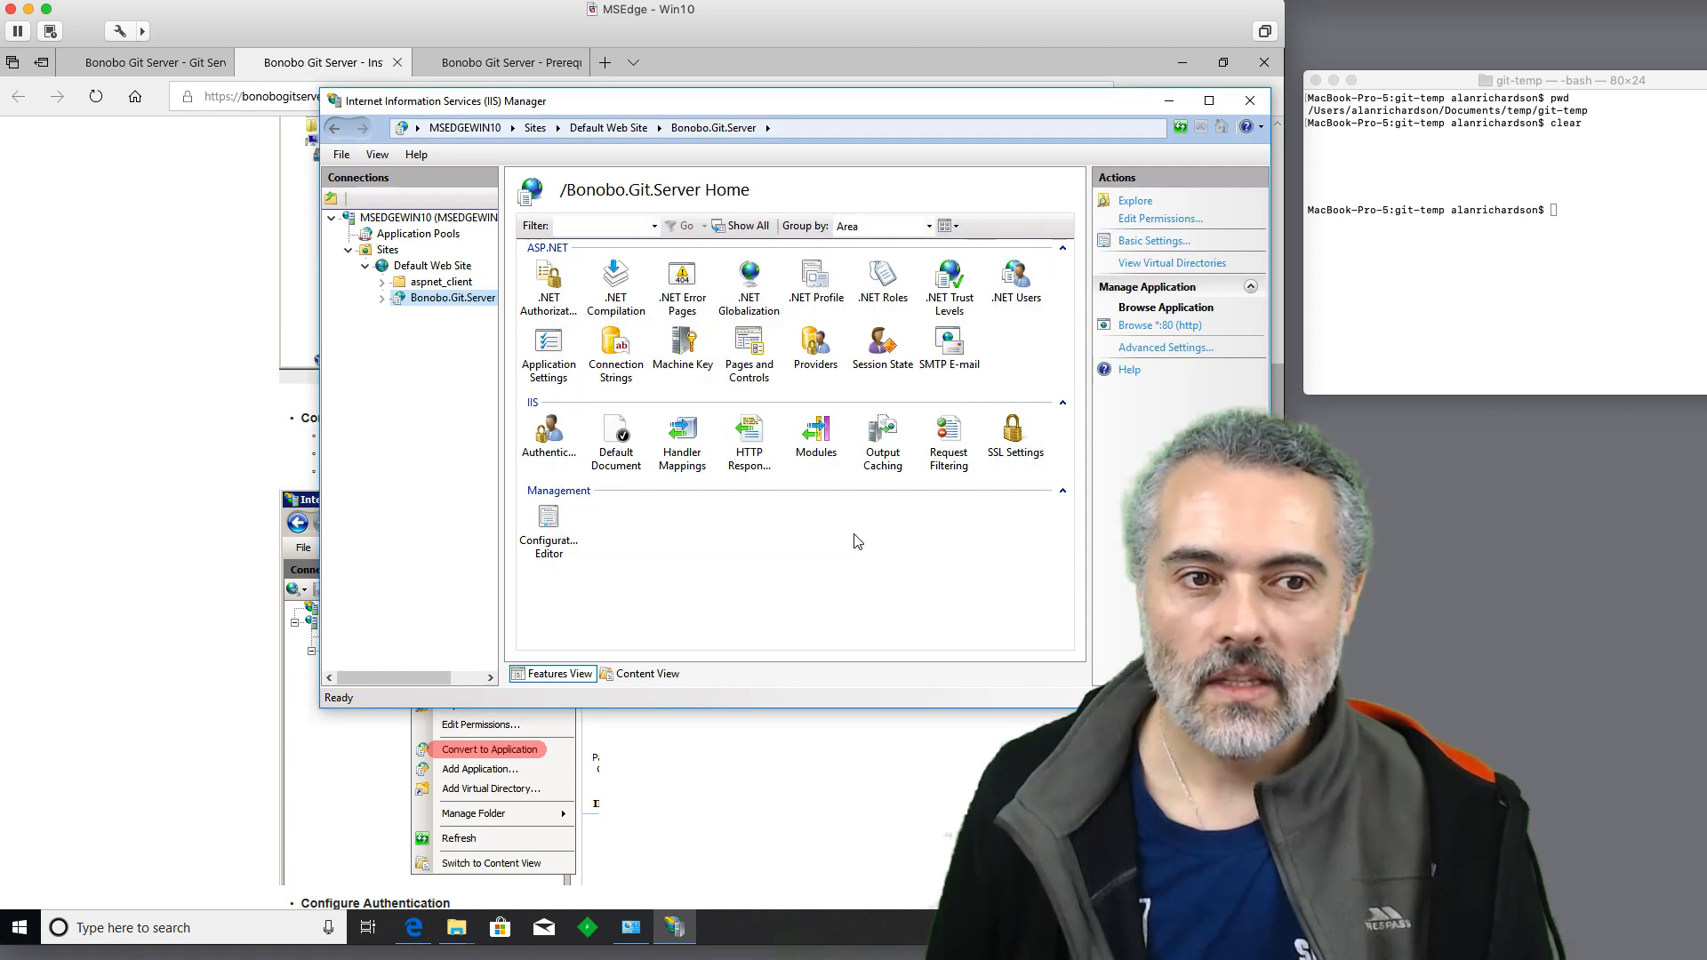
{"action": "mouse_move", "coordinate": [788, 578]}
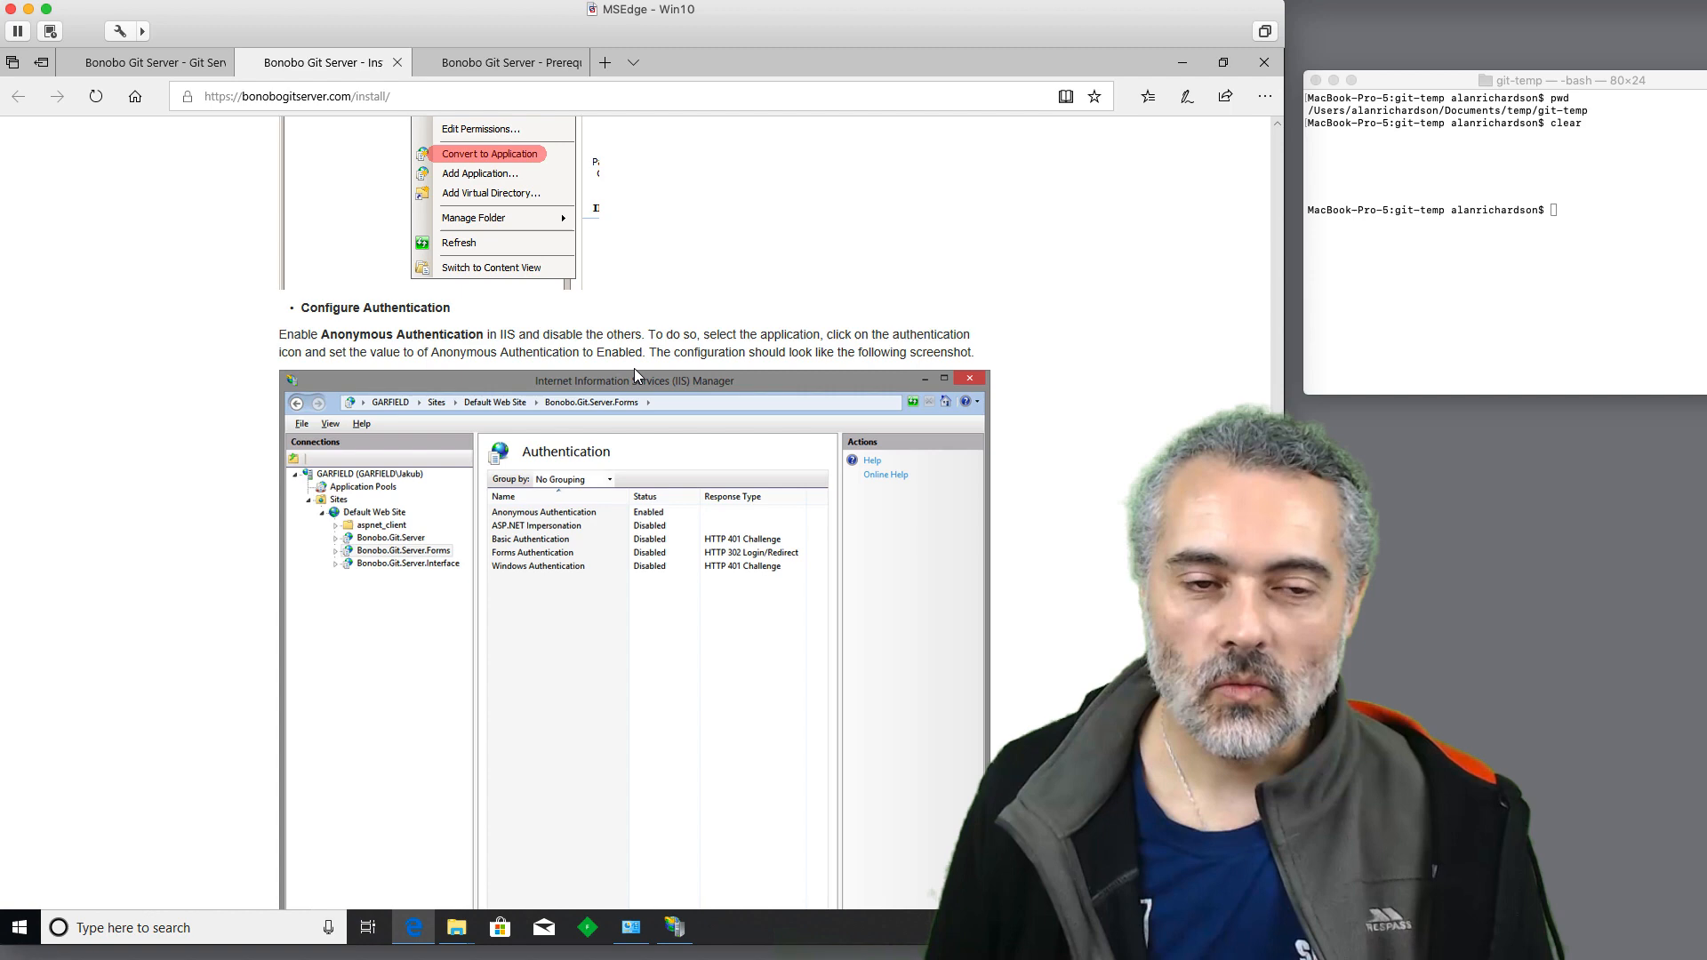
{"action": "mouse_move", "coordinate": [479, 527]}
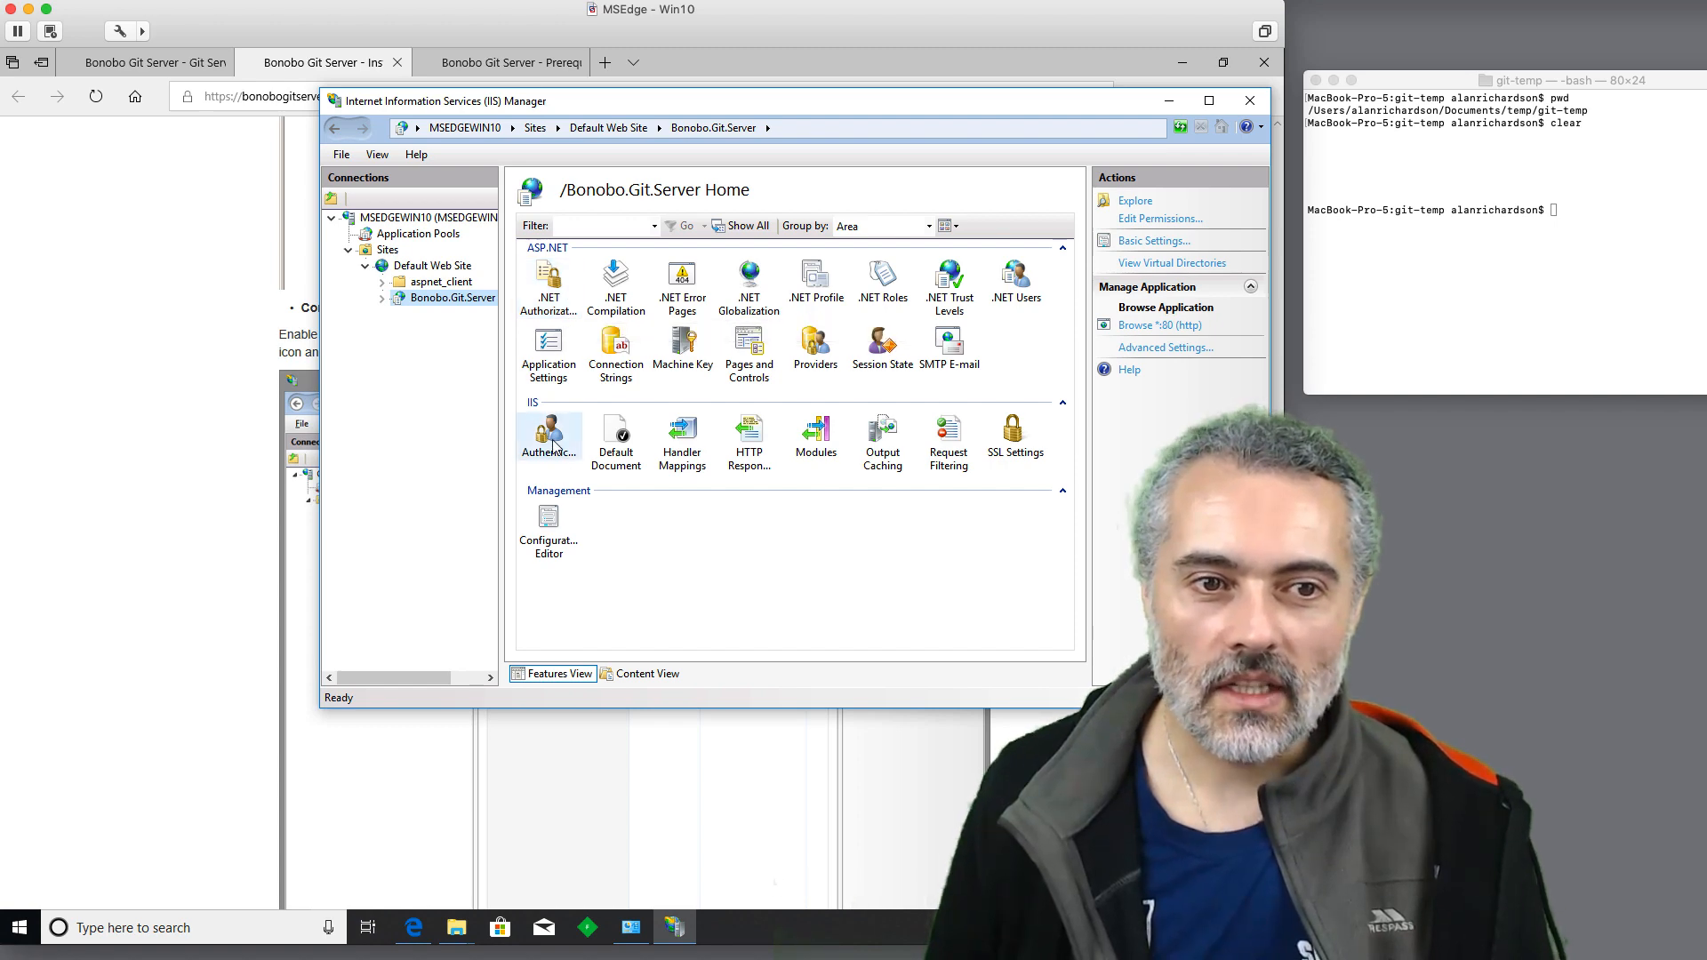
{"action": "double_click", "coordinate": [549, 434]}
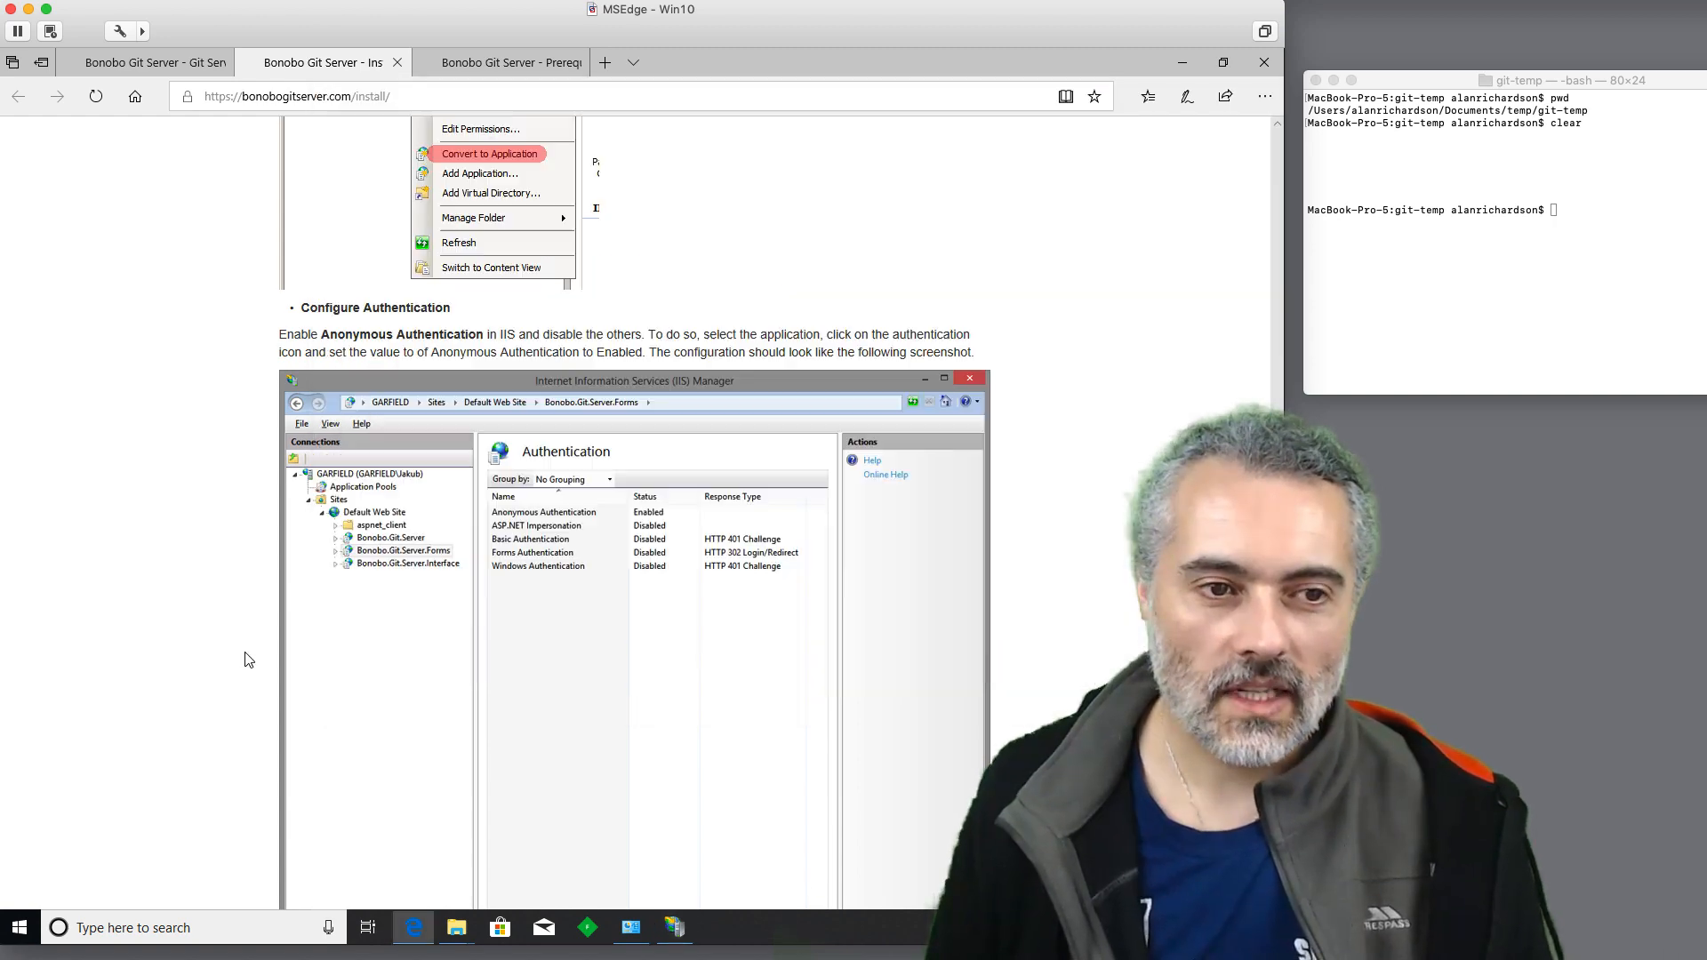
{"action": "scroll", "scroll_direction": "down", "scroll_amount": 3}
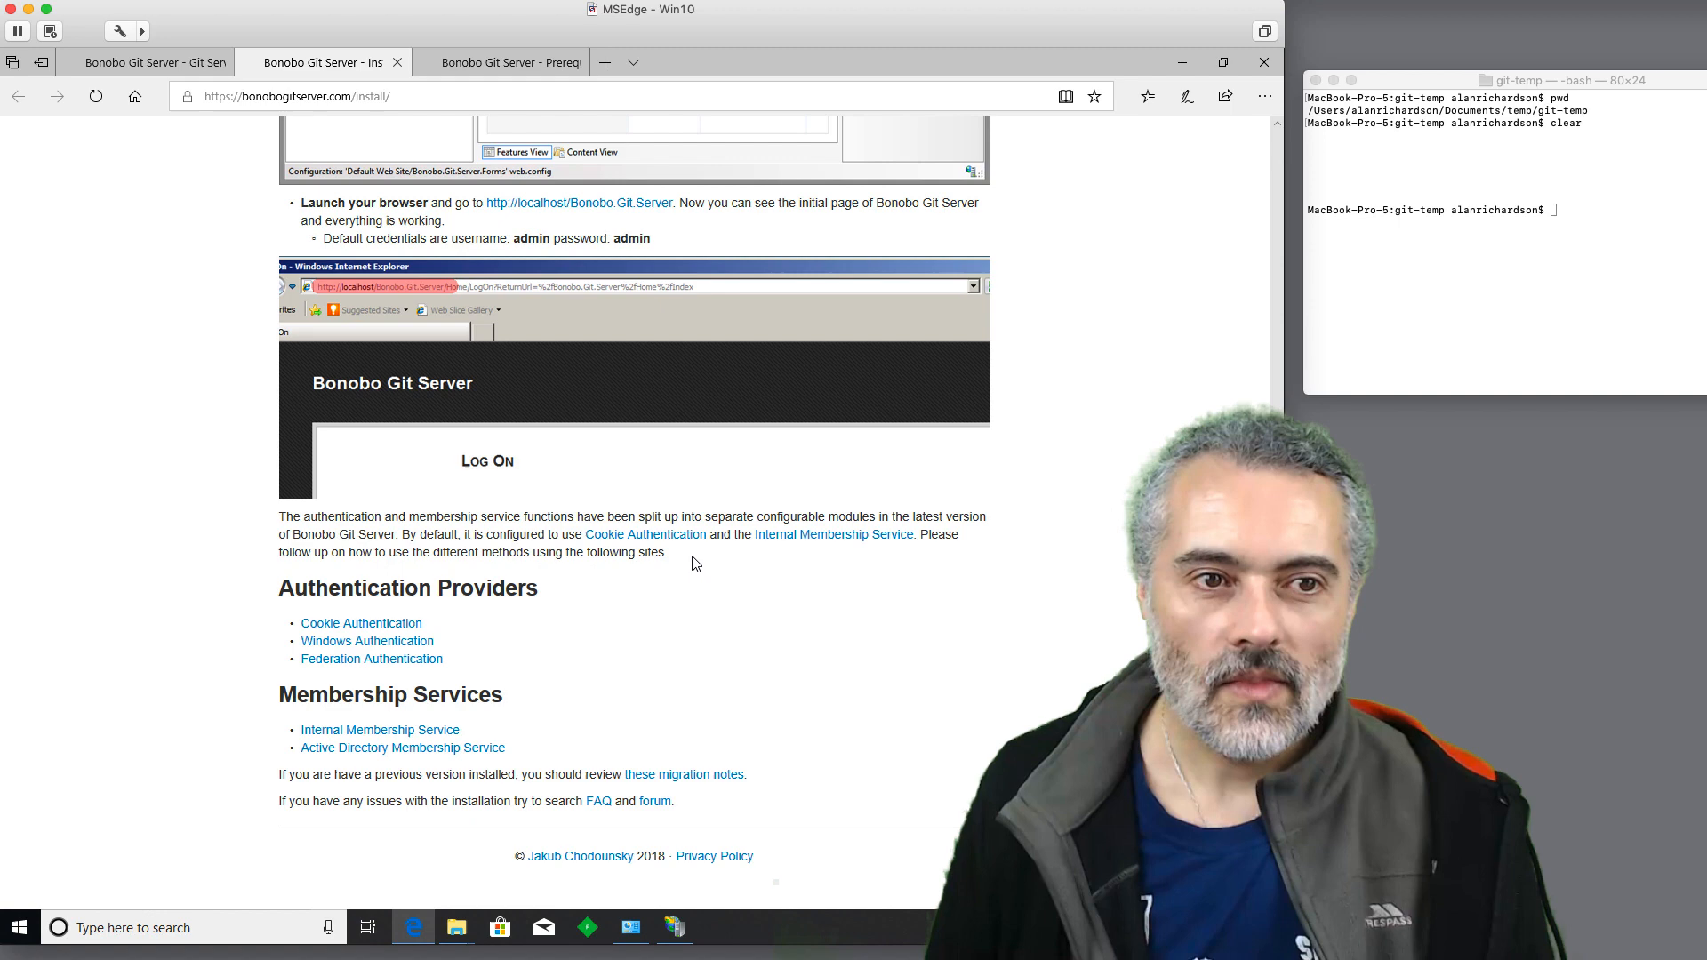
{"action": "mouse_move", "coordinate": [565, 203]}
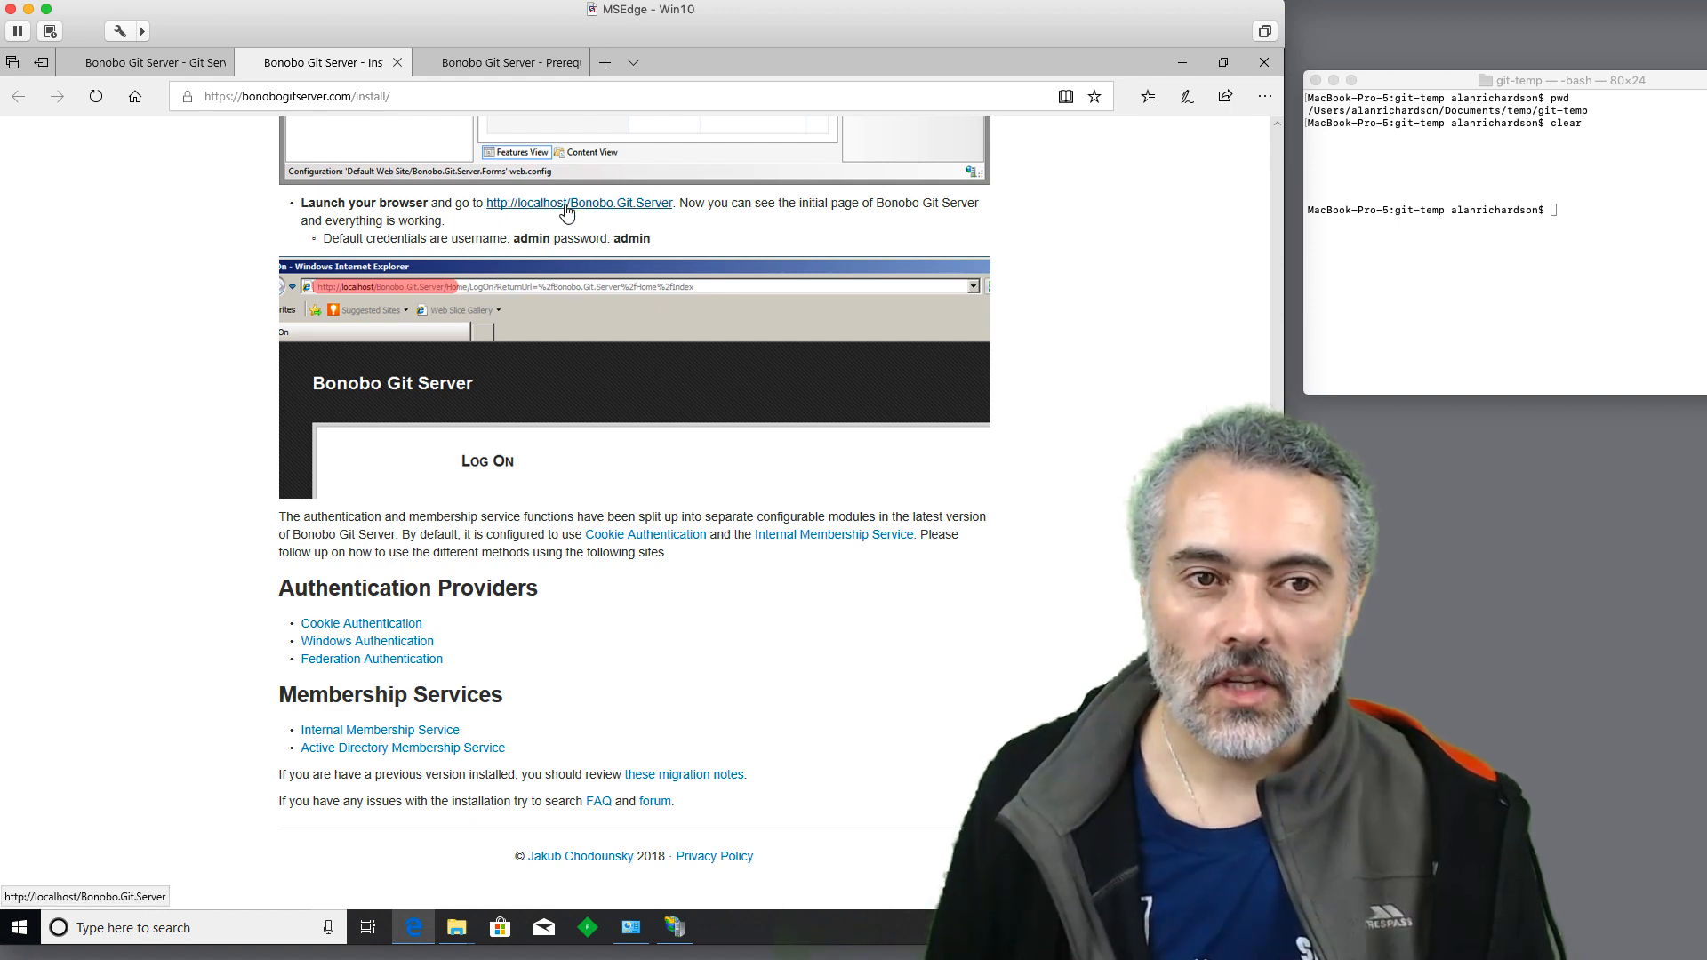
{"action": "left_click", "coordinate": [580, 202]}
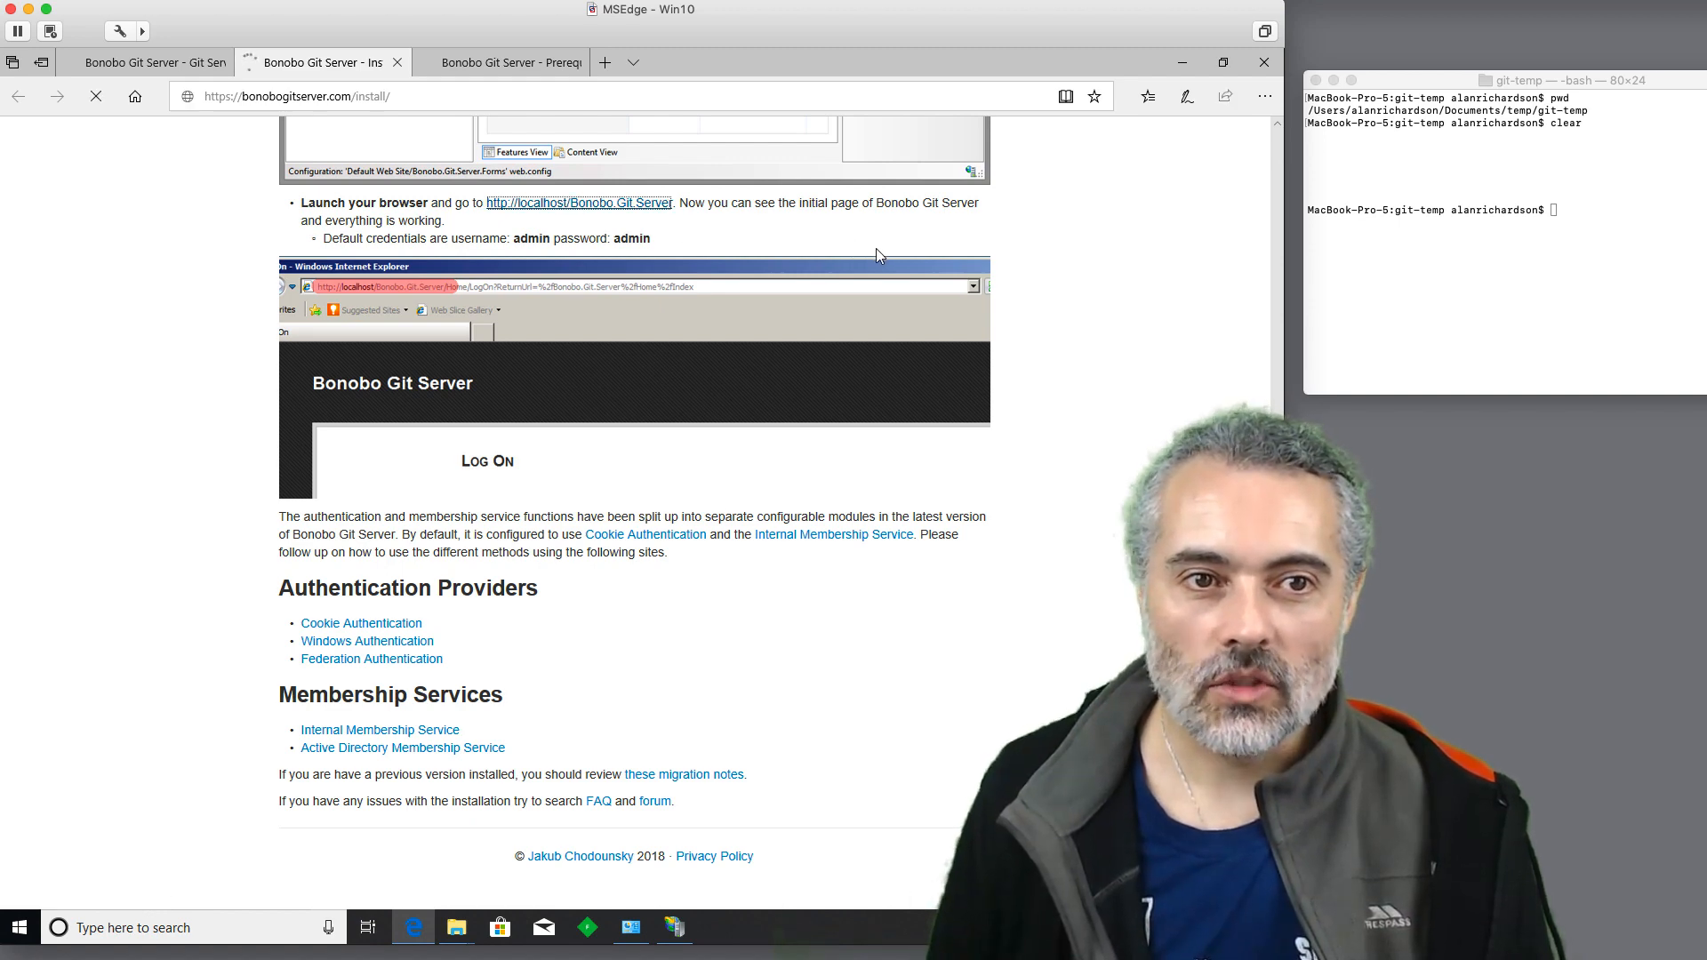
{"action": "mouse_move", "coordinate": [830, 233]}
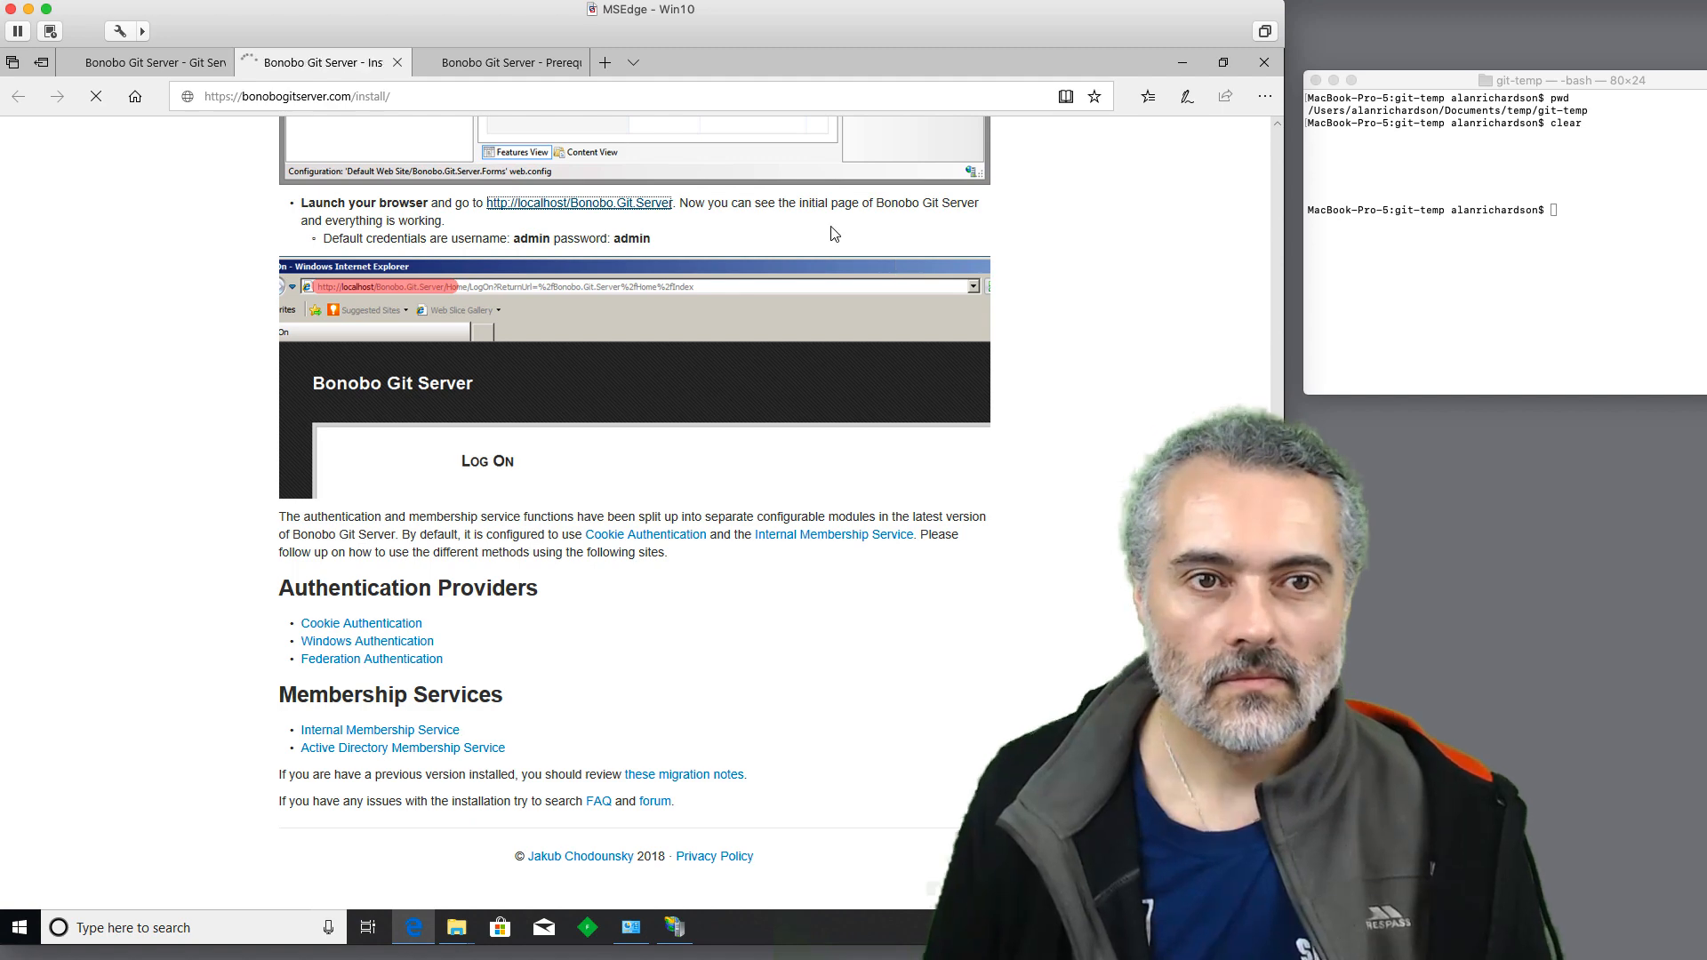
{"action": "left_click", "coordinate": [580, 203]}
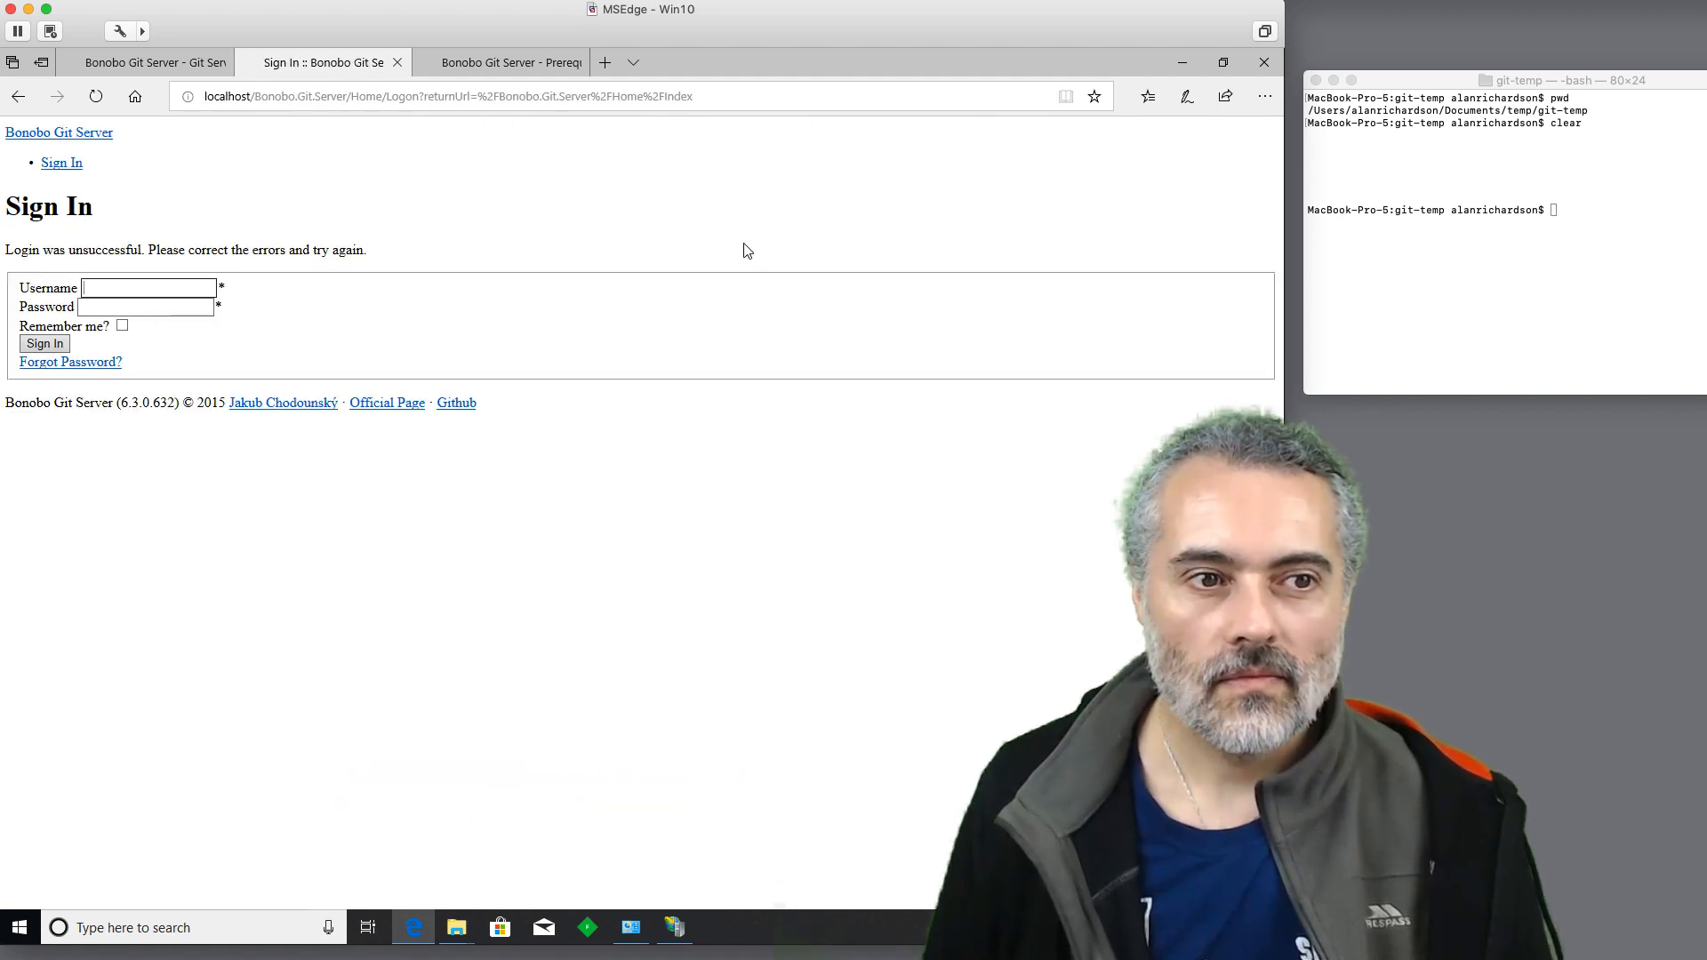
{"action": "mouse_move", "coordinate": [695, 260]}
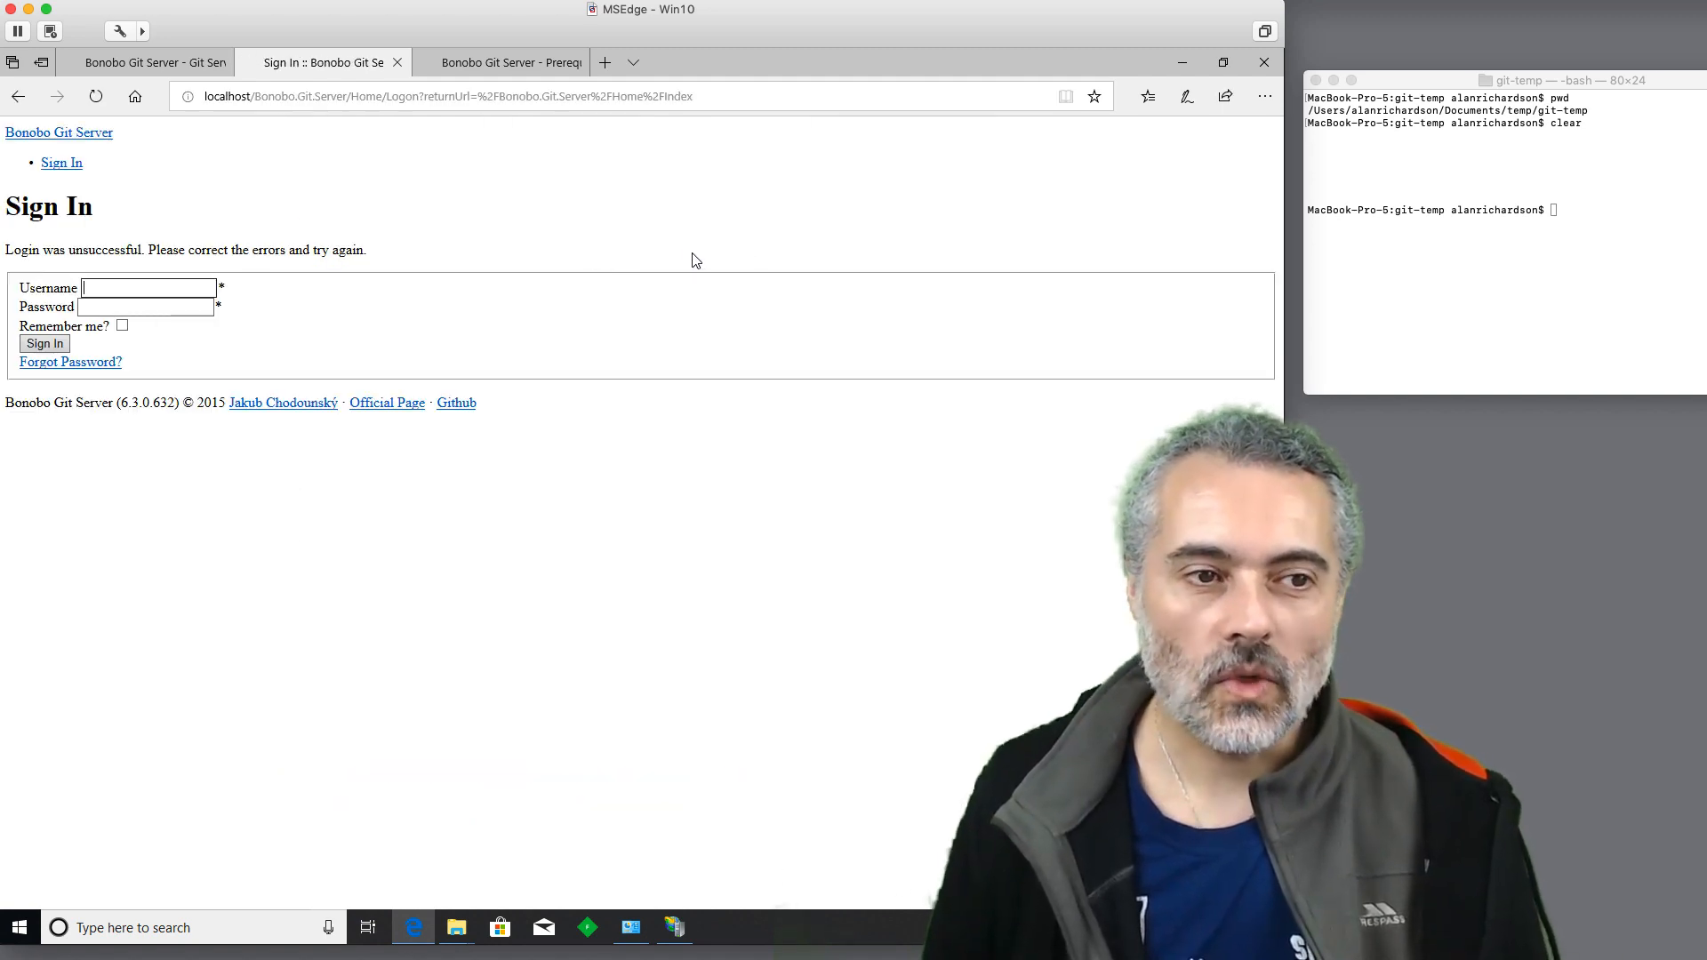
{"action": "mouse_move", "coordinate": [727, 763]}
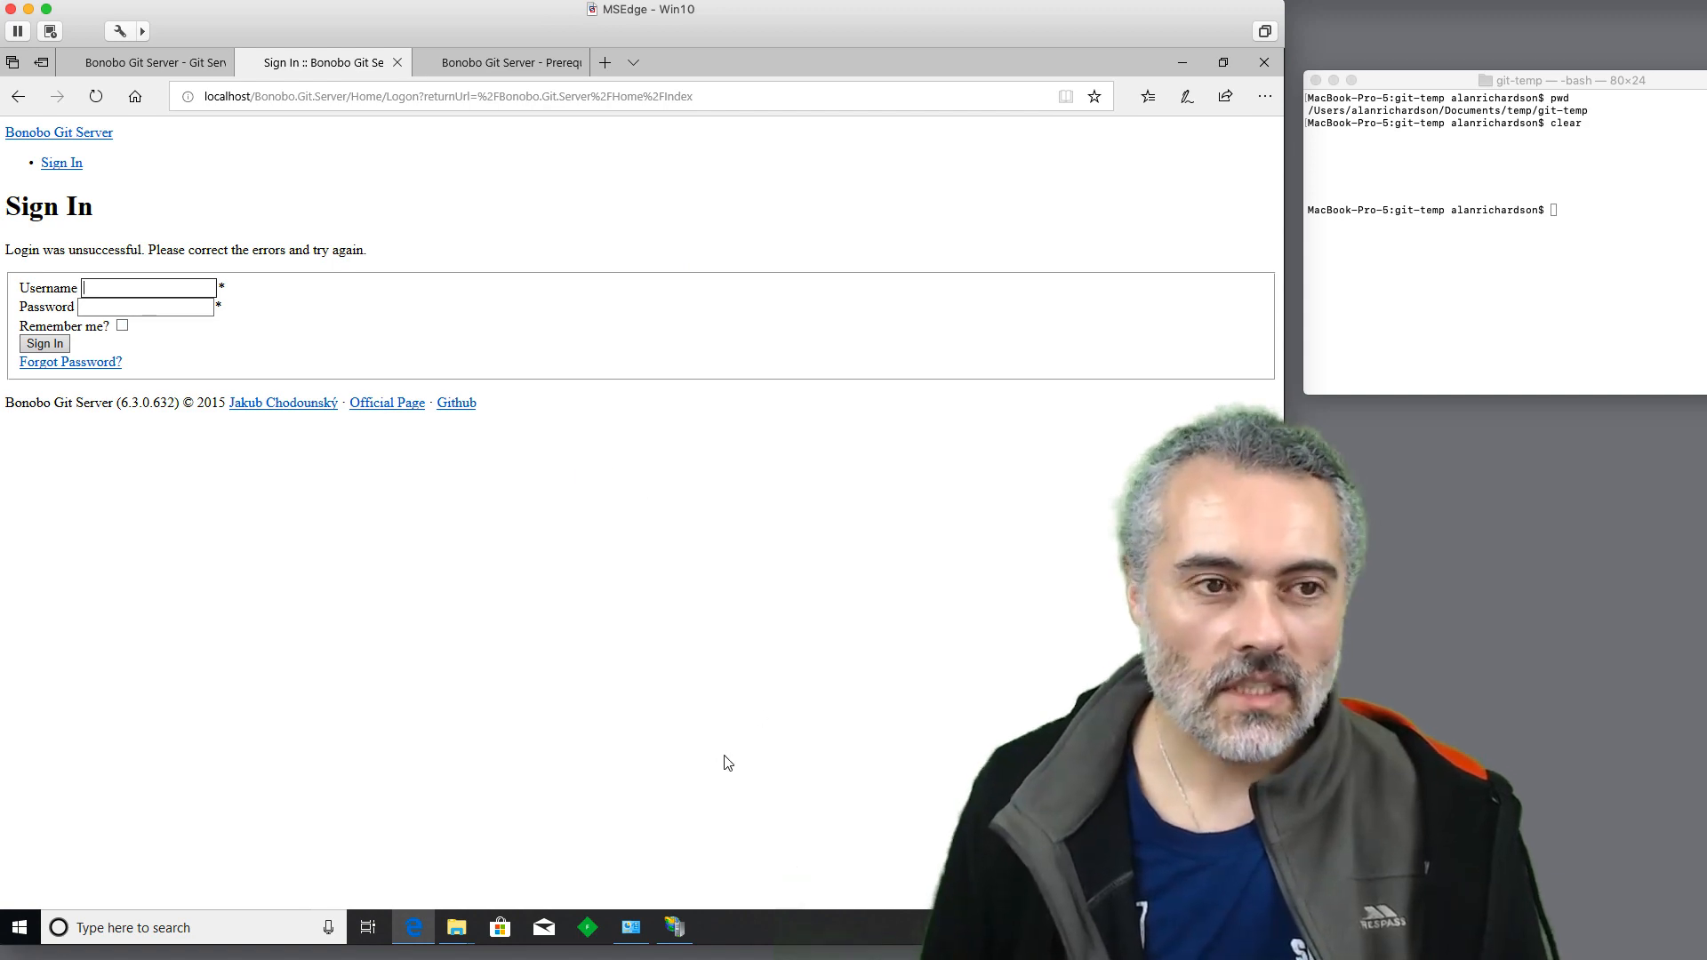
{"action": "left_click", "coordinate": [674, 929]}
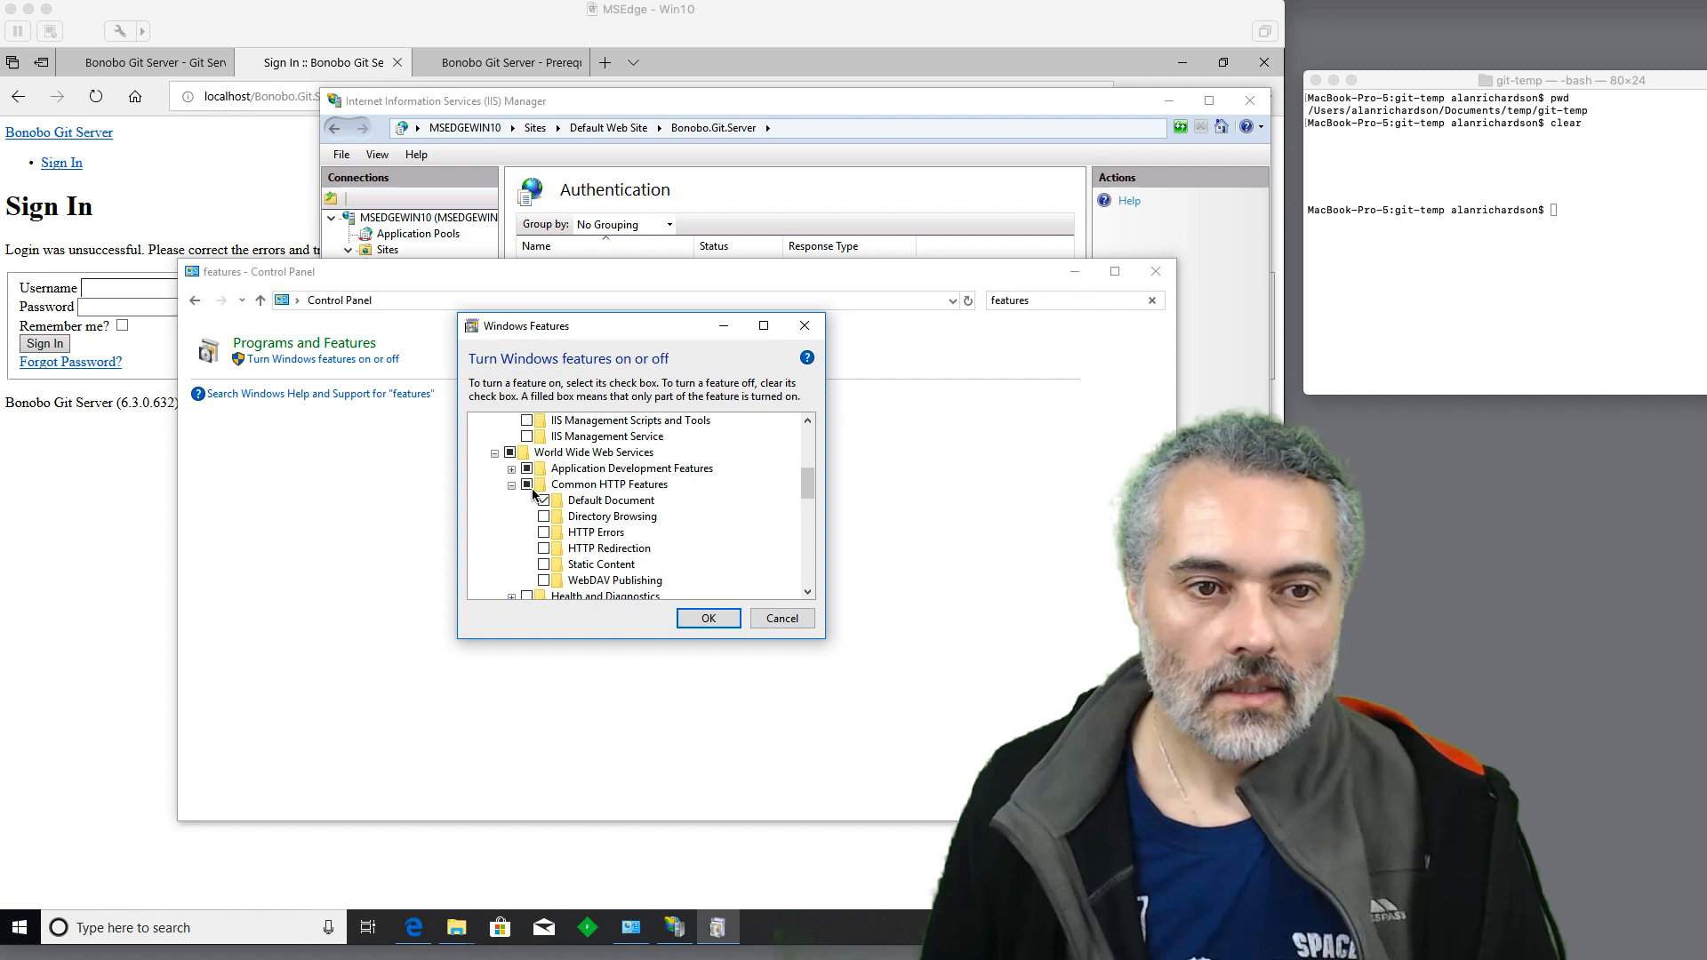
Enable Static Content and Directory Browsing under Common HTTP Features.
{"action": "left_click", "coordinate": [544, 499]}
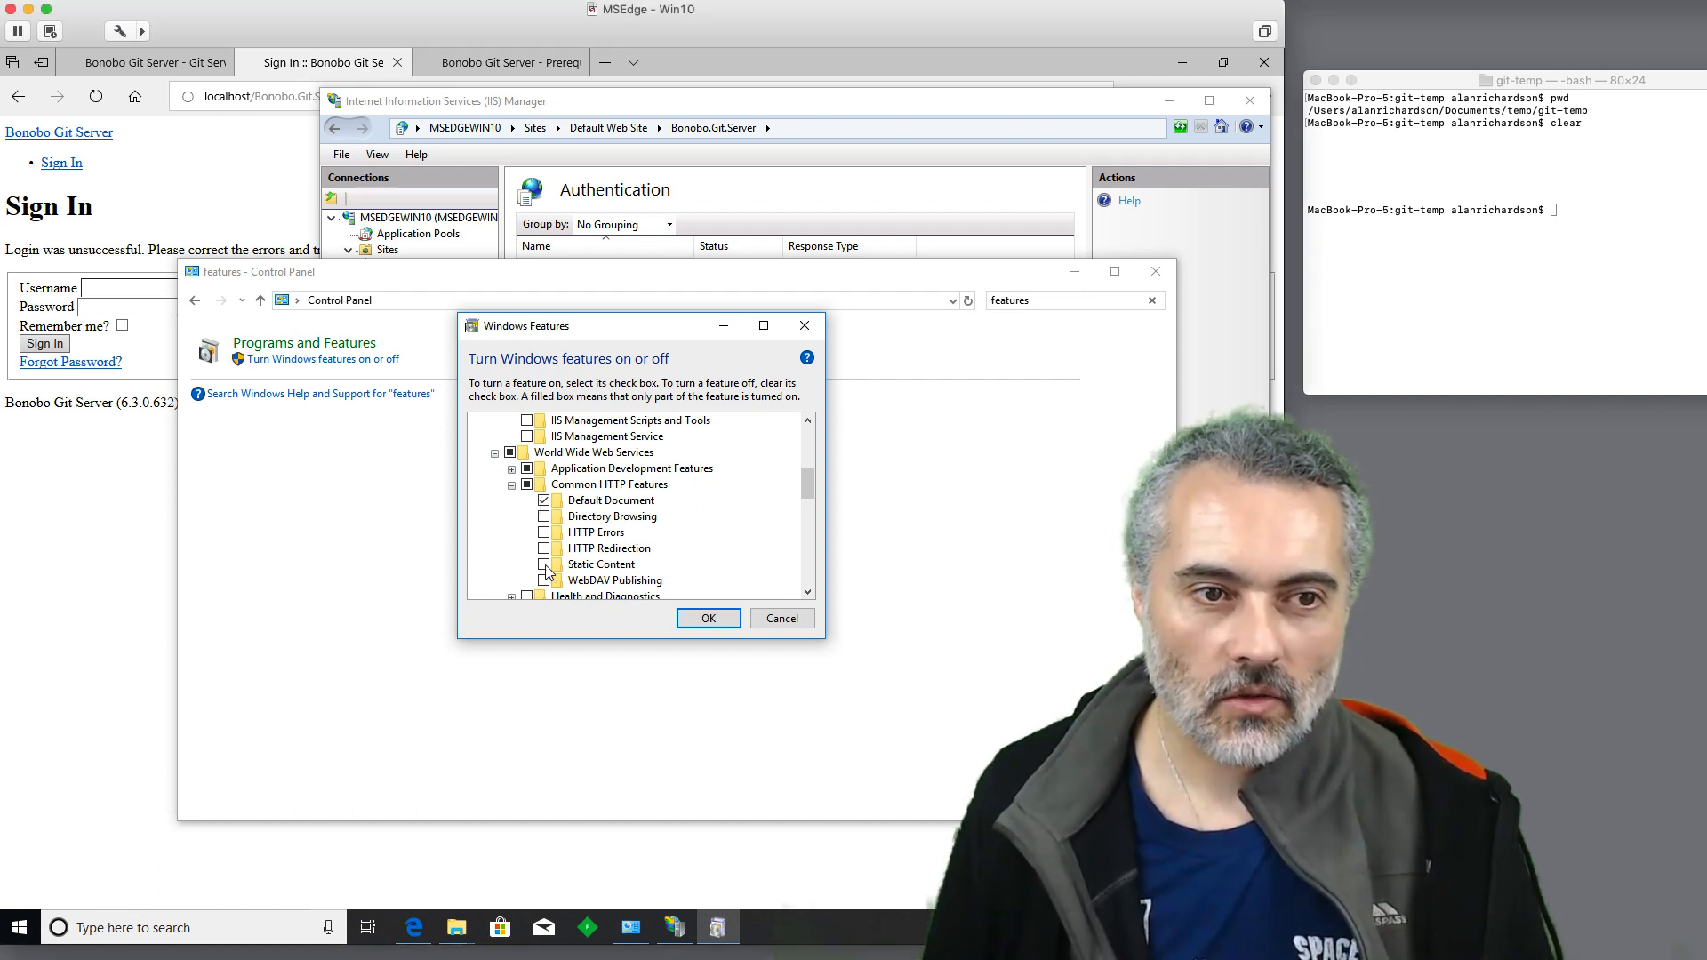
{"action": "left_click", "coordinate": [546, 563]}
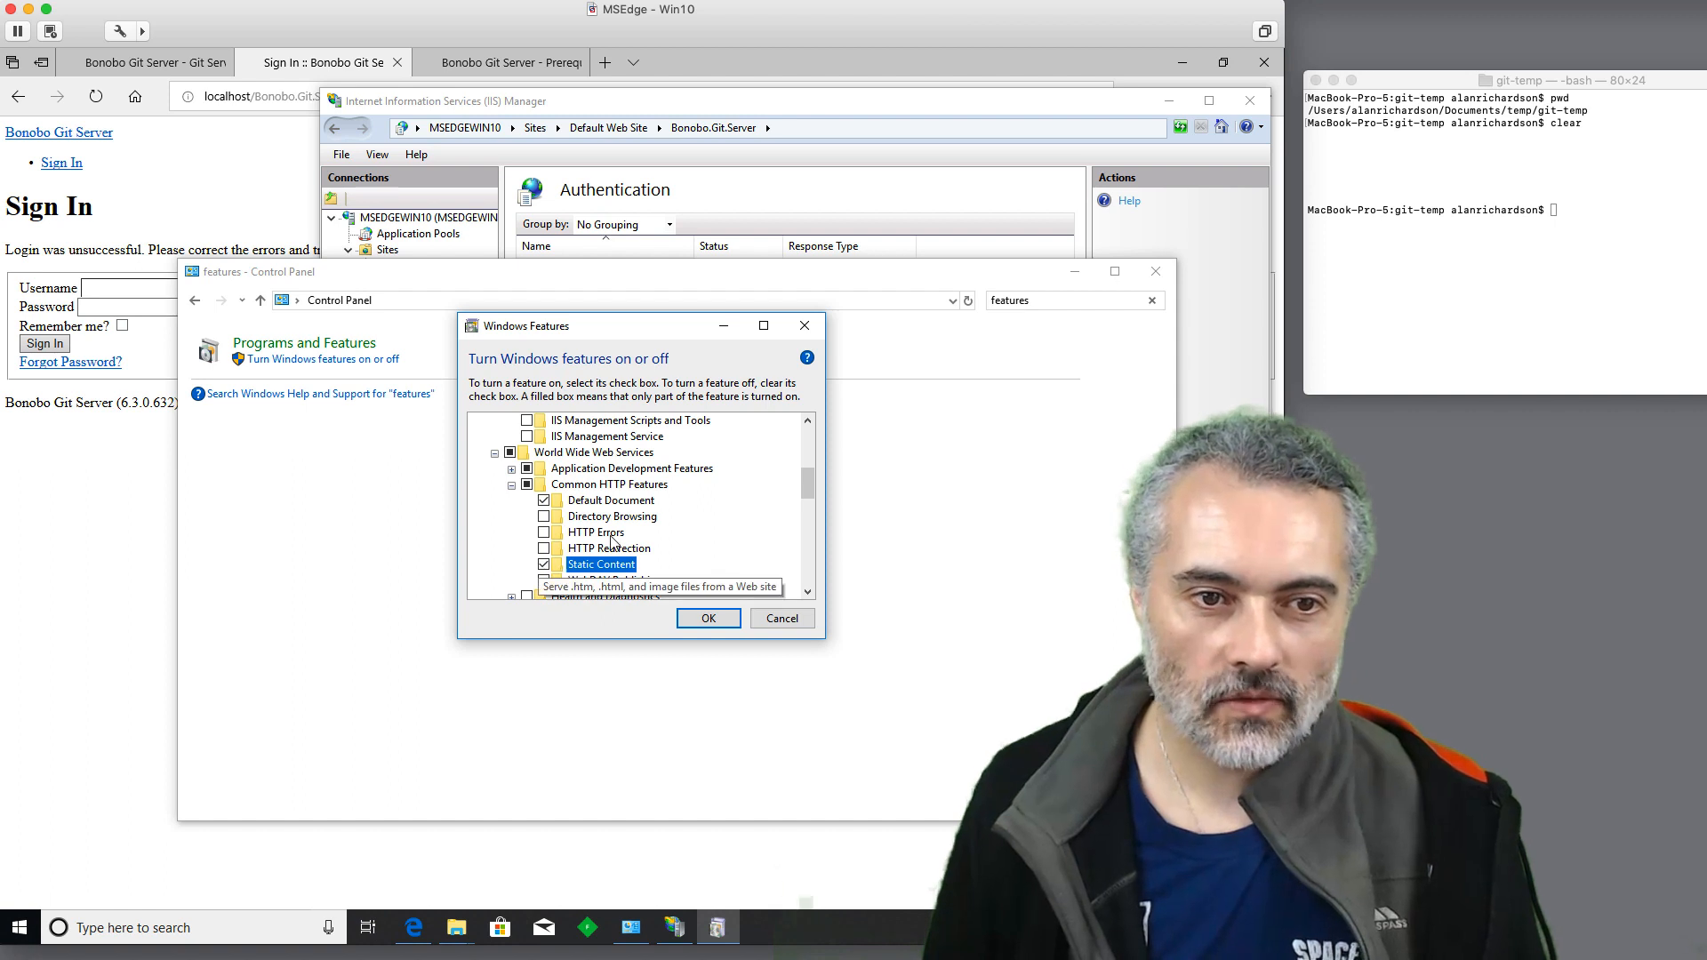
{"action": "left_click", "coordinate": [614, 515]}
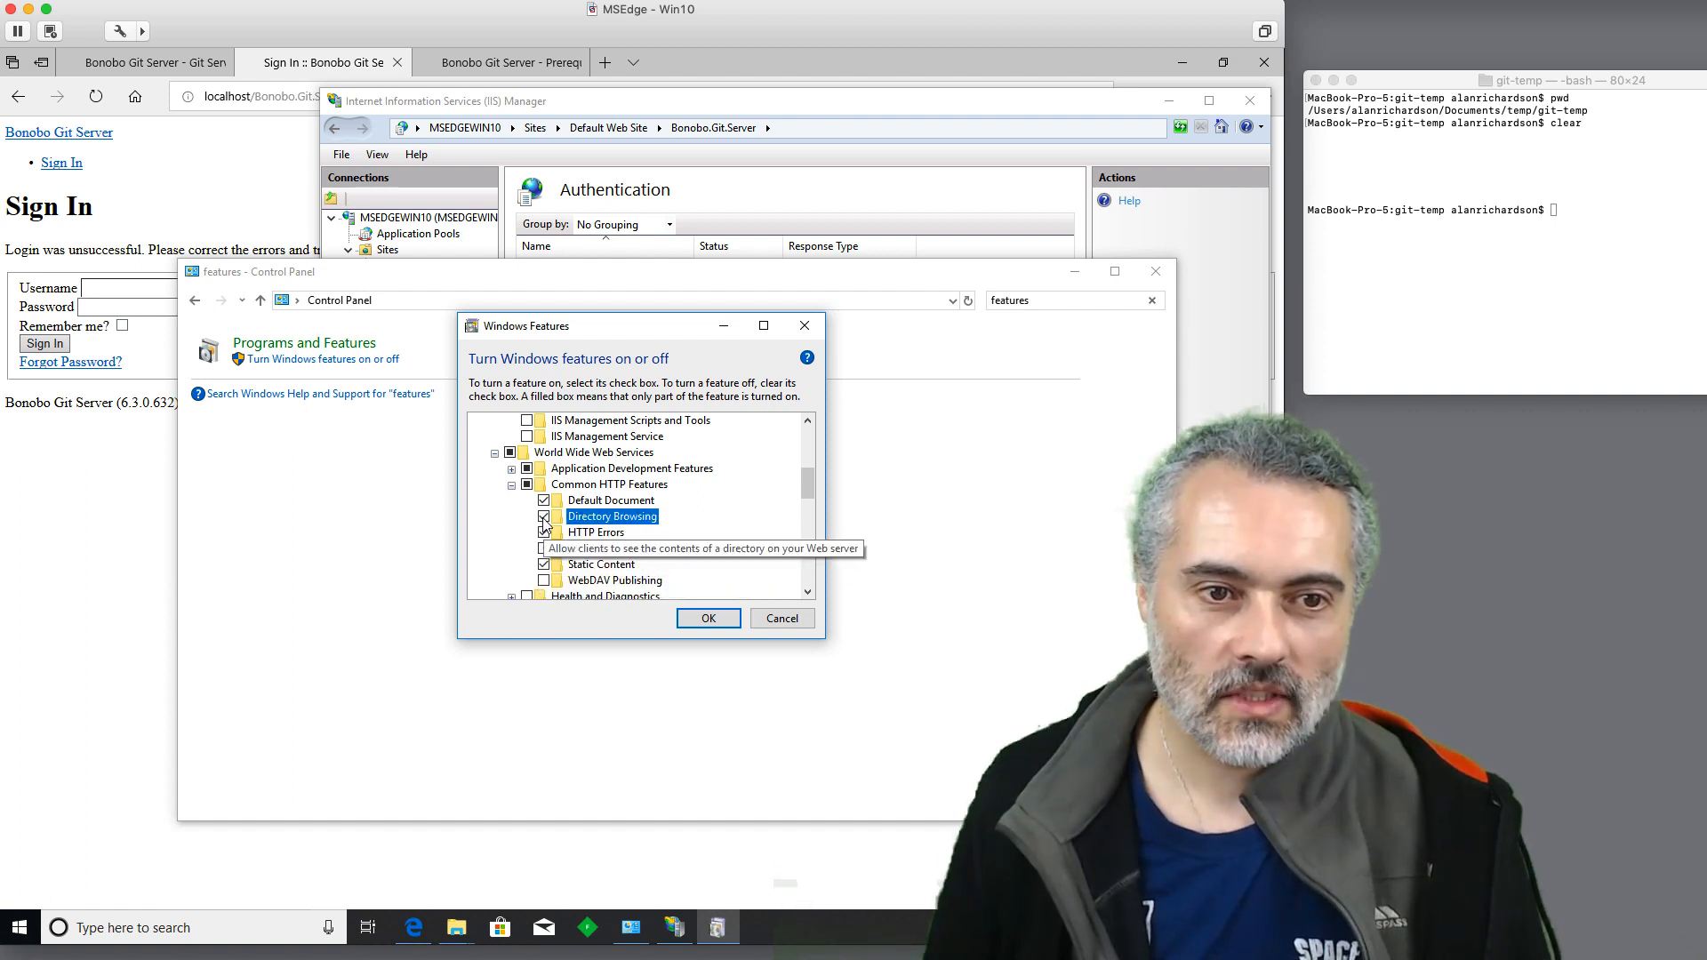
{"action": "left_click", "coordinate": [544, 547]}
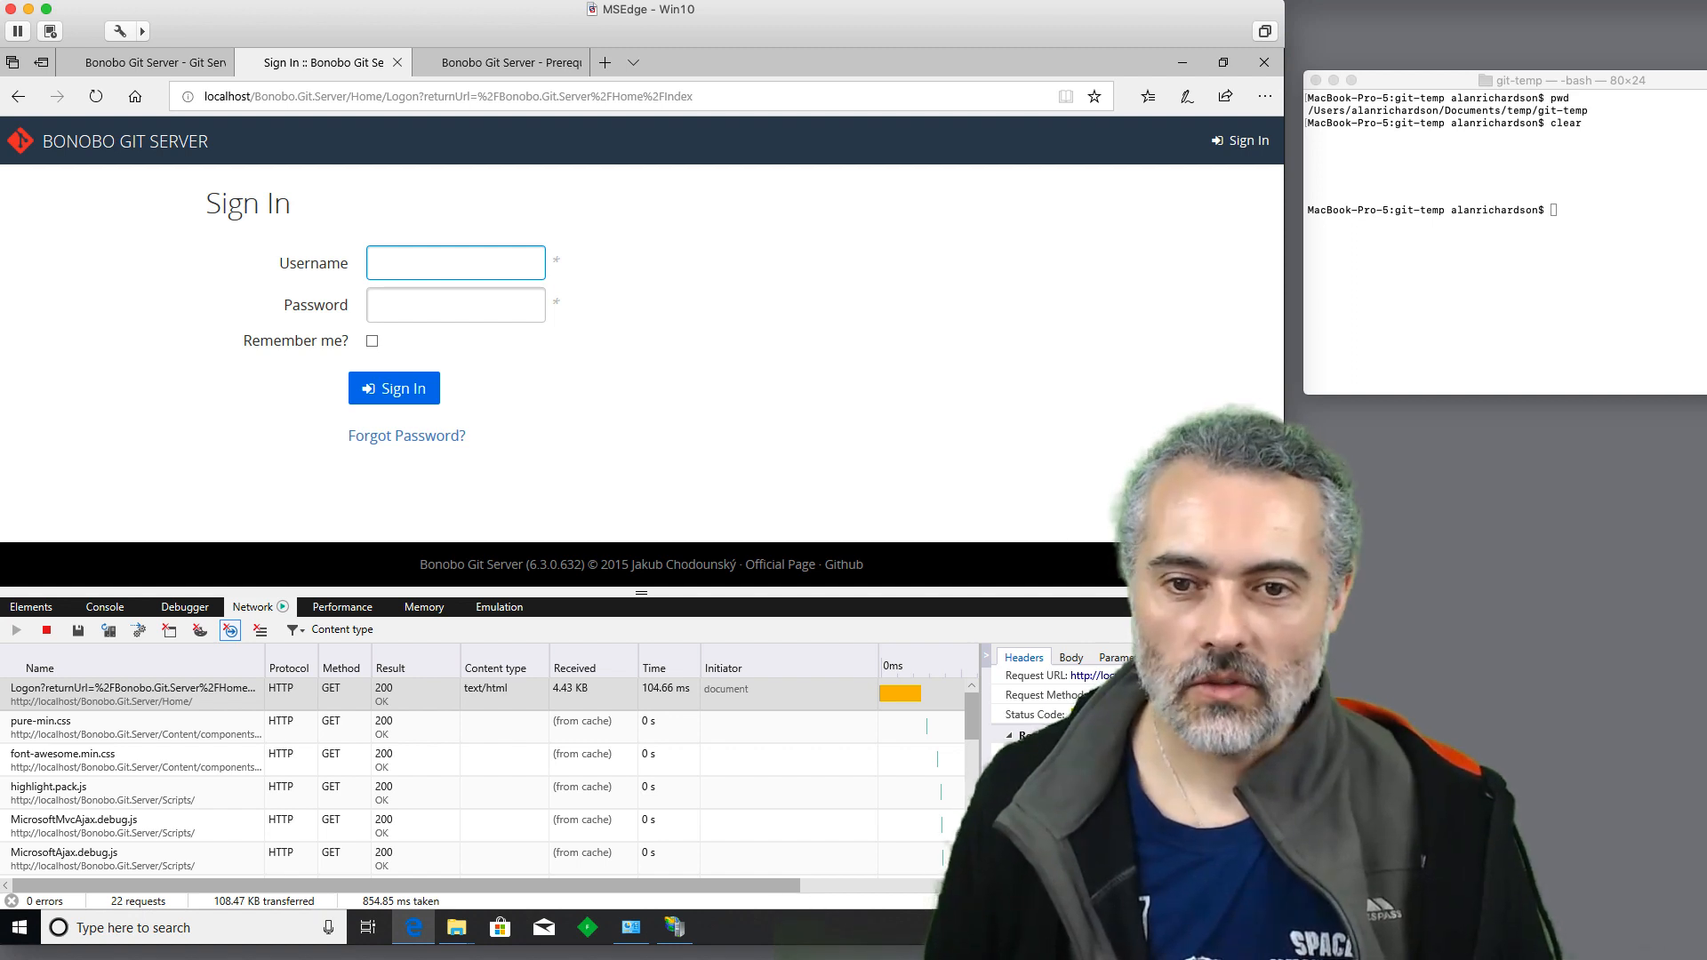
{"action": "left_click", "coordinate": [455, 263]}
{"action": "type", "text": "admin"}
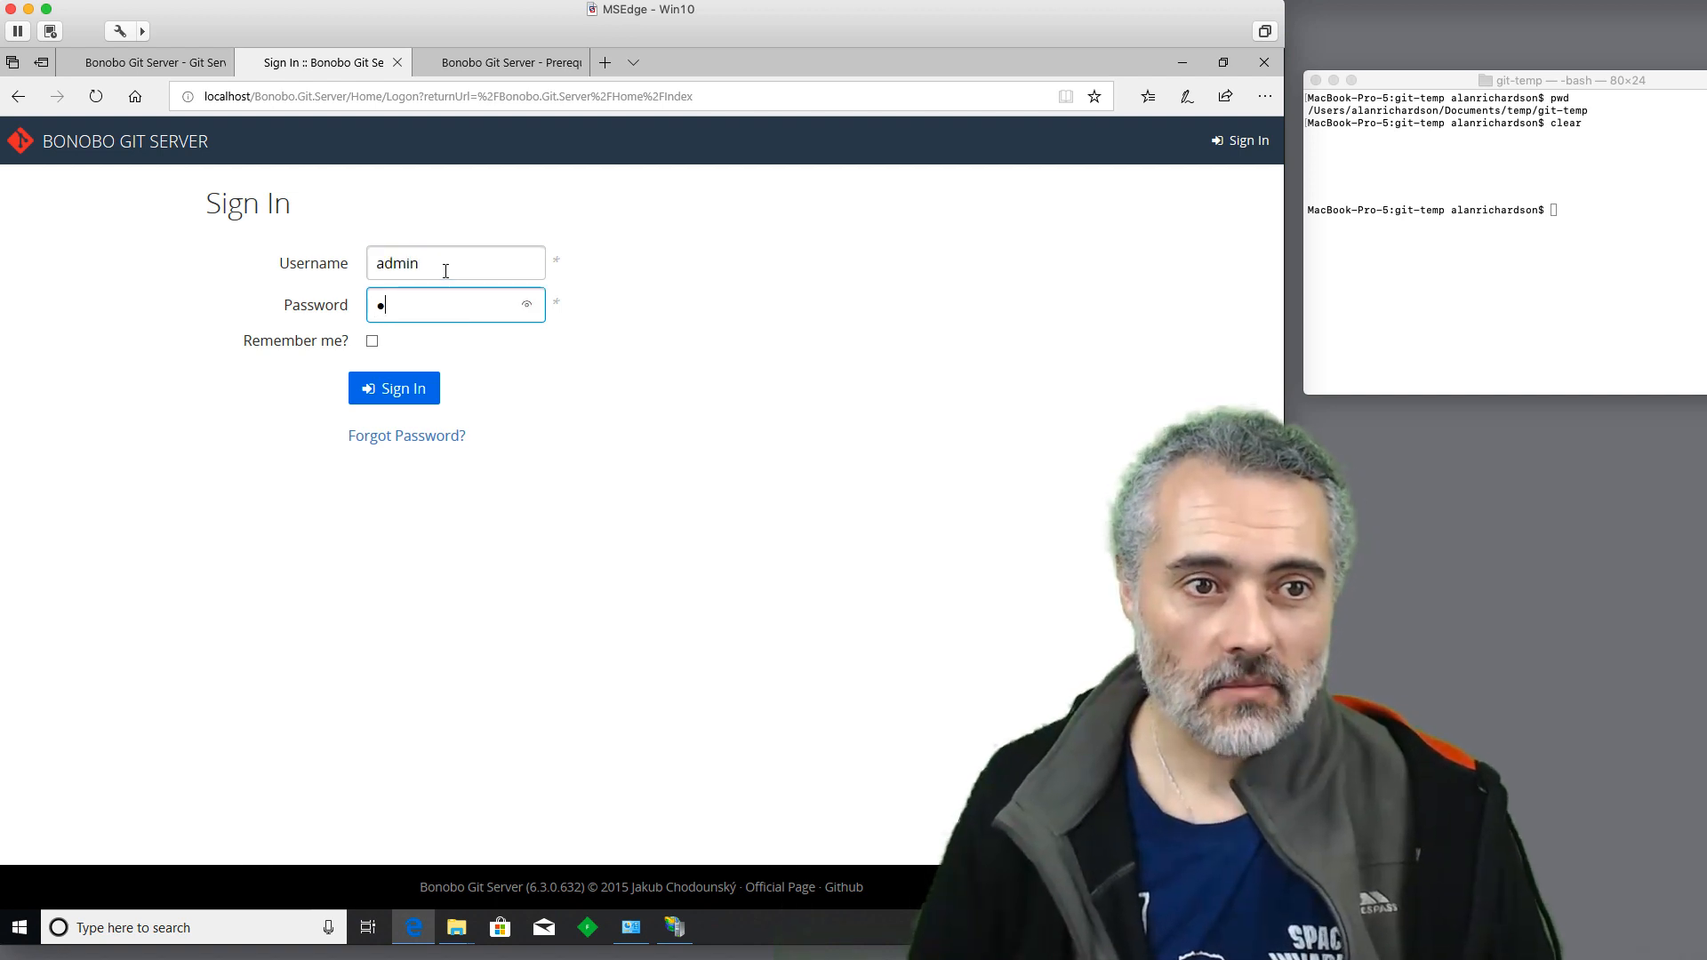
{"action": "left_click", "coordinate": [393, 389]}
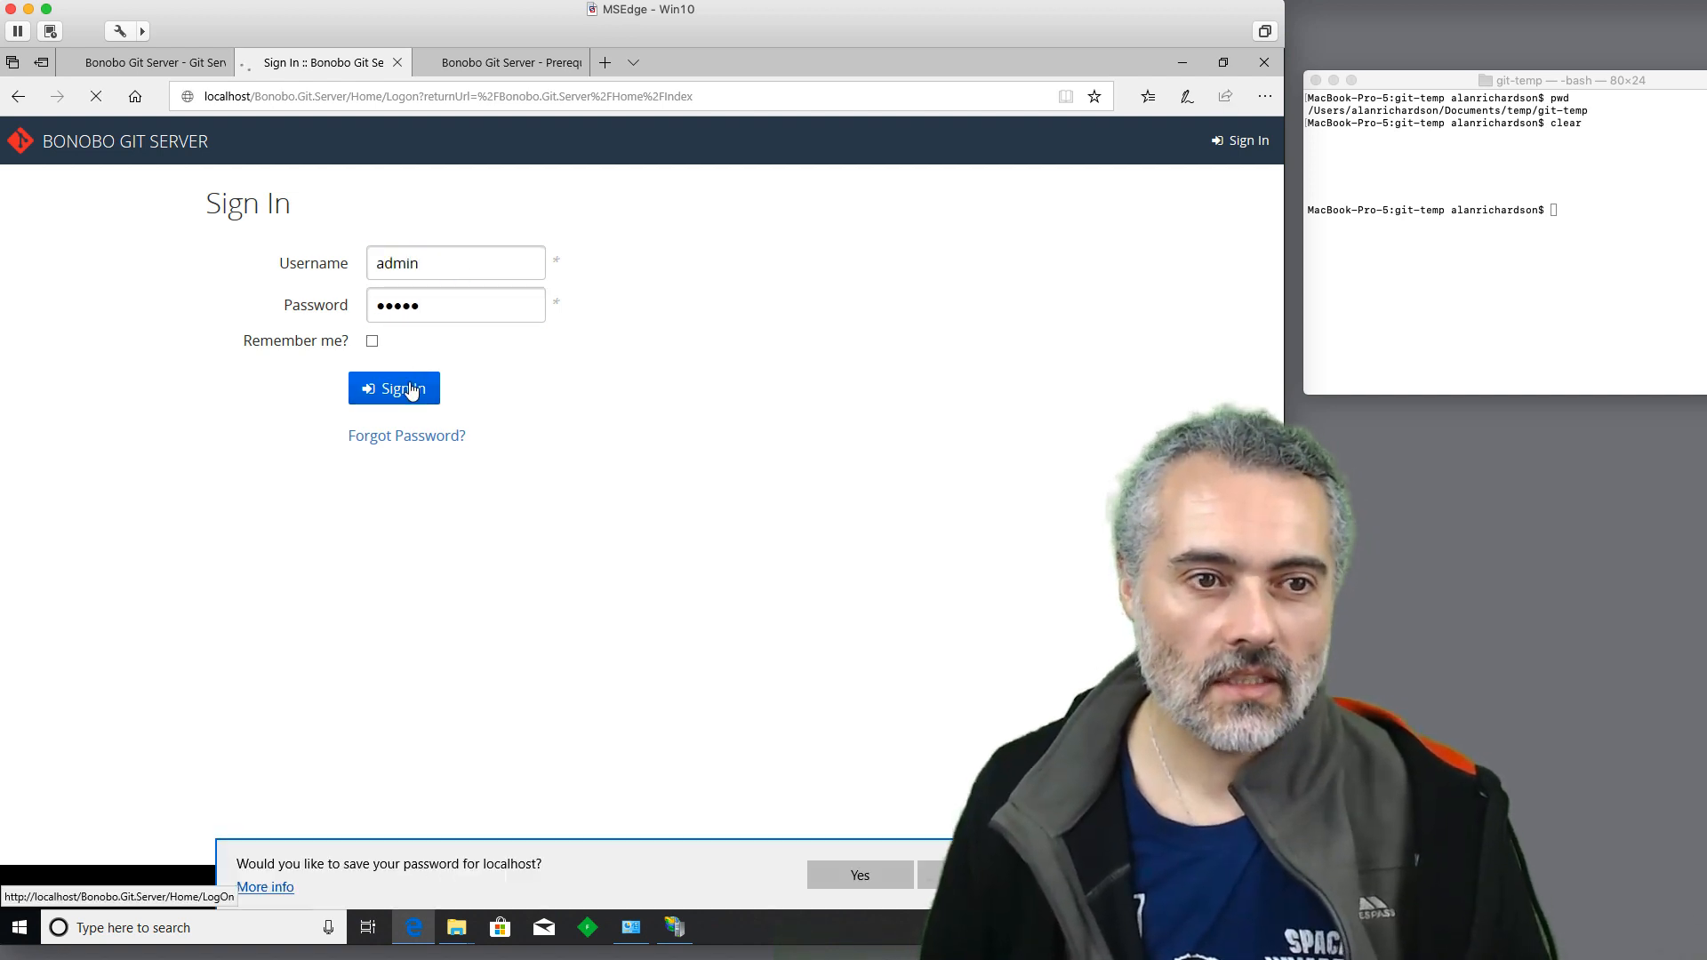
{"action": "left_click", "coordinate": [395, 390]}
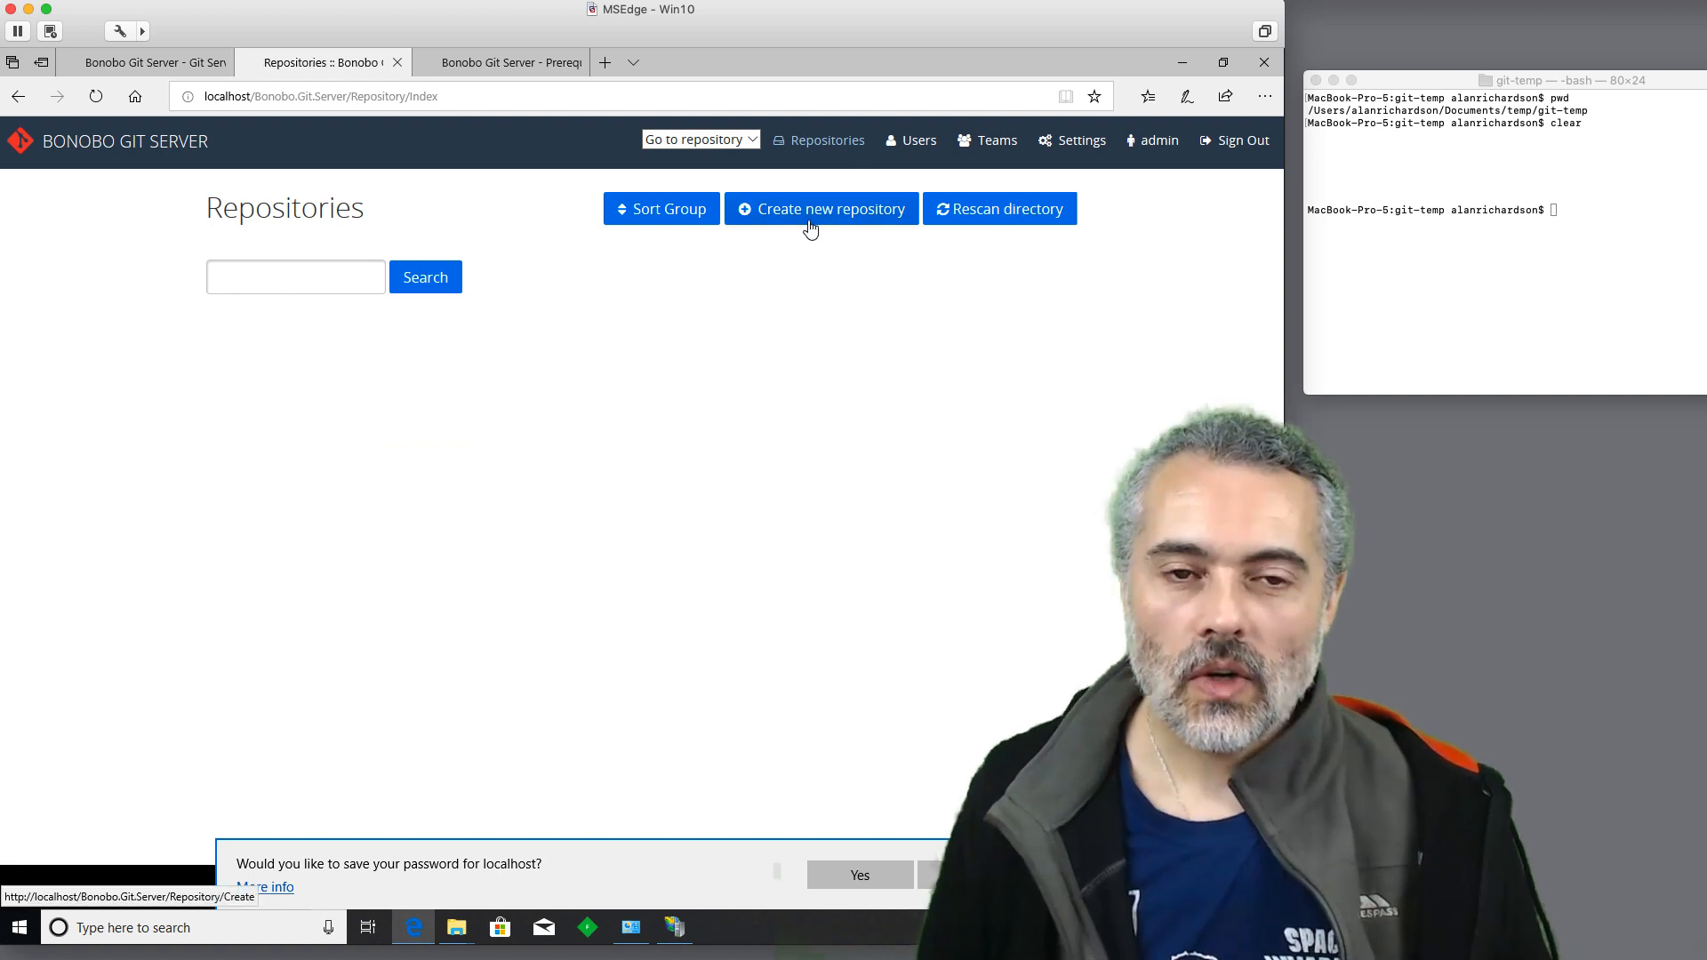
{"action": "mouse_move", "coordinate": [1133, 167]}
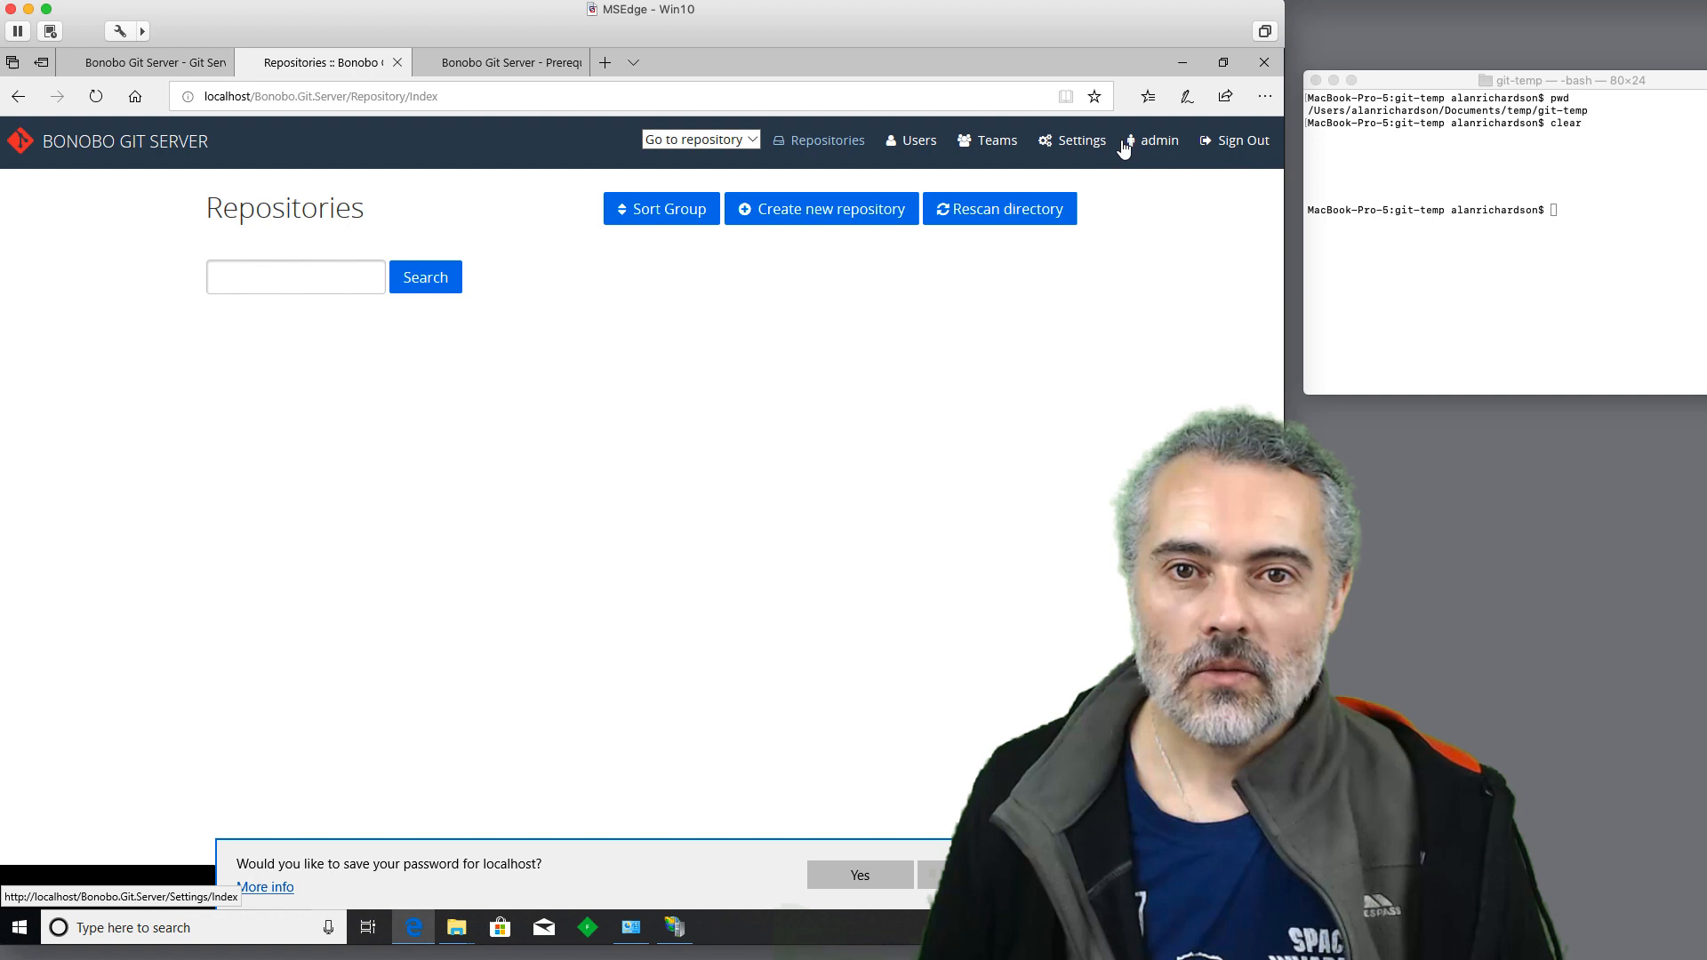
{"action": "left_click", "coordinate": [1158, 138]}
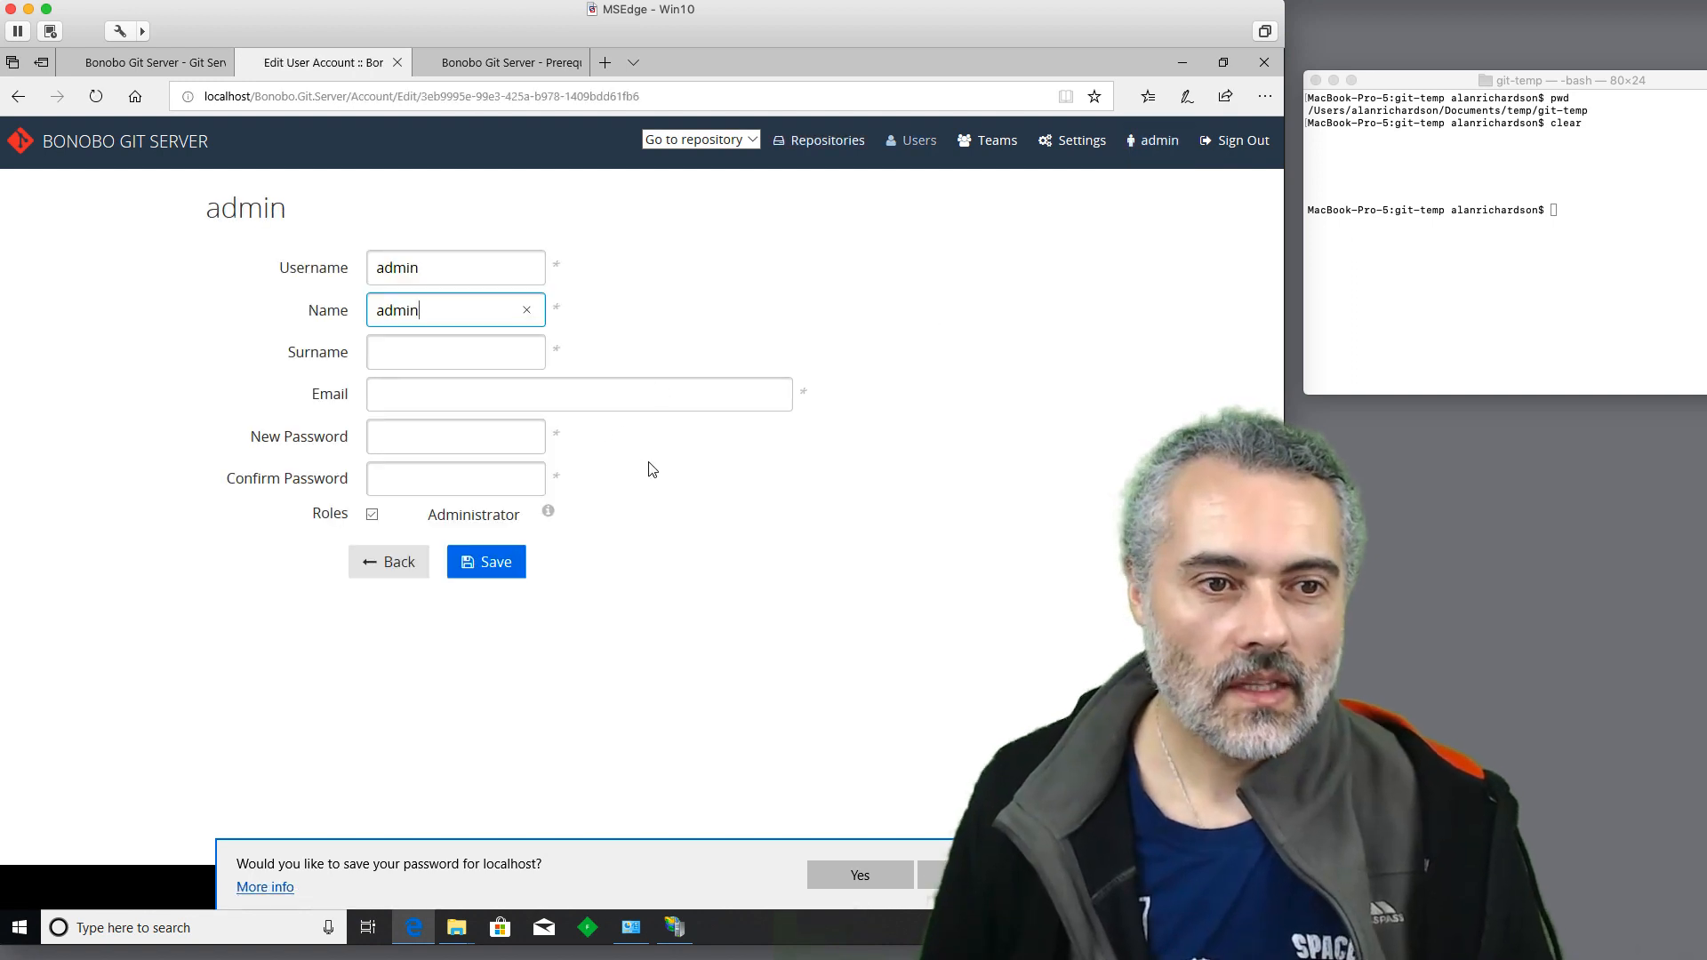
In Settings, allow push-to-create and user repository creation, then save.
{"action": "left_click", "coordinate": [1079, 141]}
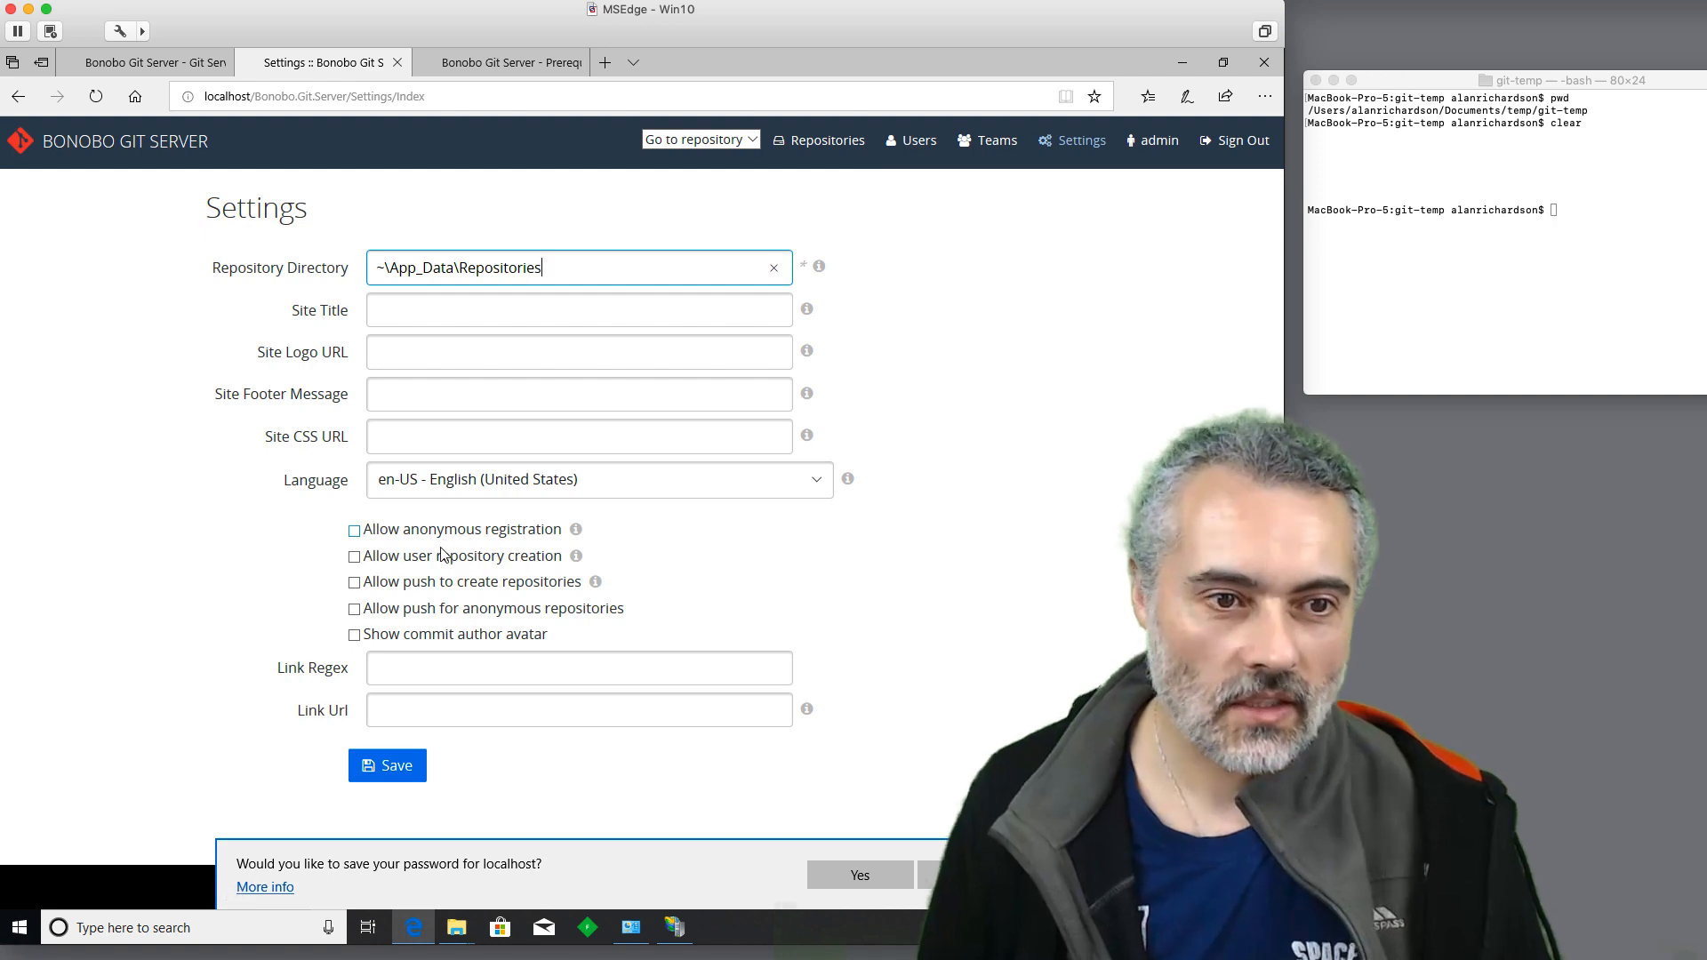
{"action": "left_click", "coordinate": [354, 581]}
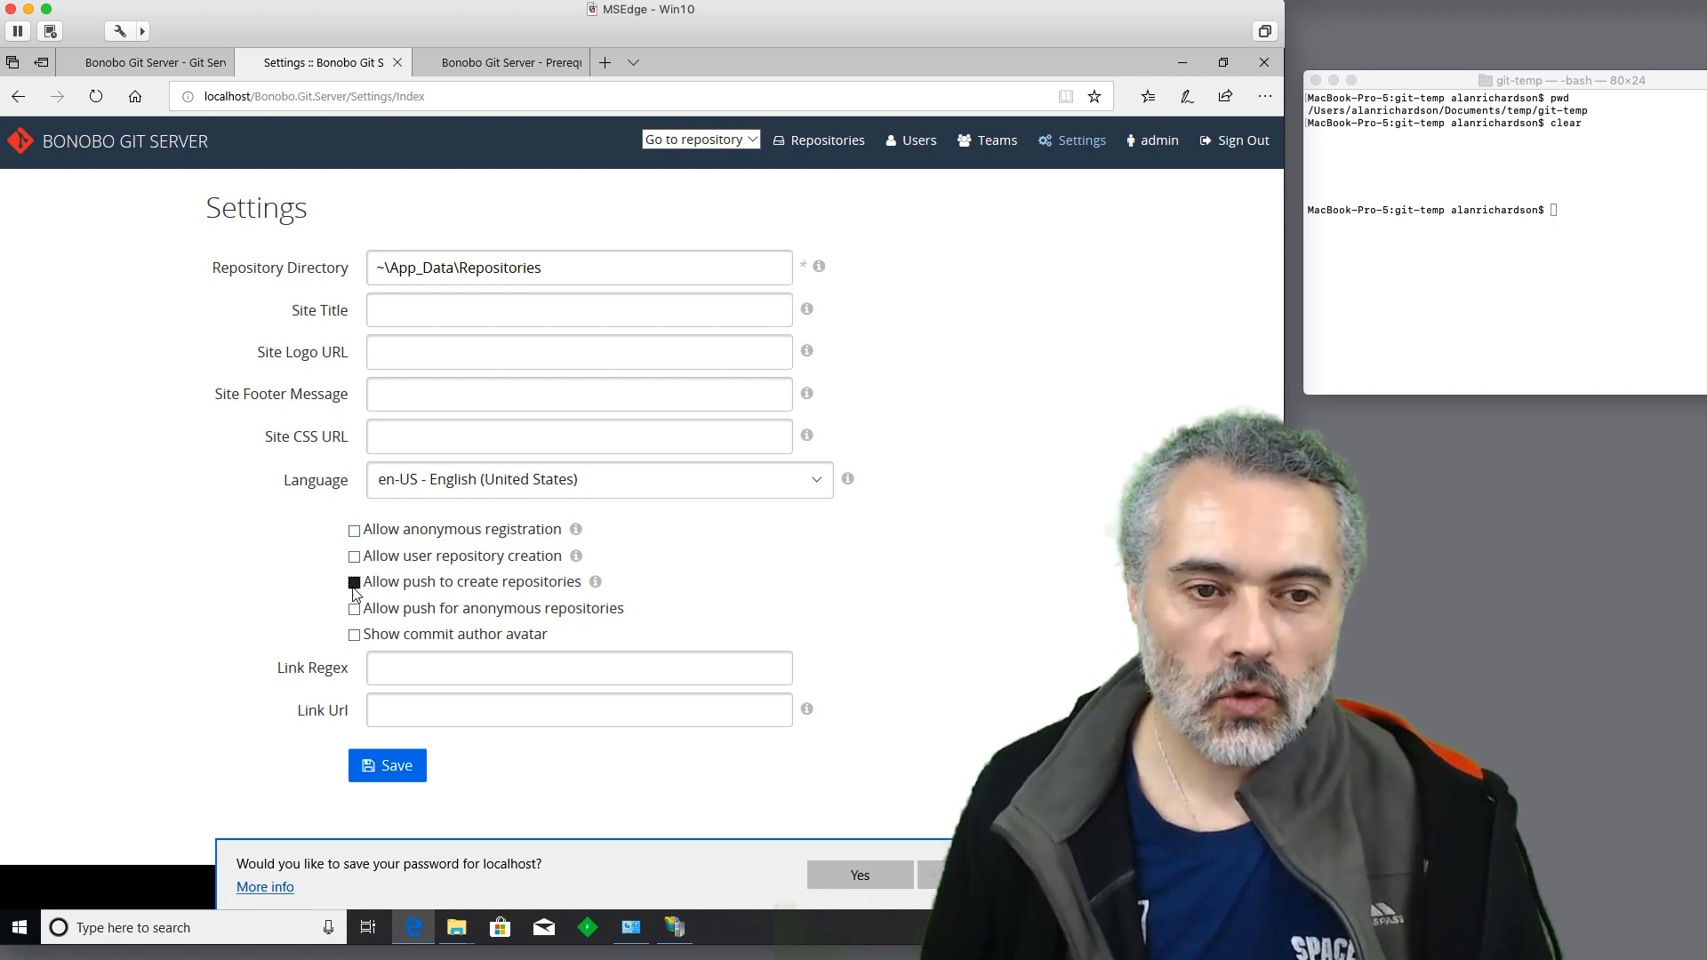
{"action": "left_click", "coordinate": [353, 582]}
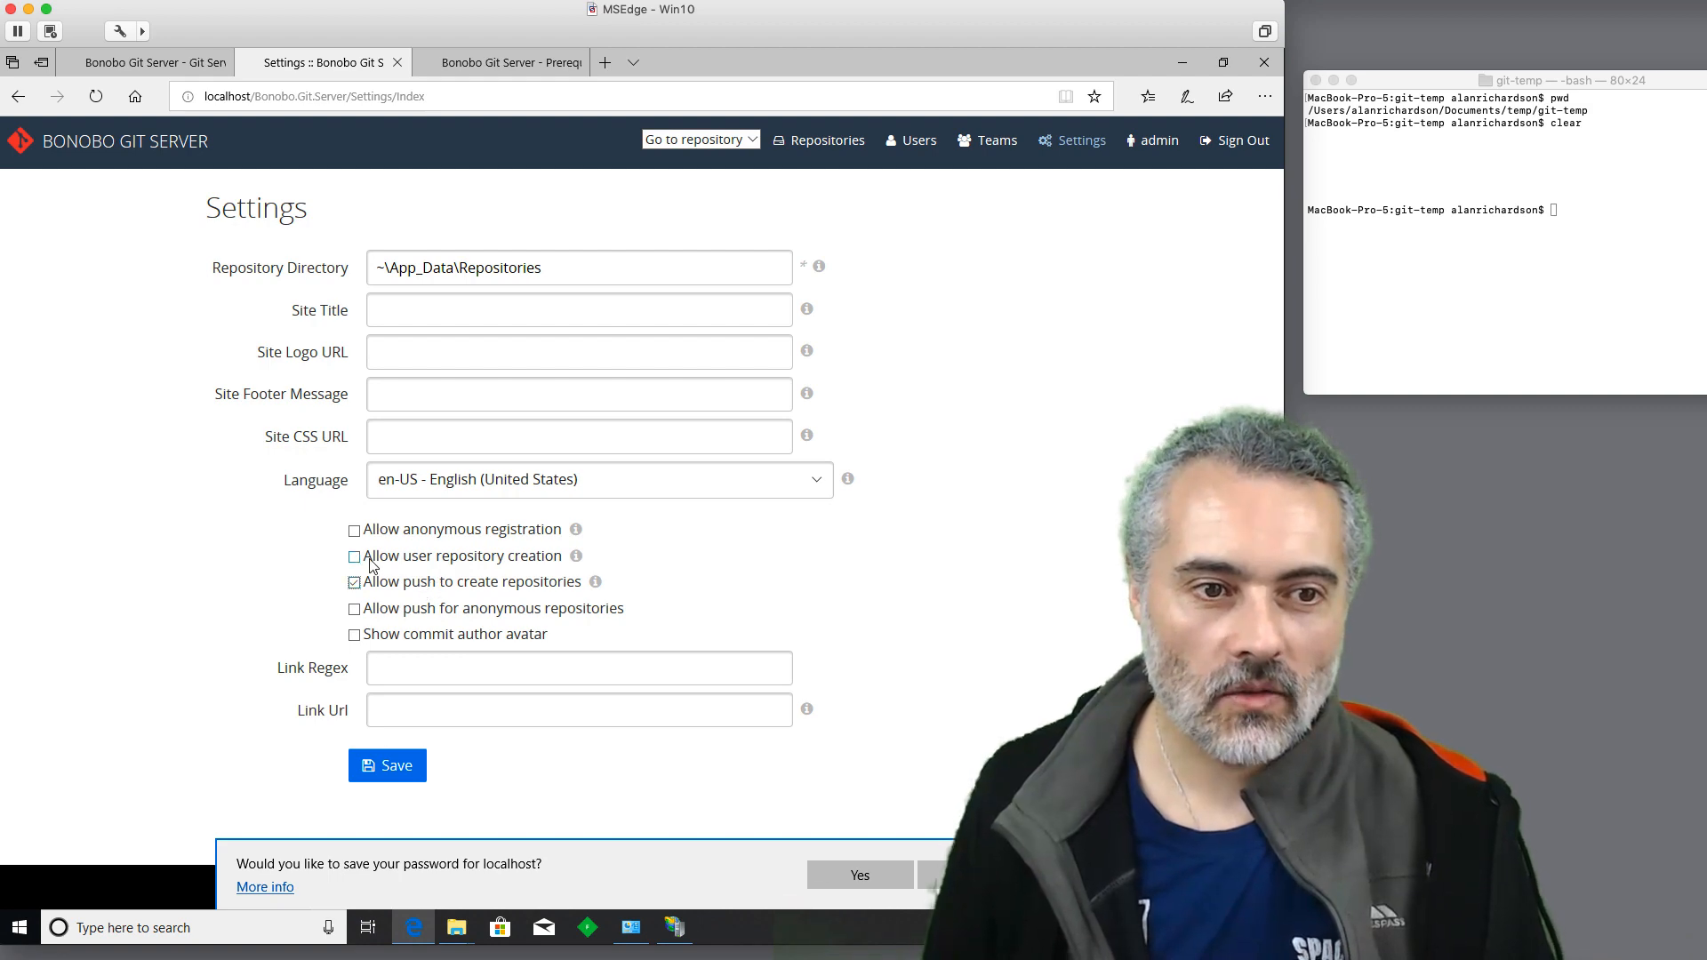
{"action": "left_click", "coordinate": [354, 556]}
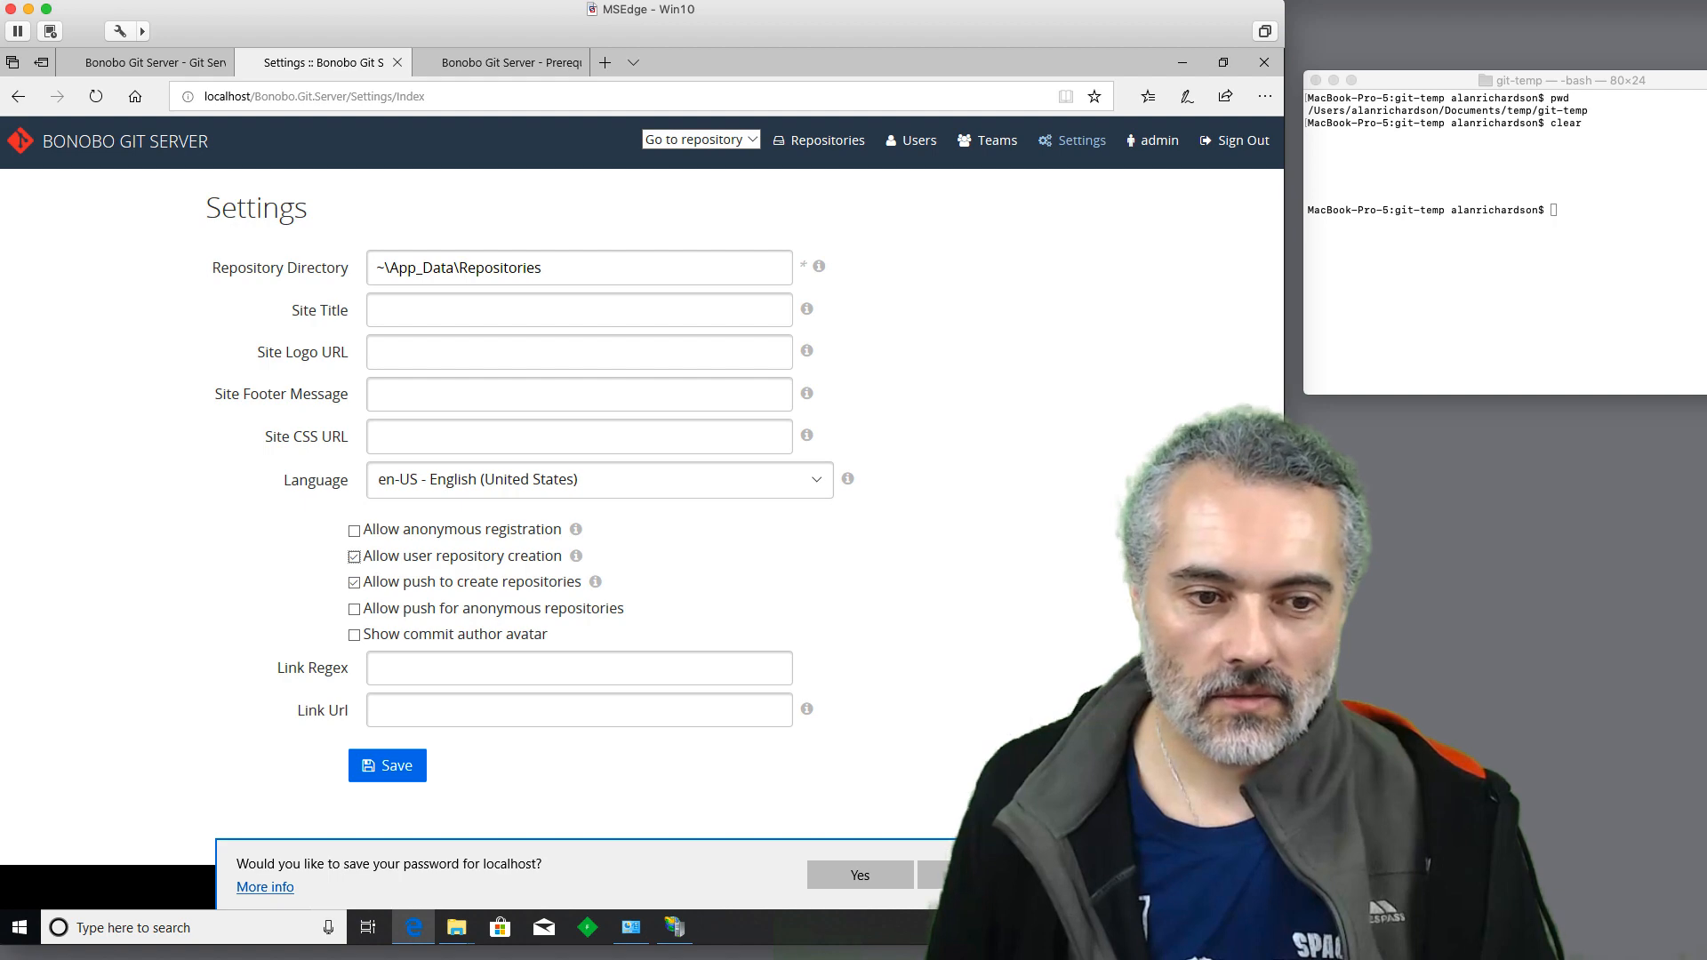
{"action": "left_click", "coordinate": [386, 765]}
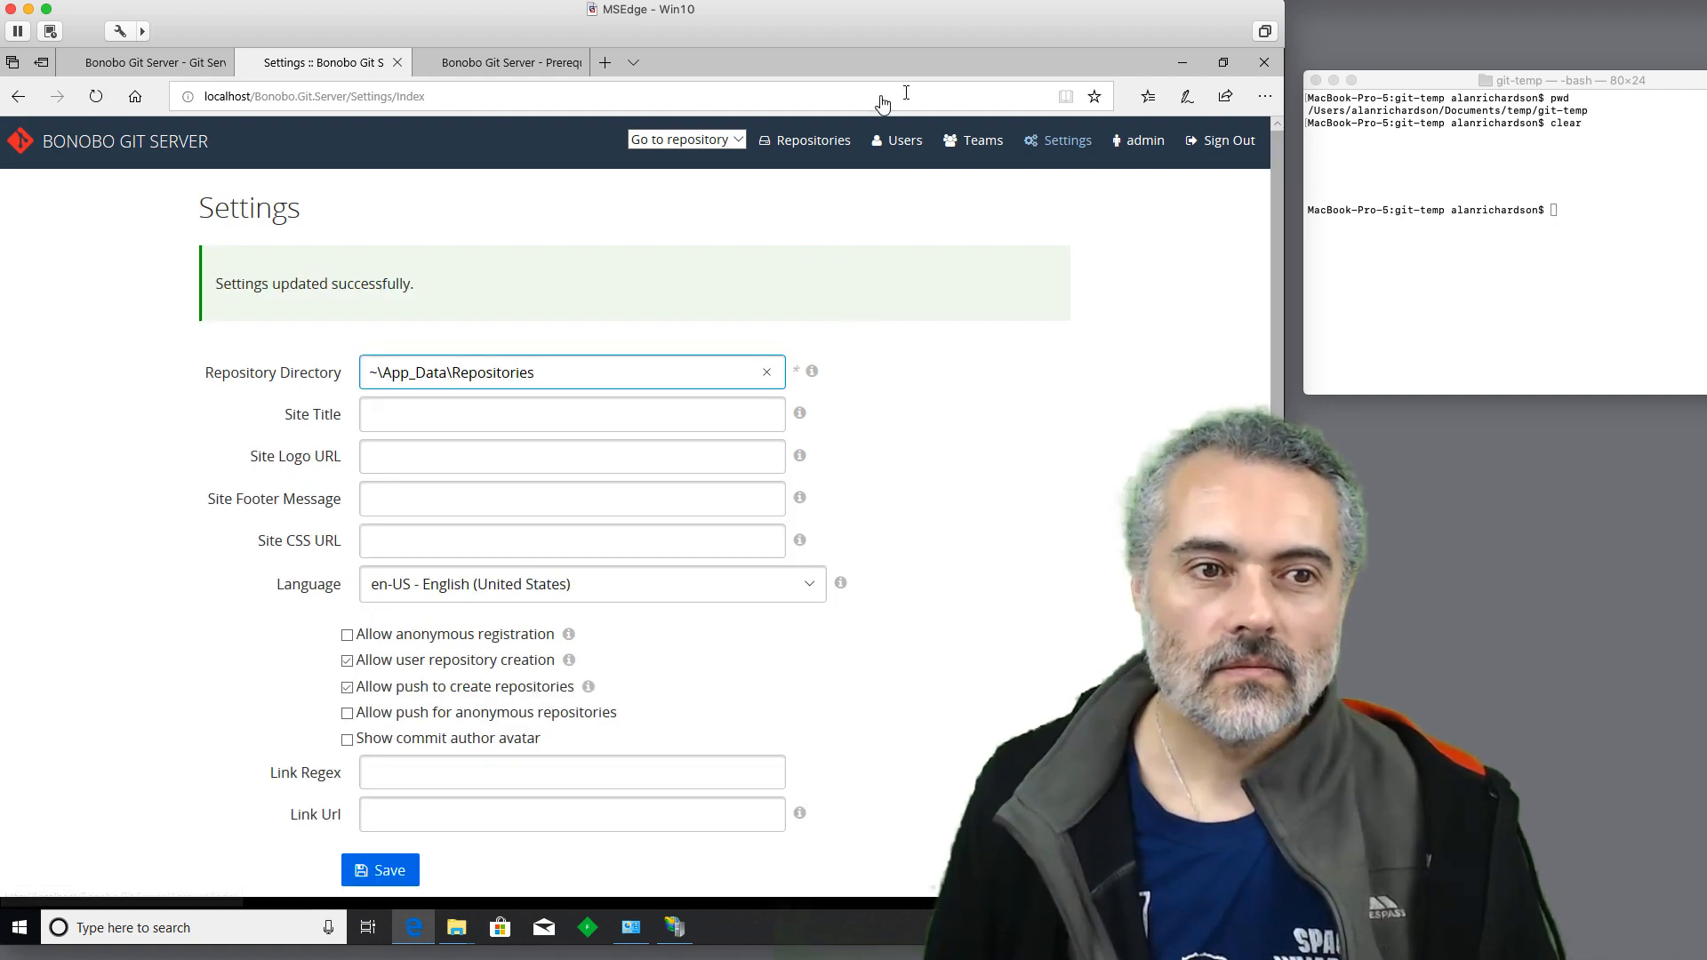
Create a second user, alan richardson, with username, email and password.
{"action": "left_click", "coordinate": [904, 138]}
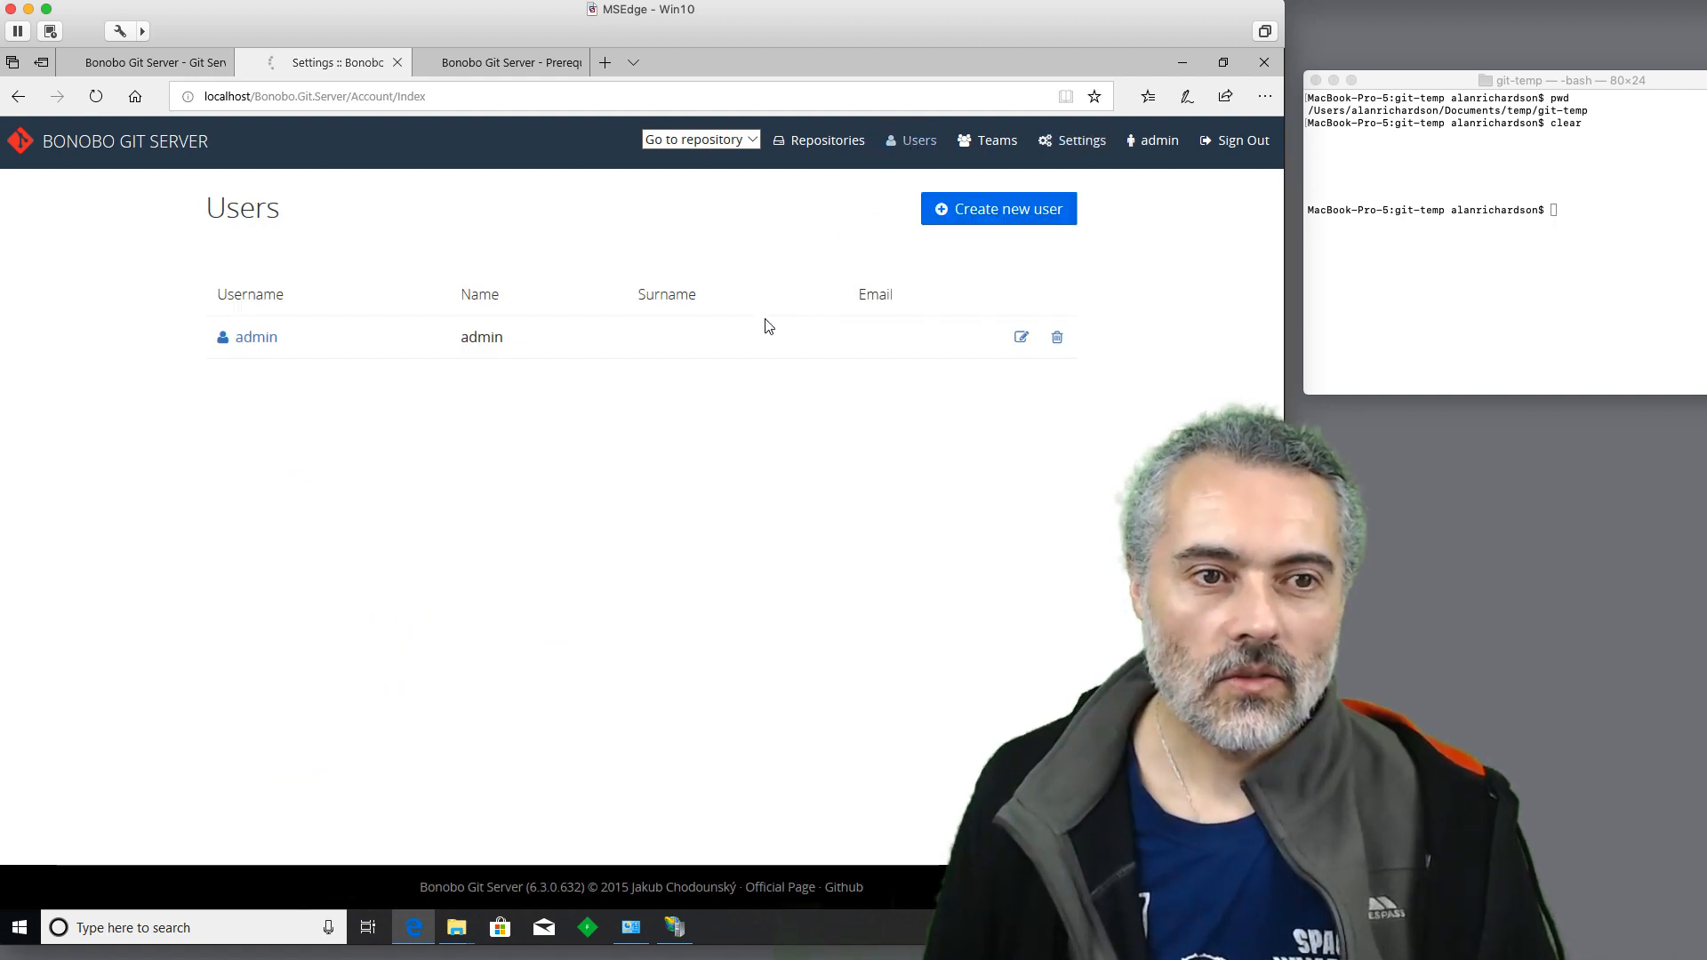
{"action": "left_click", "coordinate": [998, 209]}
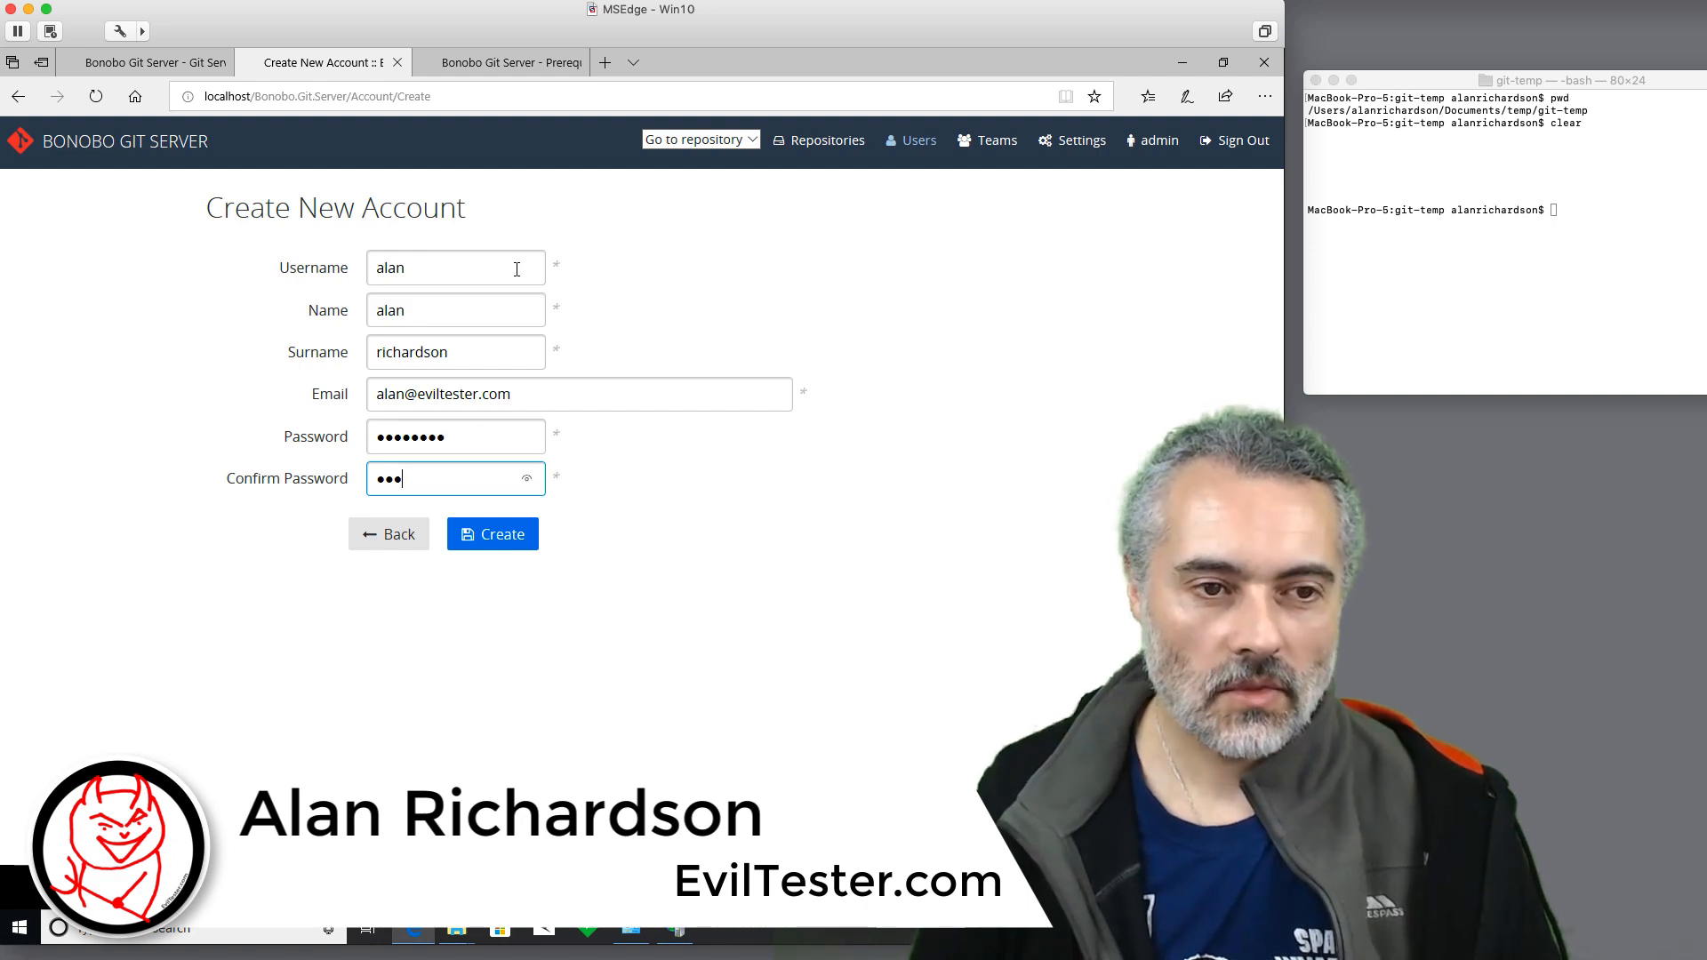
{"action": "type", "text": "••••••"}
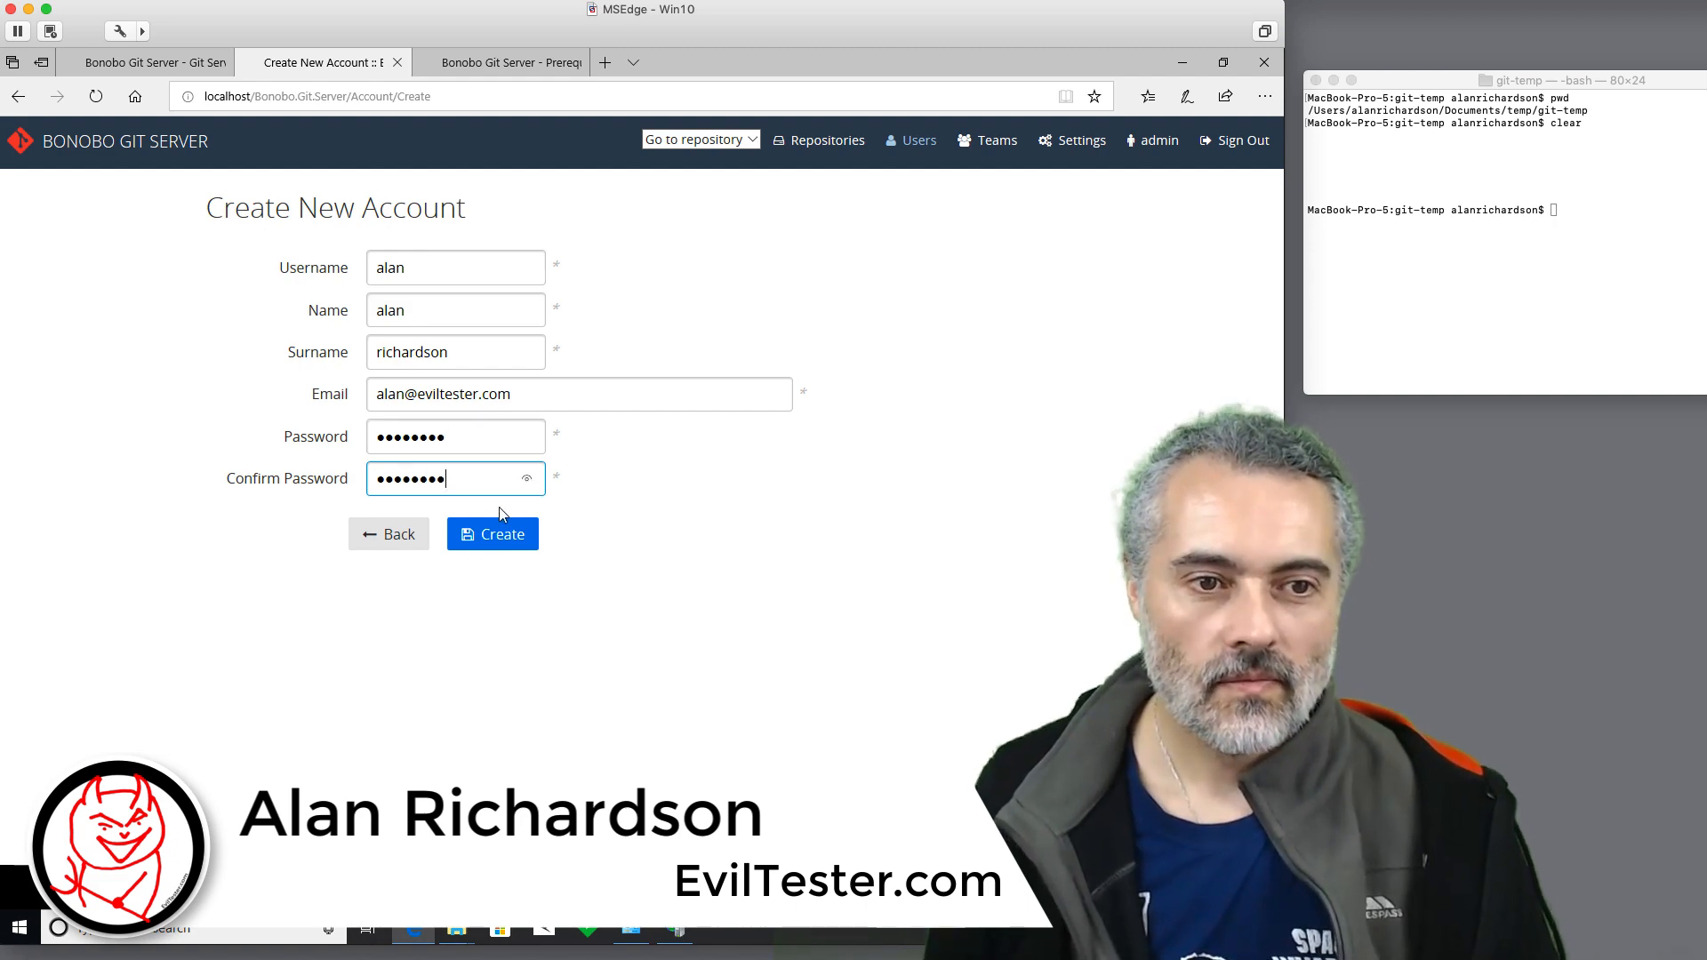
{"action": "left_click", "coordinate": [491, 533]}
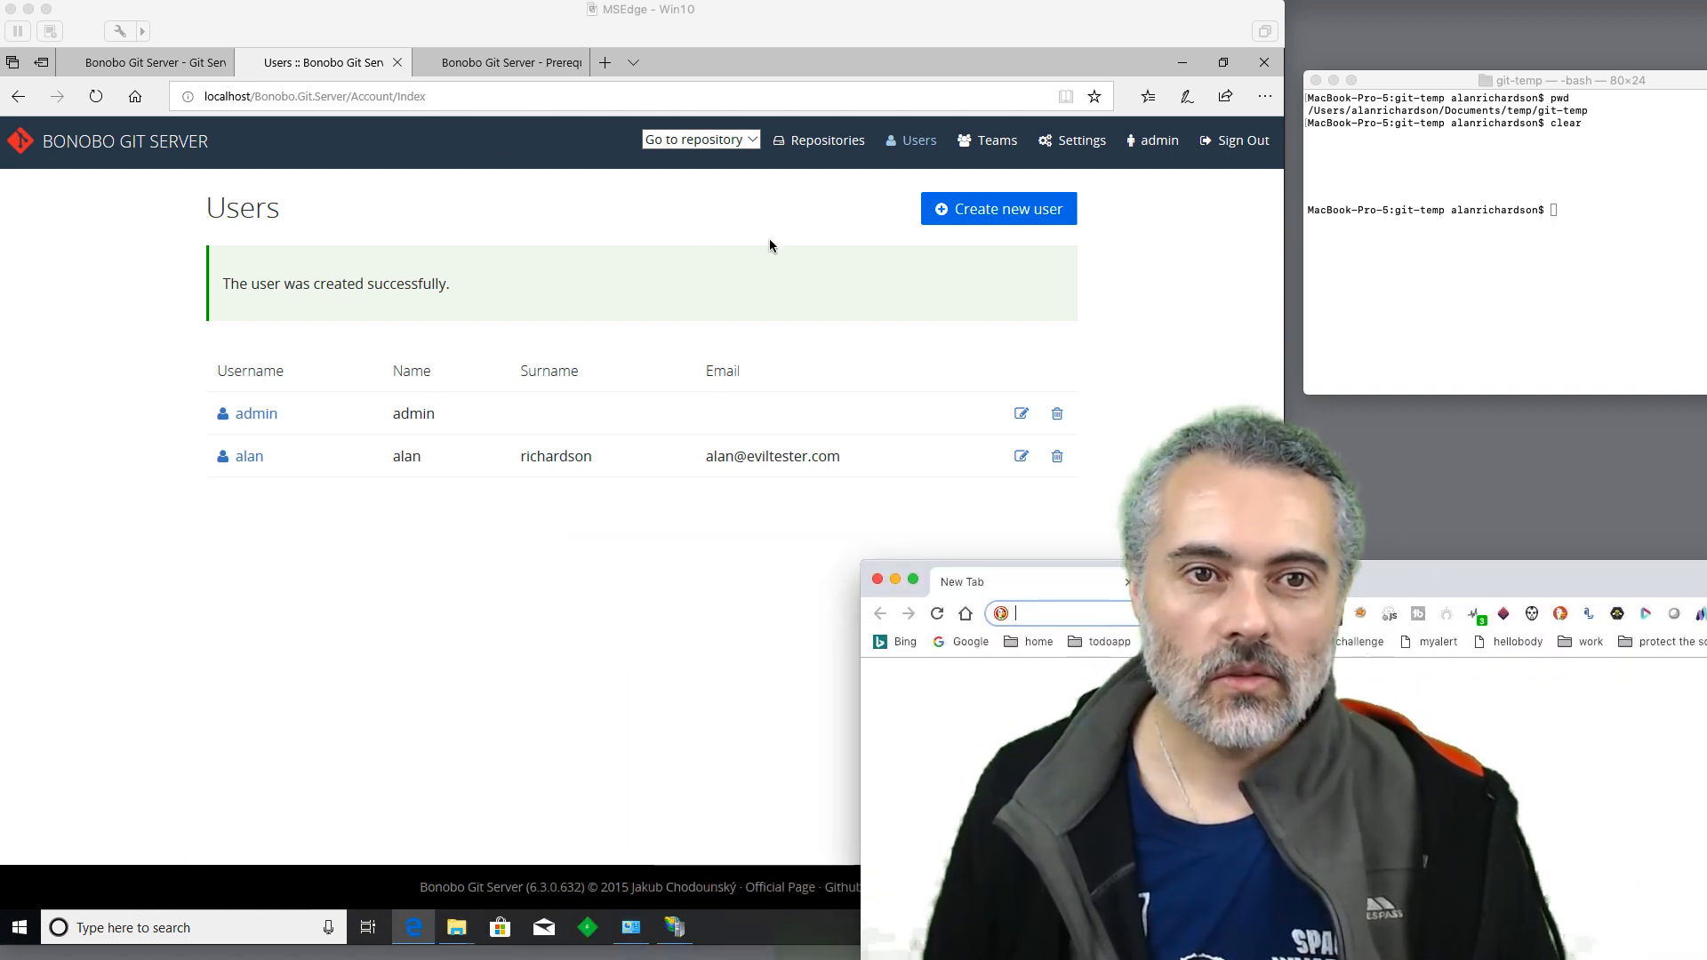
Run ipconfig in Command Prompt to read the IPv4 address 172.16.25.128.
{"action": "left_click", "coordinate": [717, 928]}
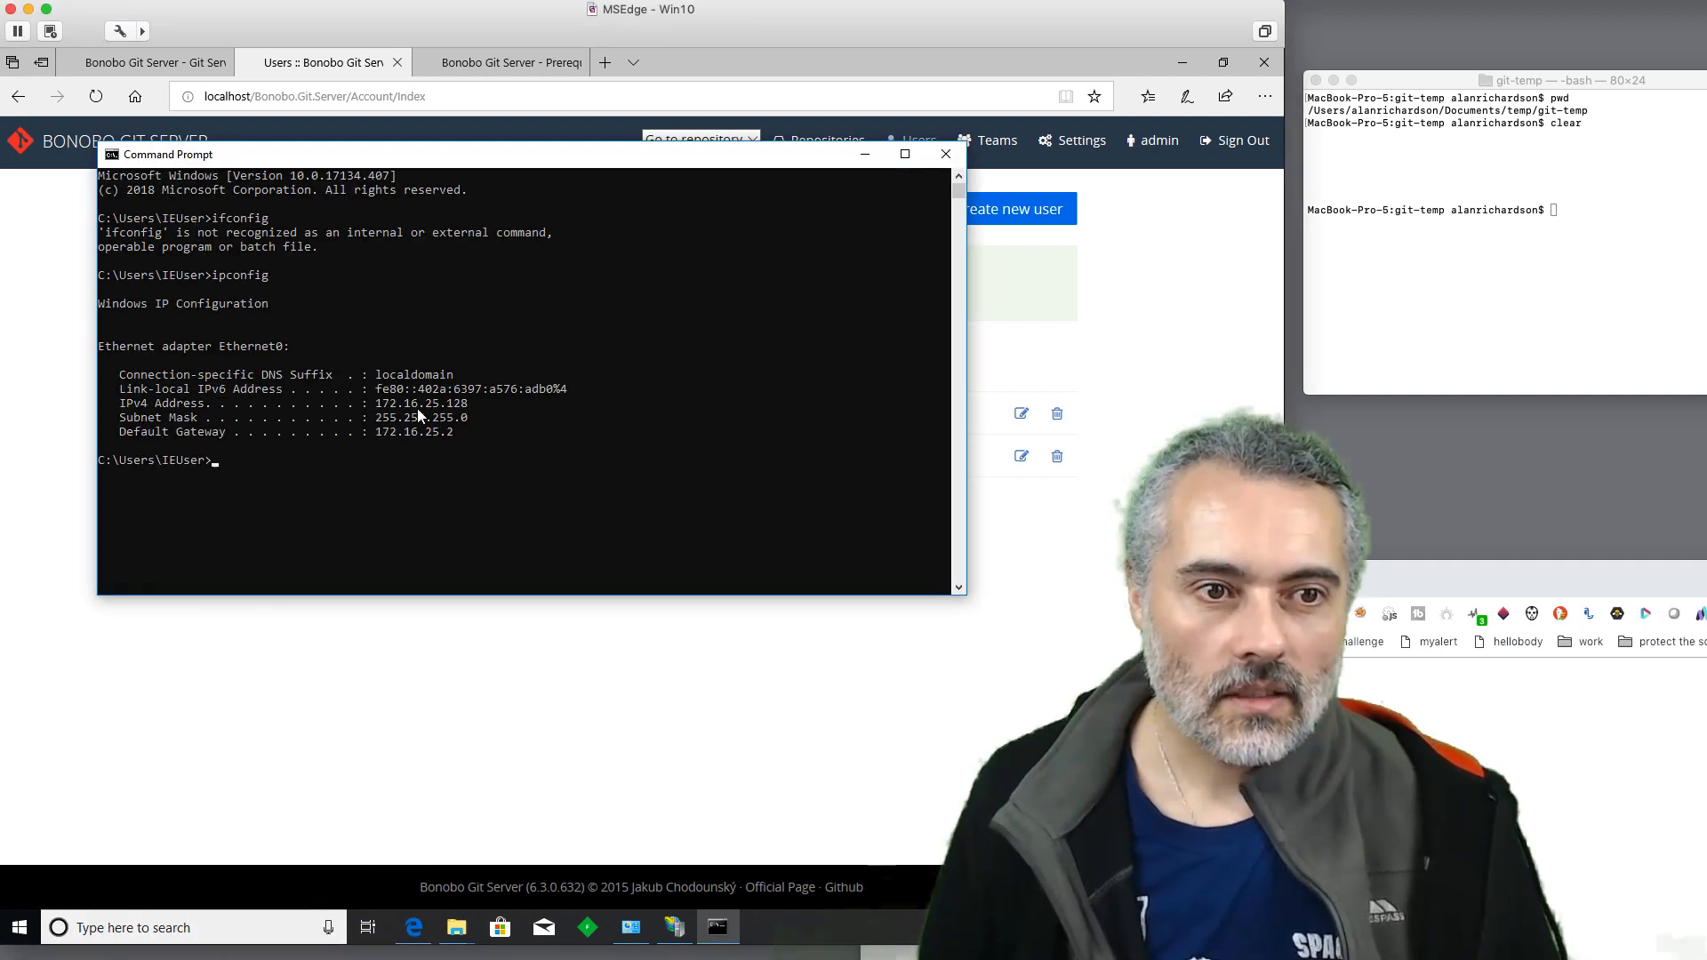
{"action": "mouse_move", "coordinate": [898, 507]}
{"action": "type", "text": "ls"}
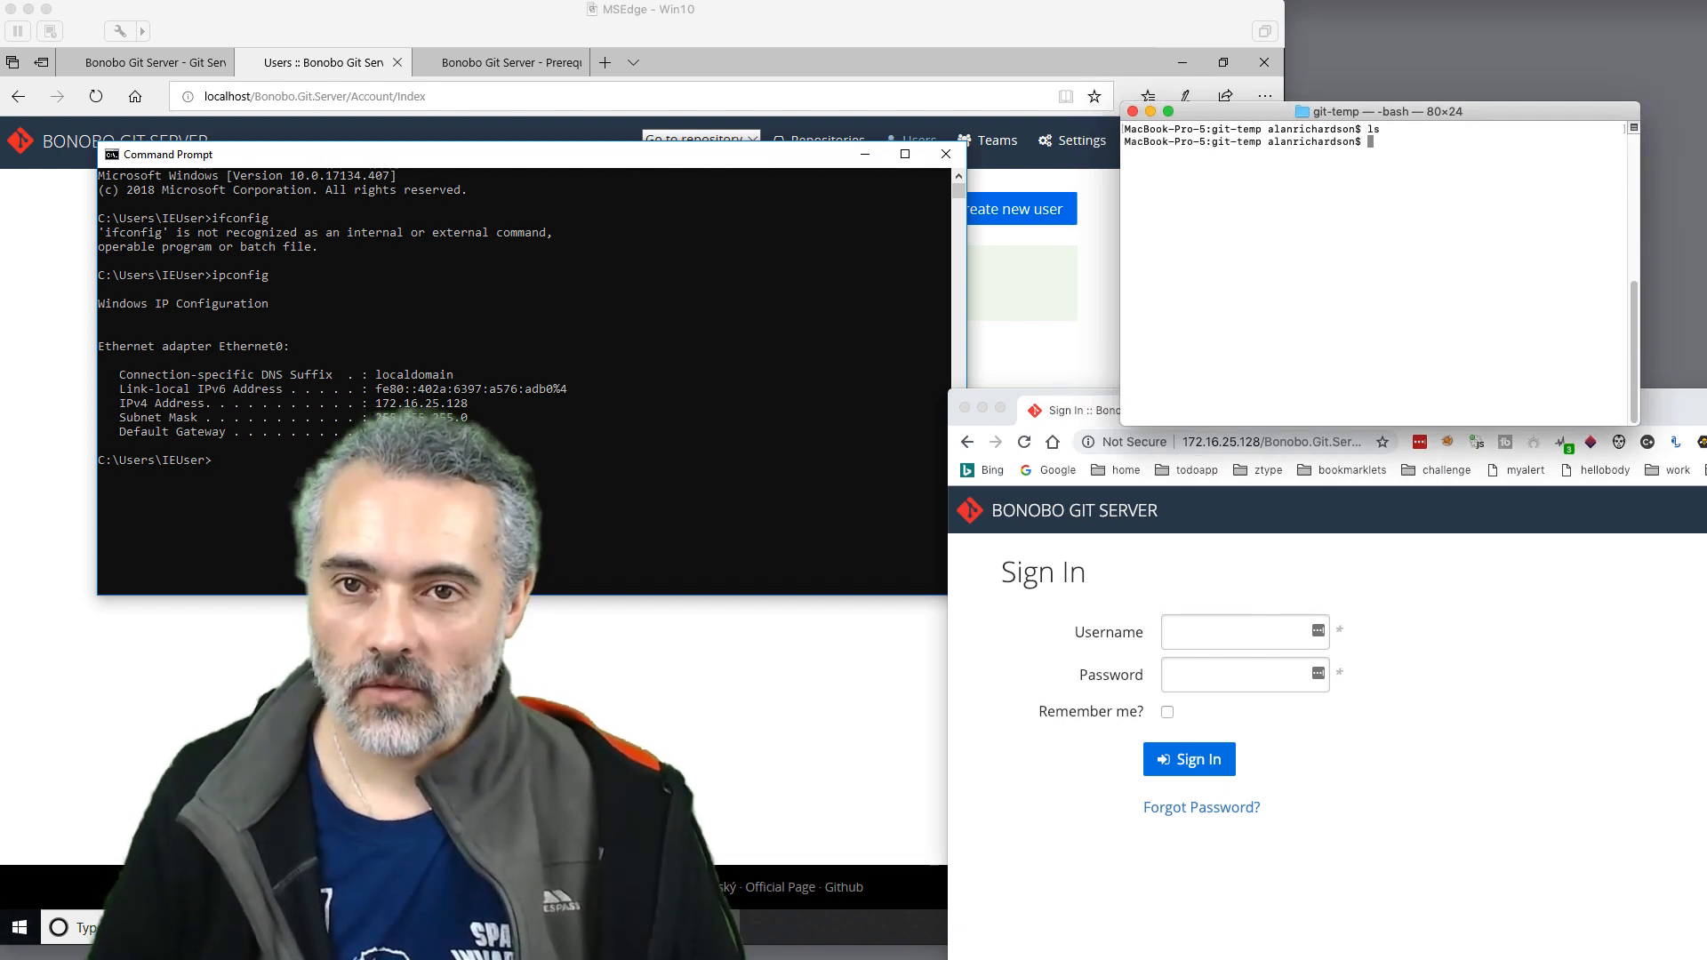
Write 'hello' into readme.md with vi, run git init and check git status.
{"action": "type", "text": "git status"}
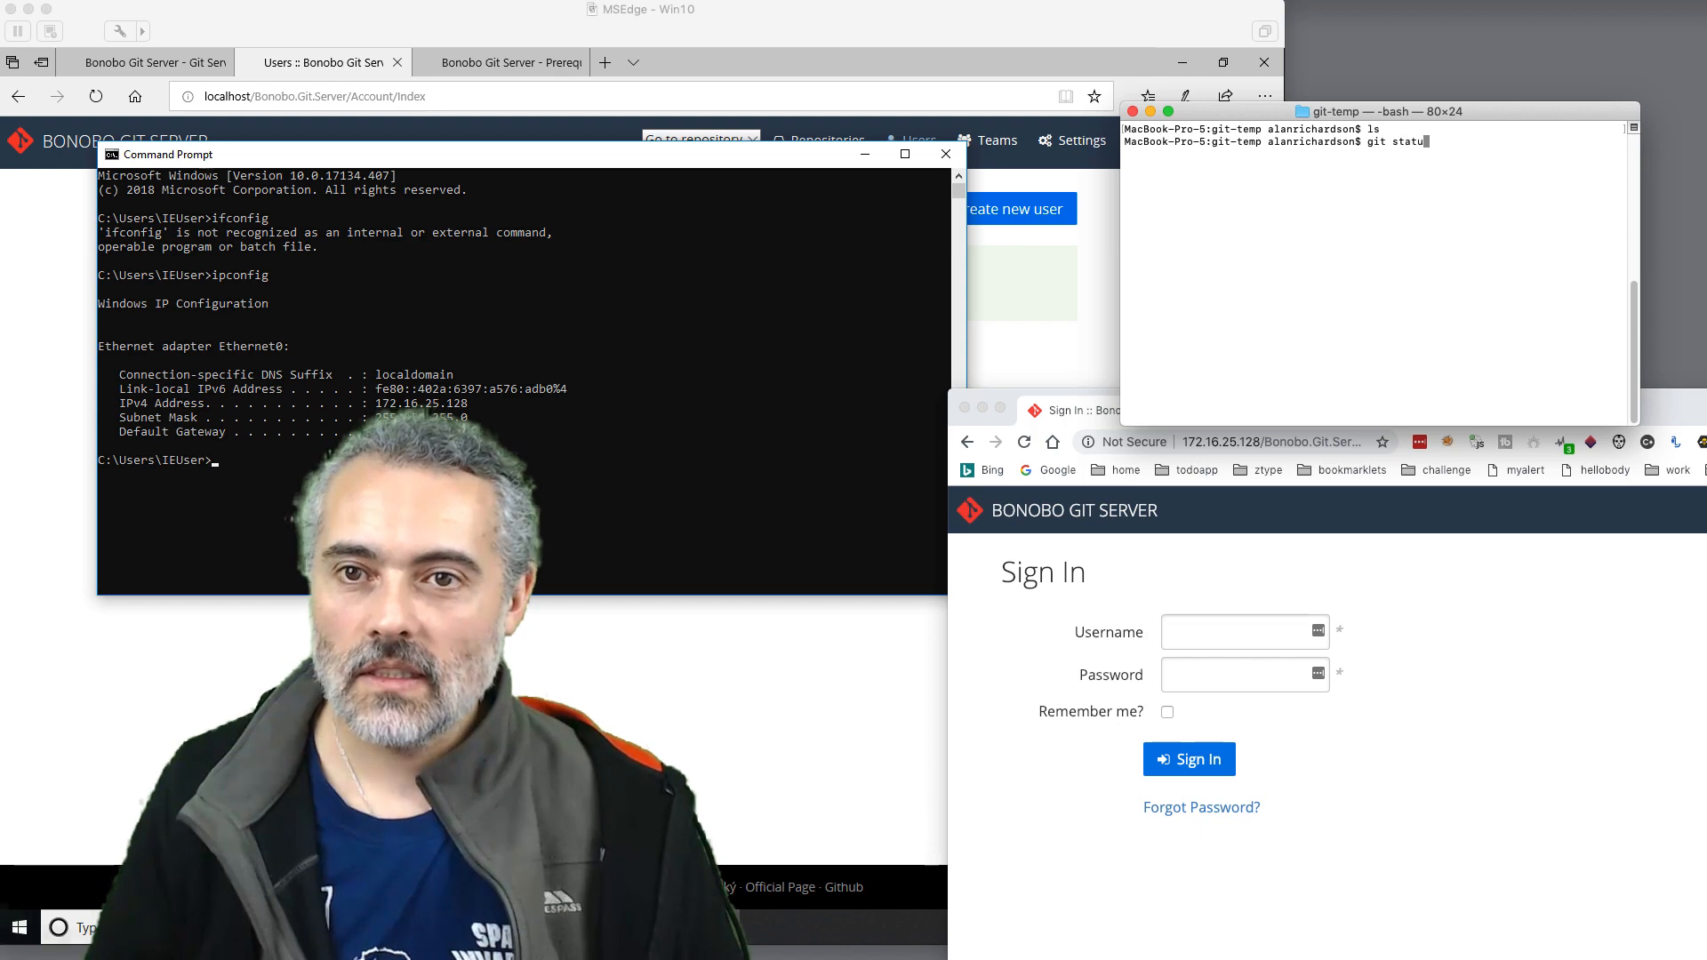
{"action": "key", "text": "Return"}
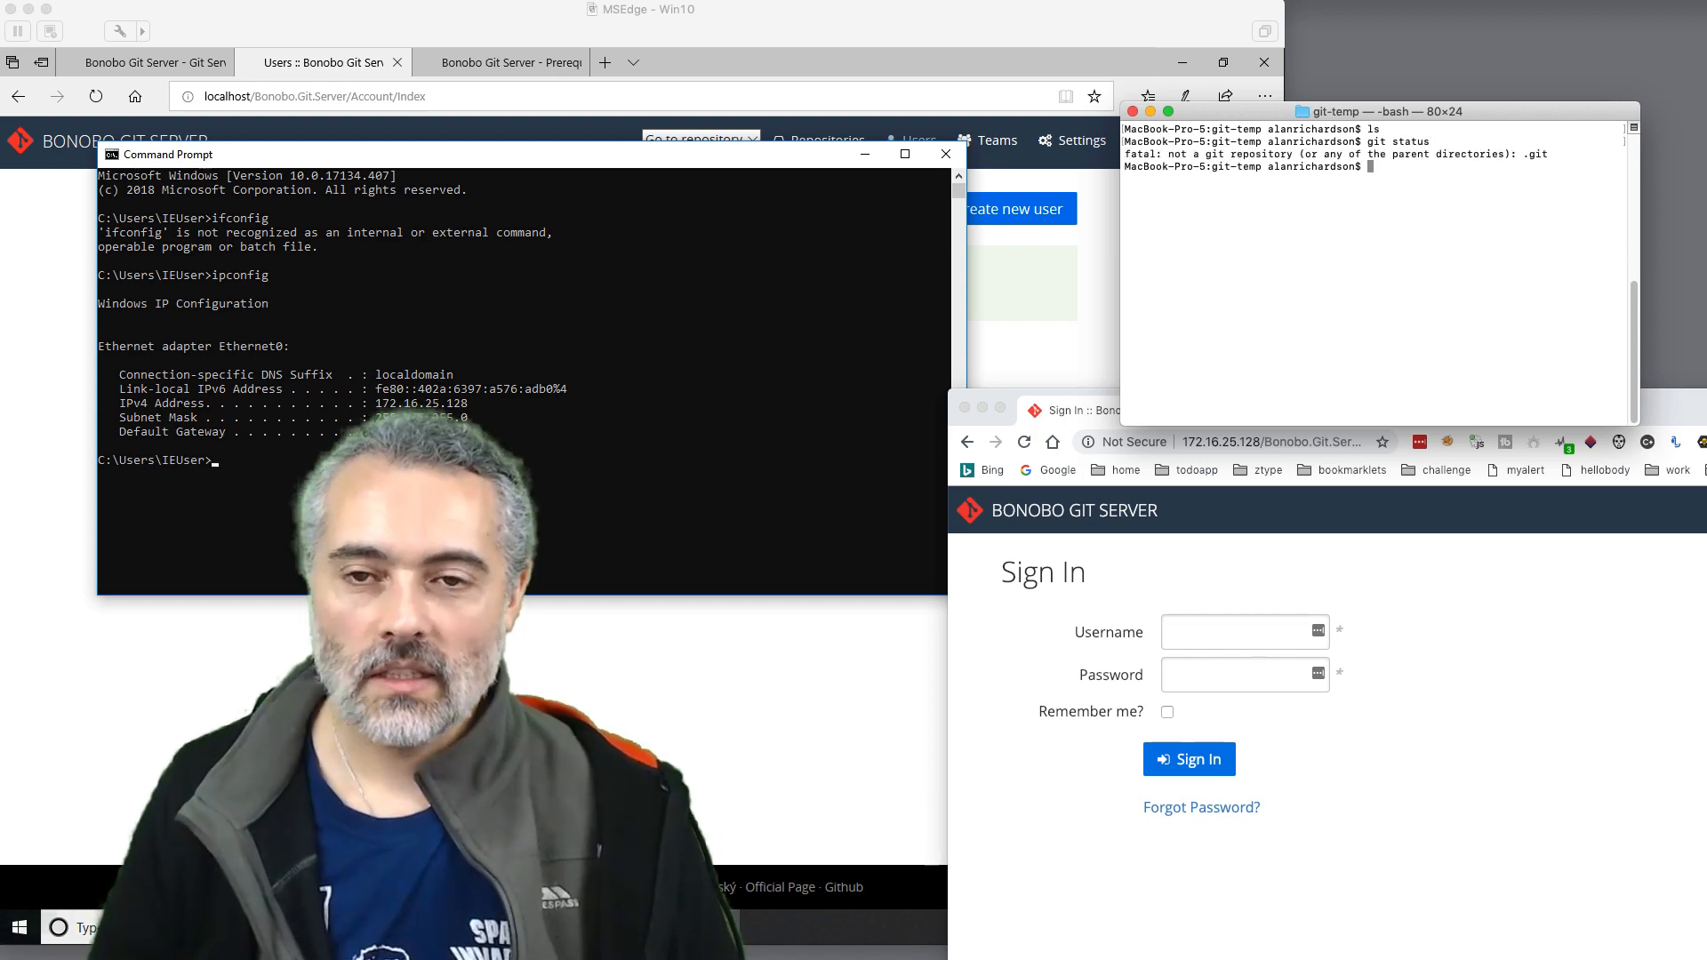
{"action": "type", "text": "vi test.md"}
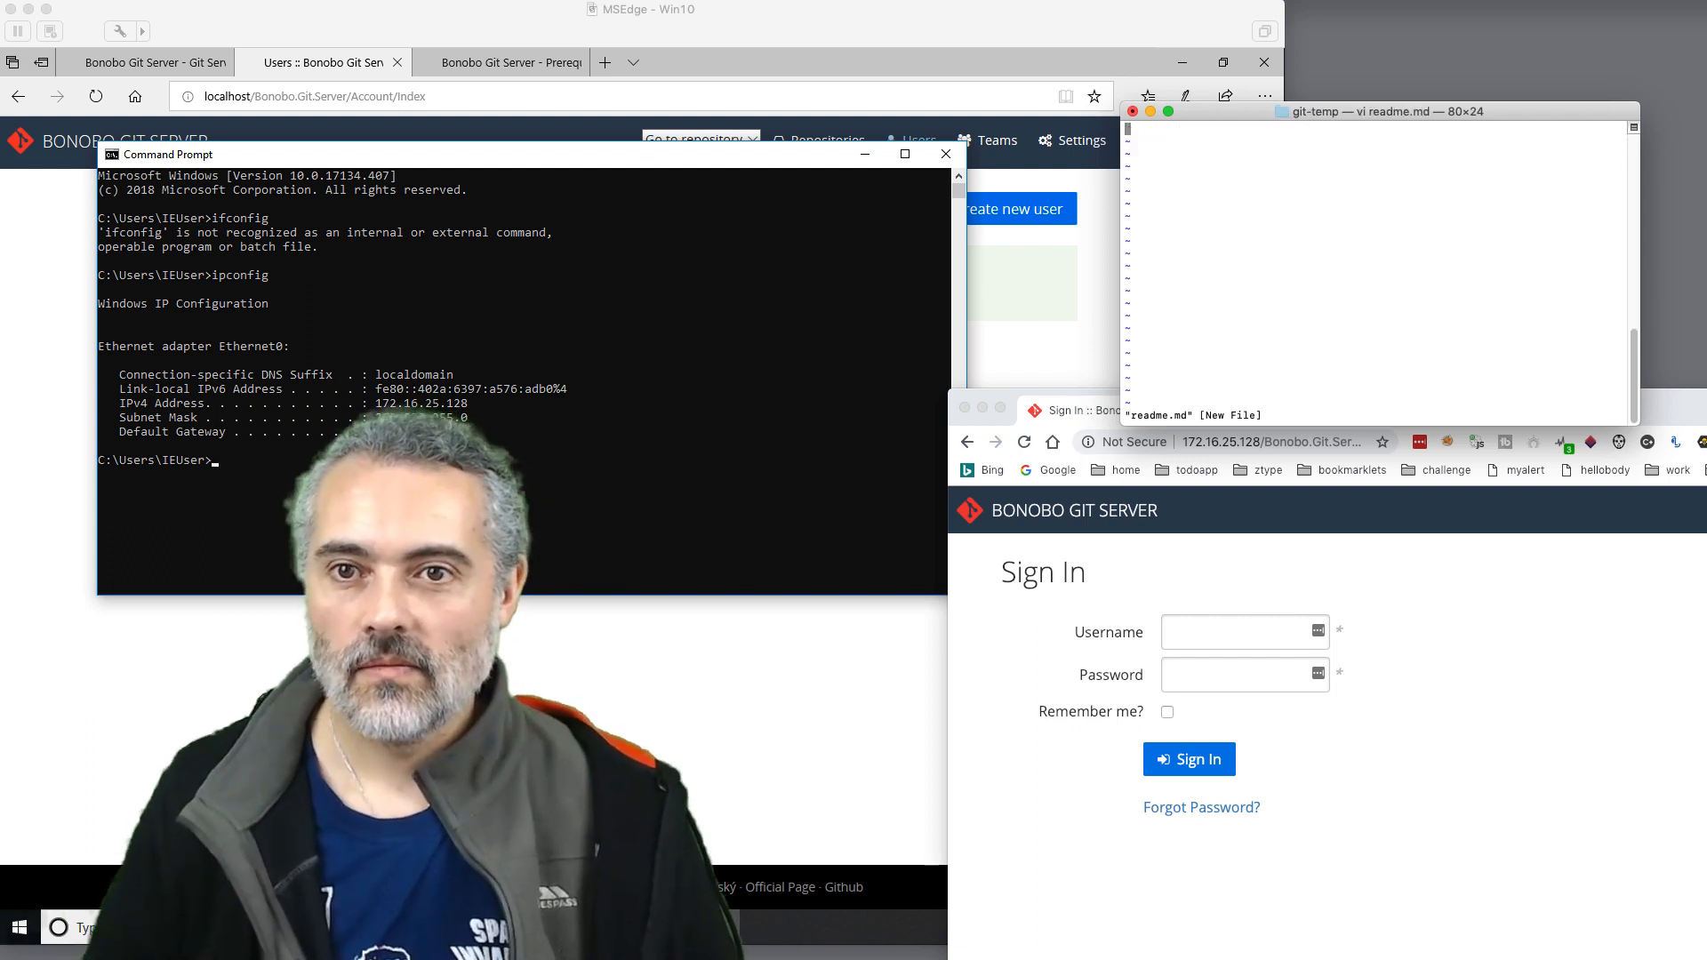
{"action": "type", "text": "hello"}
{"action": "type", "text": "git init"}
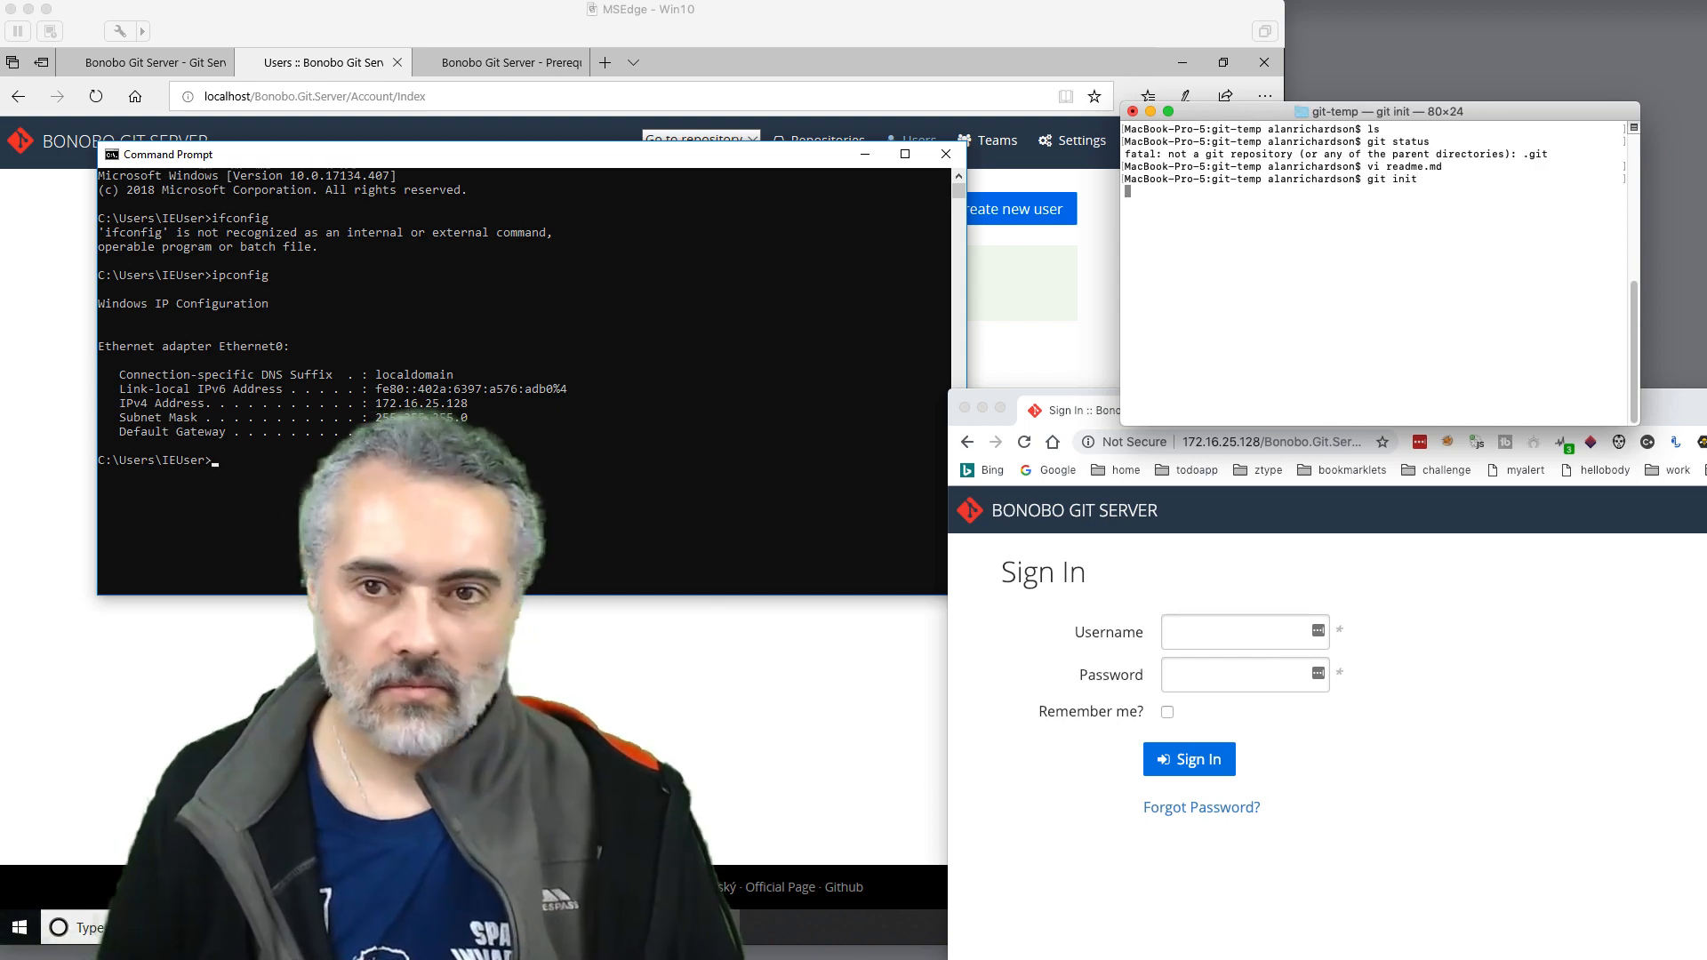
{"action": "key", "text": "Return"}
{"action": "type", "text": "git stat"}
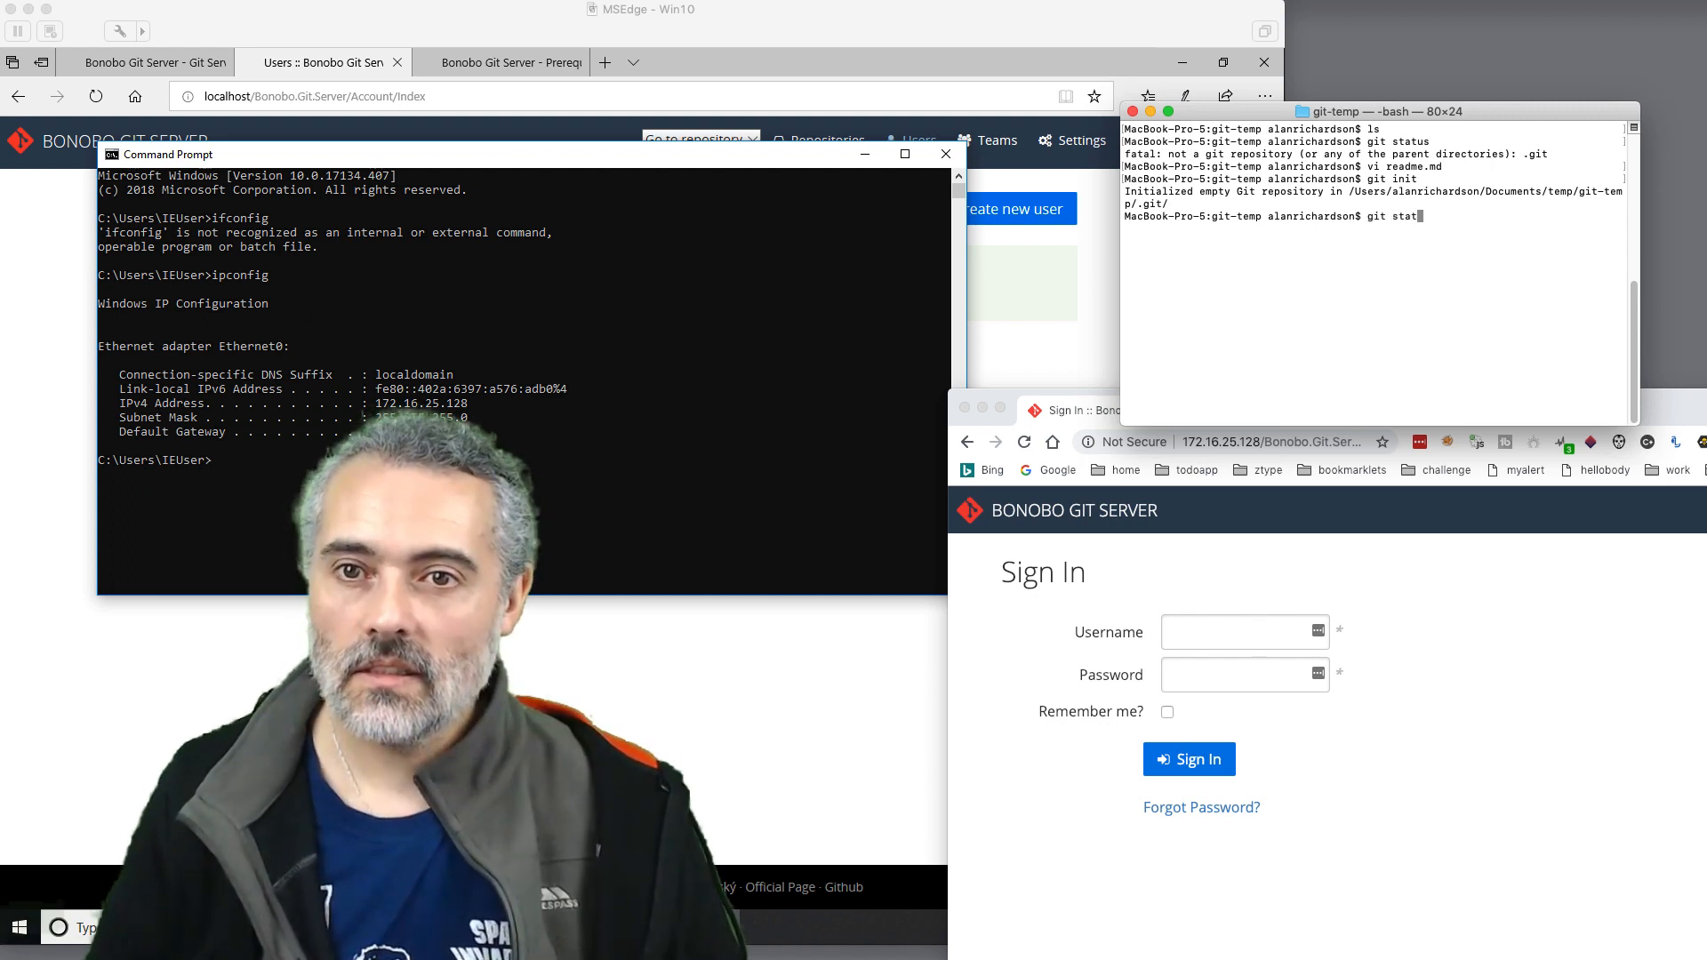
{"action": "key", "text": "Return"}
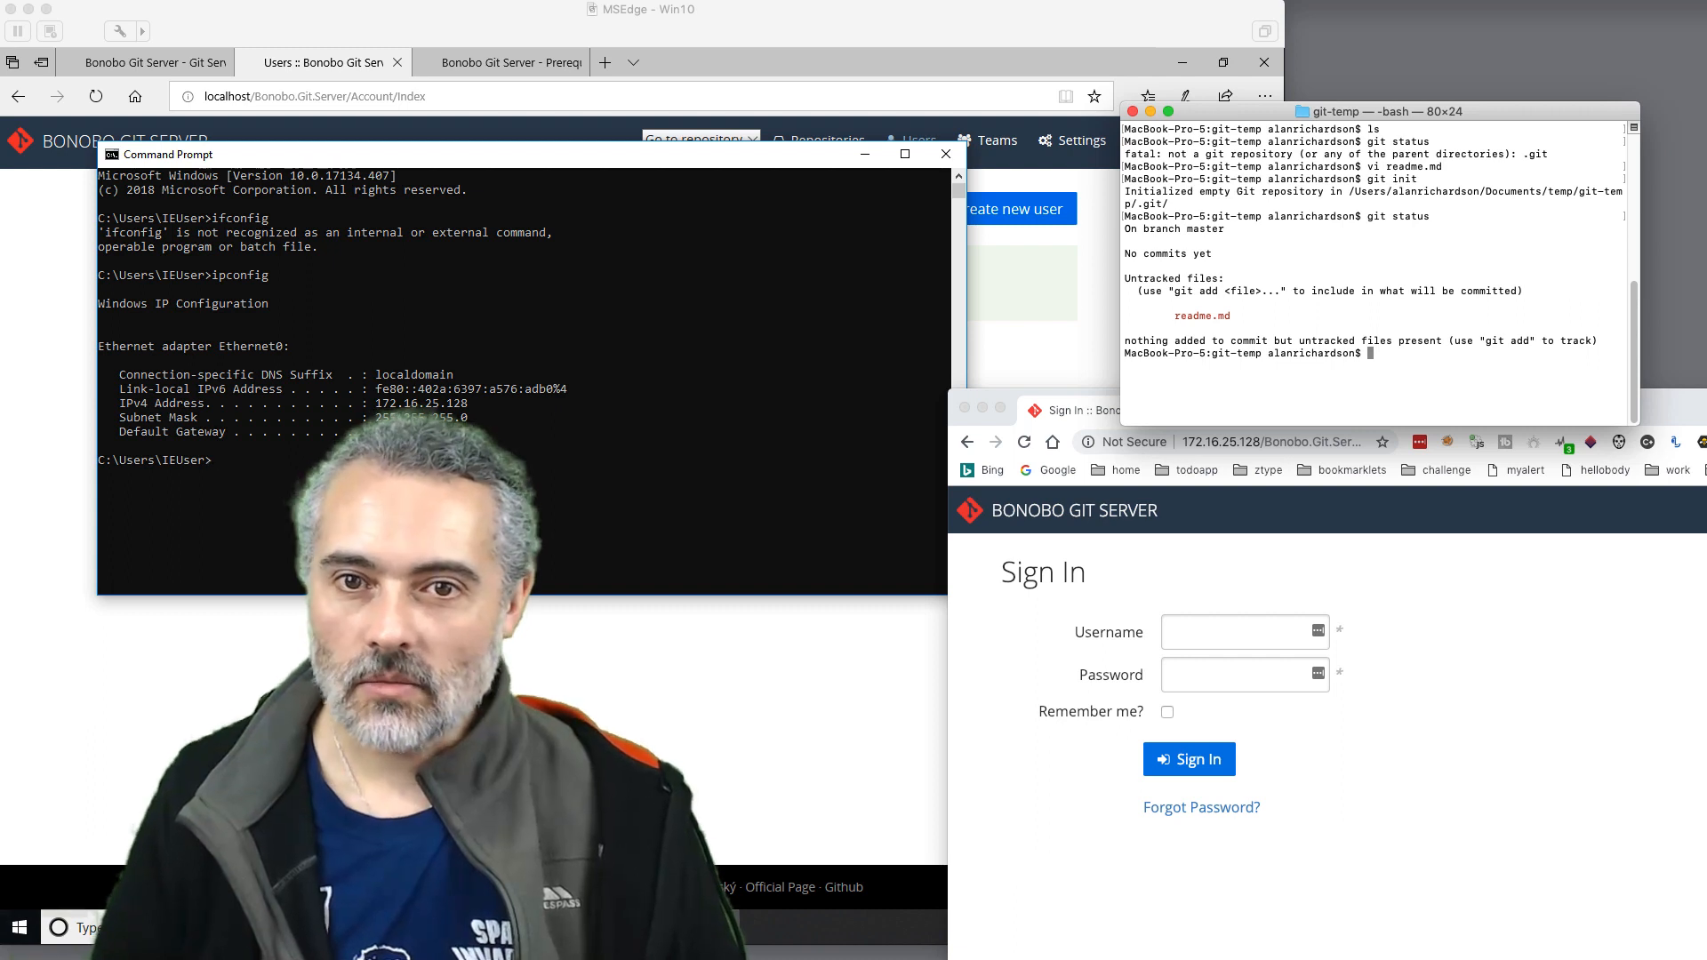
Stage all files and commit them as "my first commit", leaving a clean tree.
{"action": "type", "text": "git add"}
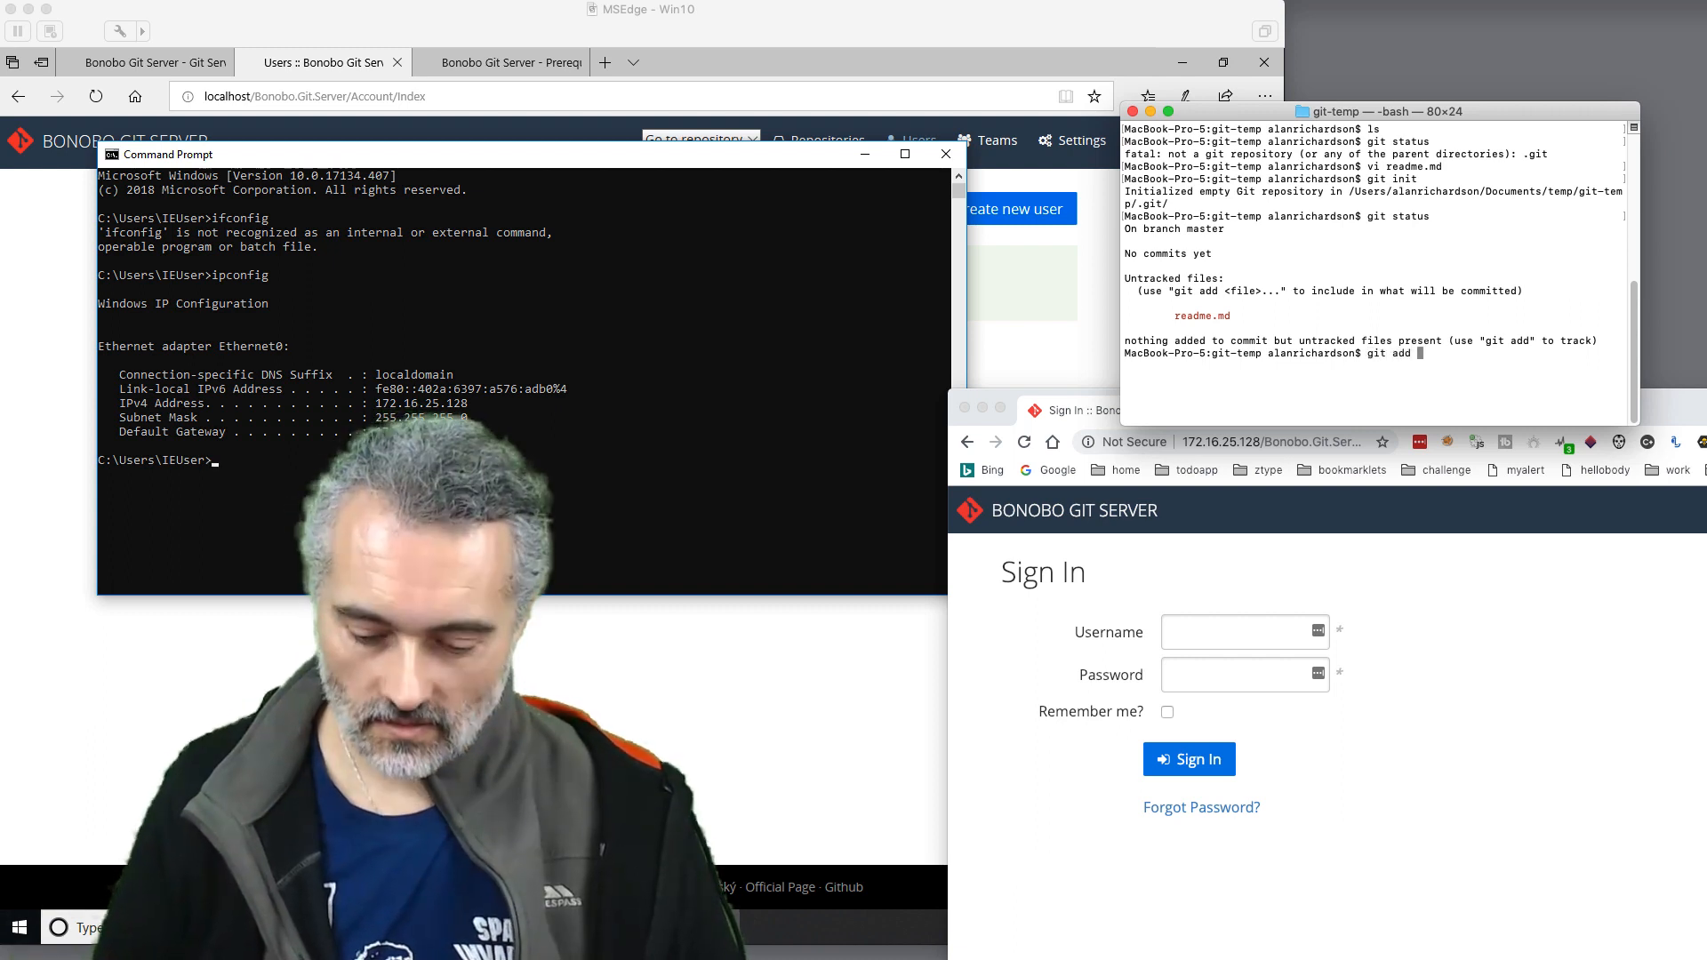
{"action": "key", "text": "Return"}
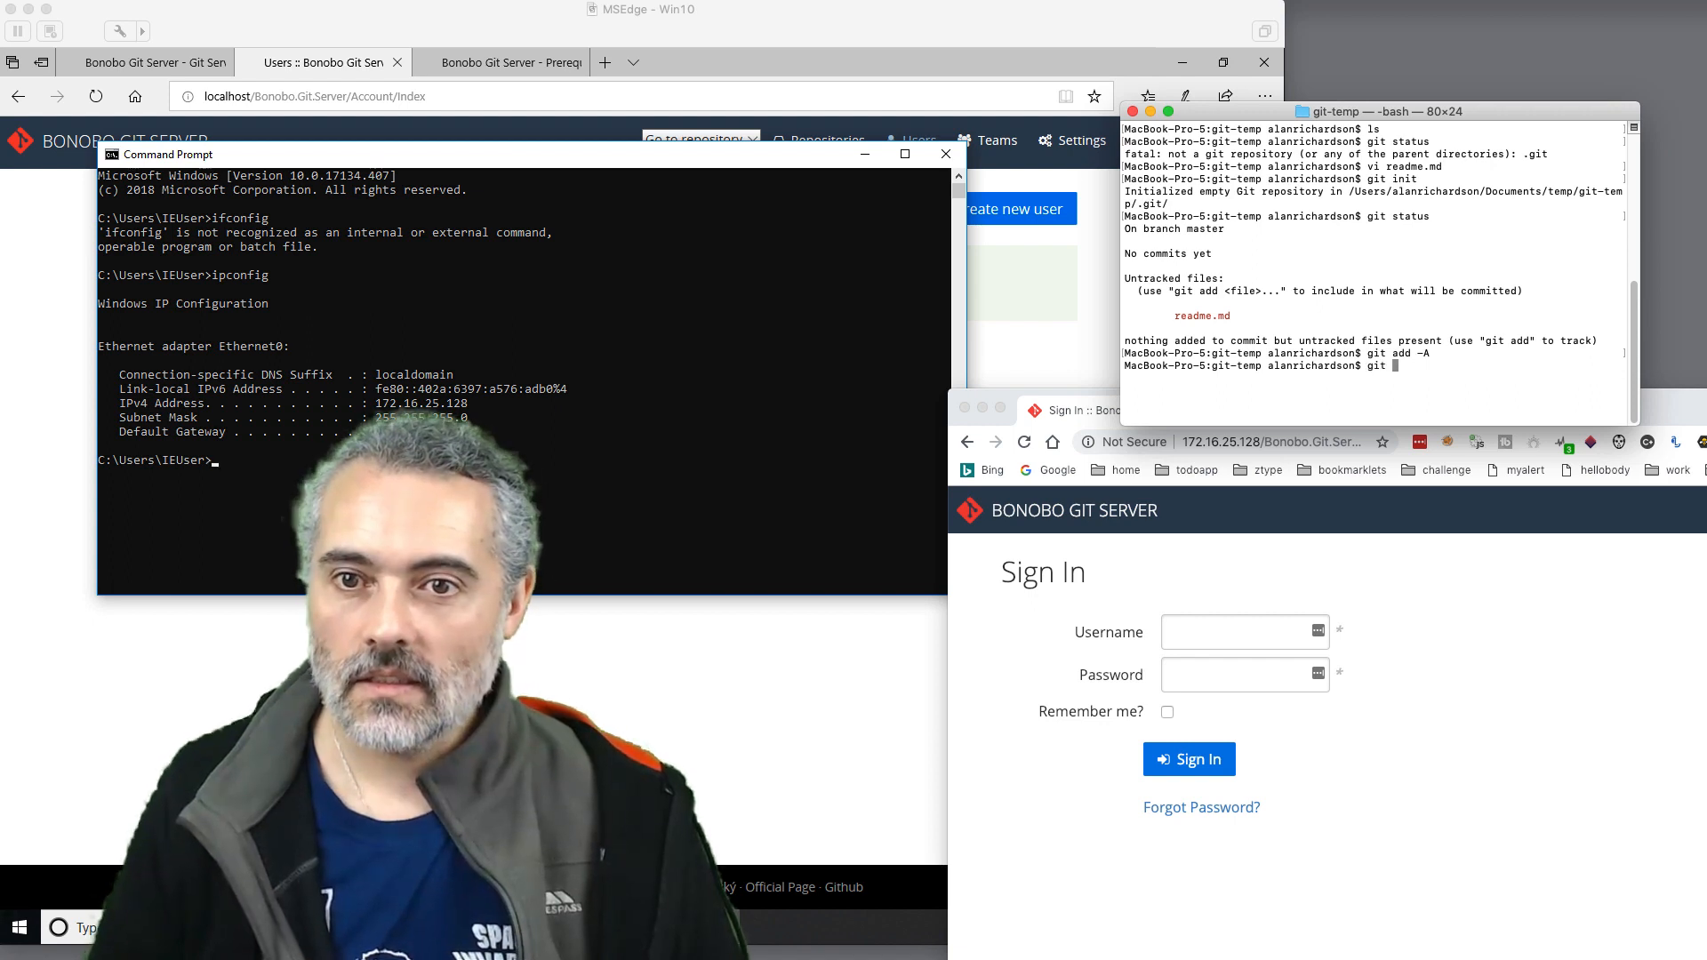
{"action": "type", "text": "commit"}
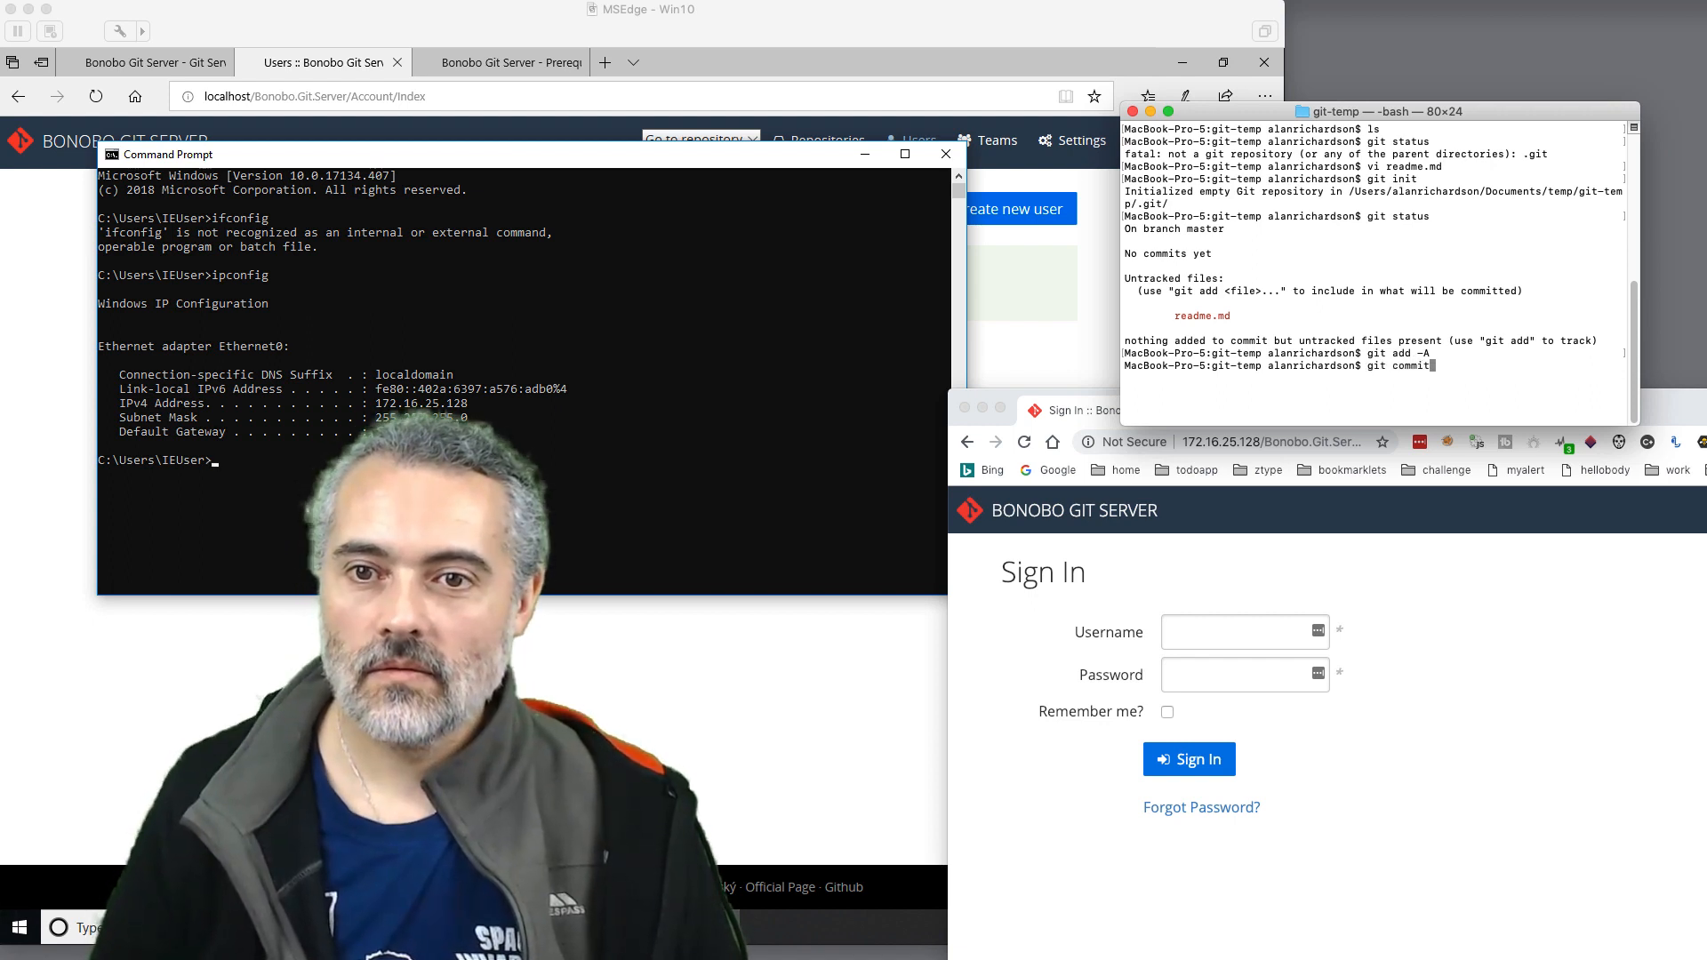
{"action": "key", "text": "Return"}
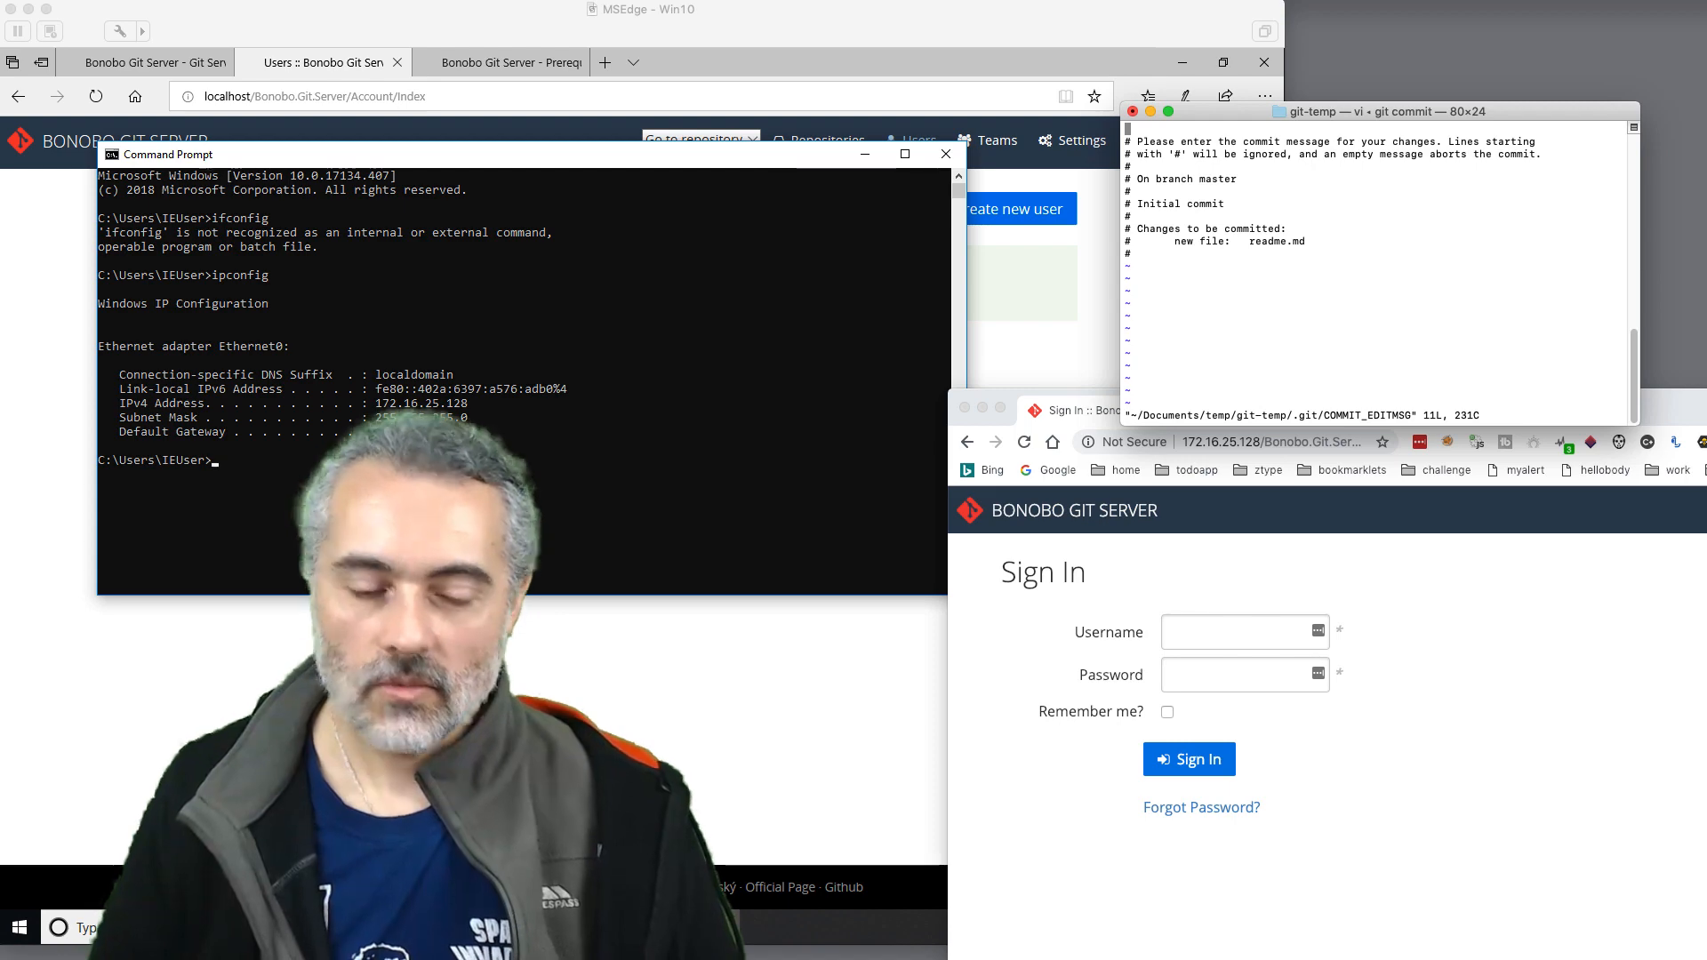
{"action": "type", "text": ":q"}
{"action": "type", "text": "git commit -m"}
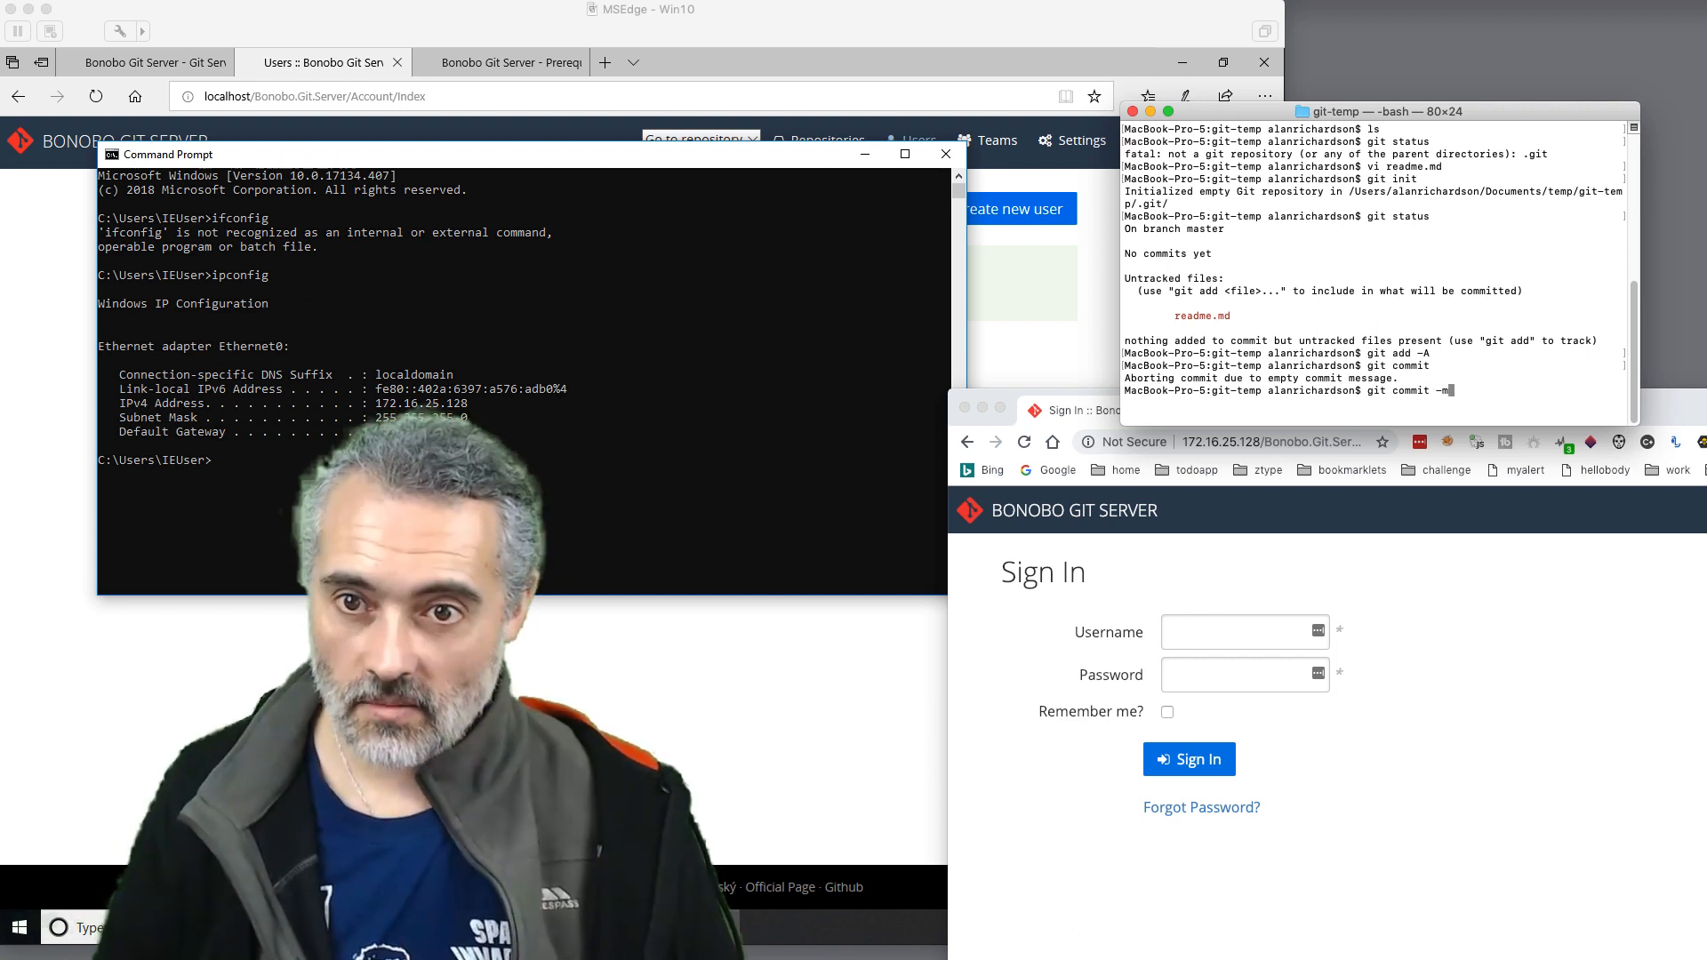
{"action": "type", "text": "\"my first commit"}
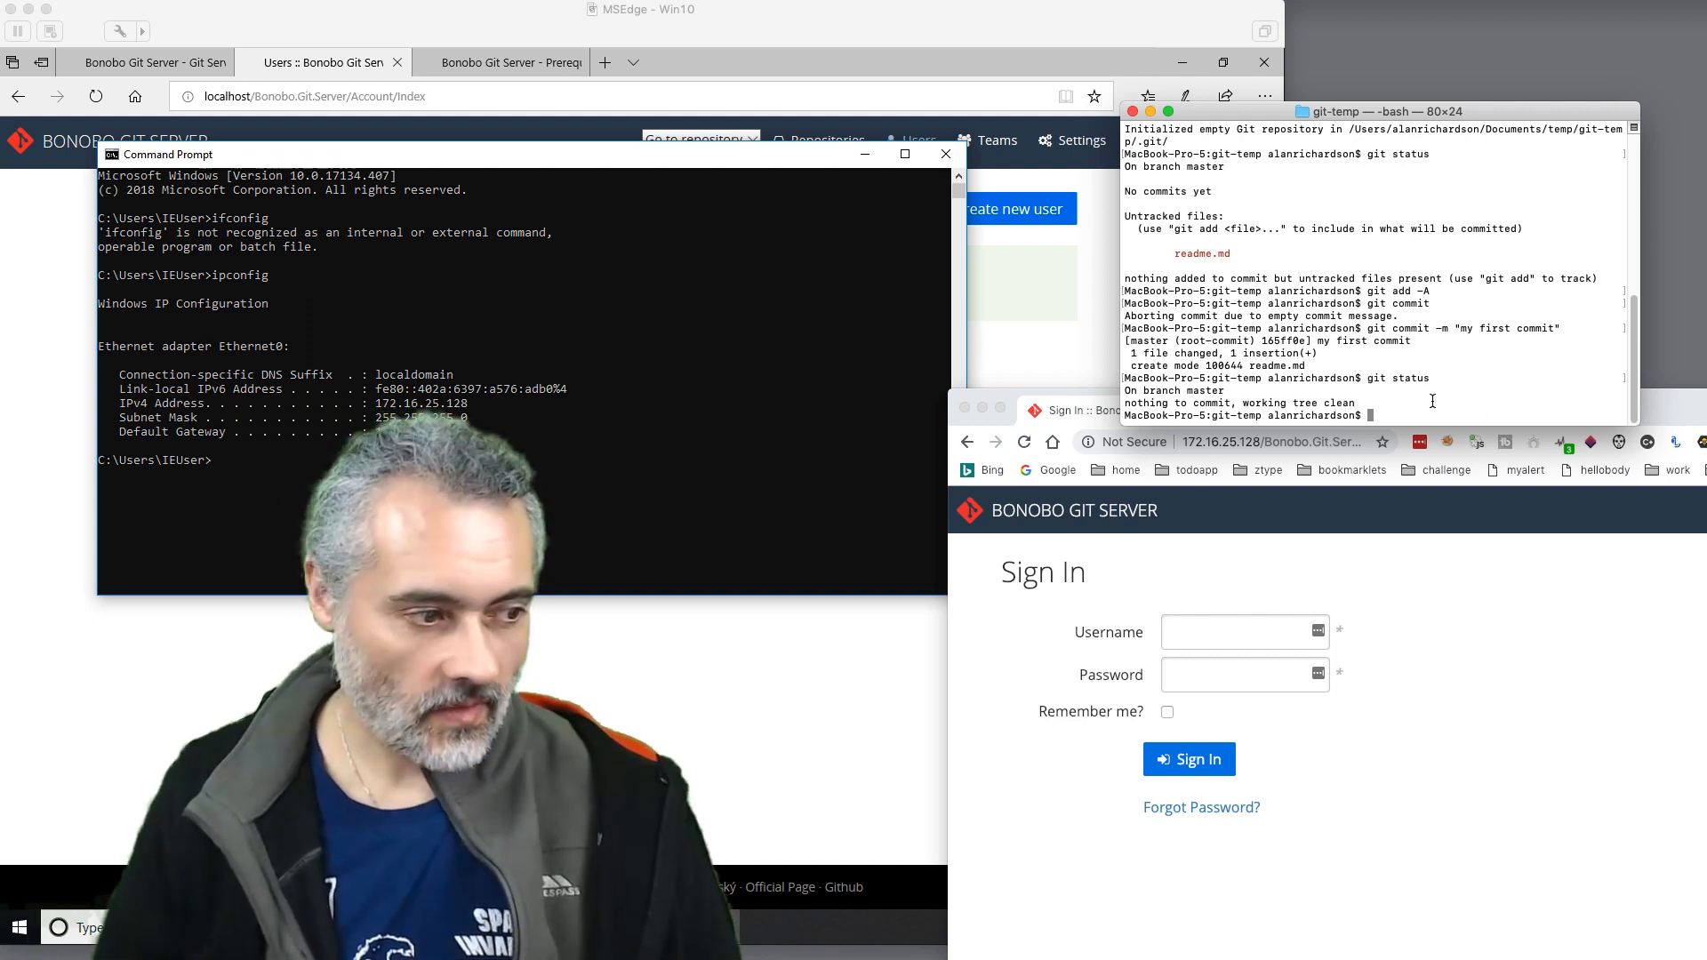
{"action": "type", "text": "git remotee"}
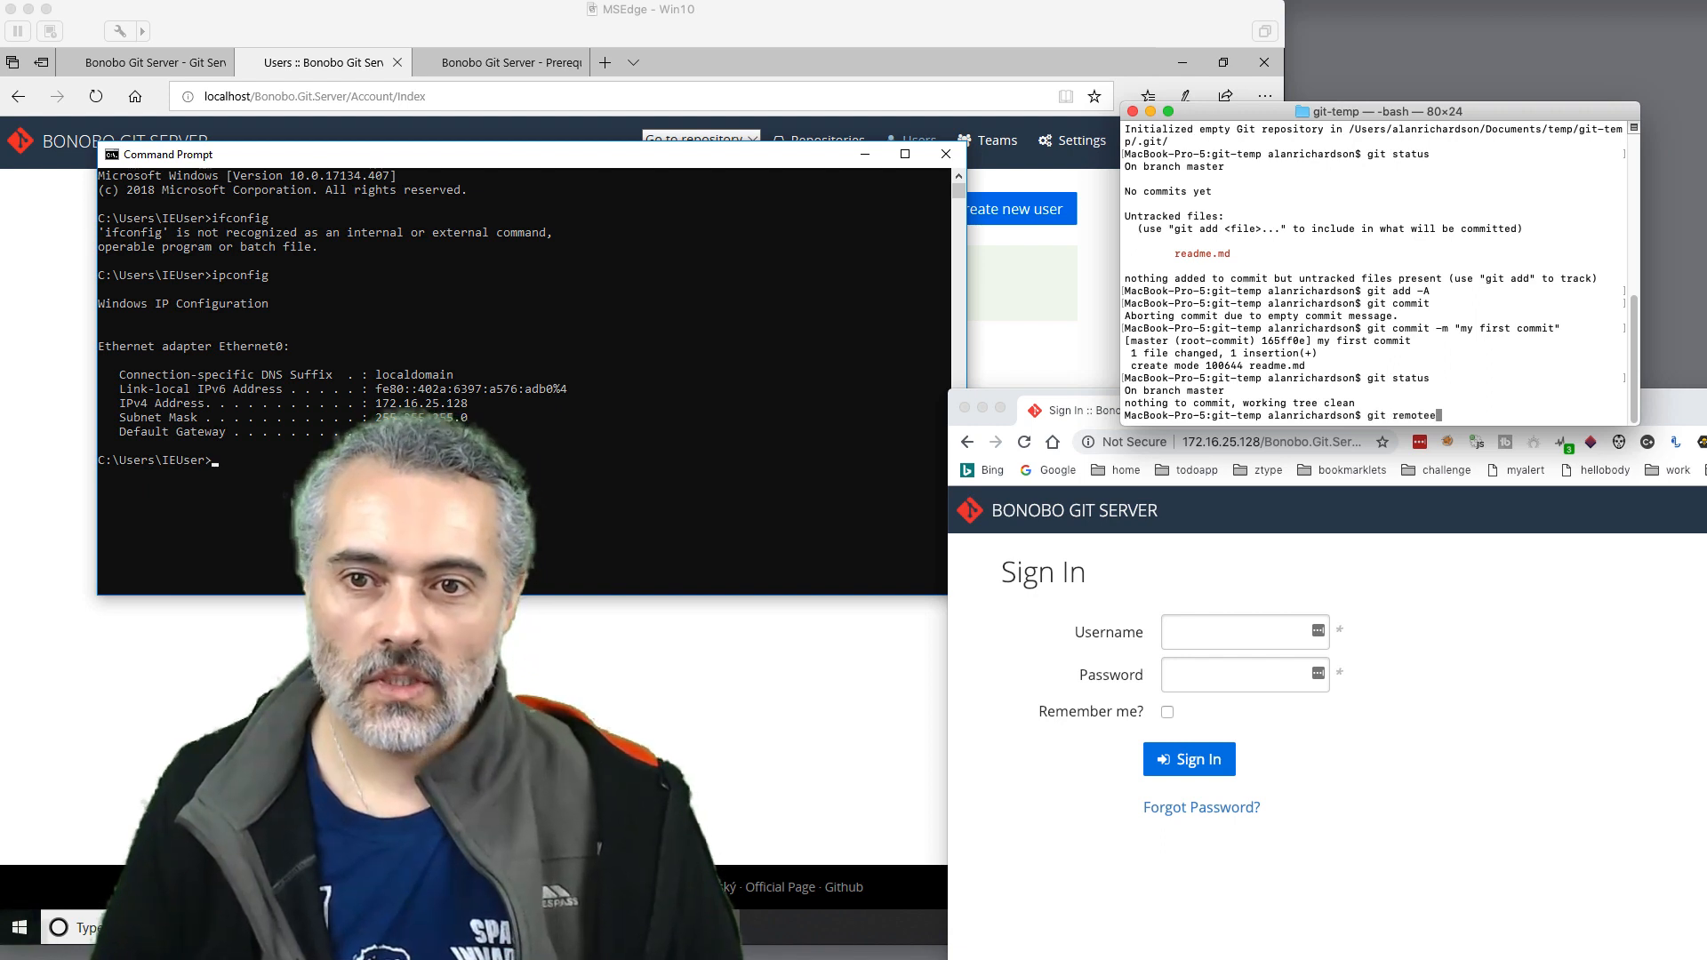
{"action": "type", "text": "add"}
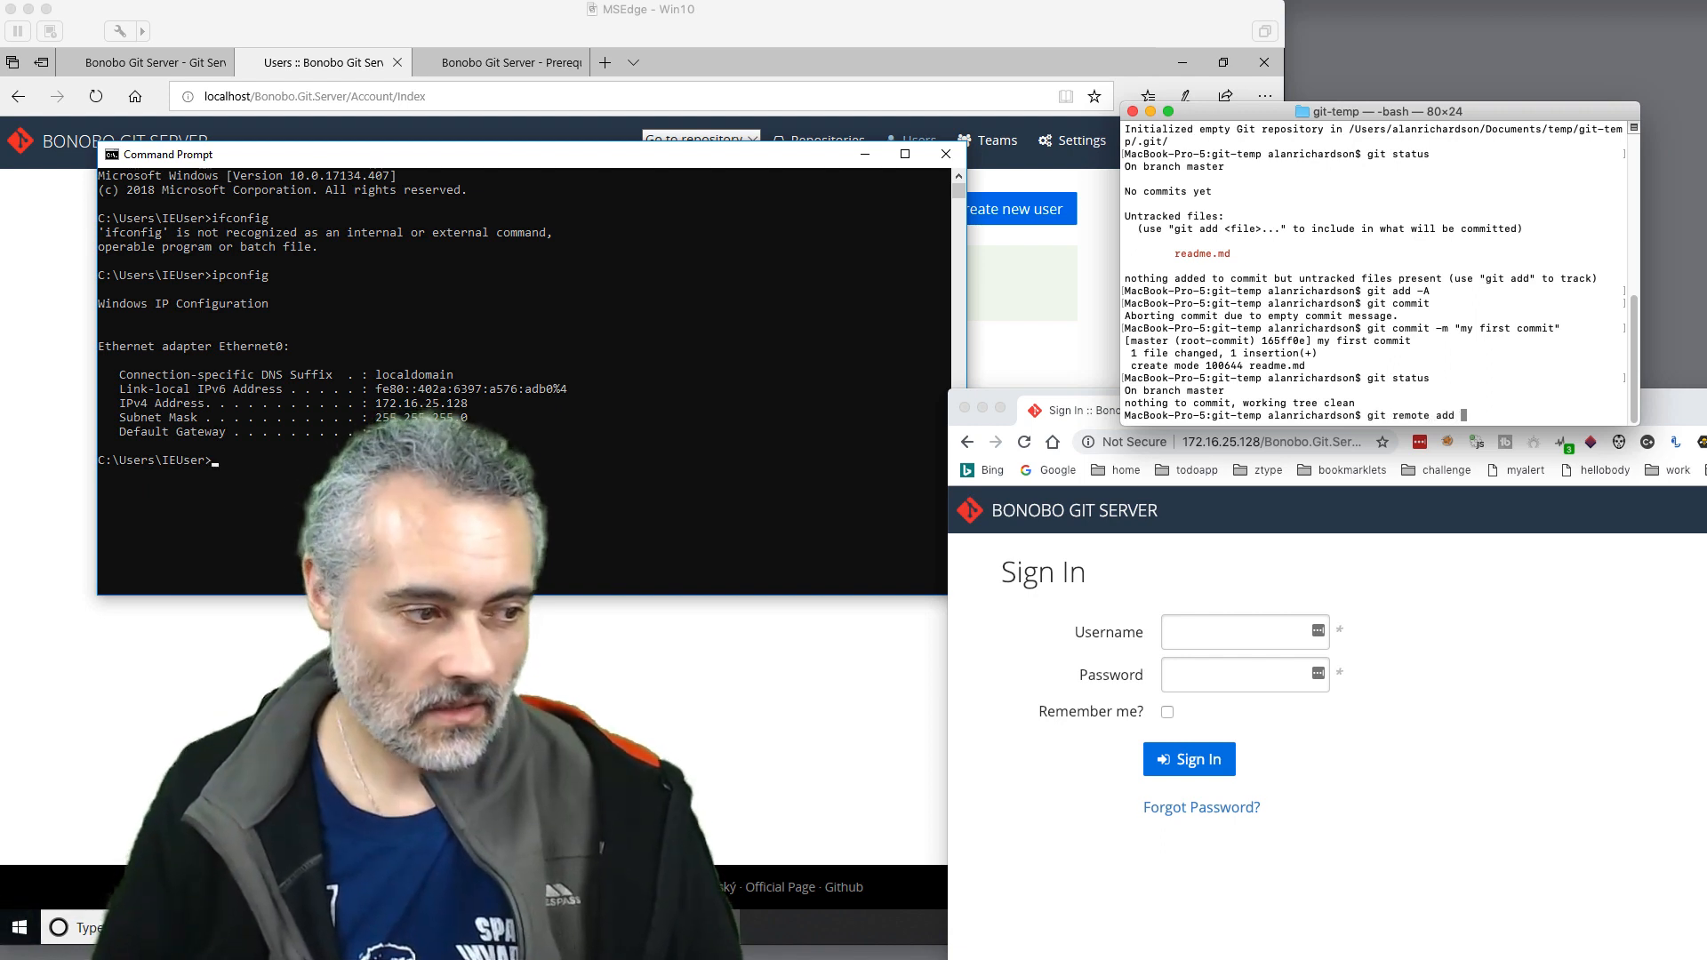
{"action": "type", "text": "origin http://172.16.25.128/Bonobo.Git.Server/"}
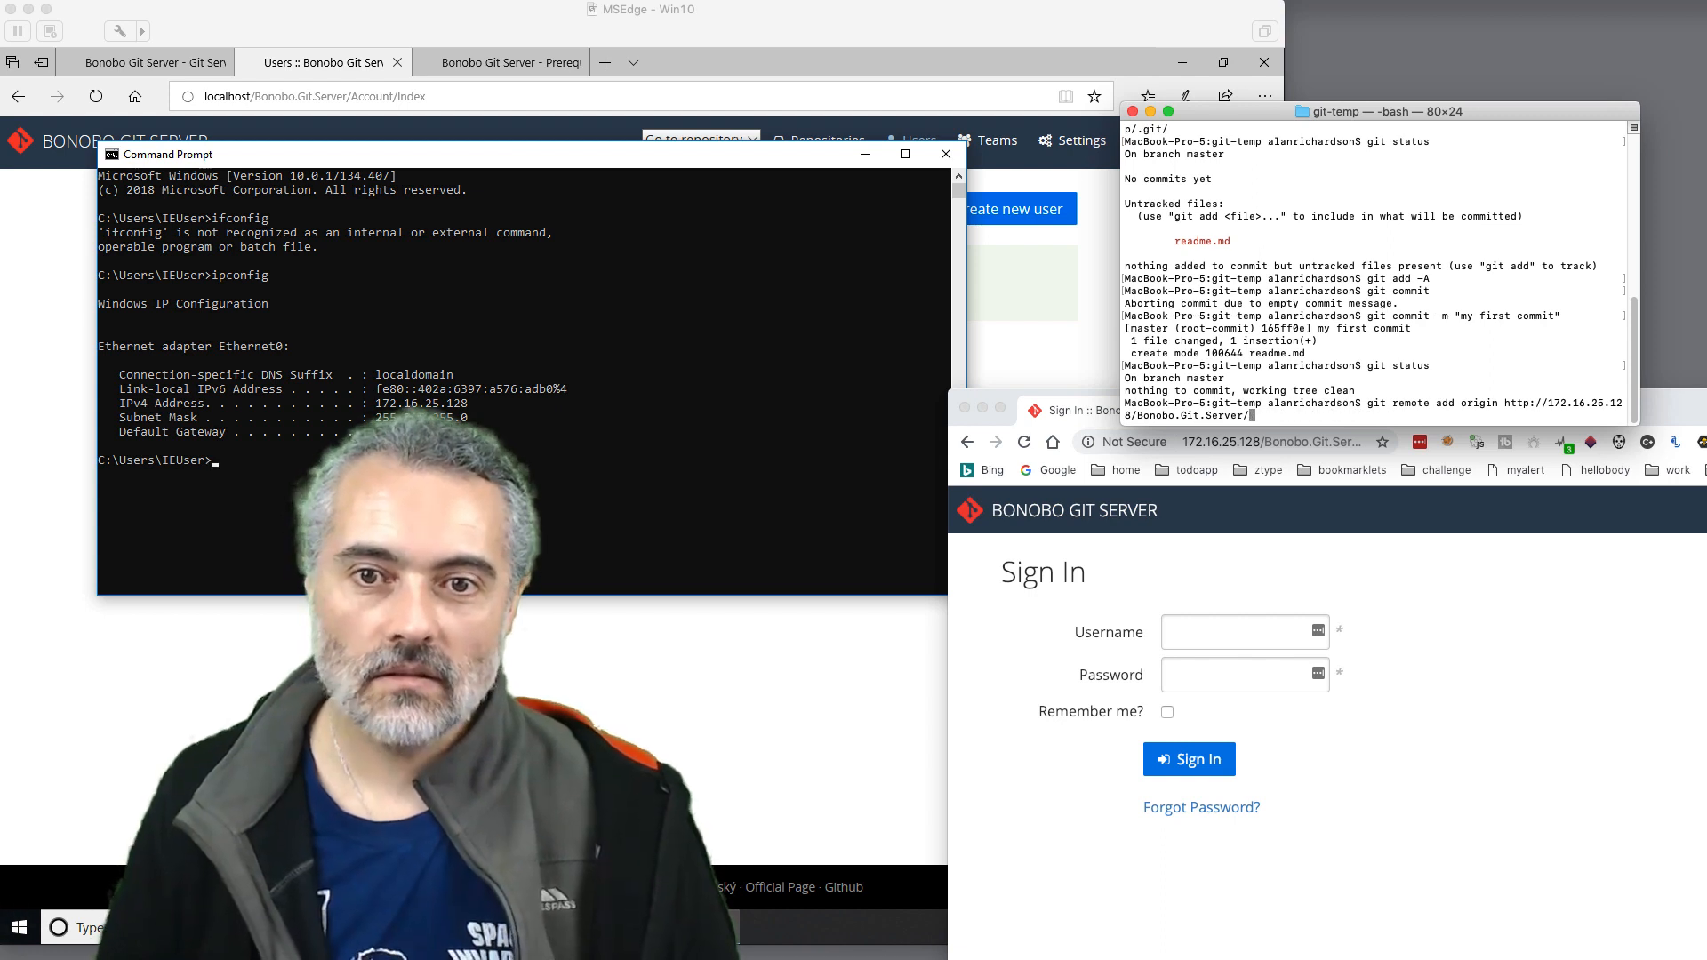
{"action": "type", "text": "test.git"}
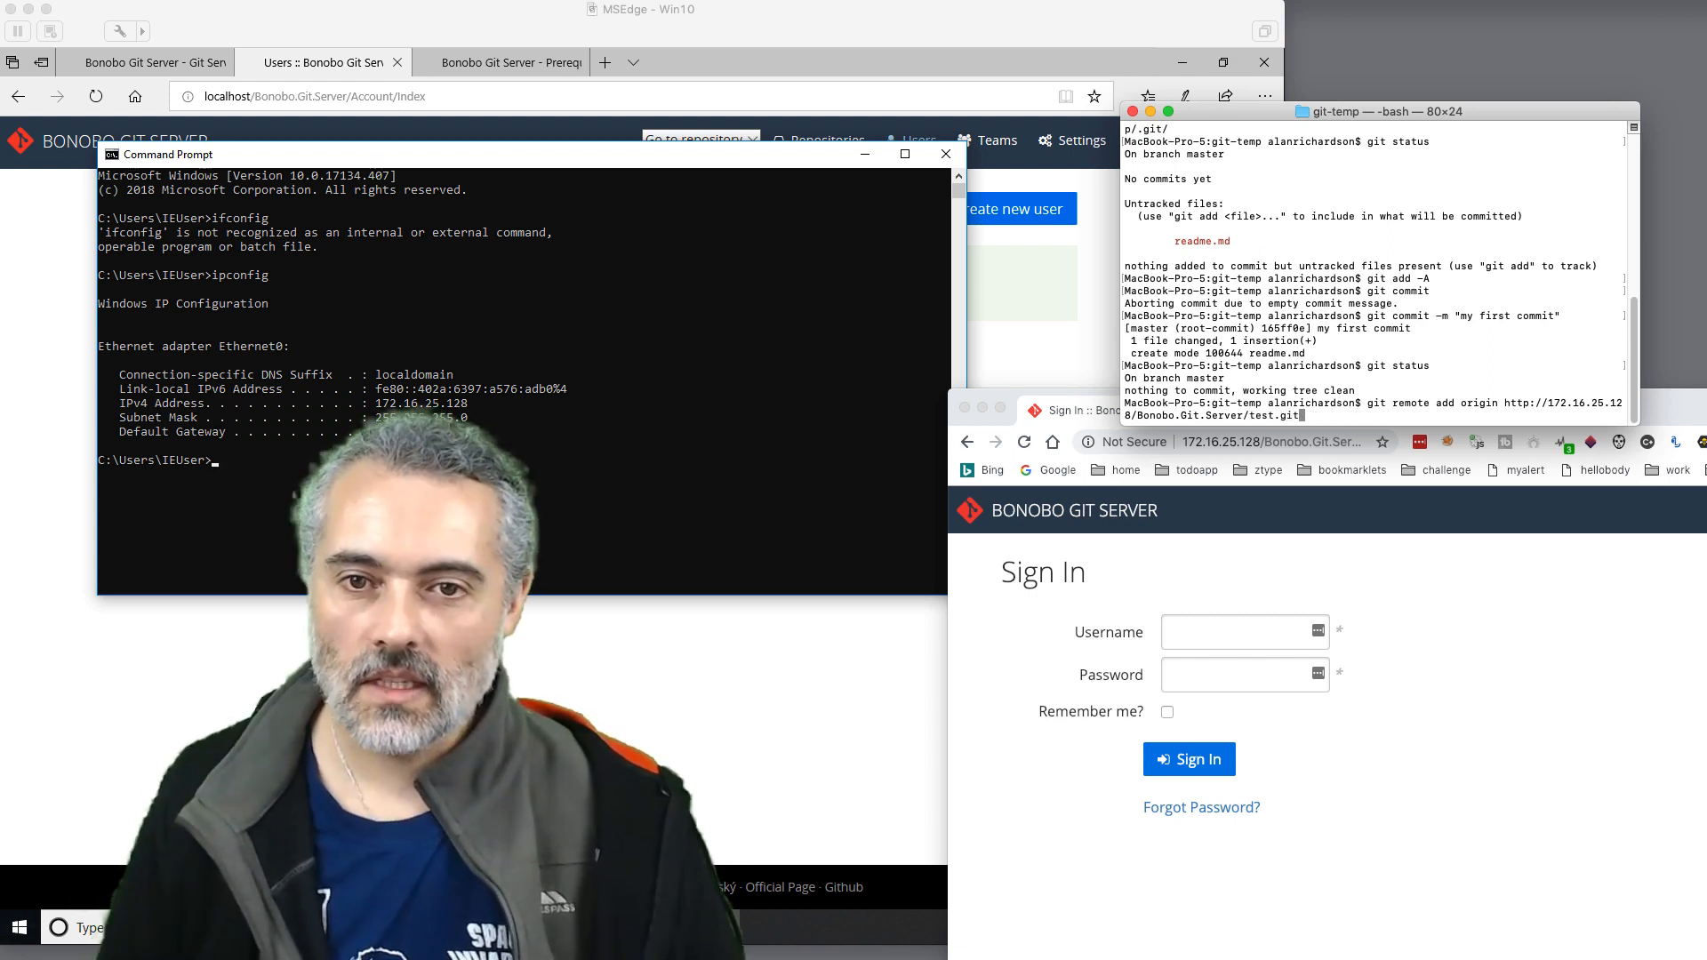
{"action": "key", "text": "Return"}
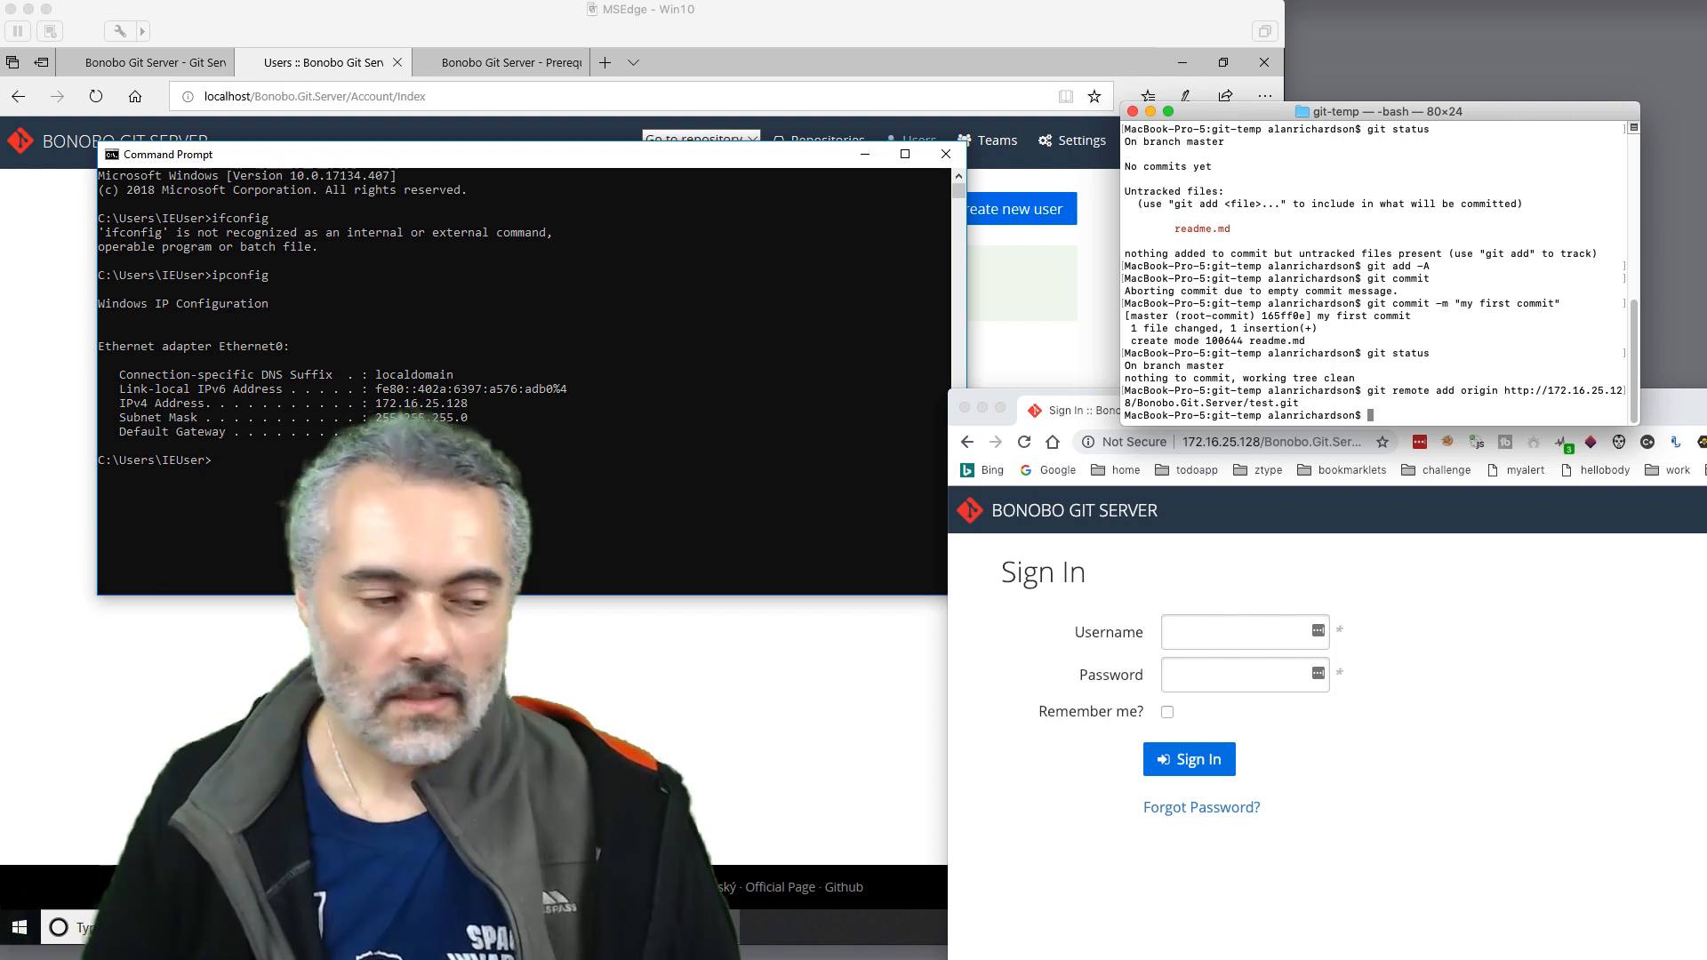
Push master with git push -u origin master, correcting the origin typo.
{"action": "type", "text": "git pu"}
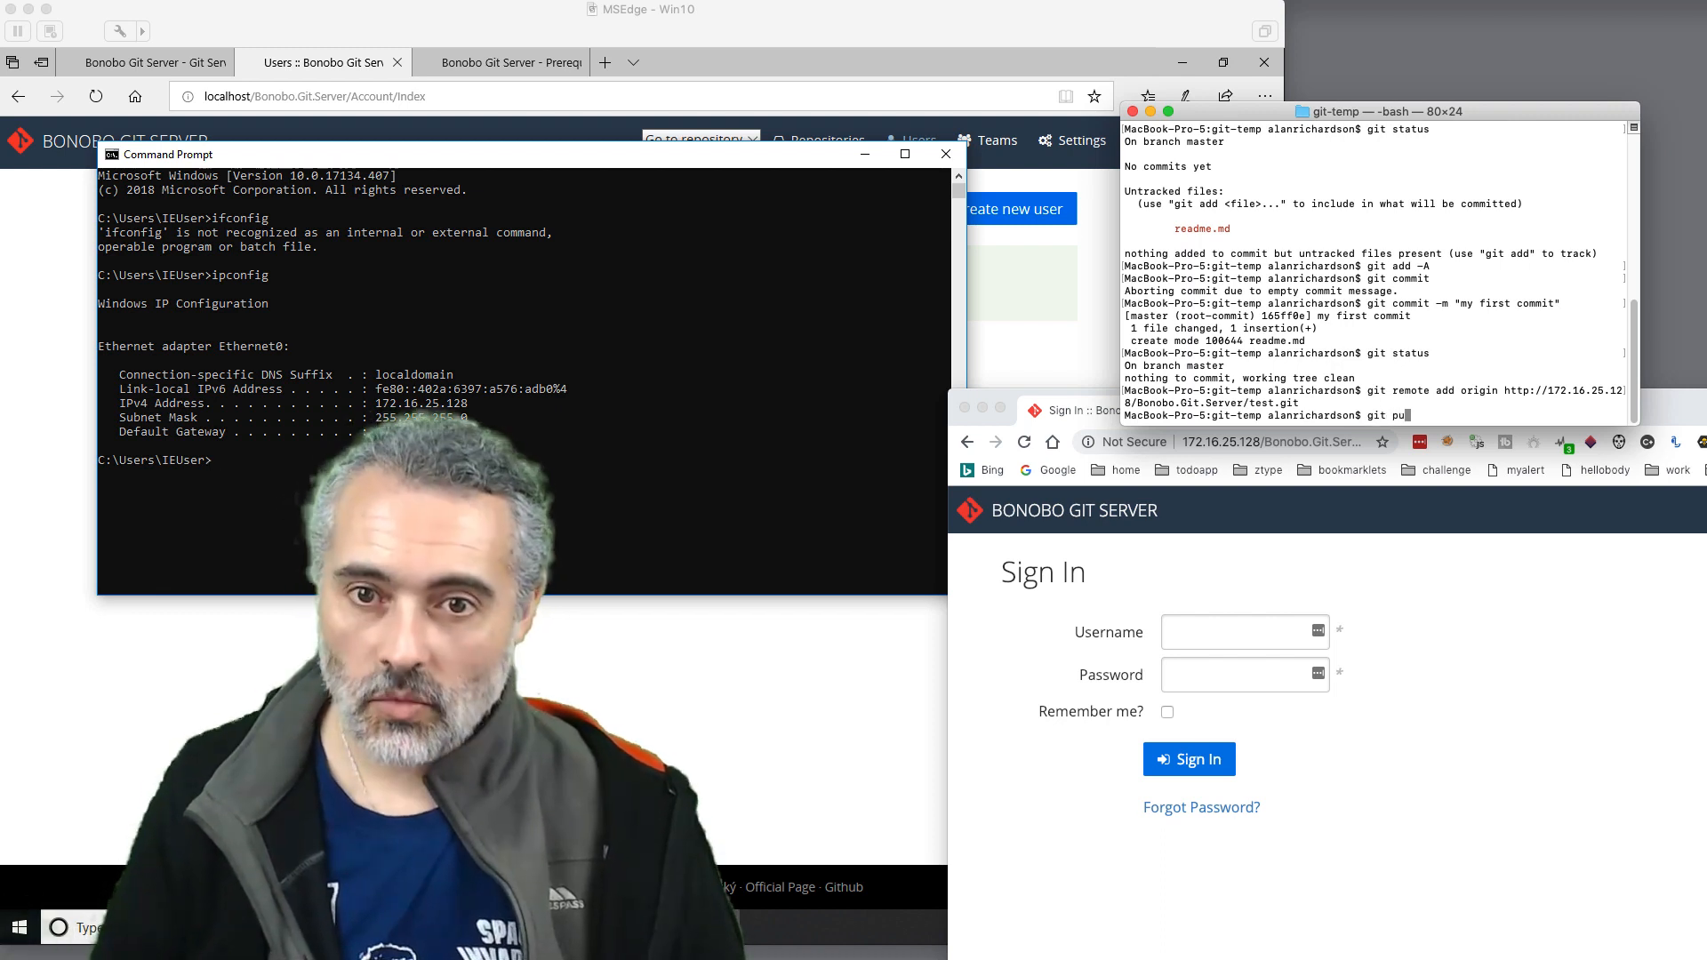
{"action": "type", "text": "sh"}
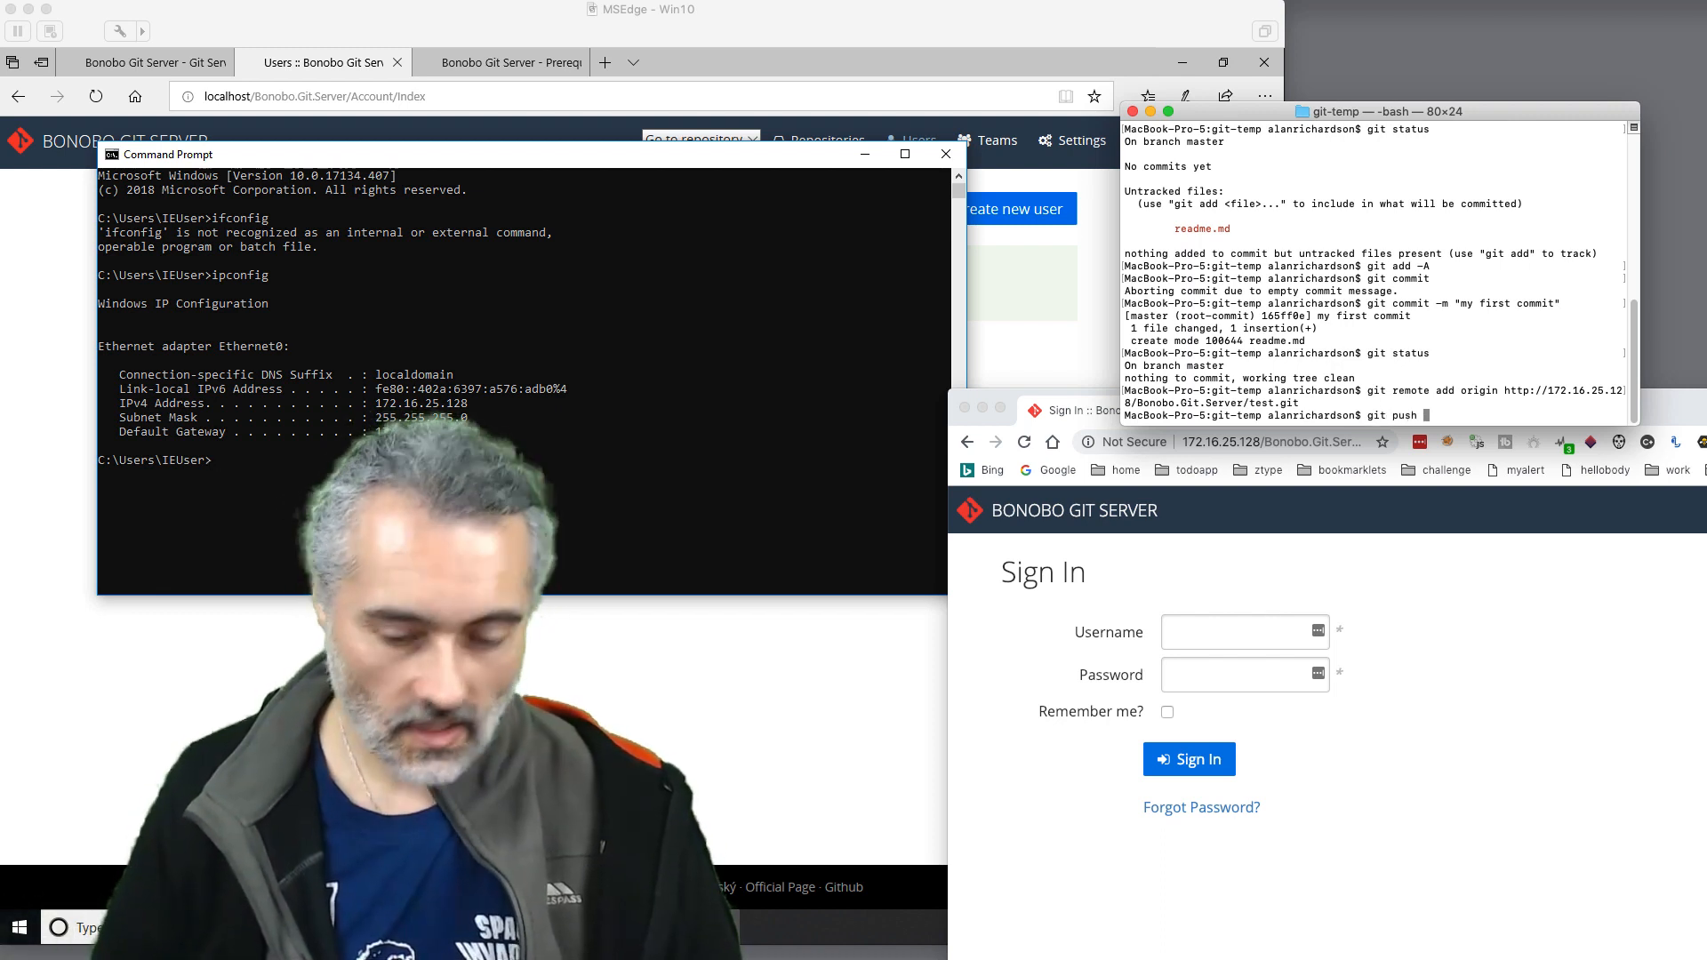
{"action": "type", "text": "-u orig"}
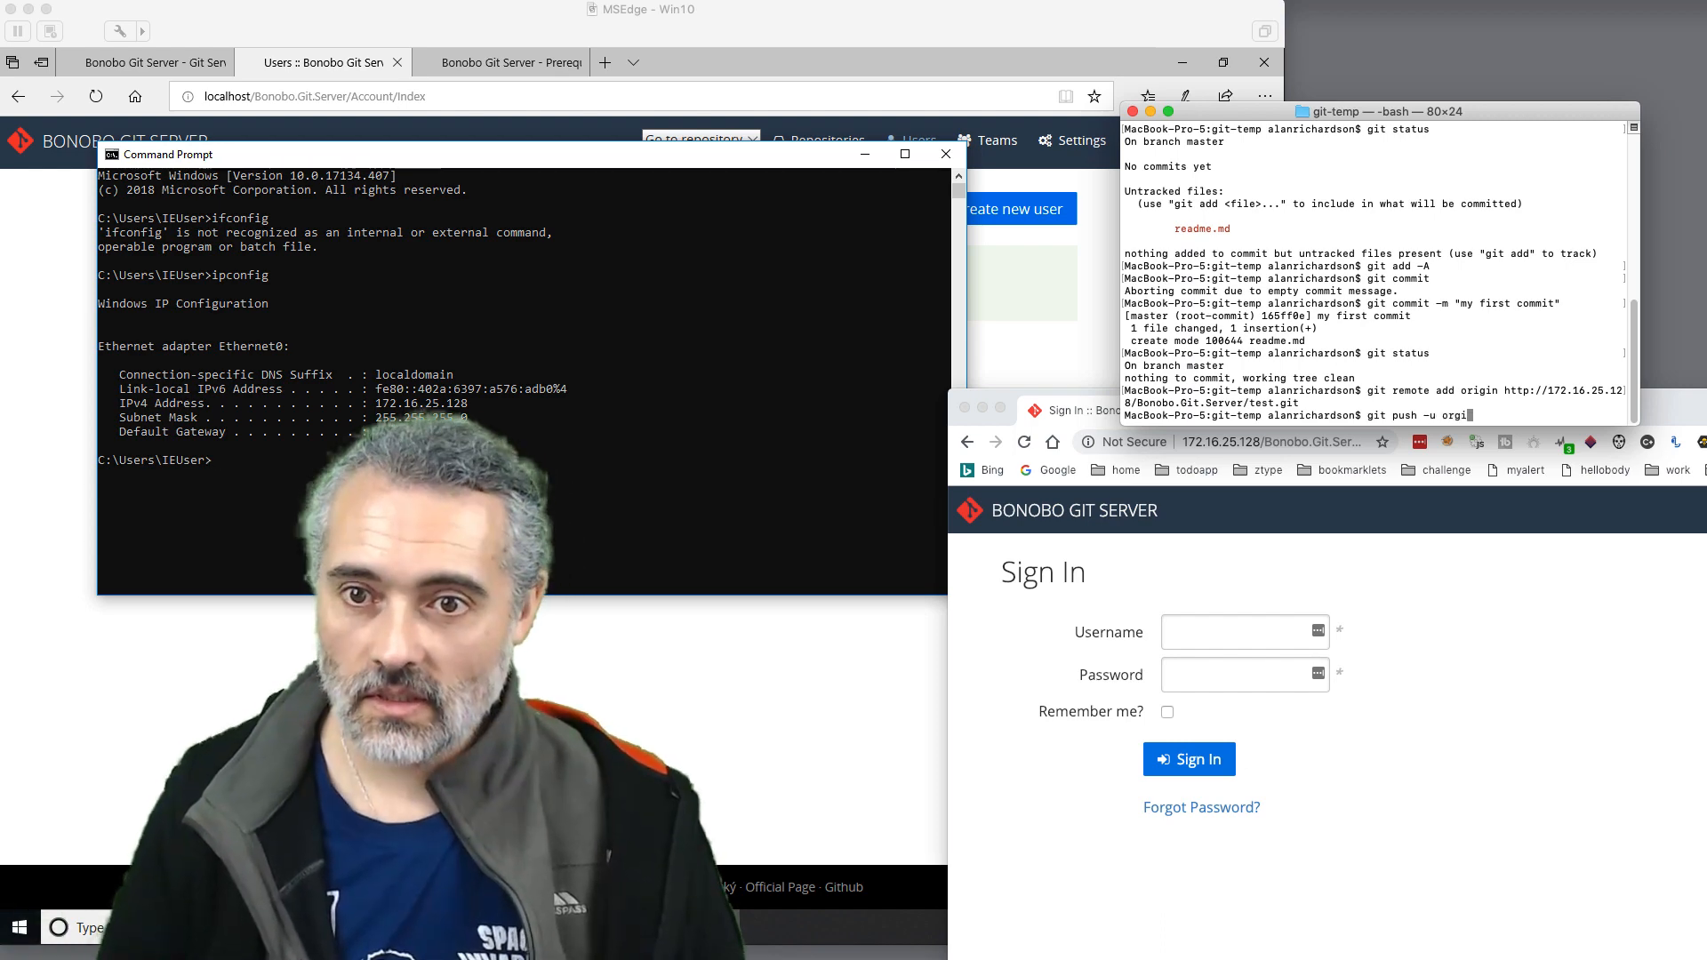
{"action": "type", "text": "n master"}
{"action": "key", "text": "Return"}
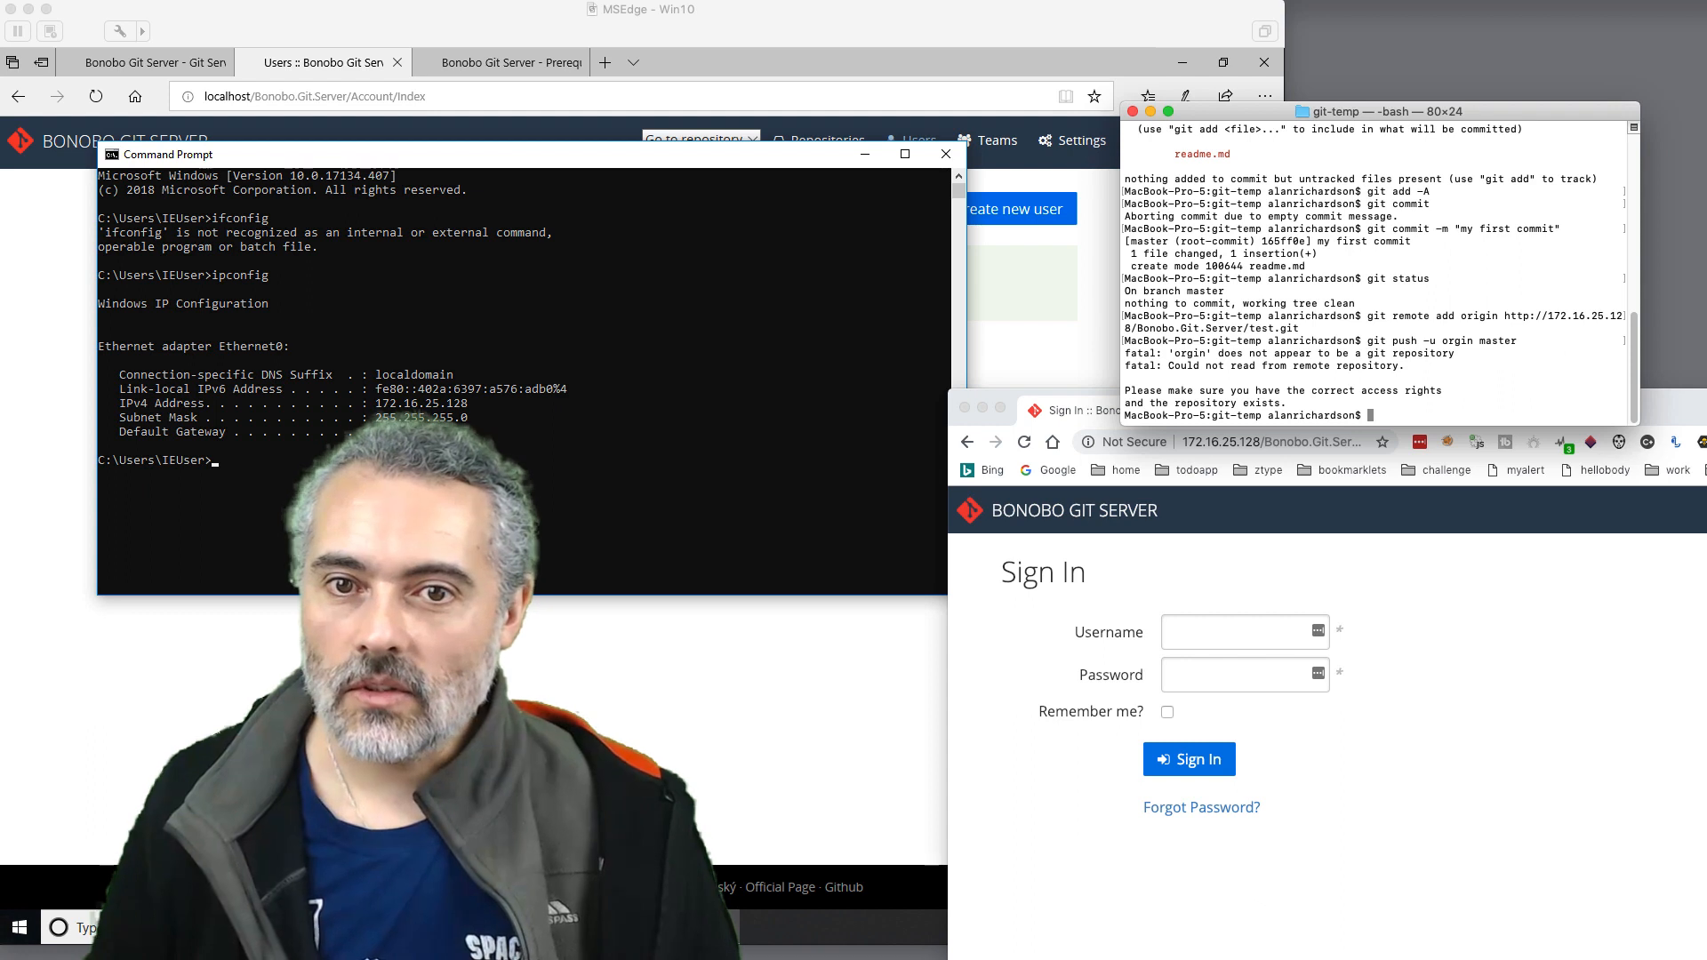
{"action": "type", "text": "git push -u origin master"}
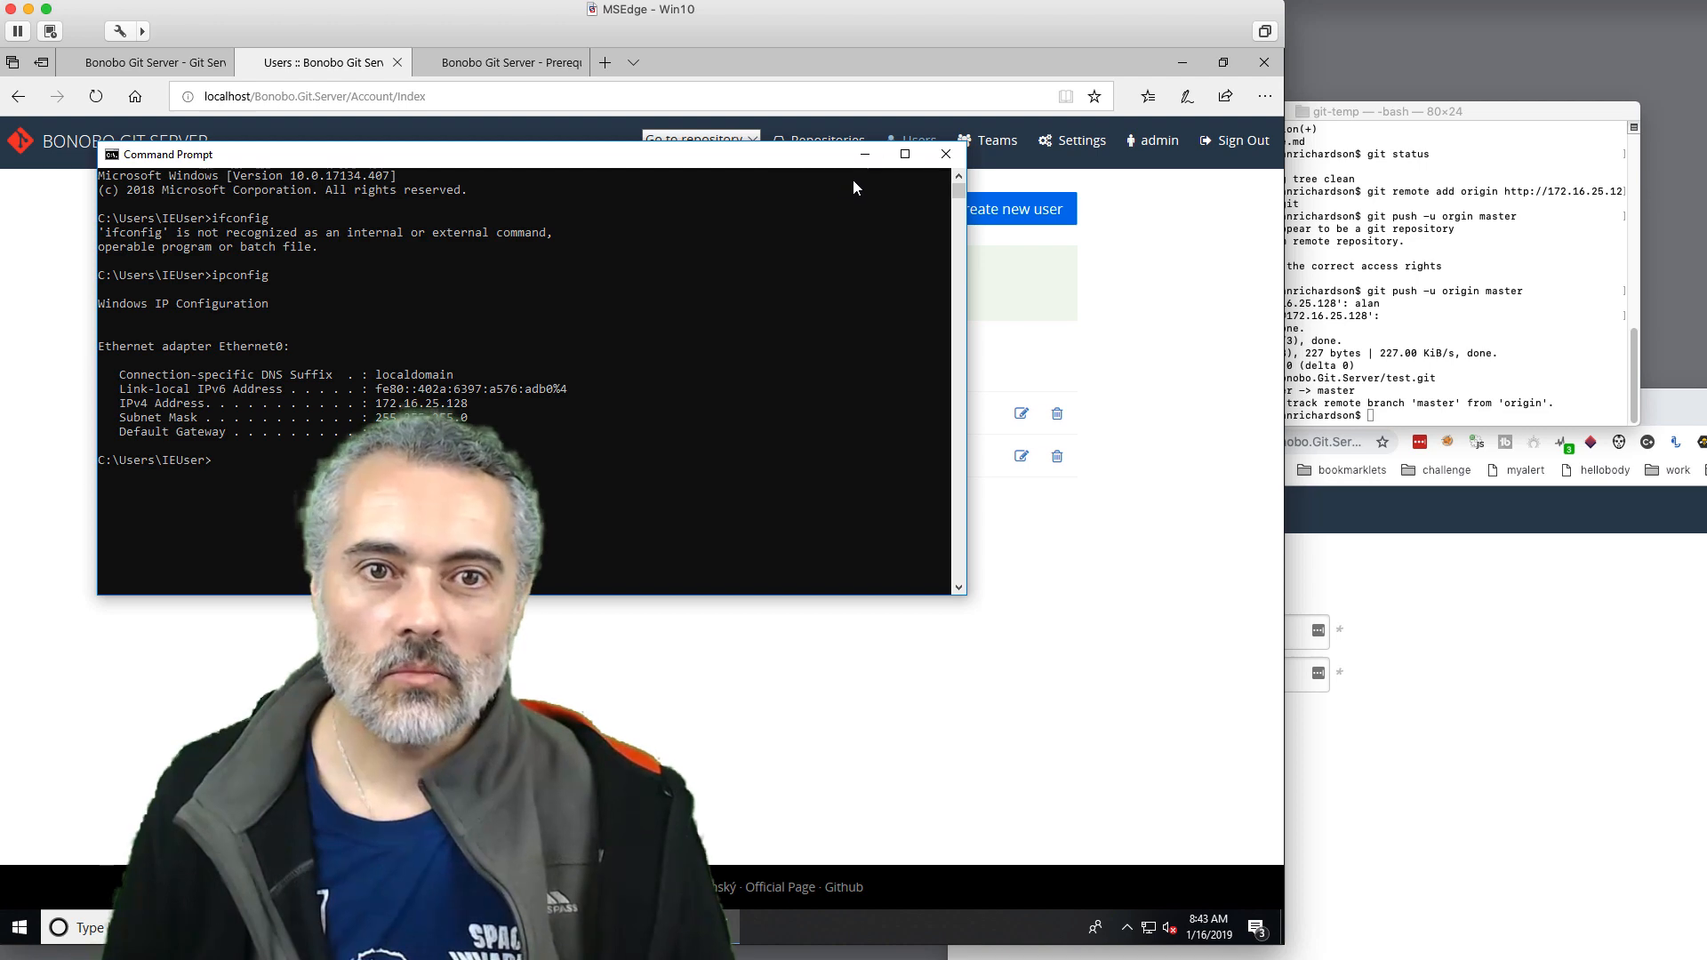
View the auto-created test repository in Bonobo's Repository Browser, showing readme.md.
{"action": "left_click", "coordinate": [944, 153]}
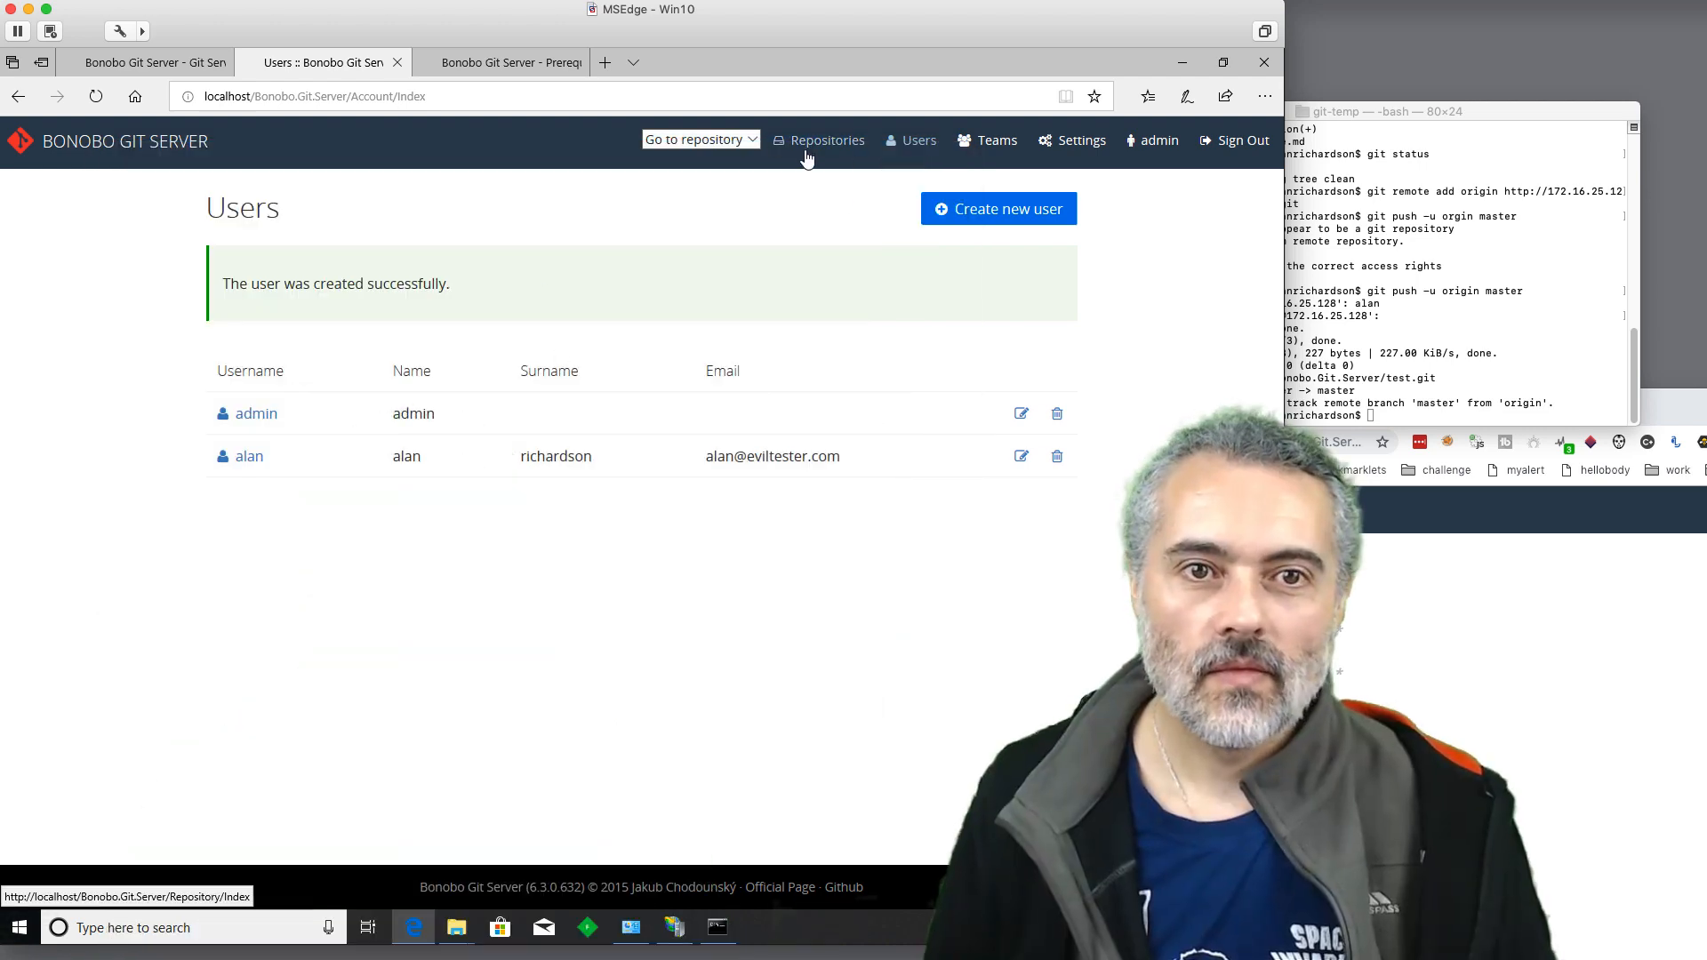
{"action": "left_click", "coordinate": [826, 138]}
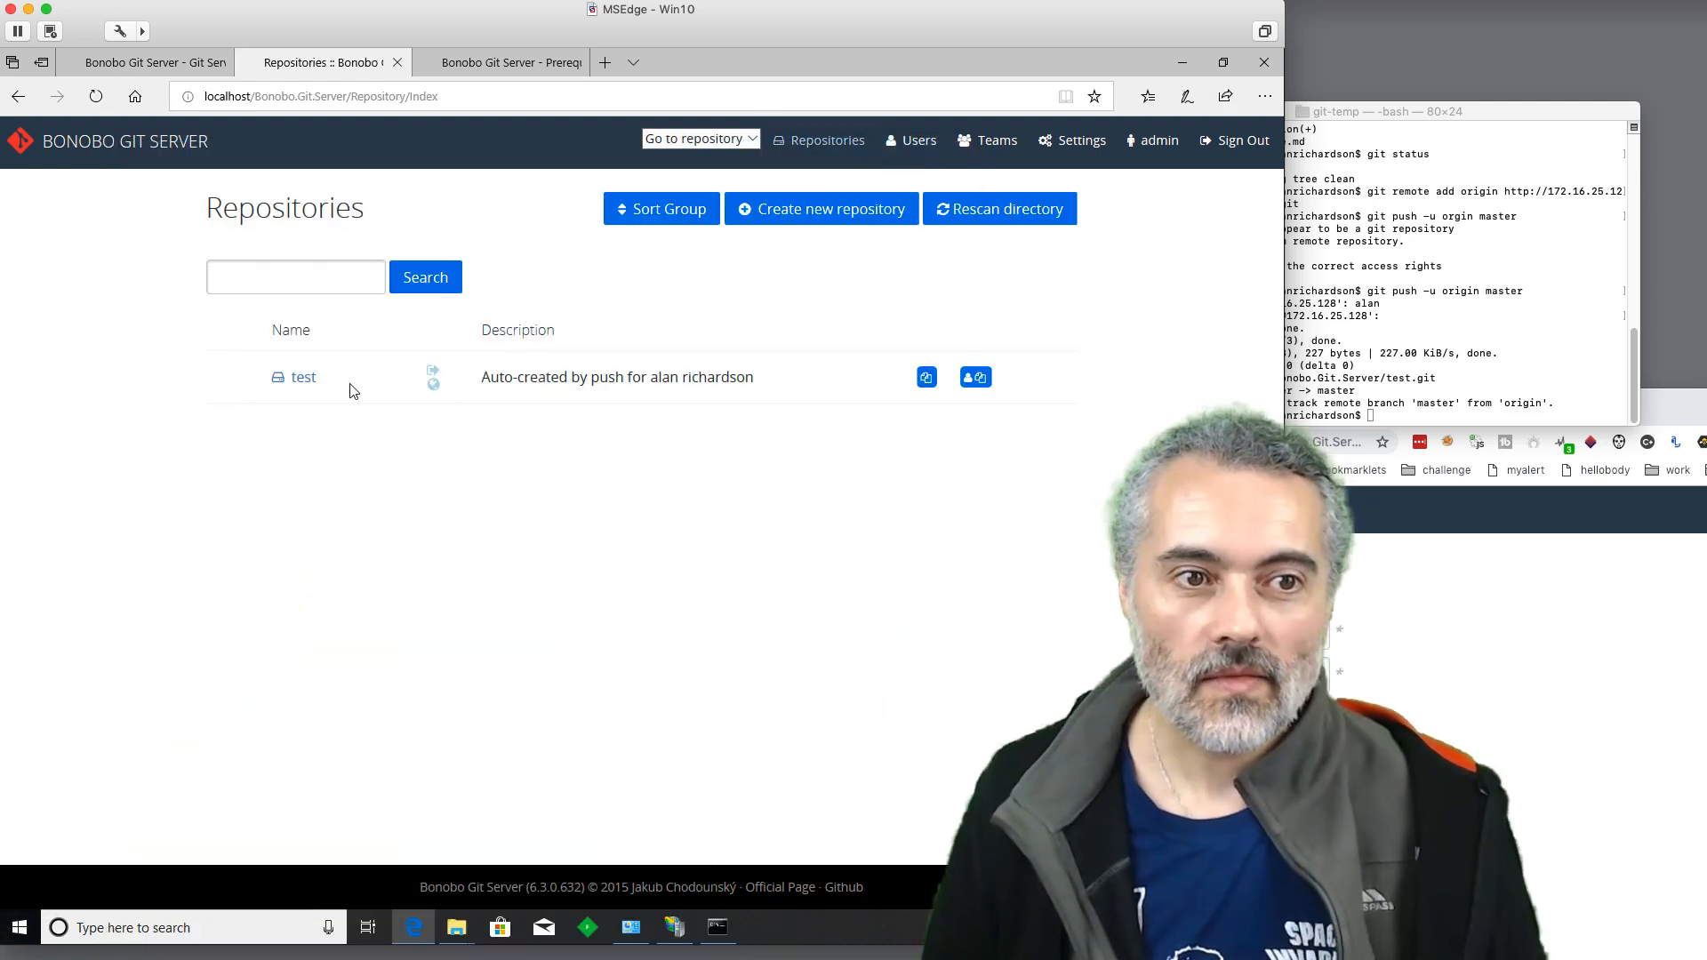
{"action": "left_click", "coordinate": [304, 377]}
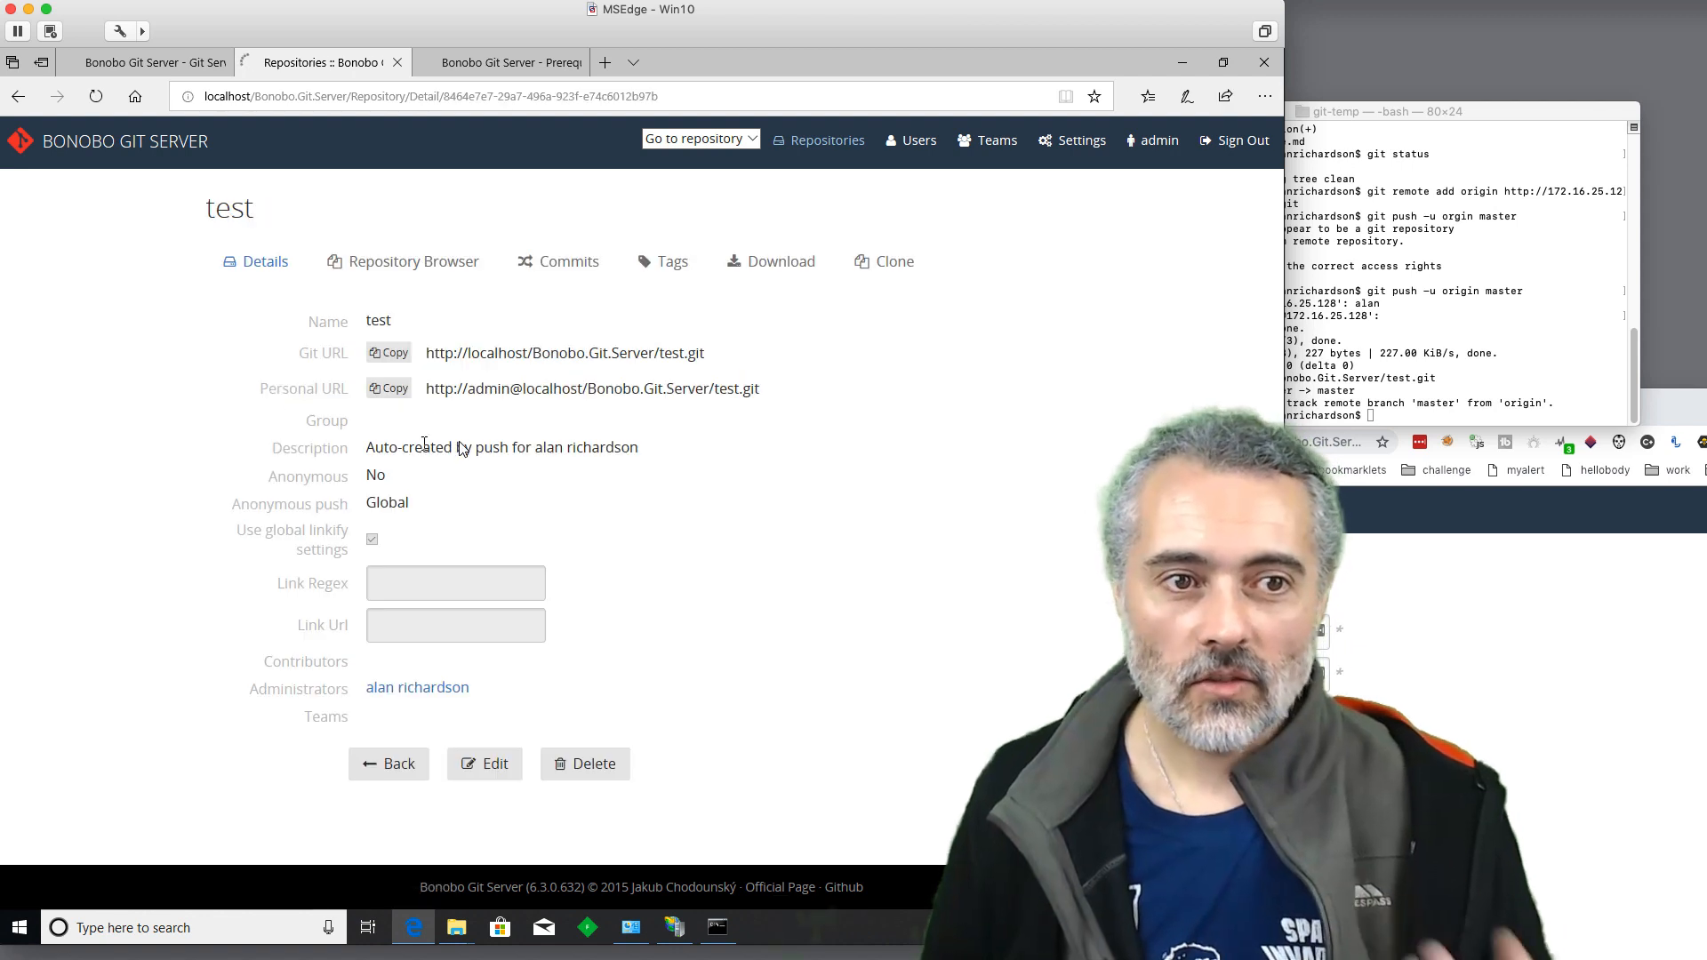
{"action": "left_click", "coordinate": [413, 262]}
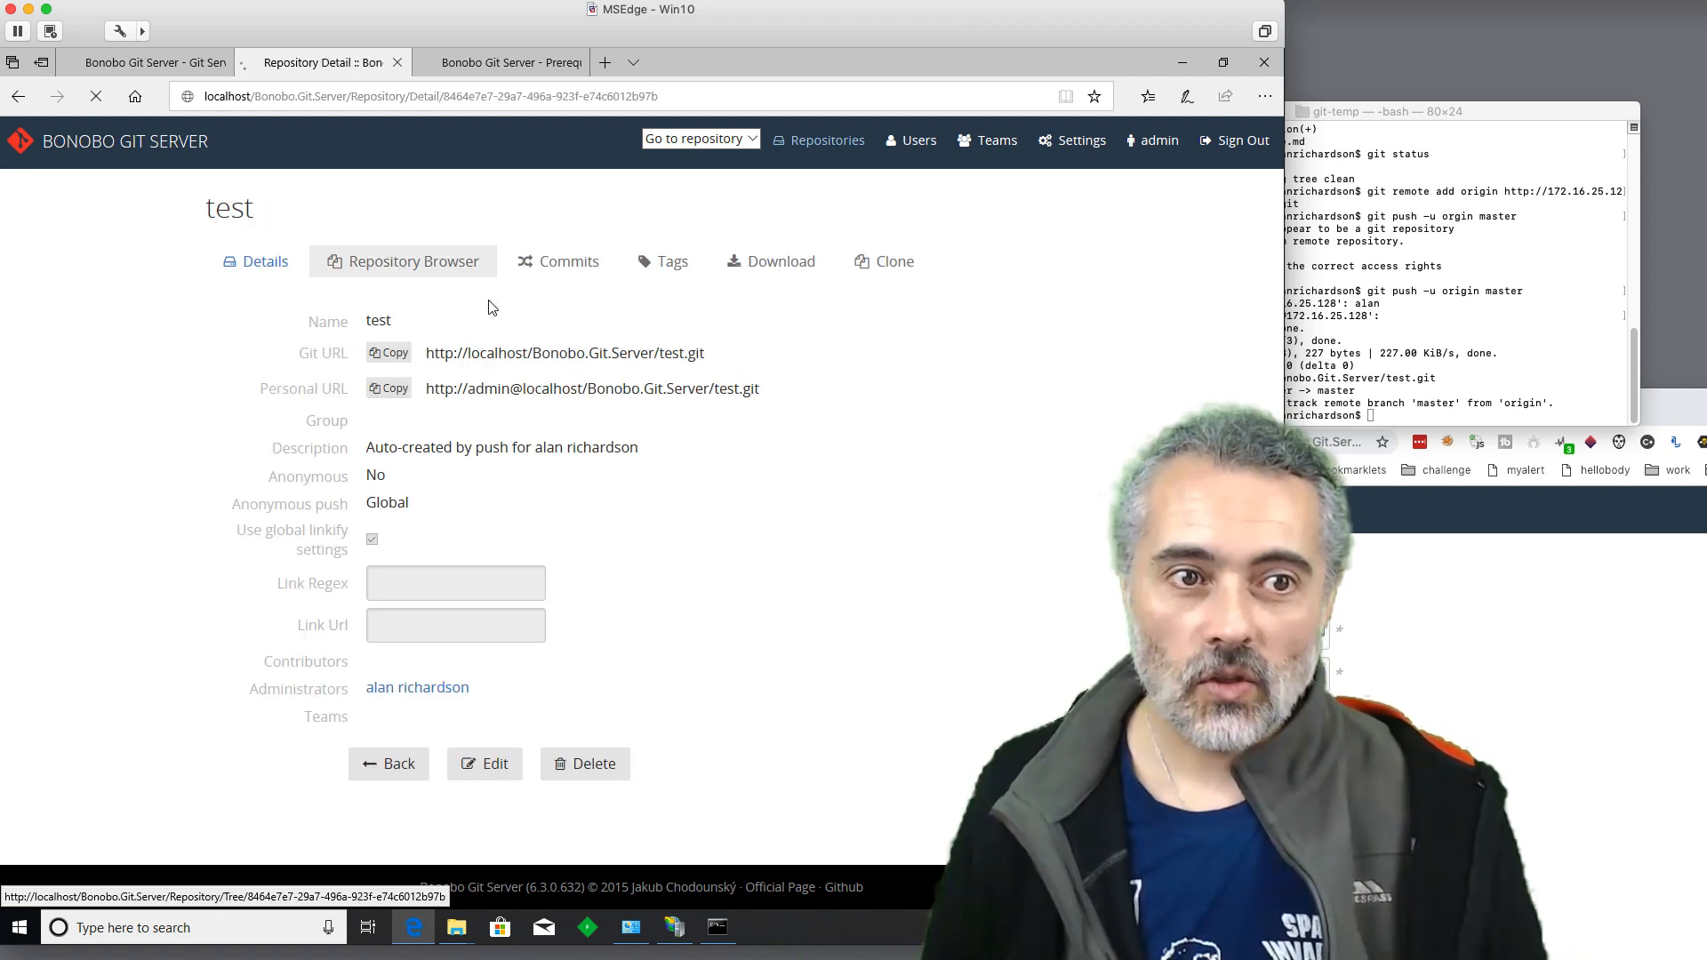
{"action": "left_click", "coordinate": [410, 262]}
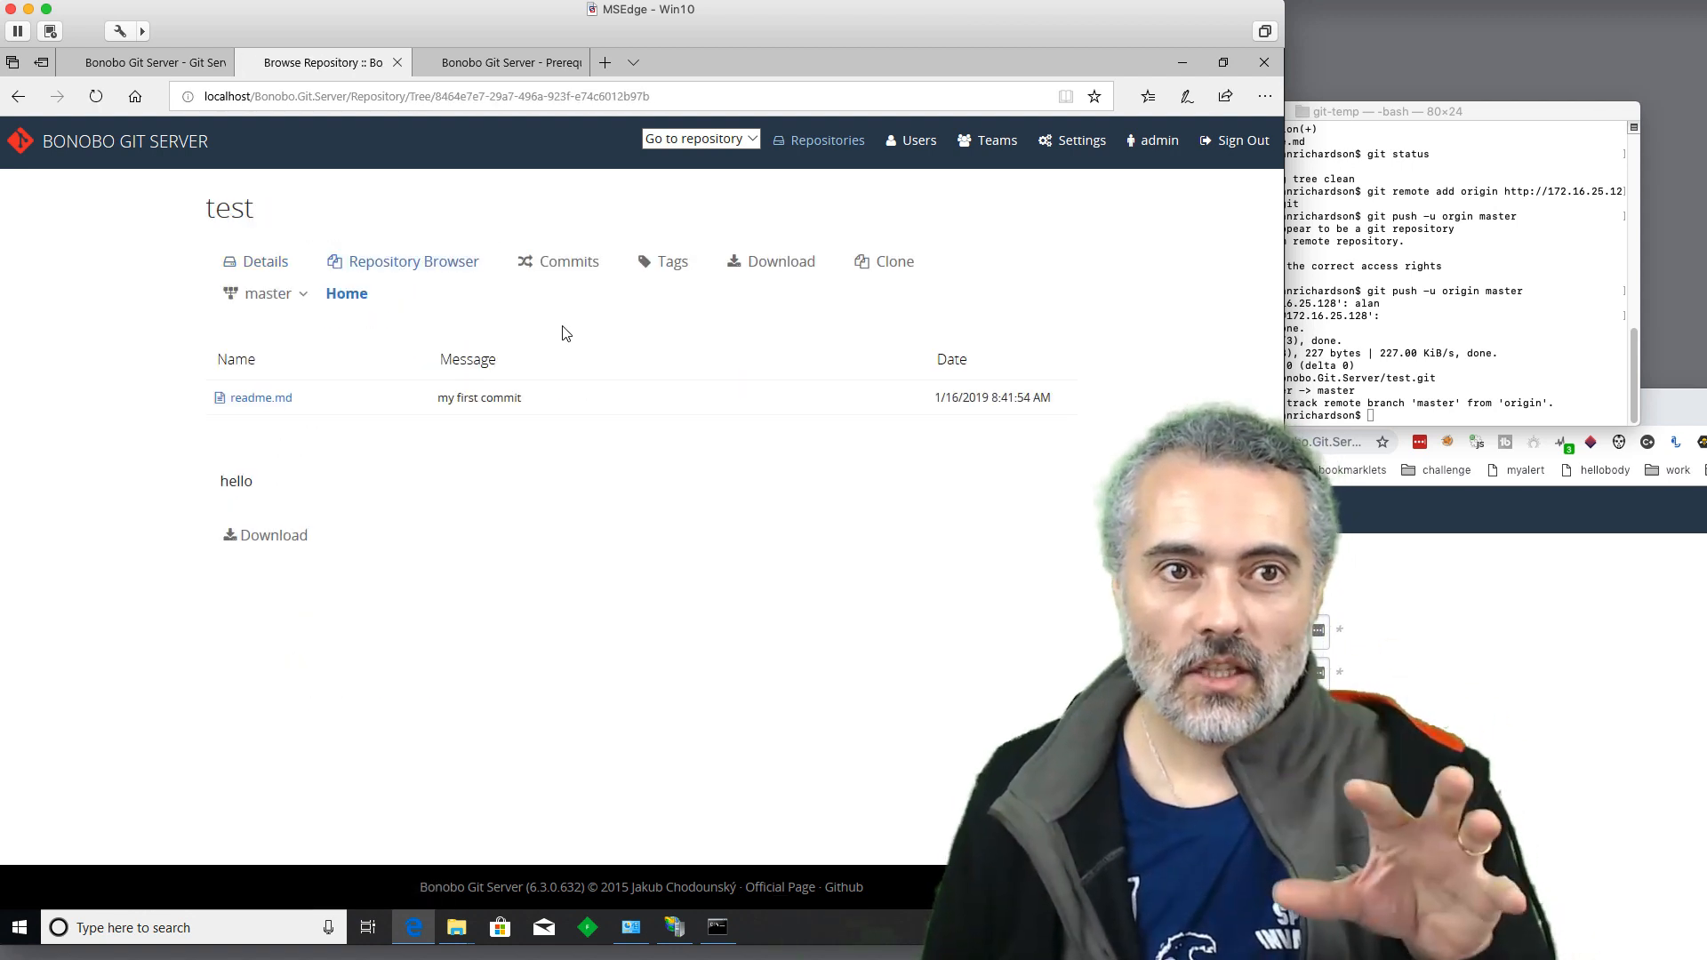
{"action": "mouse_move", "coordinate": [580, 350]}
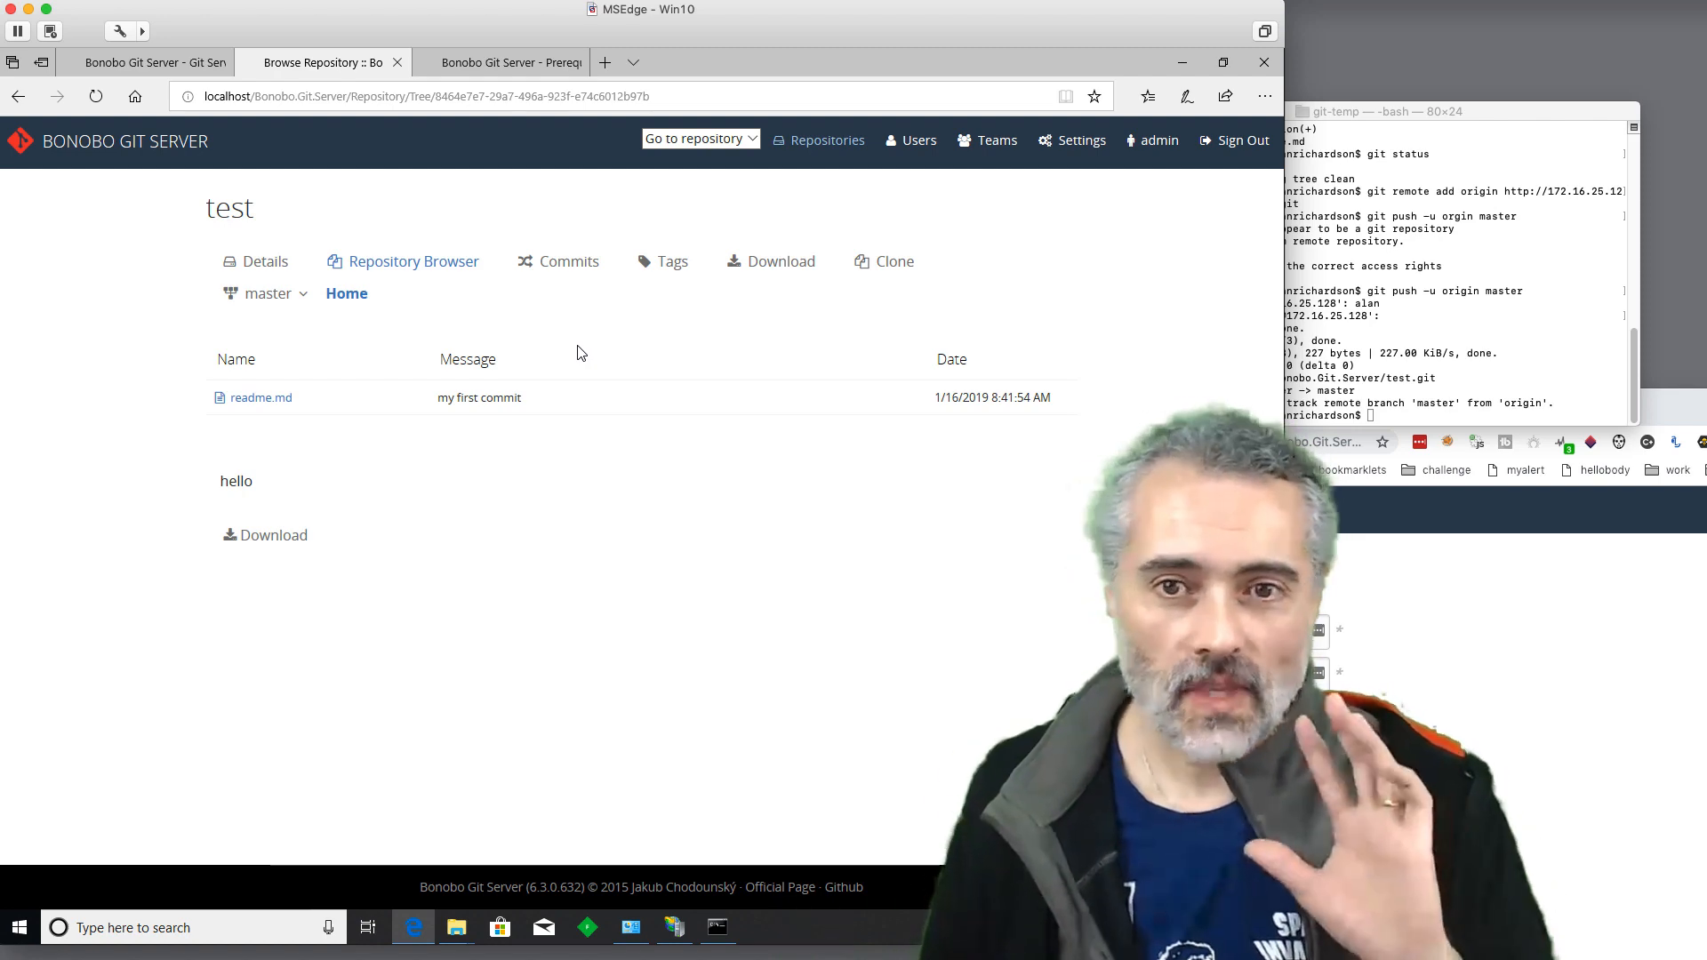
{"action": "mouse_move", "coordinate": [501, 62]}
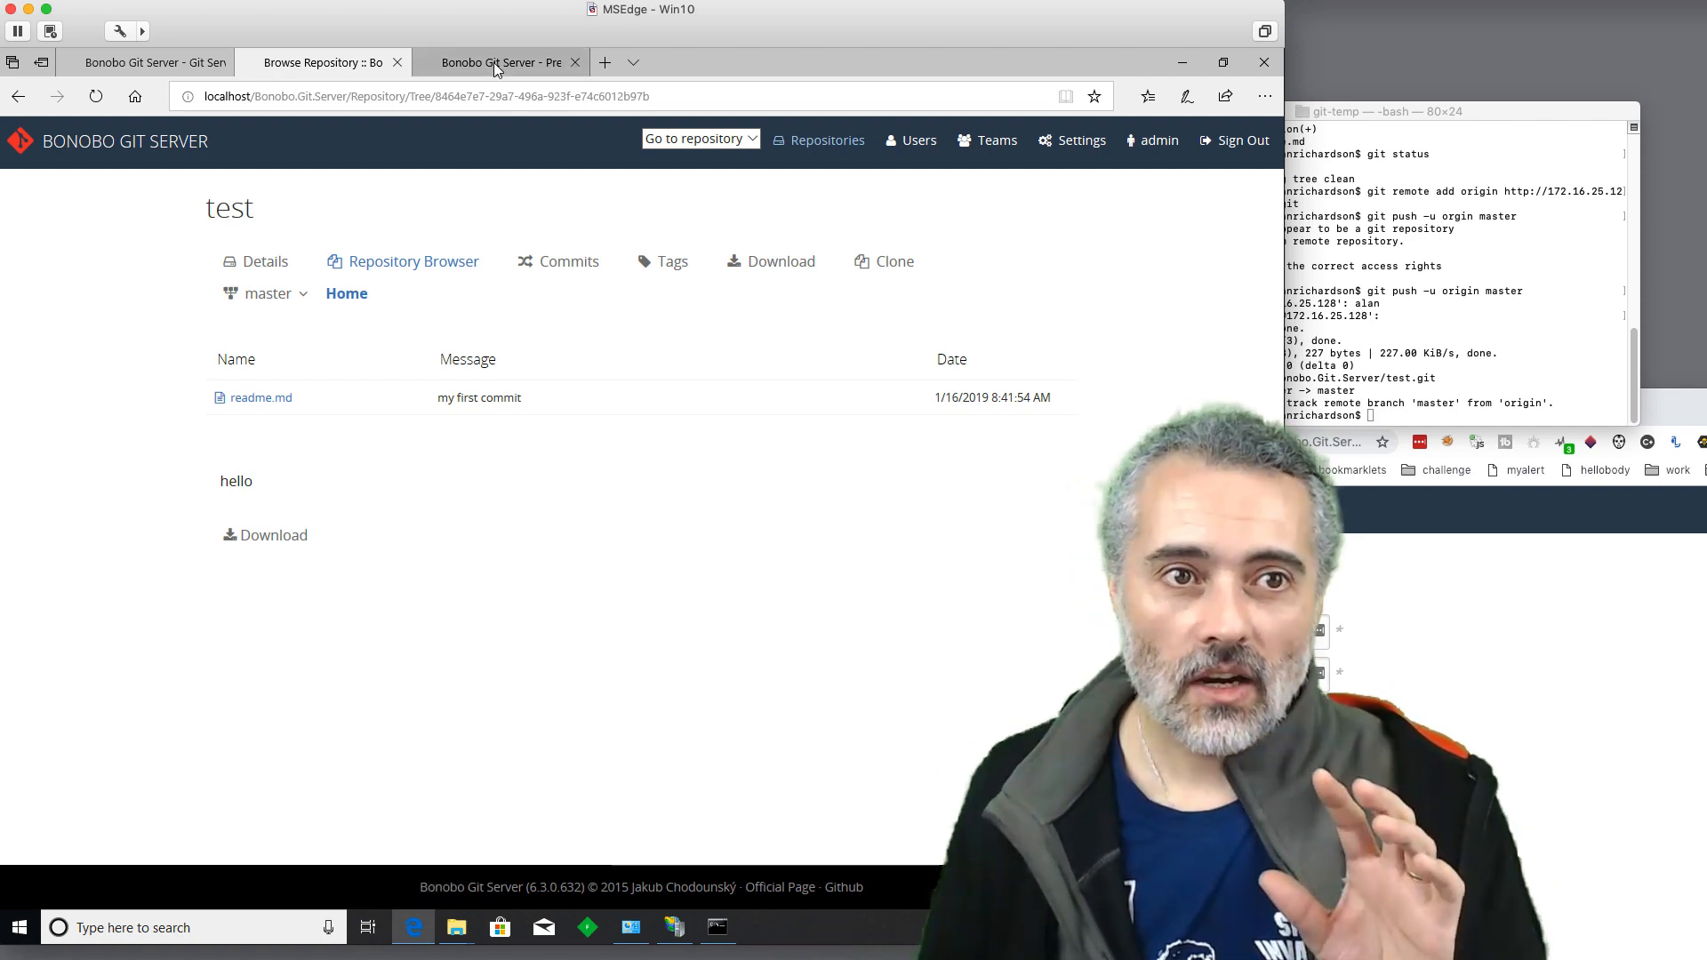
Return to the bonobogitserver.com site and view the Install page's authentication and membership sections.
{"action": "left_click", "coordinate": [142, 62]}
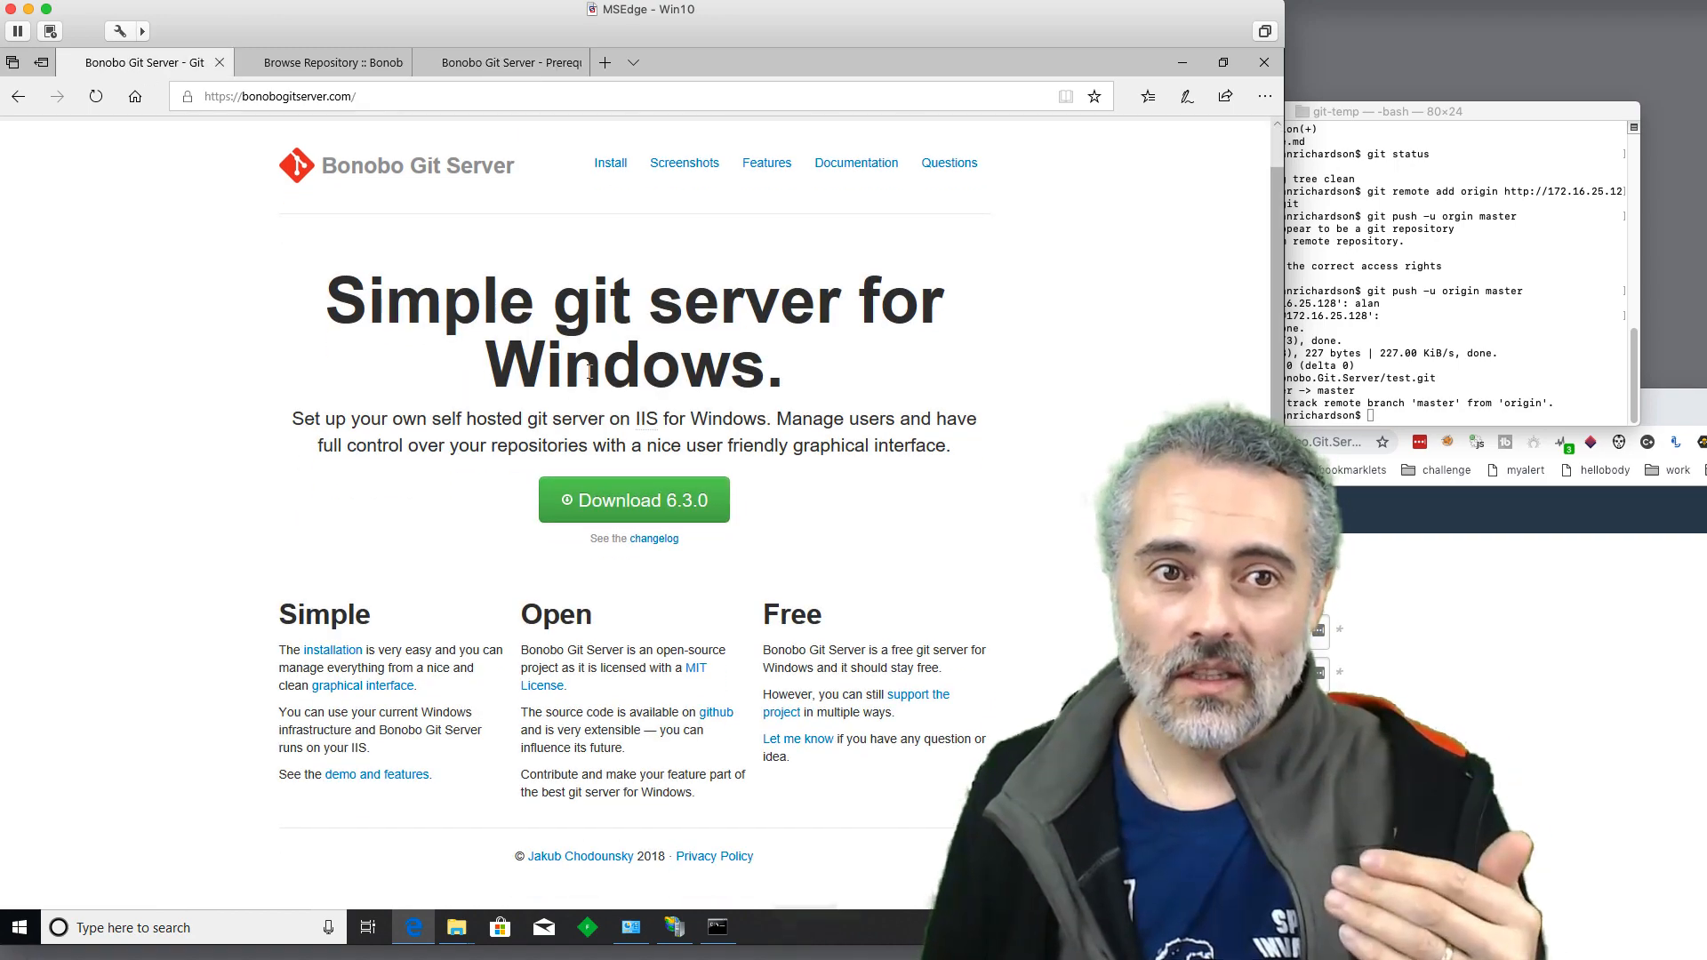
{"action": "left_click", "coordinate": [610, 162]}
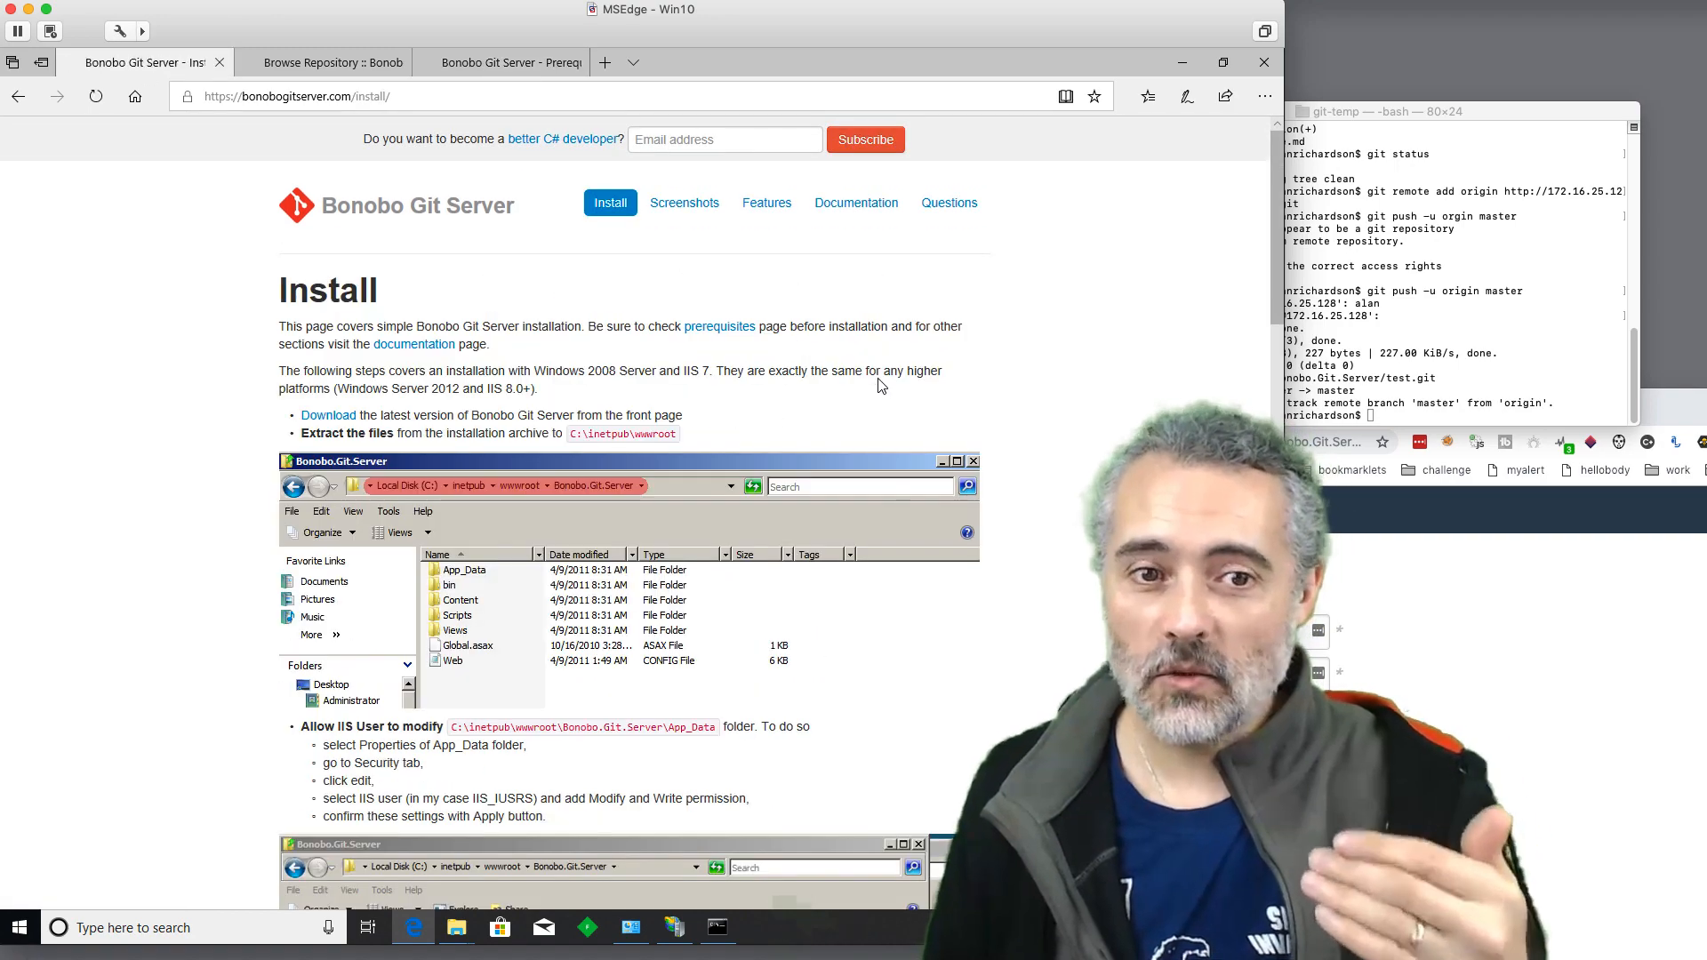
{"action": "scroll", "scroll_direction": "down", "scroll_amount": 3}
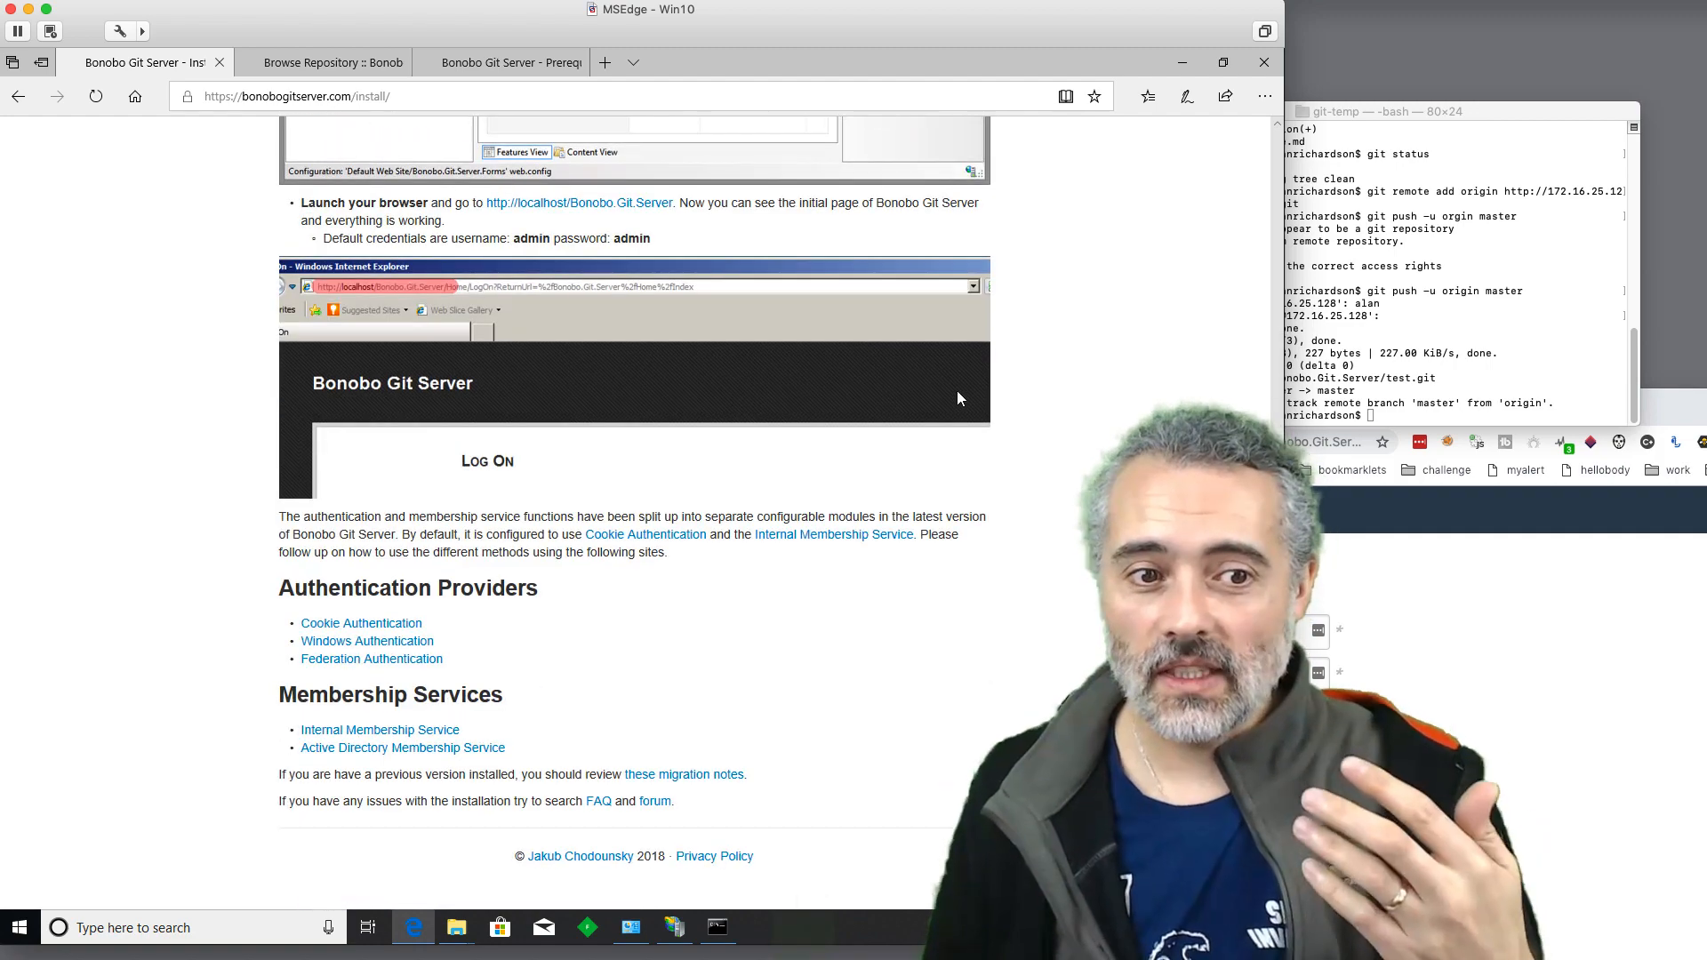